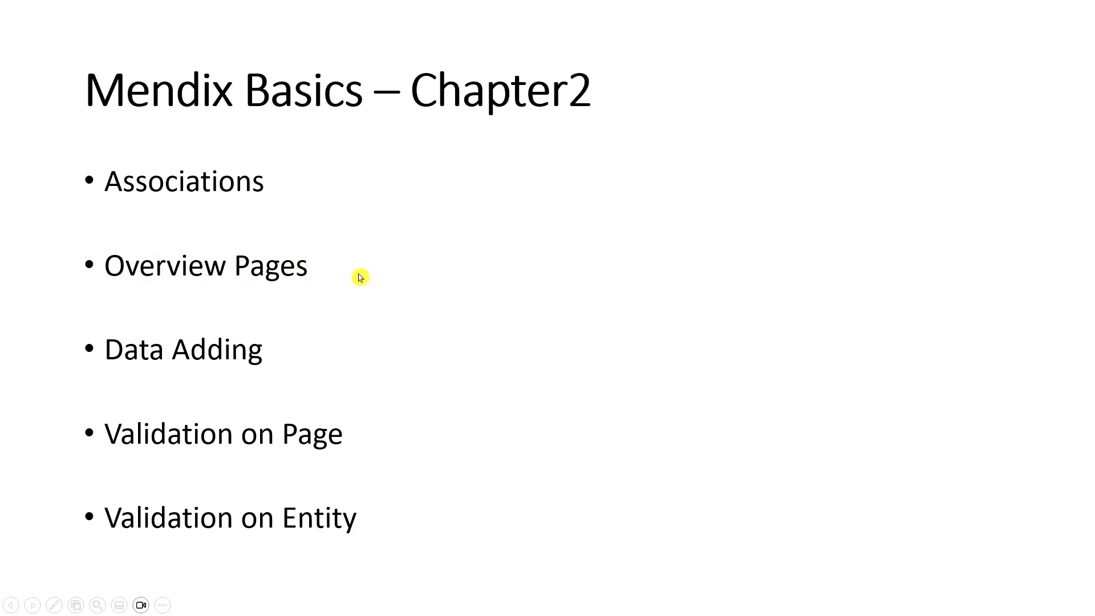
mouse_move(305, 373)
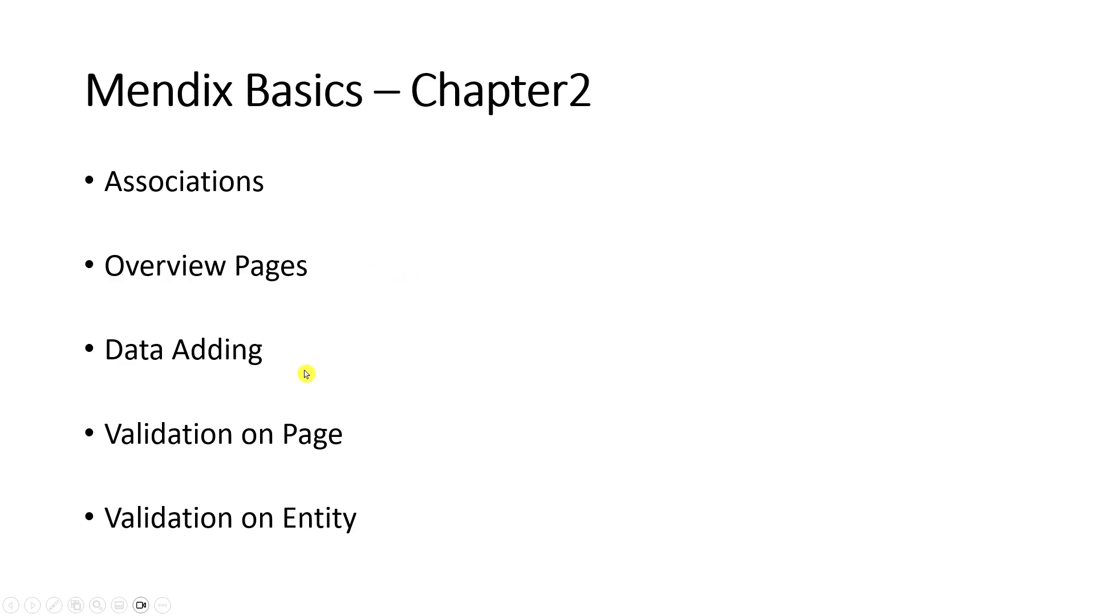
mouse_move(158, 368)
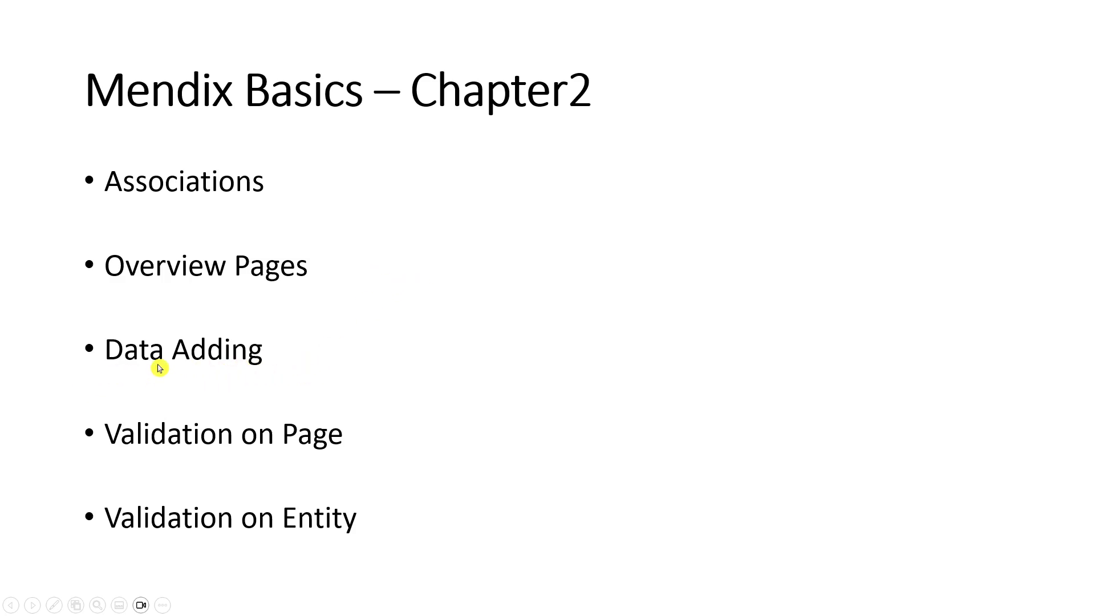
mouse_move(269, 441)
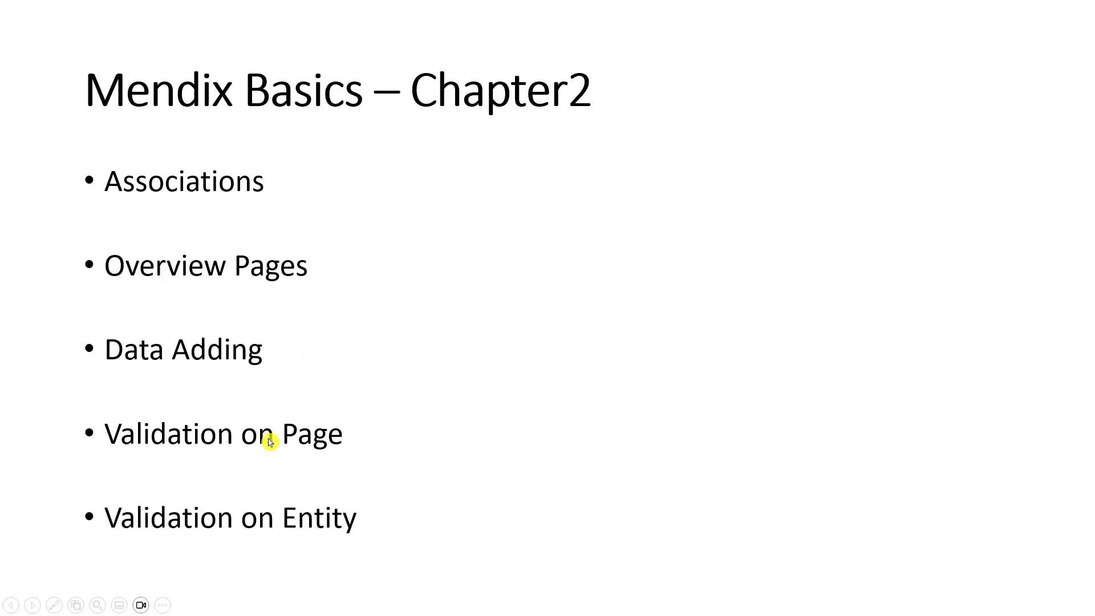
mouse_move(373, 458)
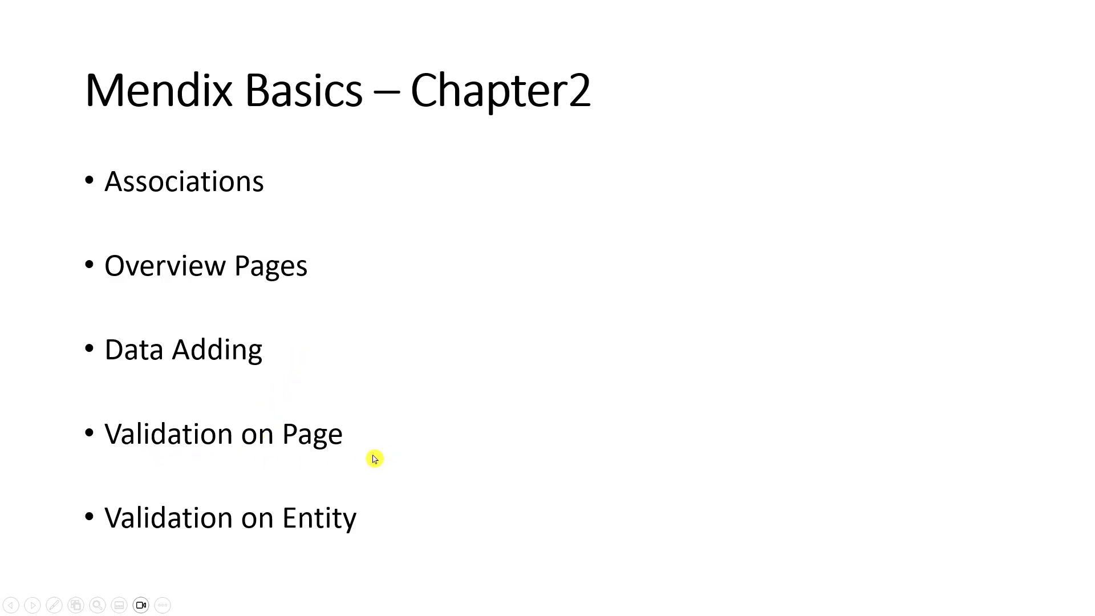
mouse_move(345, 447)
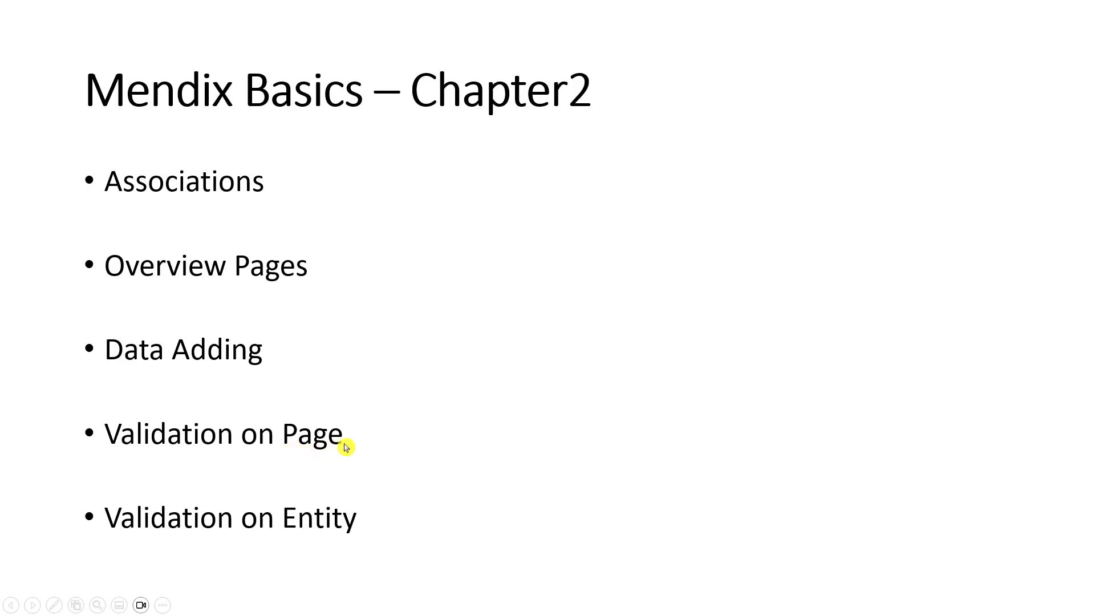
mouse_move(426, 382)
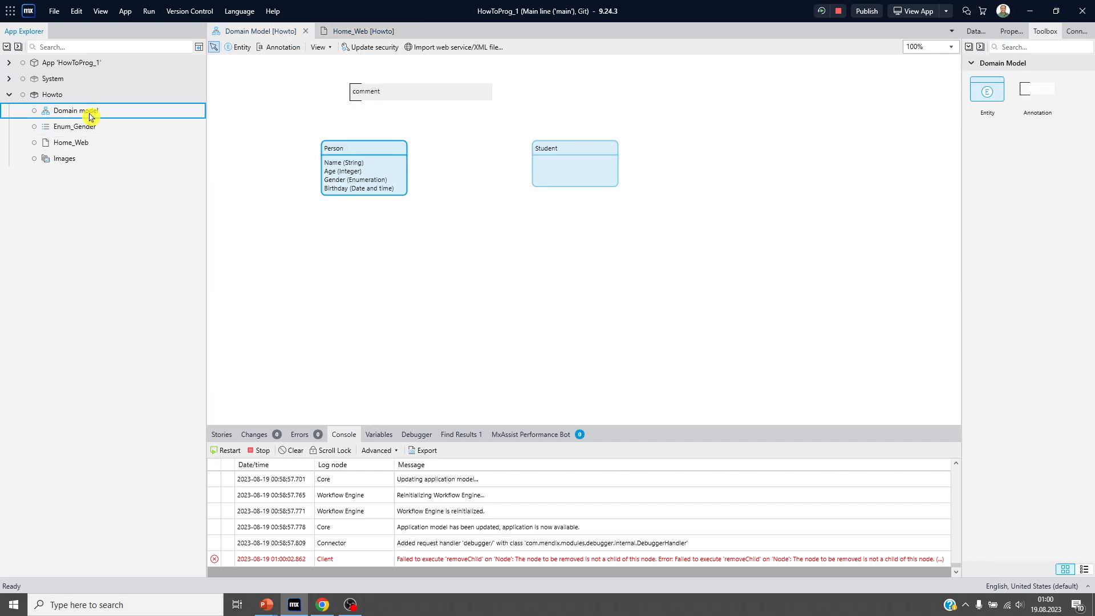
mouse_move(423, 215)
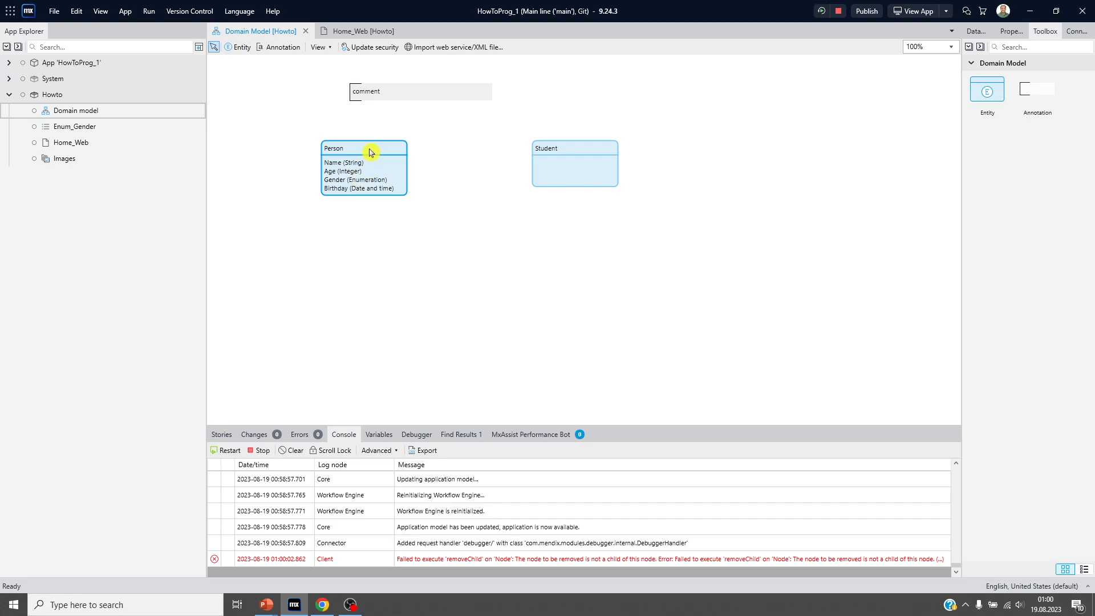
Review Person's Name, Age, Gender and Birthday attributes, then find its usages (none found)
double_click(363, 147)
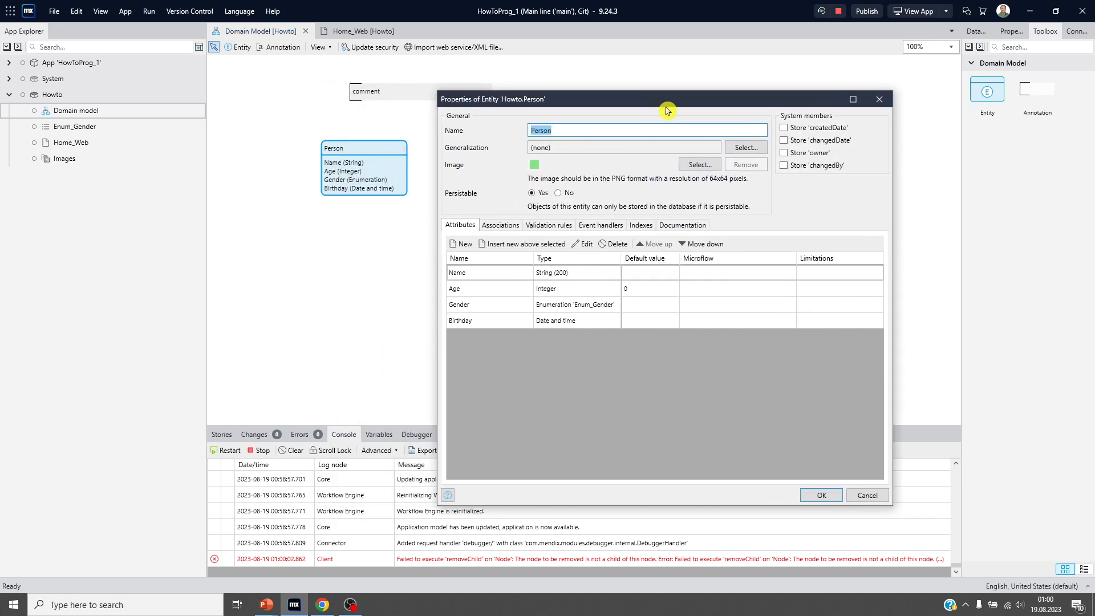
left_click(478, 307)
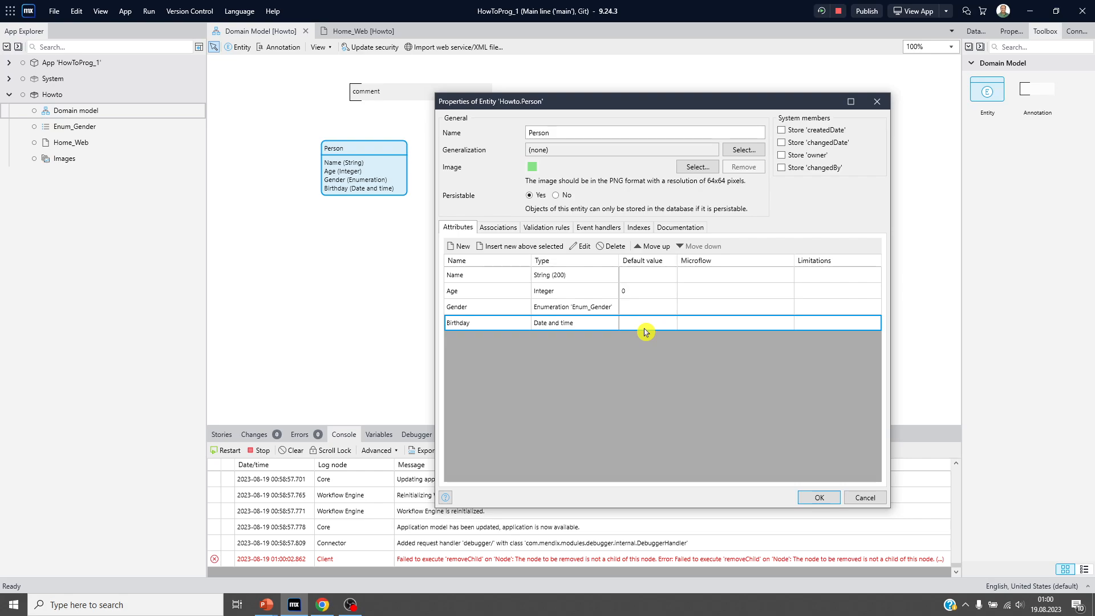
left_click(817, 497)
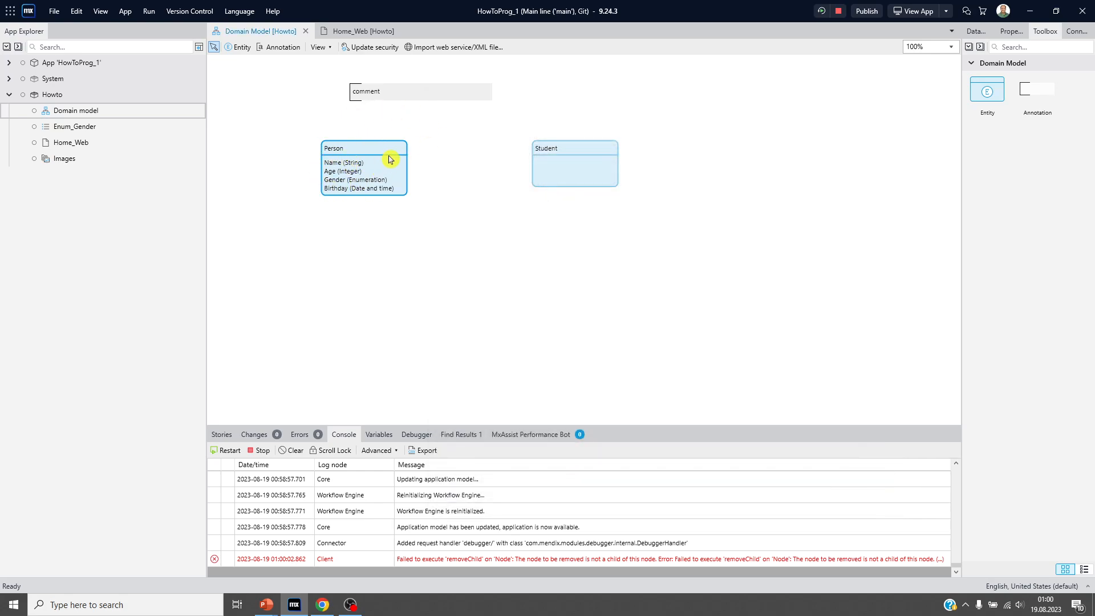
mouse_move(395, 154)
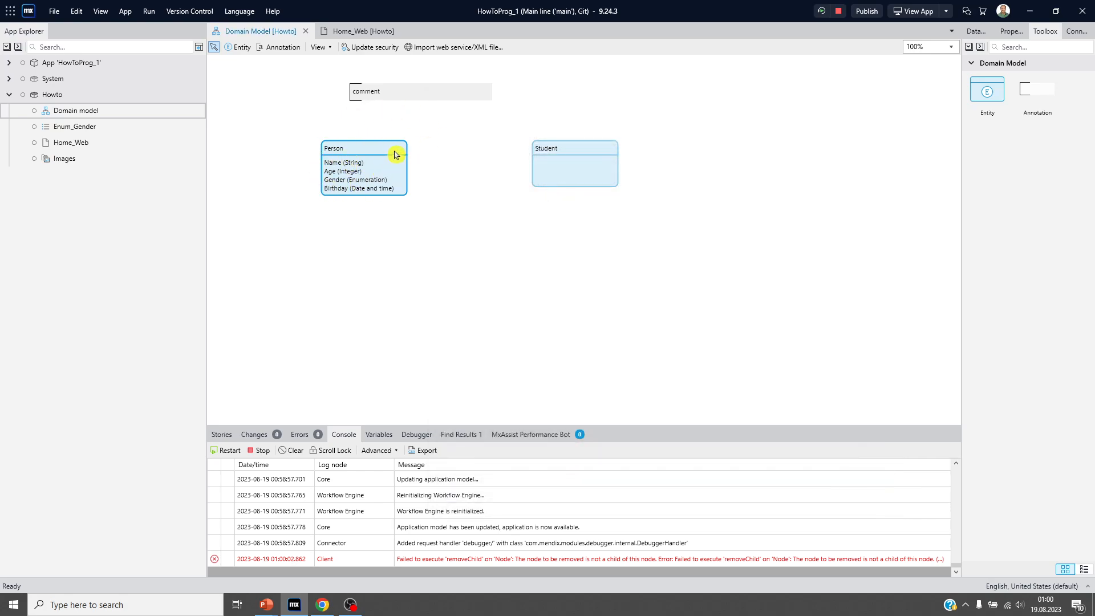
right_click(395, 154)
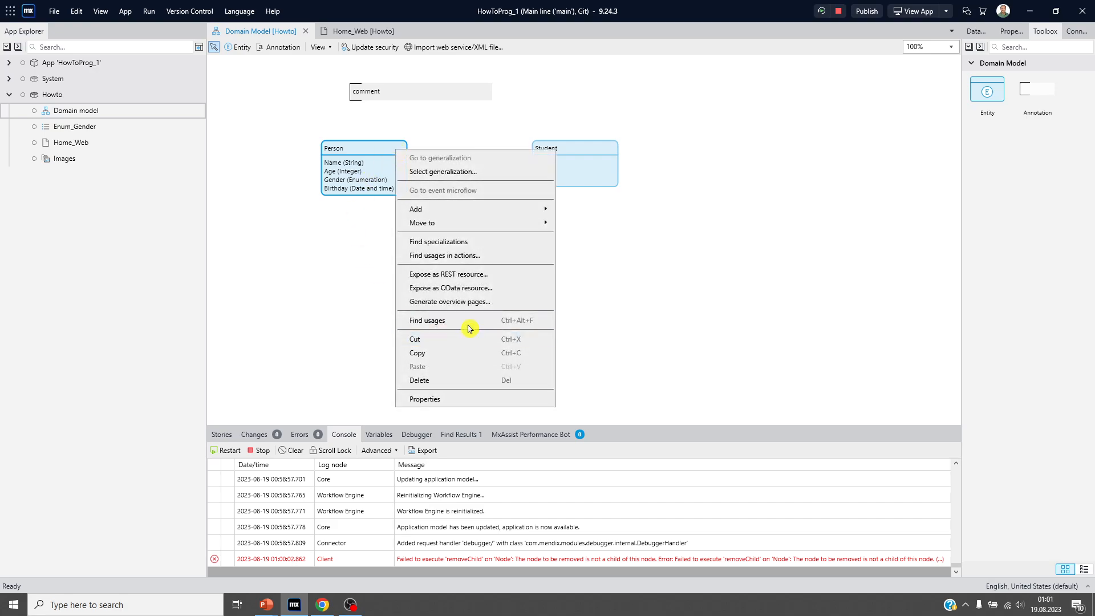
left_click(426, 320)
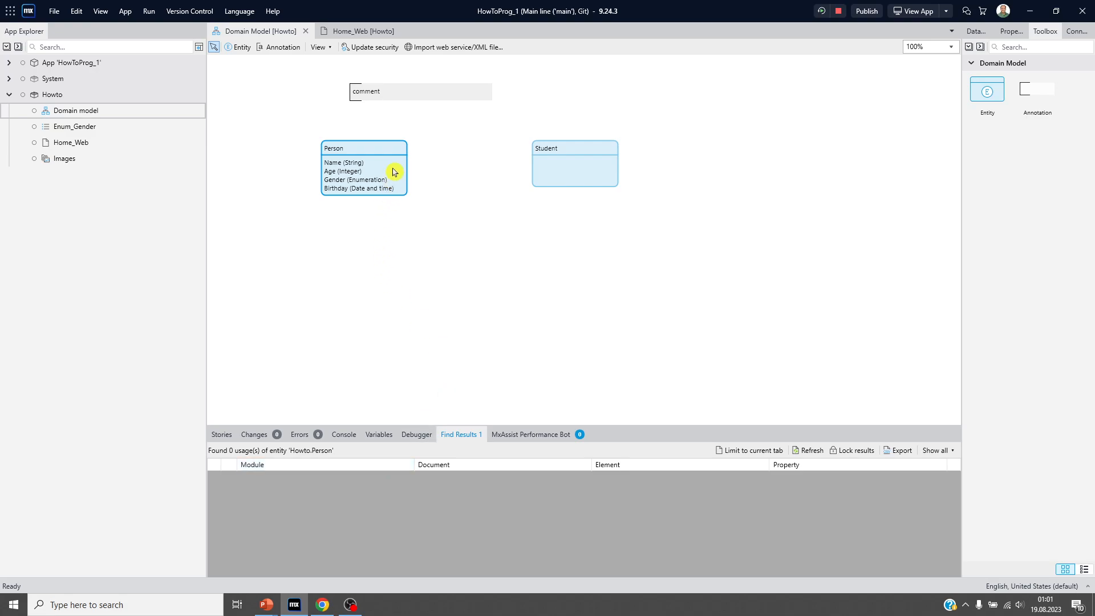
Generate Person_NewEdit and Person_Overview pages for Person and open Person_Overview
right_click(363, 174)
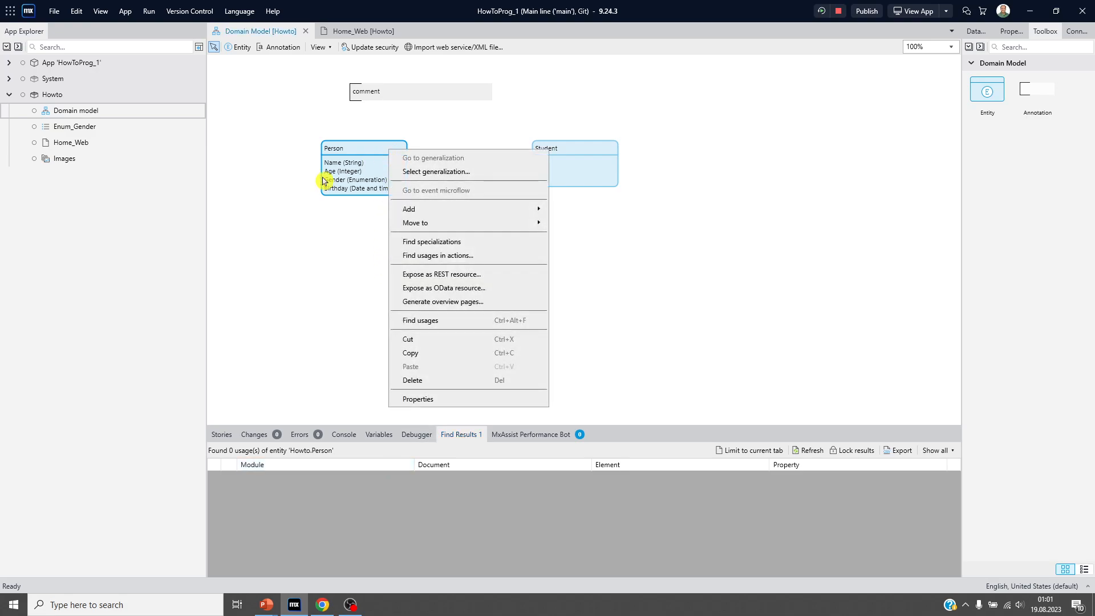
mouse_move(340, 370)
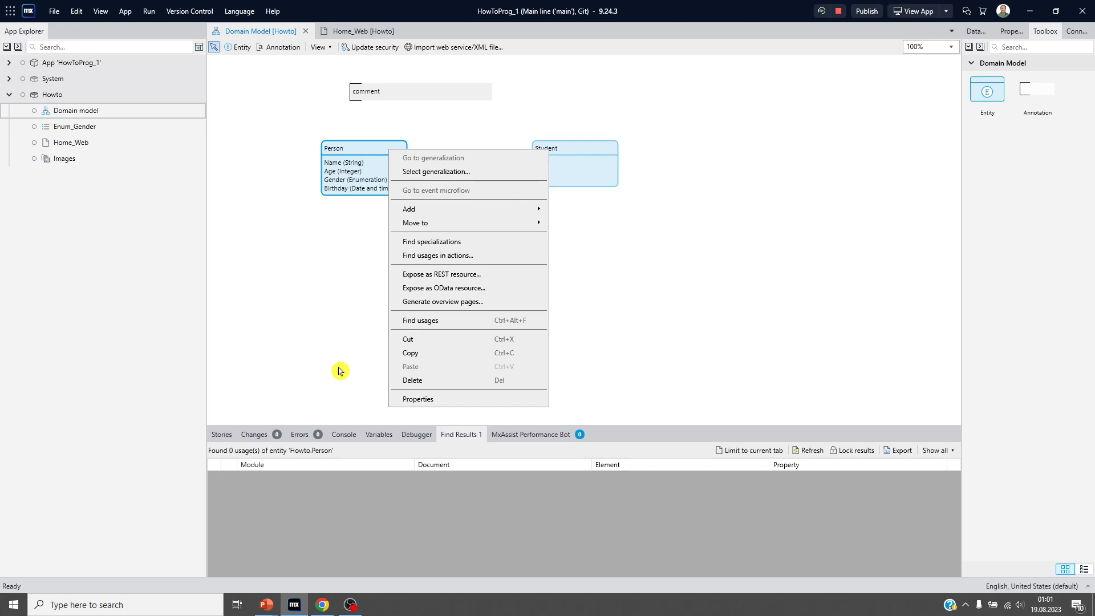
mouse_move(474, 309)
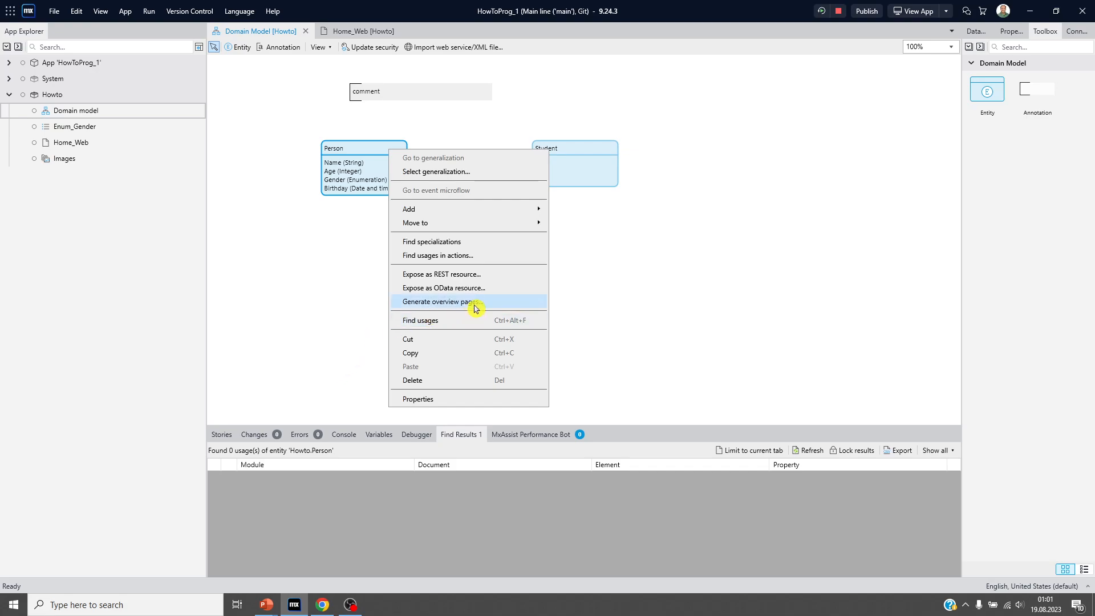
mouse_move(501, 305)
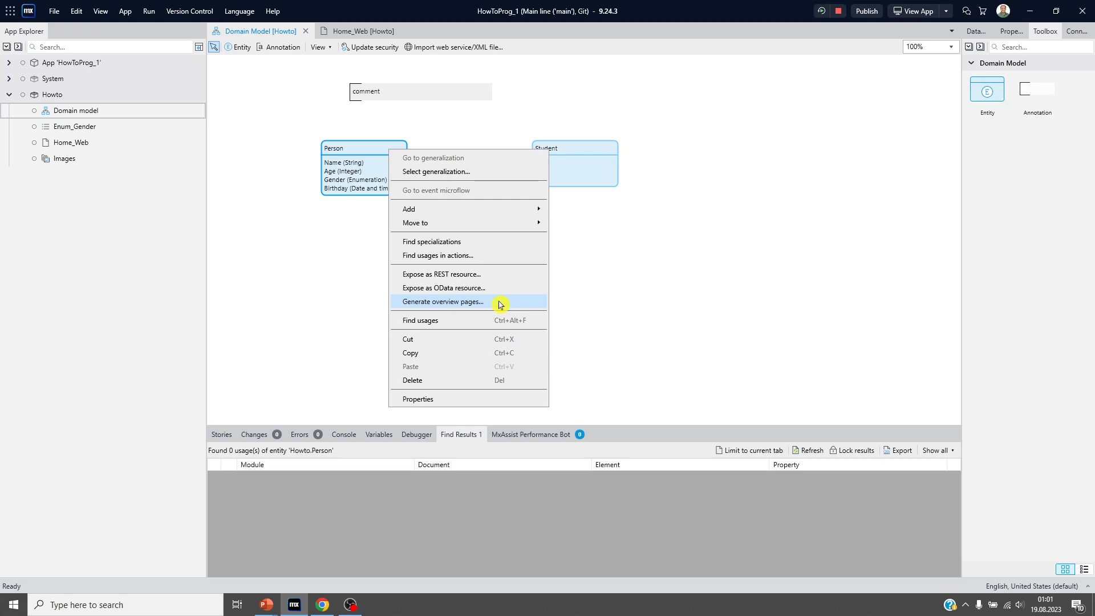
left_click(442, 302)
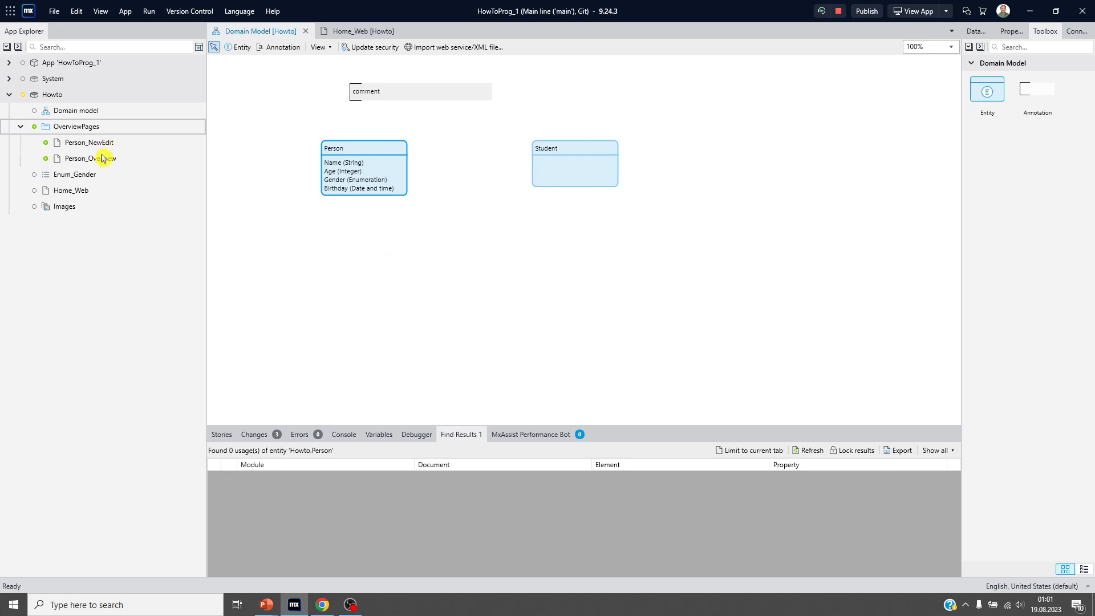
double_click(89, 159)
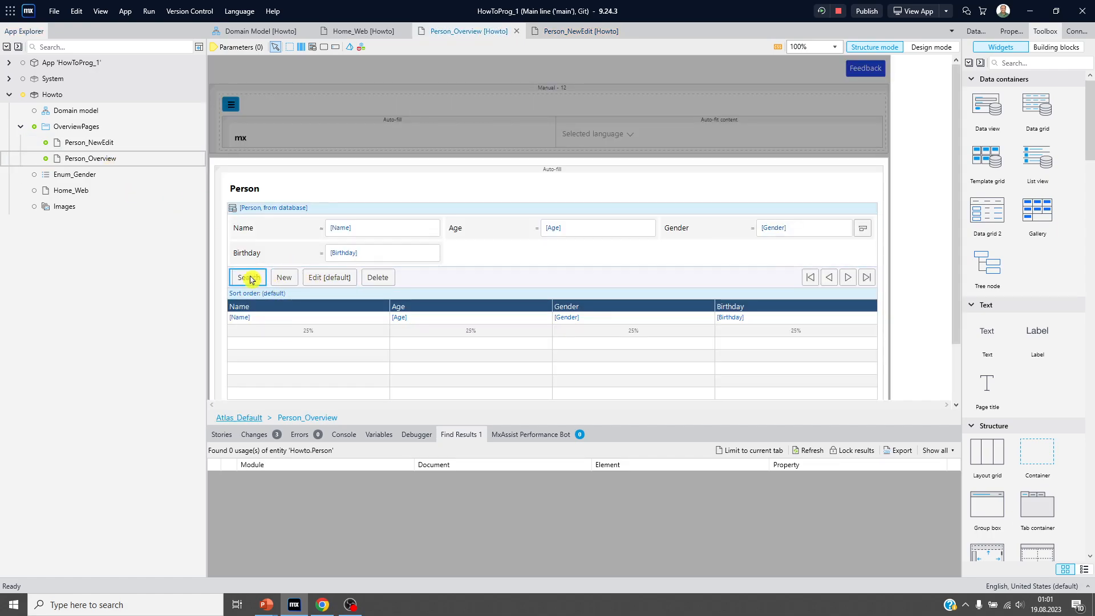
mouse_move(377, 277)
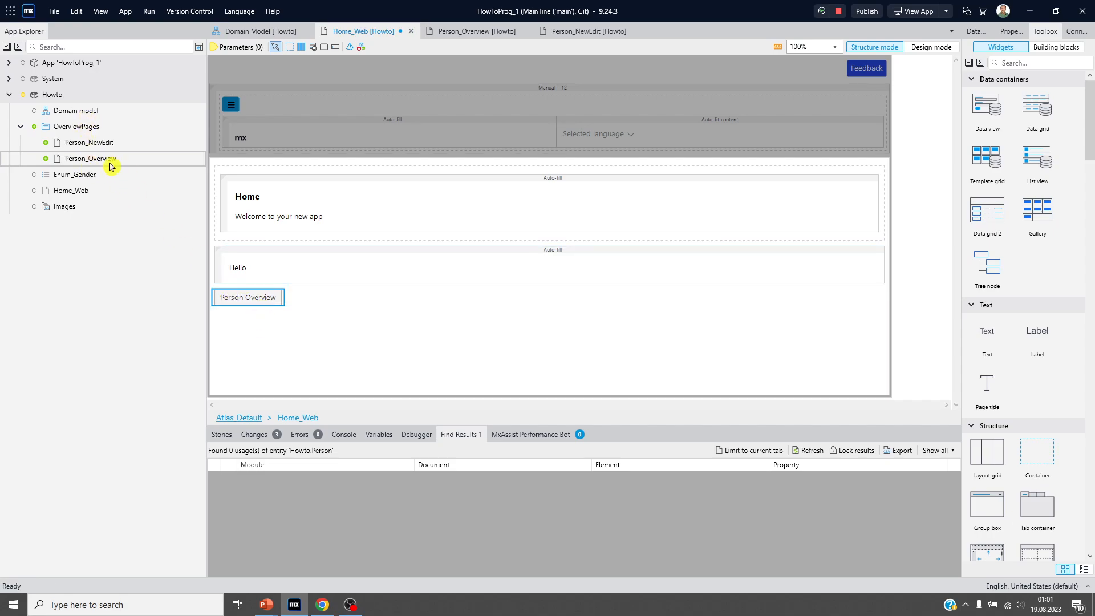
mouse_move(247, 297)
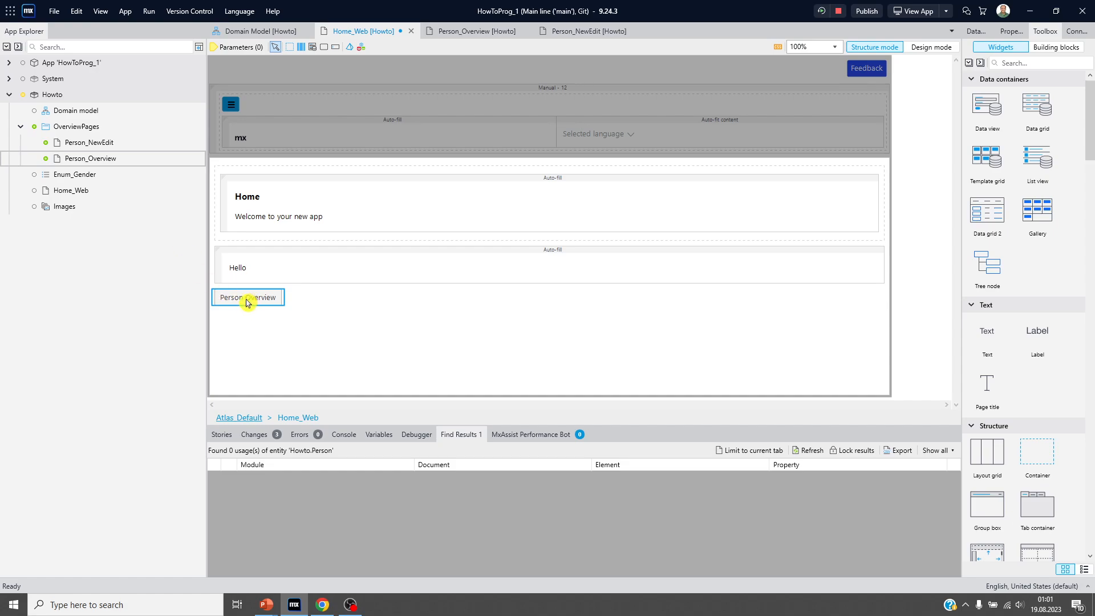
Check the Person Overview button on Home_Web and run the app locally
left_click(352, 337)
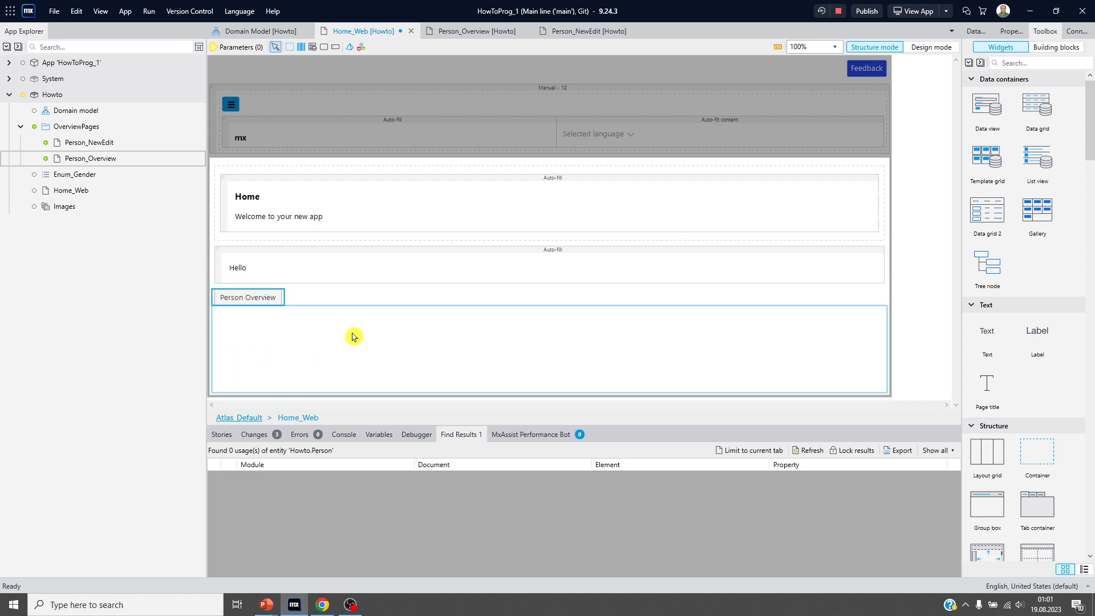
mouse_move(328, 306)
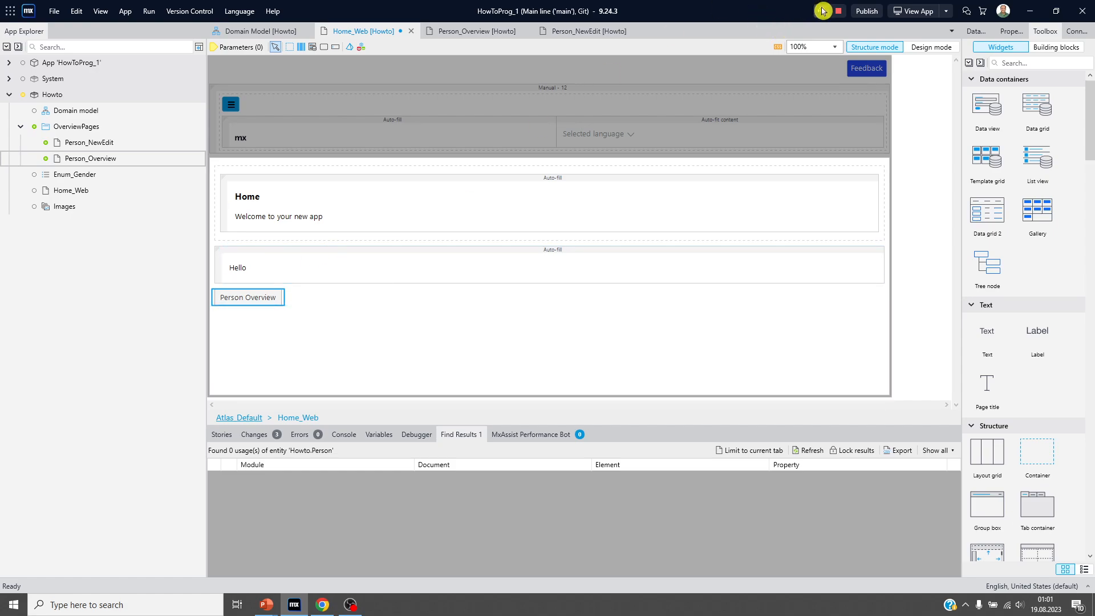
left_click(837, 12)
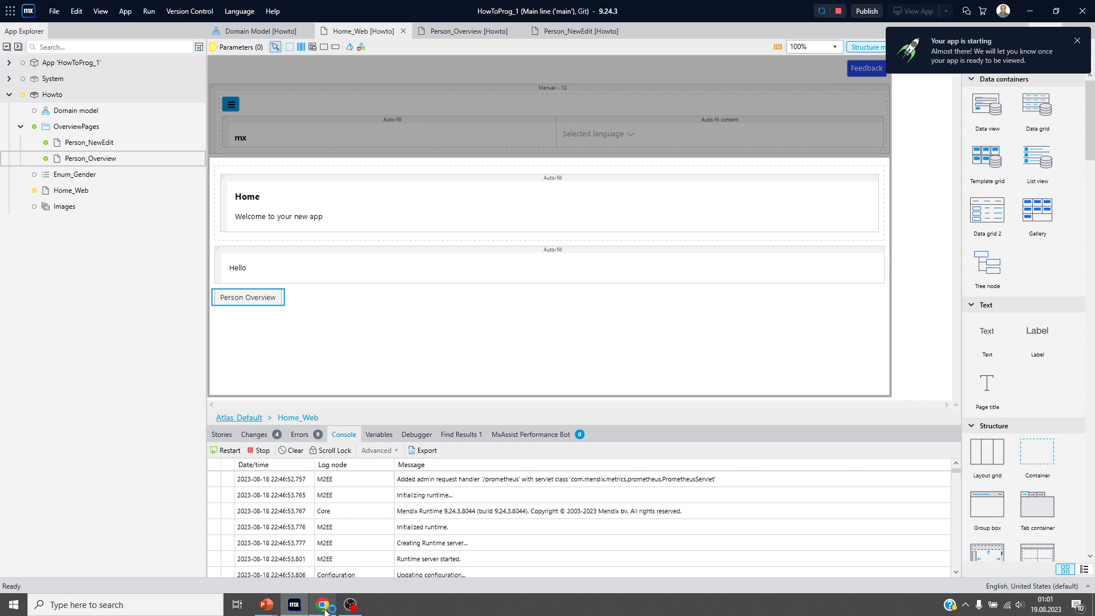
mouse_move(324, 605)
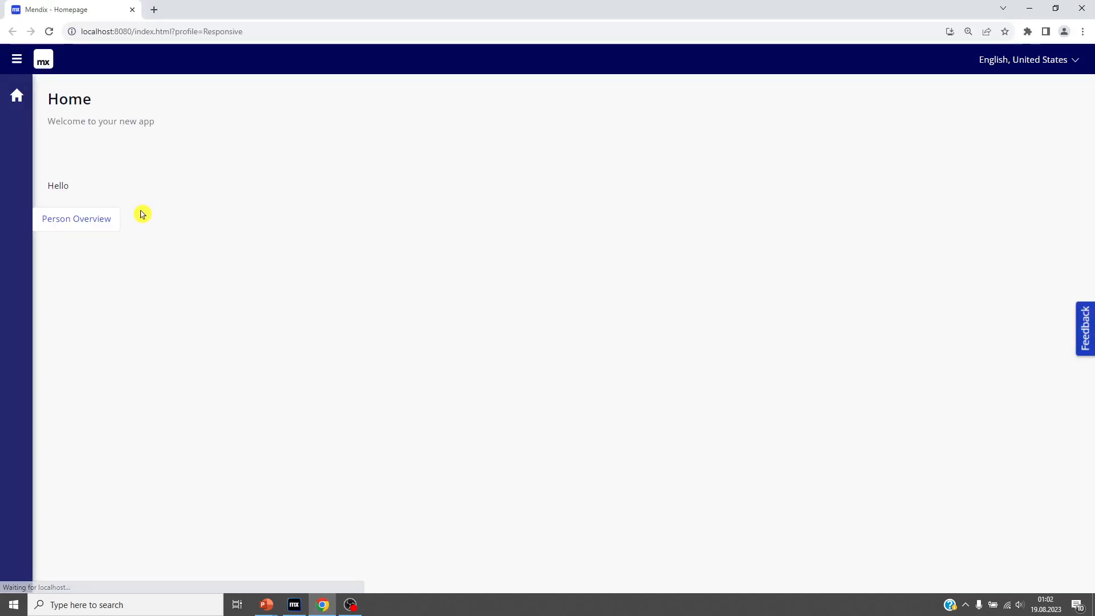
From Person Overview, create and save a person named John, age 33, male
left_click(76, 218)
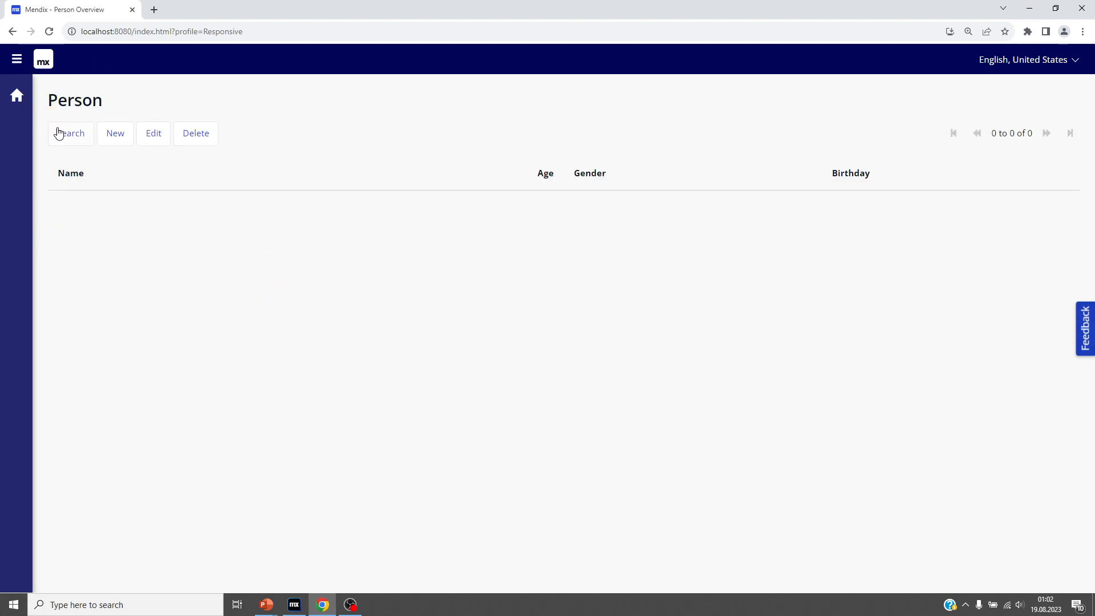
mouse_move(115, 133)
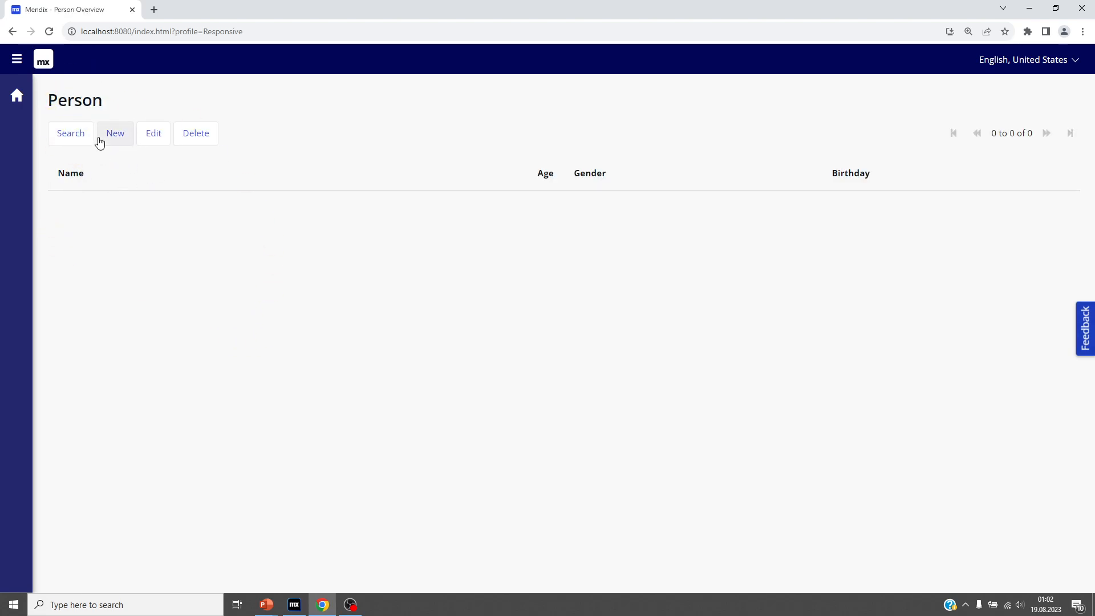
left_click(115, 133)
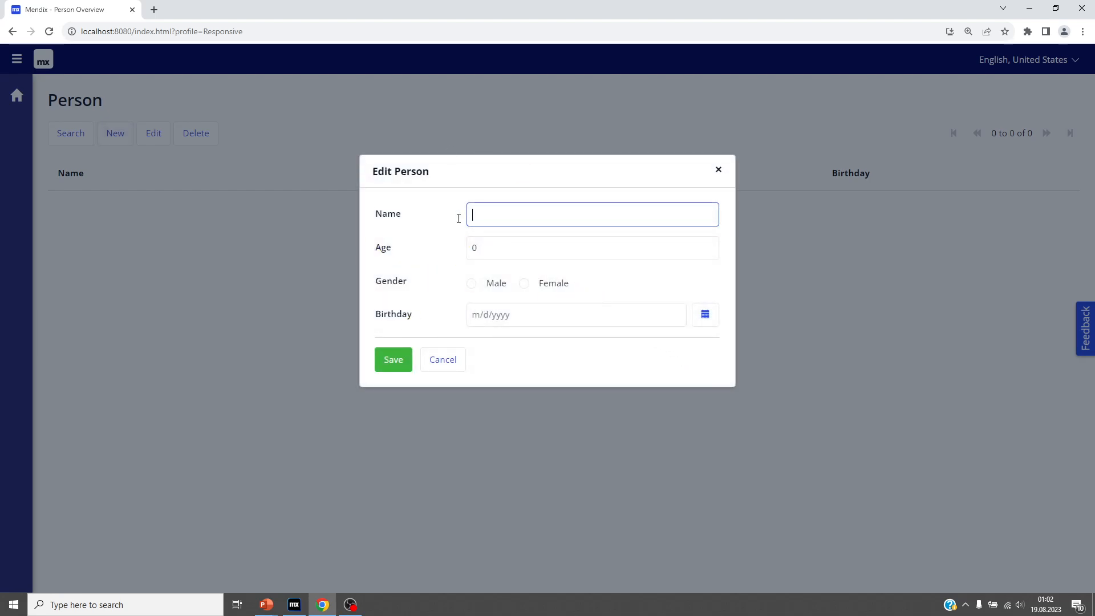
type("John")
left_click(593, 247)
type("33")
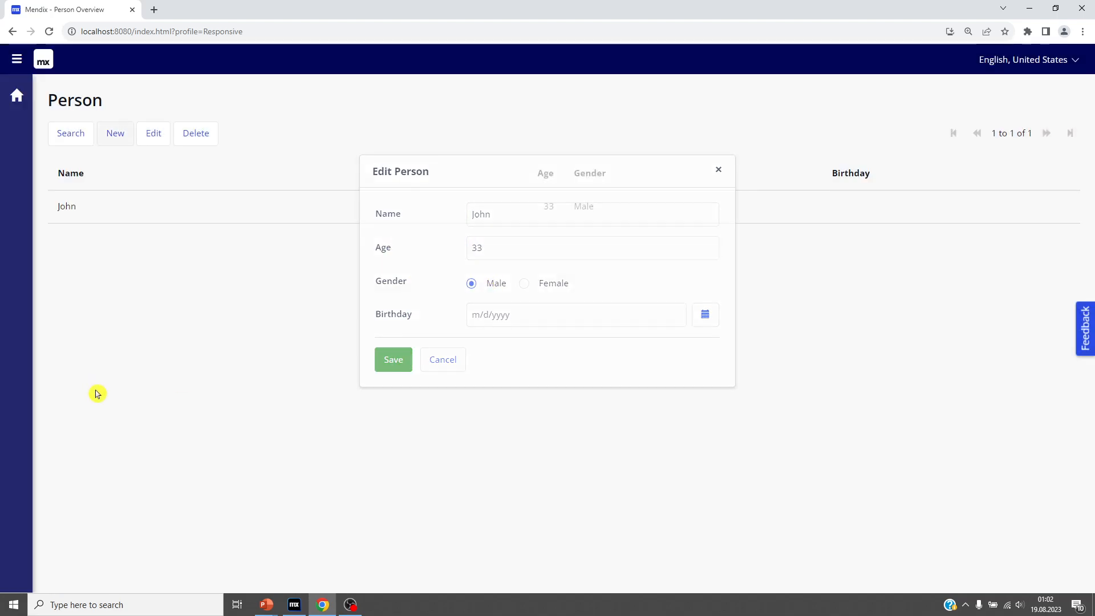
left_click(293, 605)
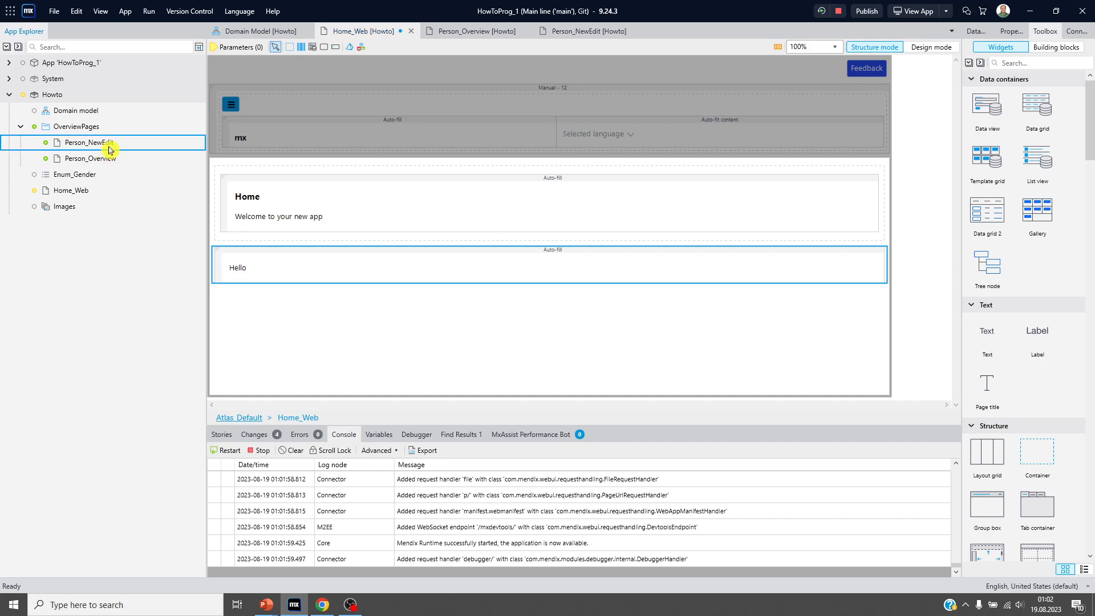
Delete the Person_NewEdit and Person_Overview pages and the OverviewPages folder, confirming each deletion
key("Delete")
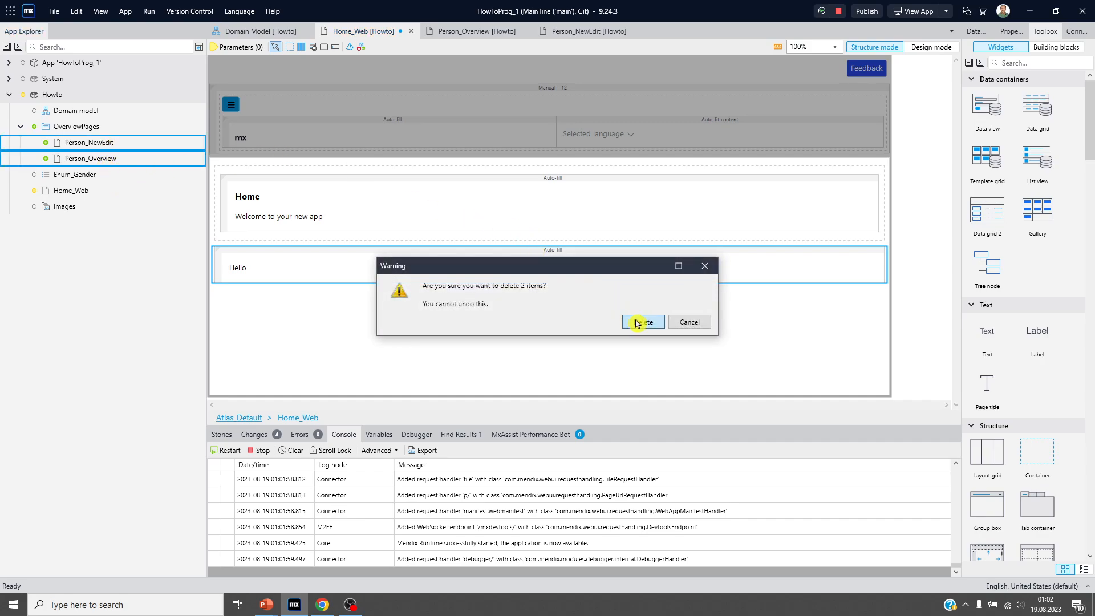
left_click(641, 322)
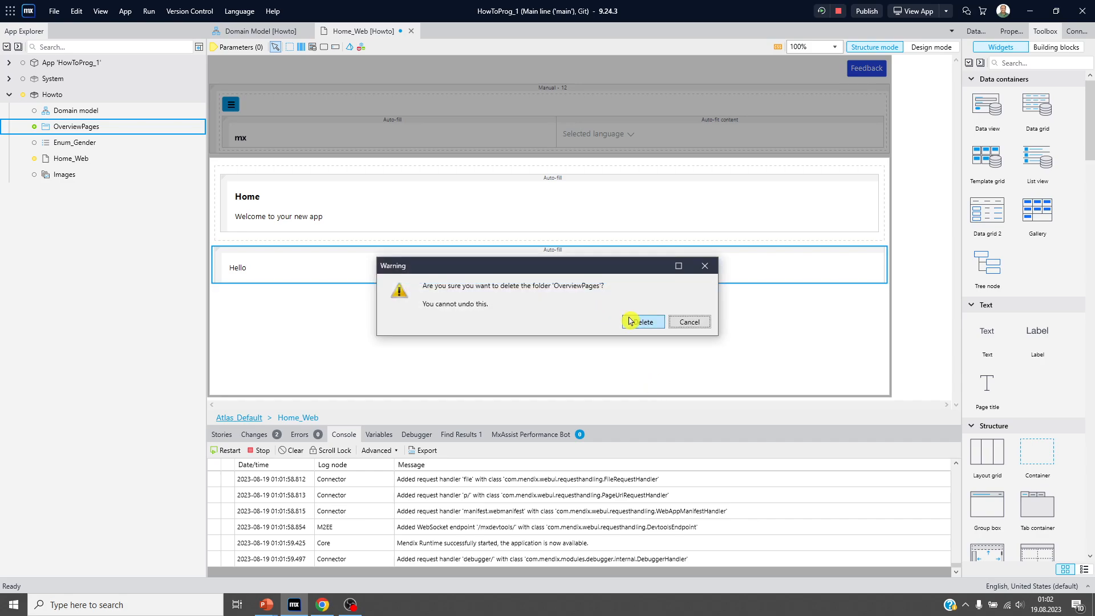
left_click(640, 321)
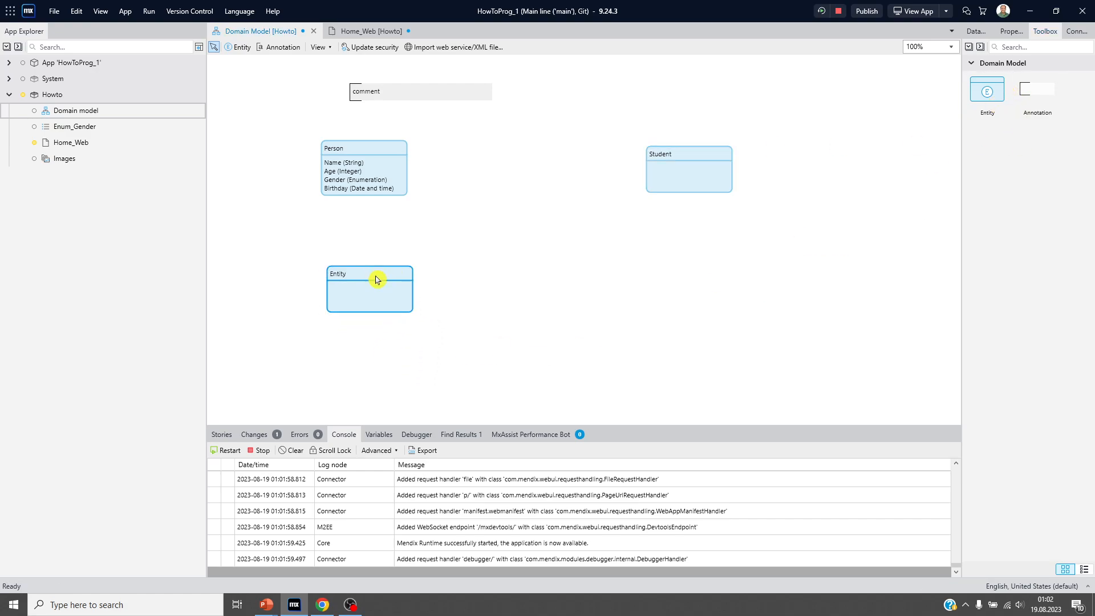
Name the new entity Club and add a Name attribute of type String
double_click(369, 289)
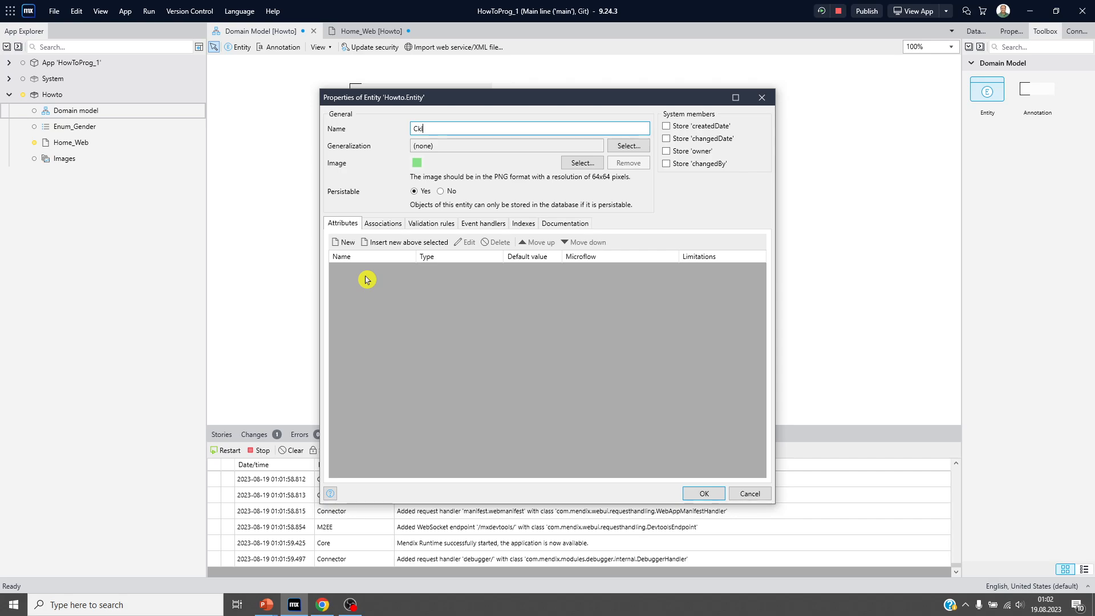
type("Club")
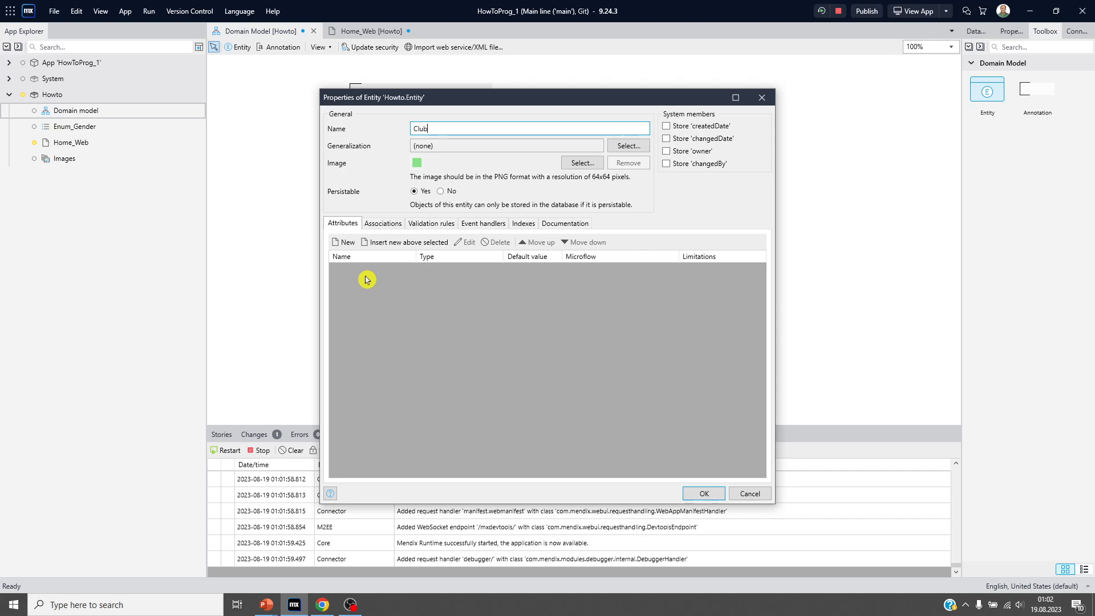
left_click(346, 243)
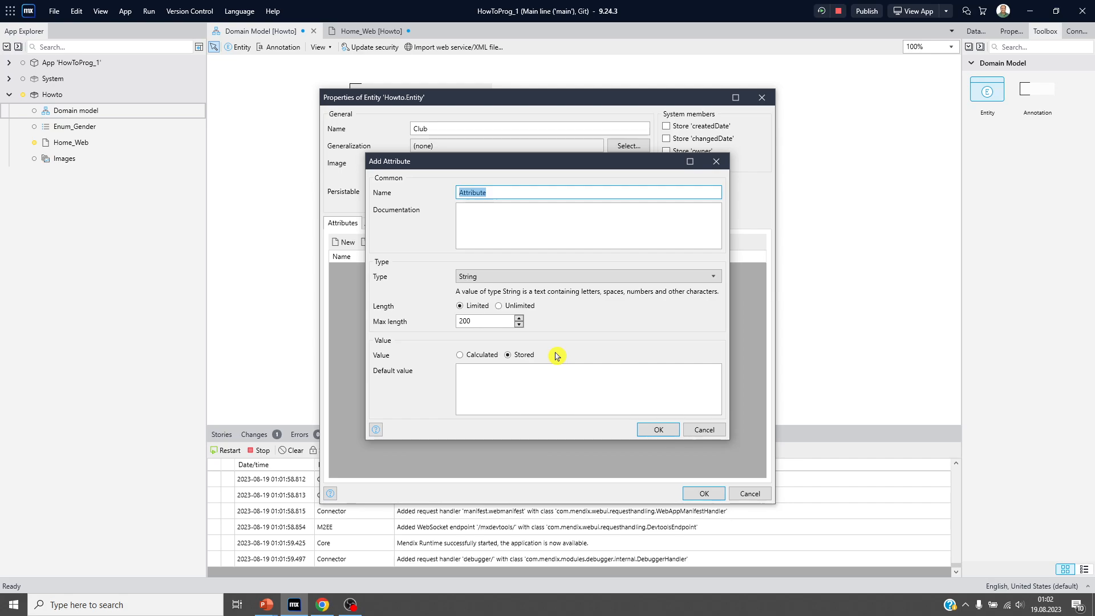
left_click(656, 429)
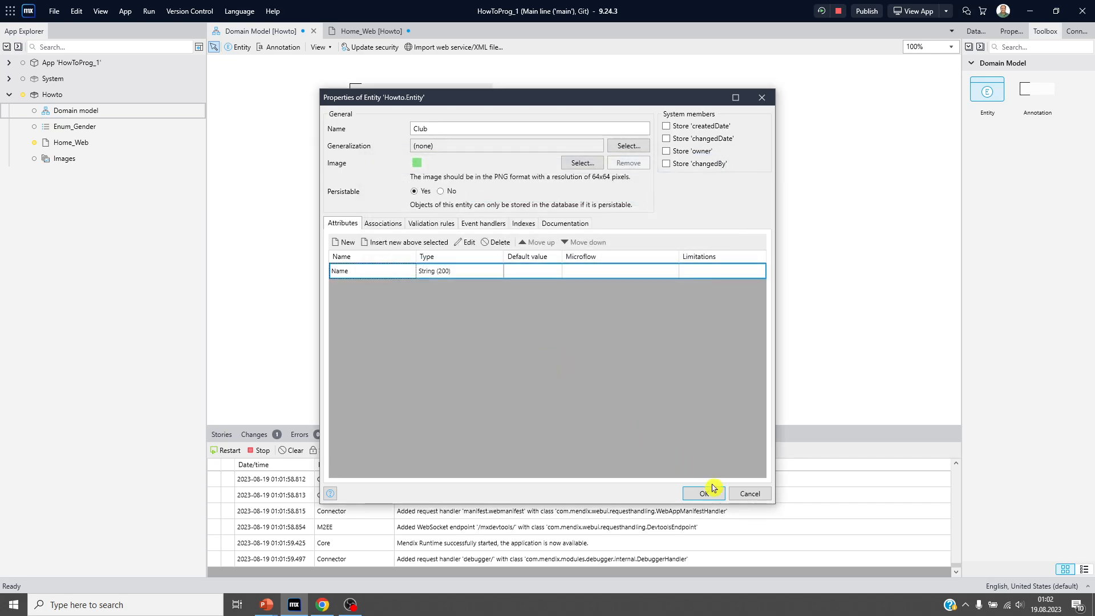
left_click(703, 494)
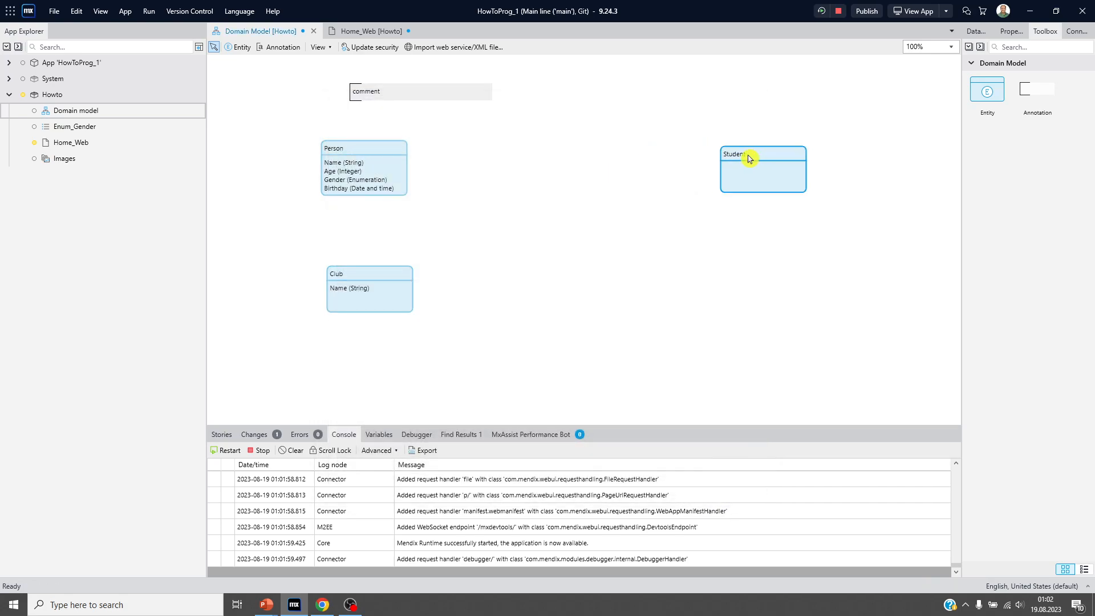
mouse_move(381, 295)
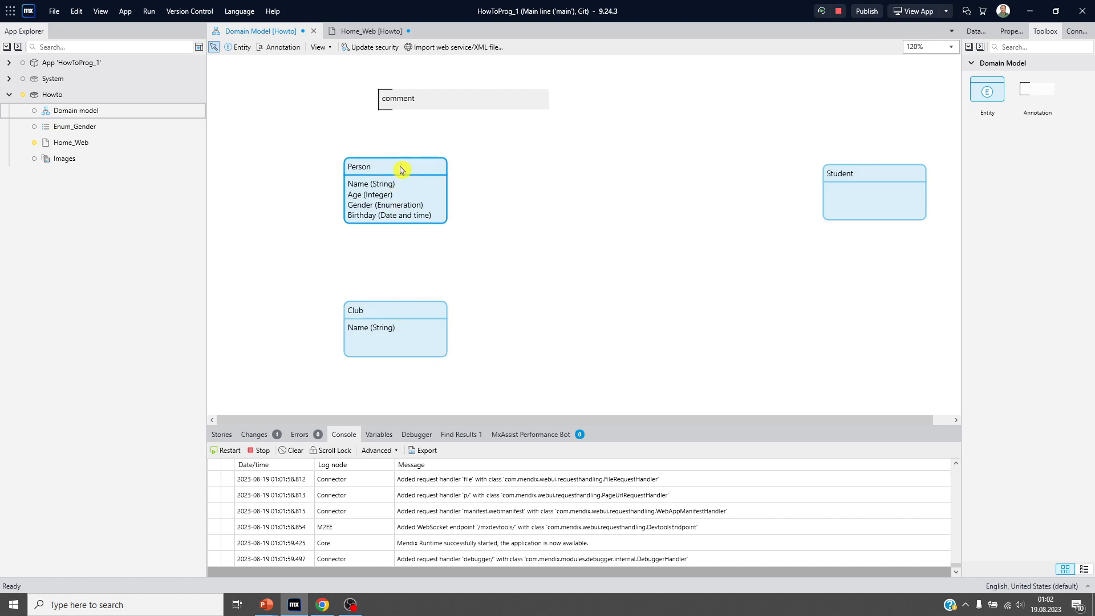
Add a Person_Club reference association from Person to the Club entity
double_click(396, 166)
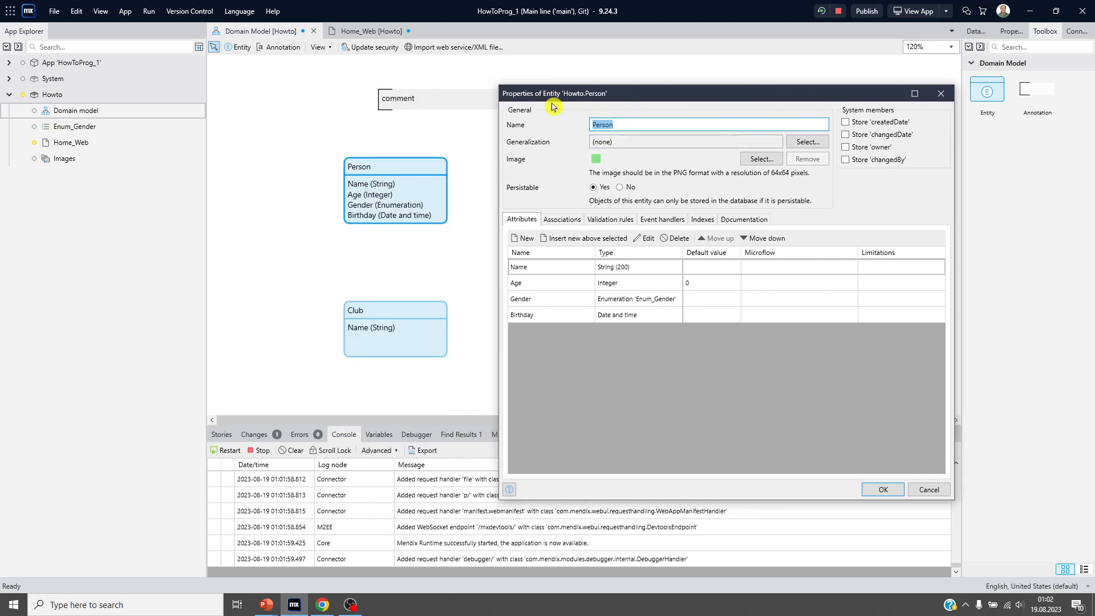
left_click(560, 219)
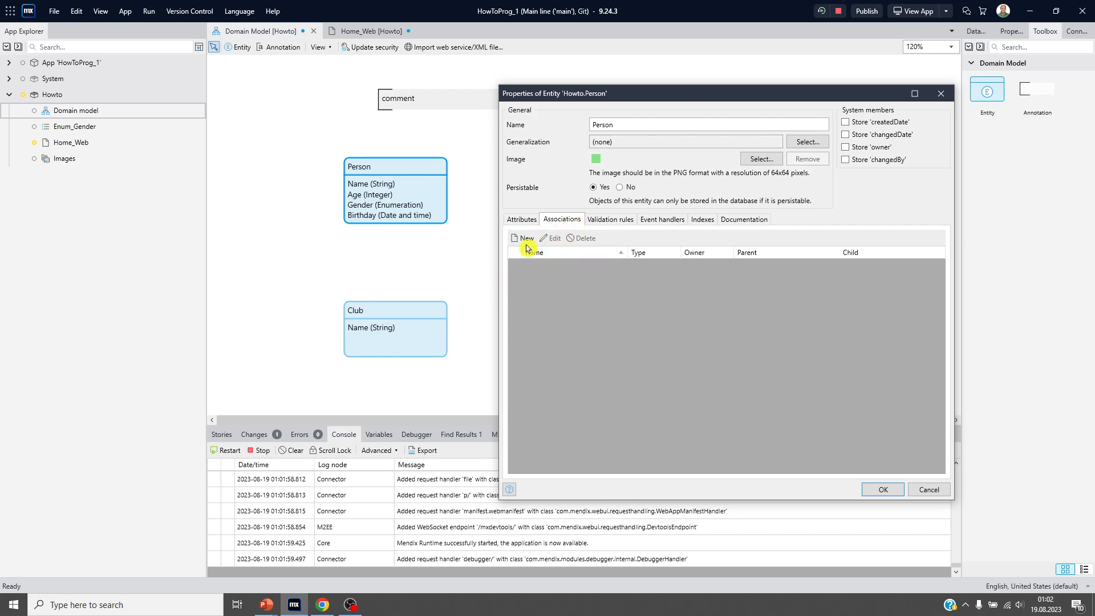
left_click(807, 142)
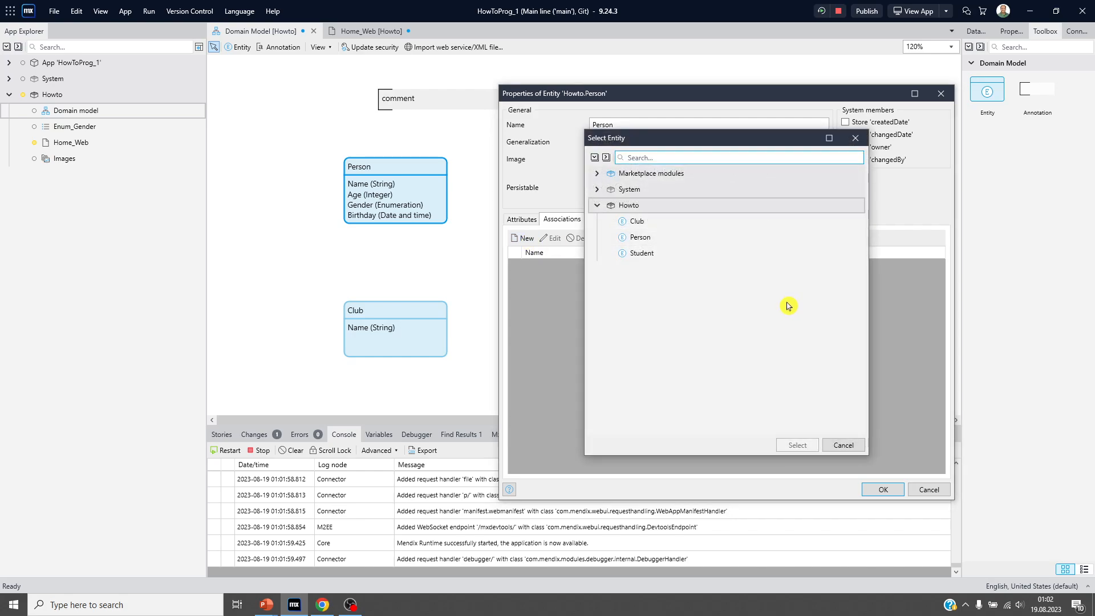
left_click(635, 221)
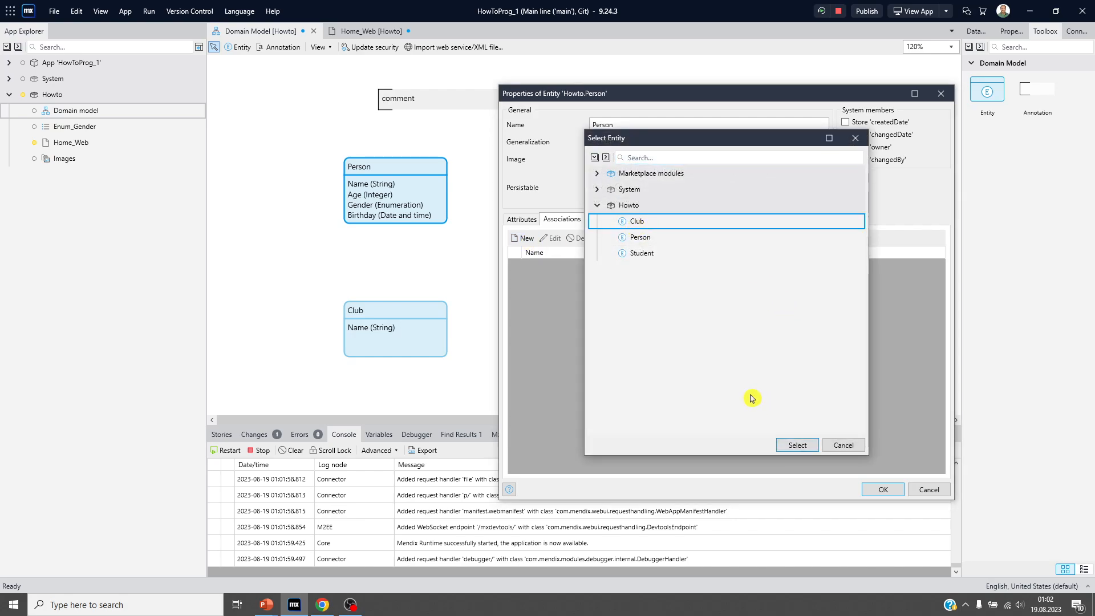
left_click(795, 445)
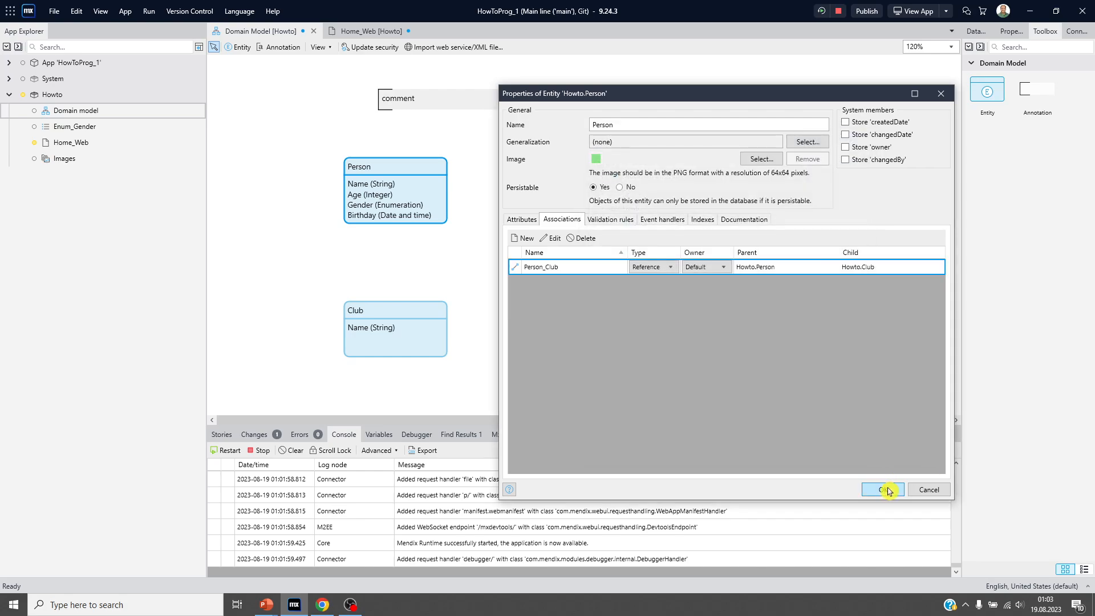
left_click(881, 489)
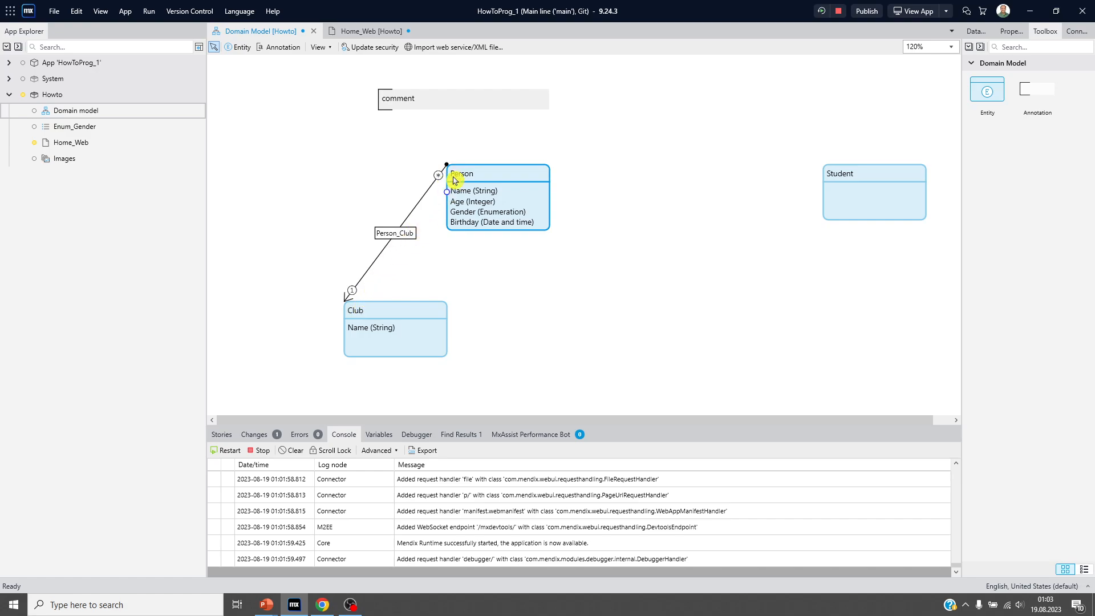
mouse_move(387, 261)
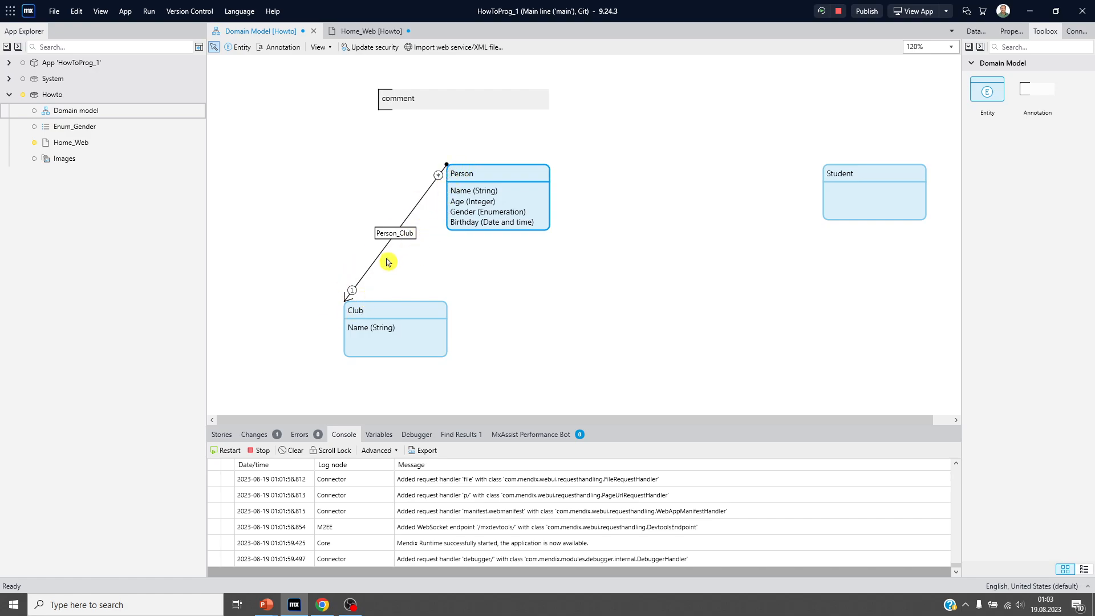
mouse_move(498, 173)
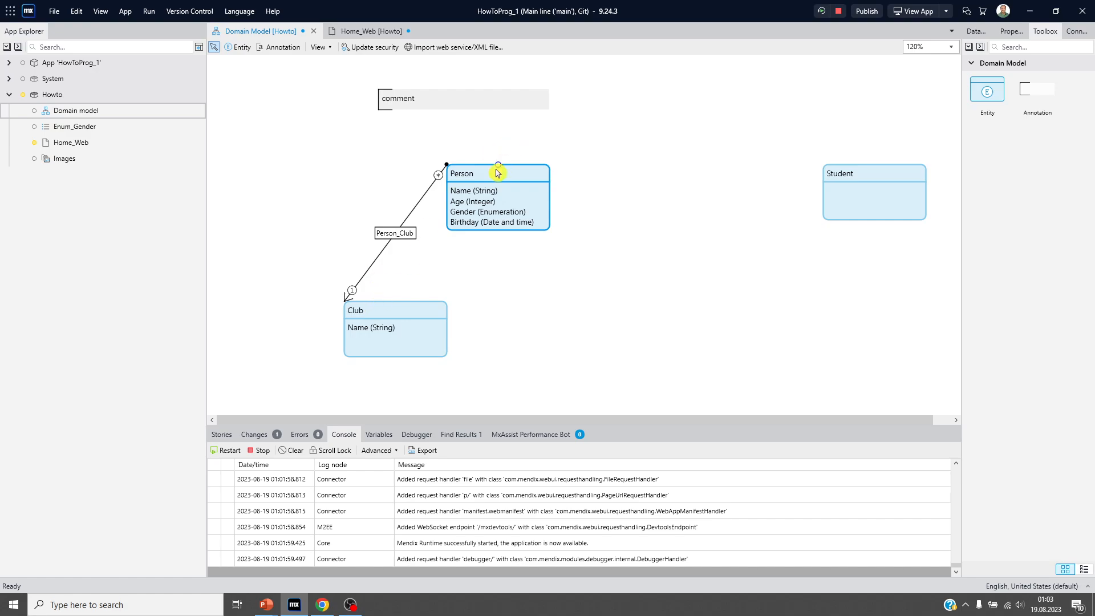
Set Person_Club multiplicity, briefly many-to-many, finally to one Club with multiple Persons
left_click(411, 222)
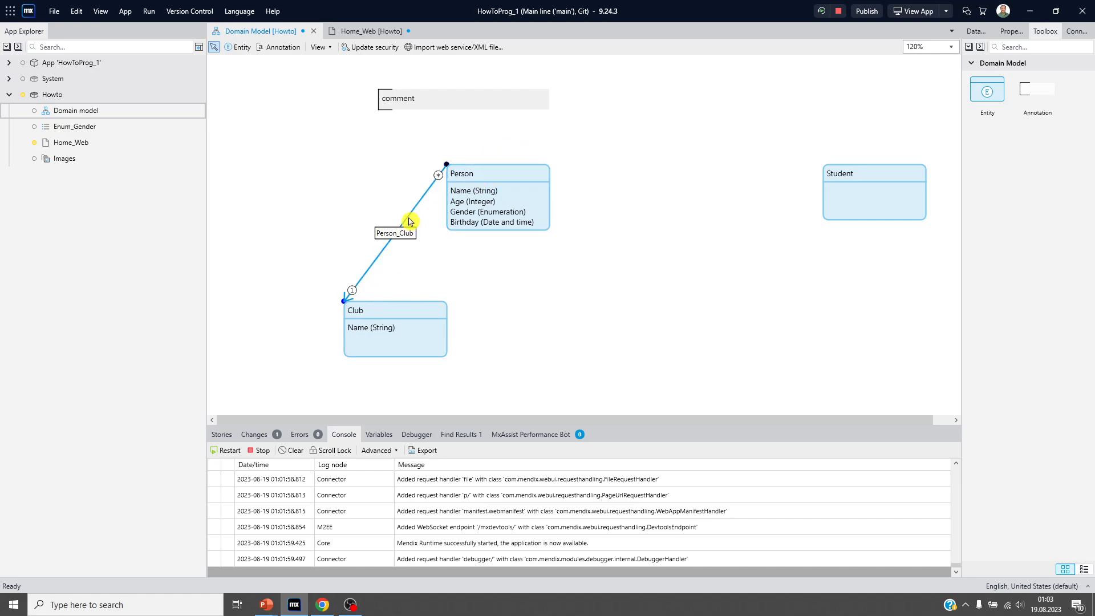
double_click(395, 233)
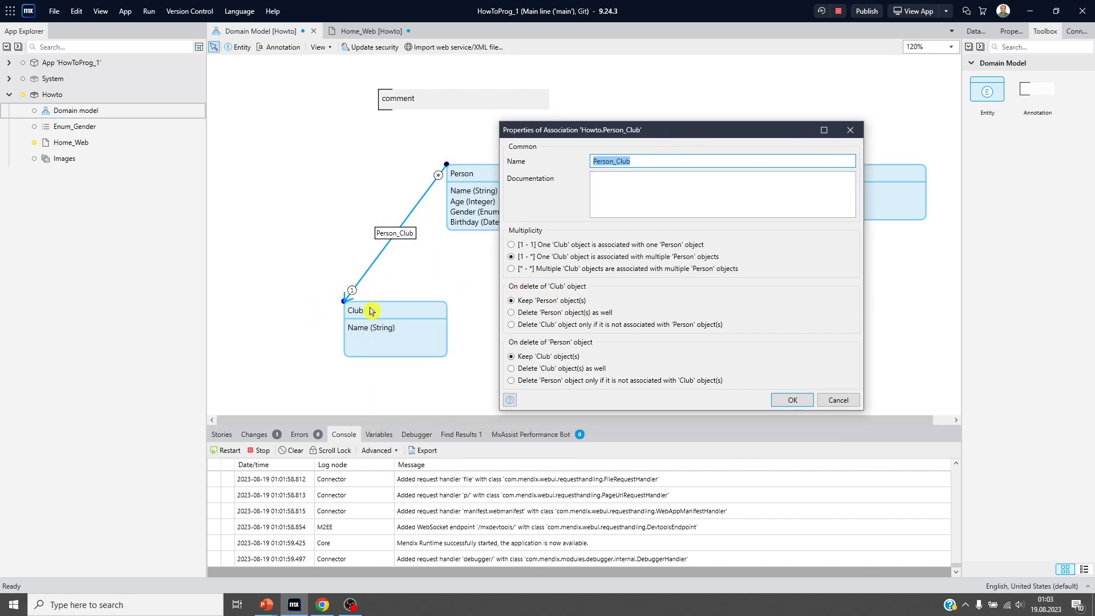
mouse_move(609, 283)
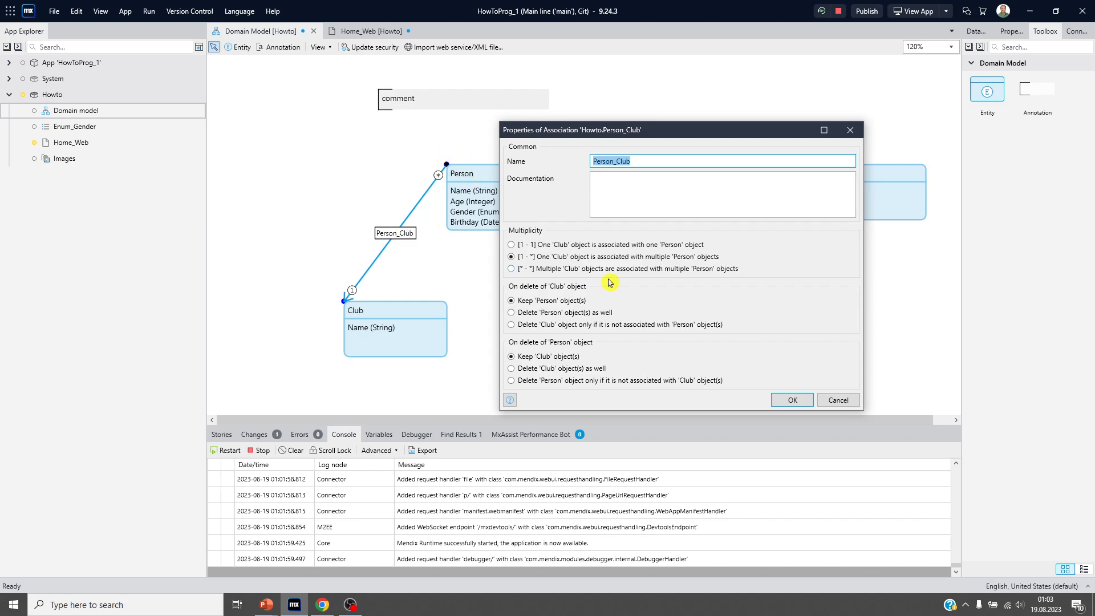
mouse_move(589, 278)
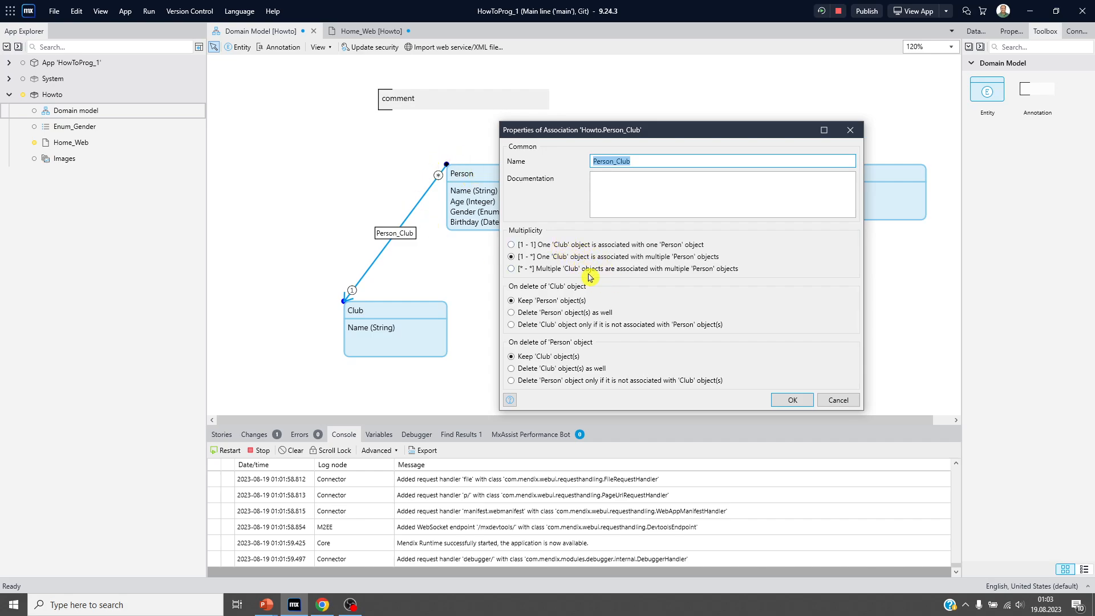
mouse_move(571, 252)
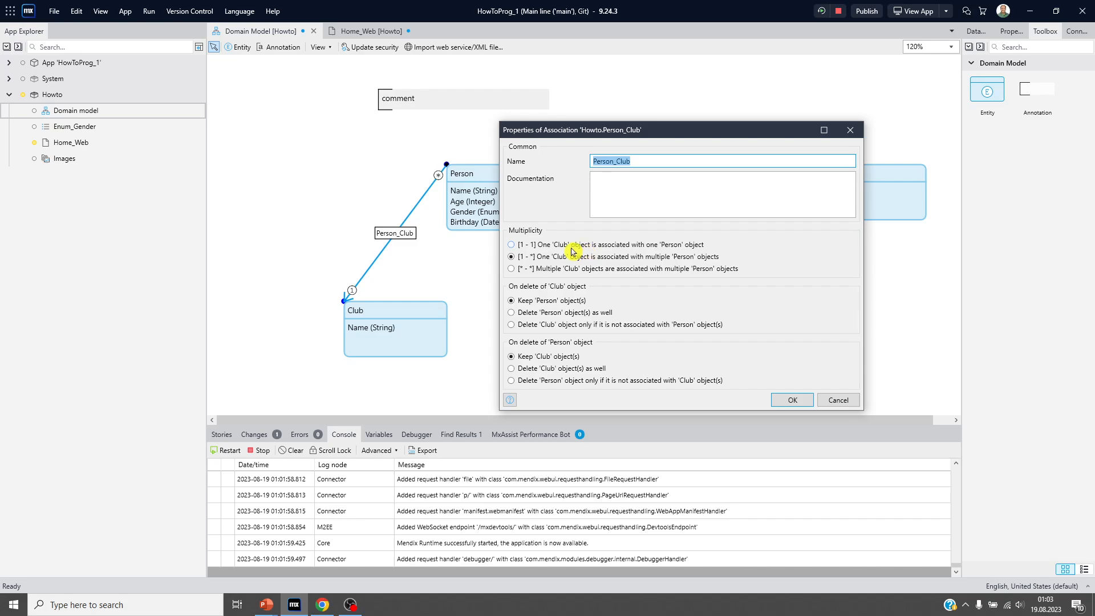
mouse_move(588, 251)
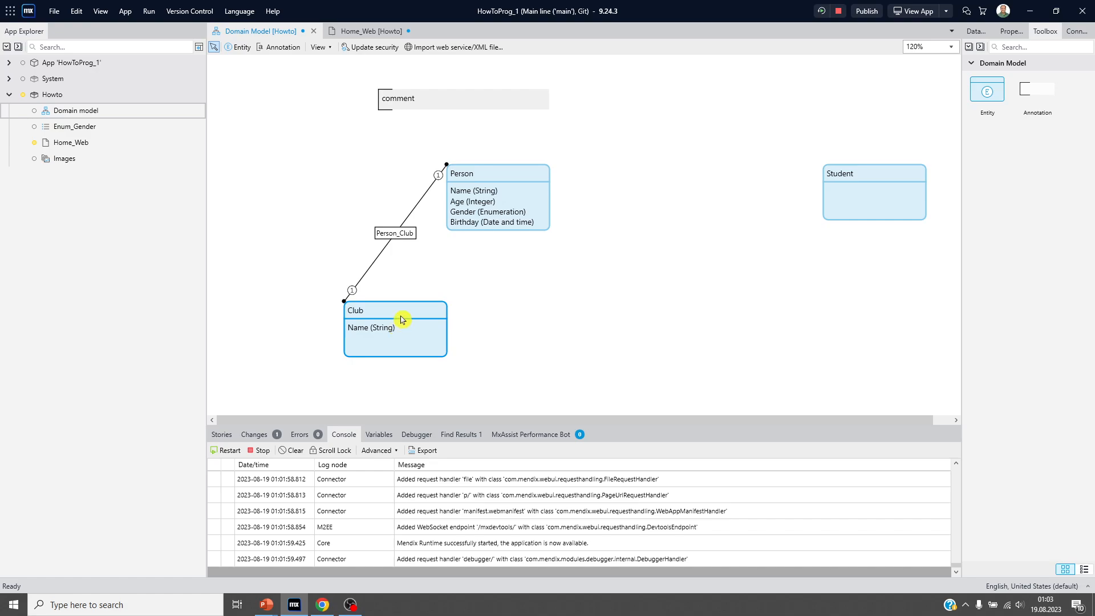
mouse_move(507, 376)
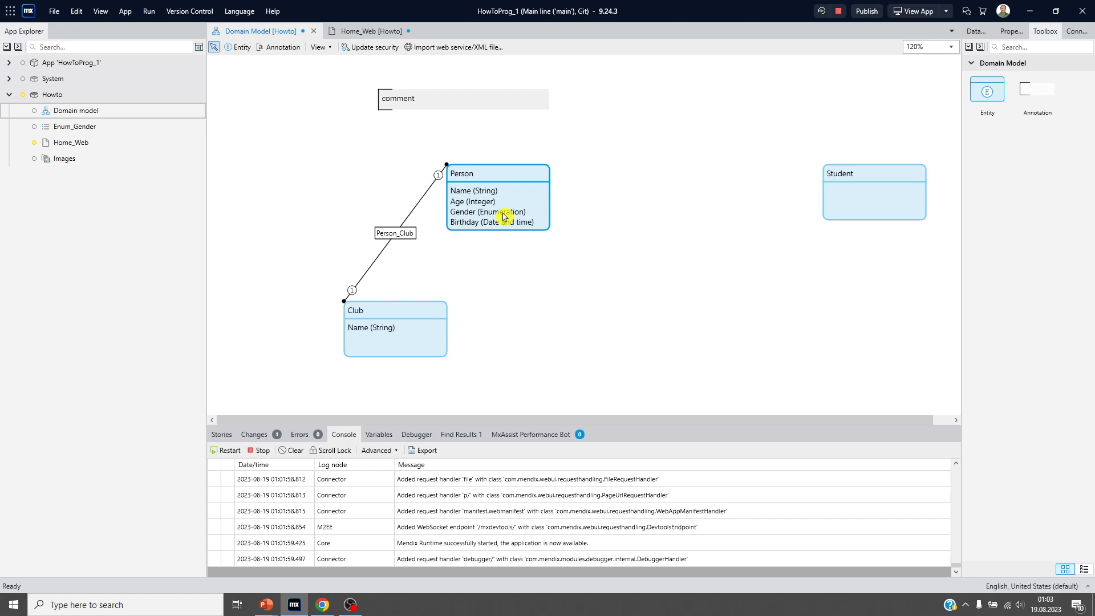
double_click(498, 217)
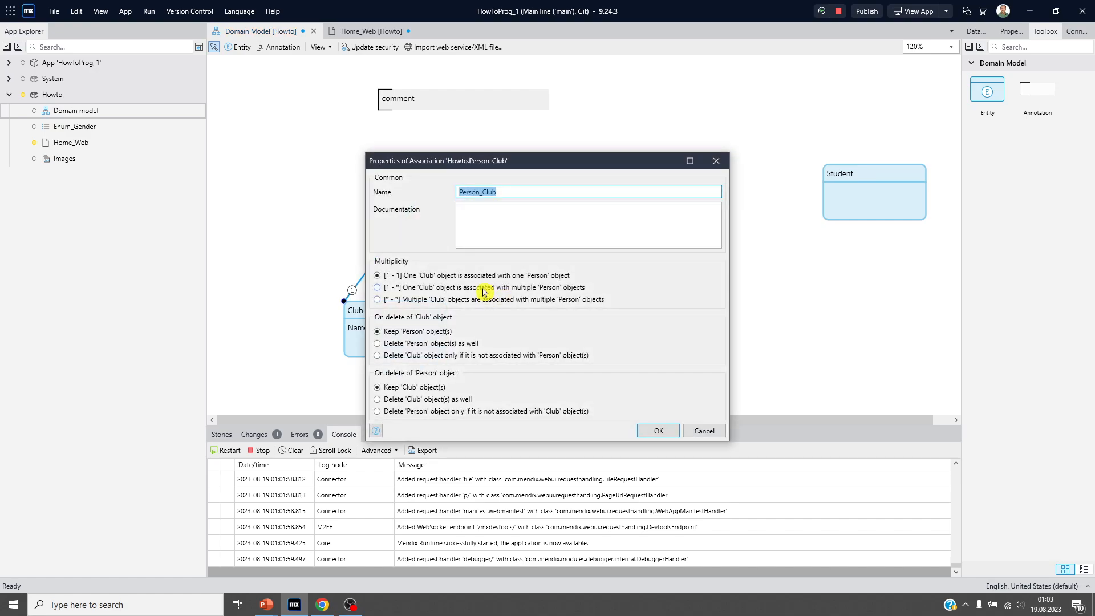
left_click(657, 431)
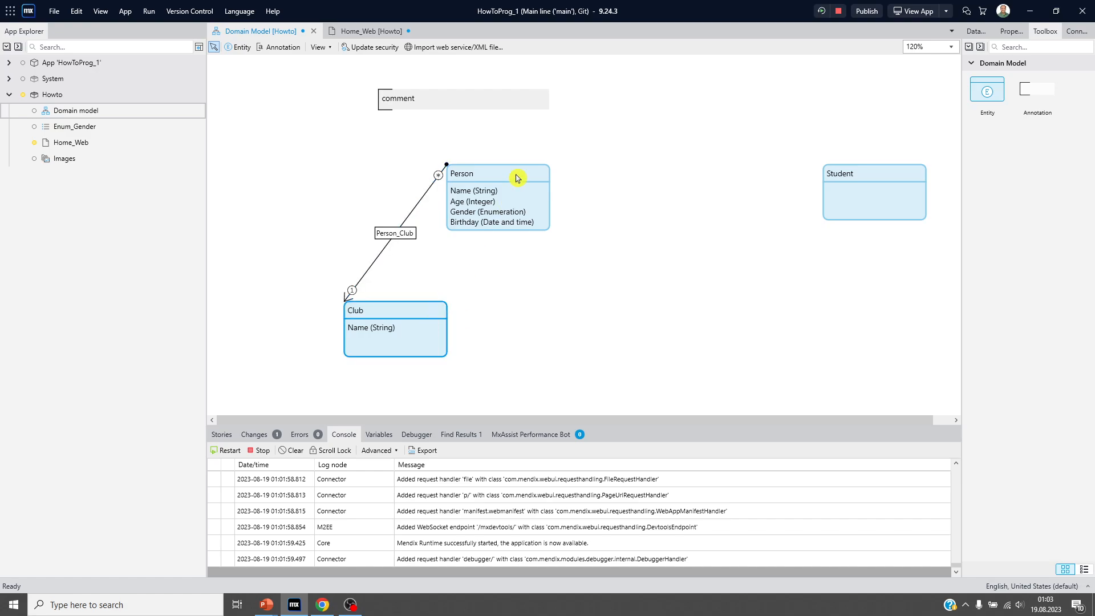
mouse_move(580, 246)
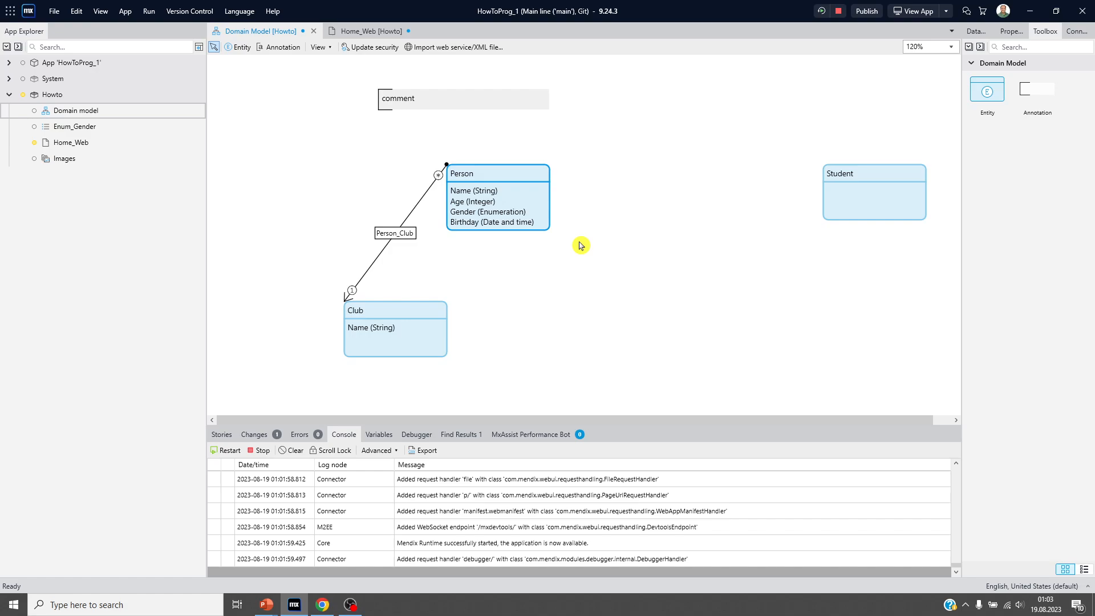
mouse_move(414, 215)
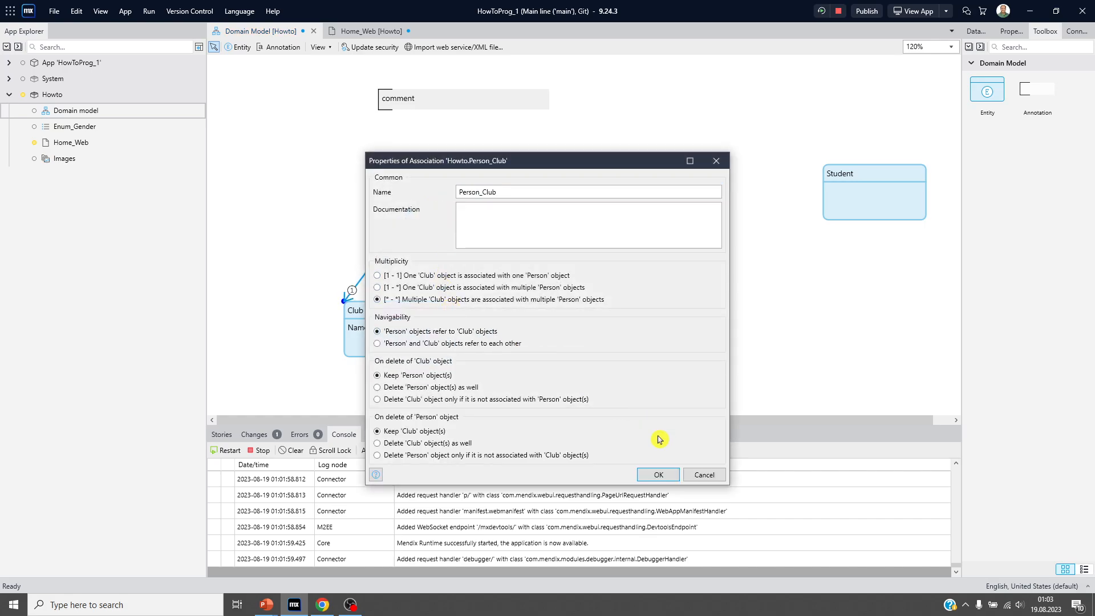
left_click(656, 475)
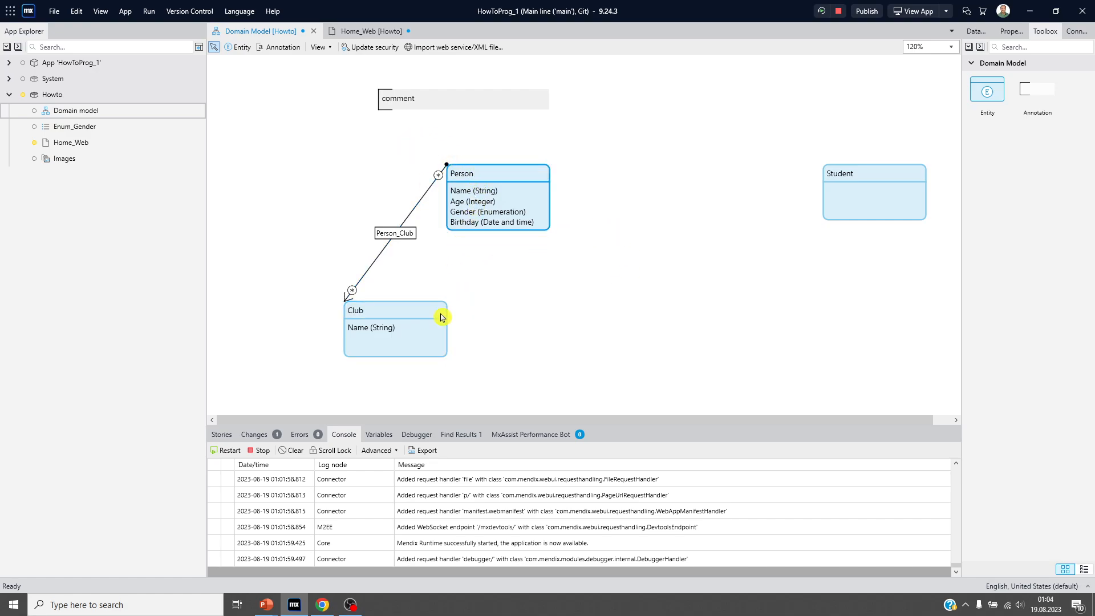
mouse_move(435, 339)
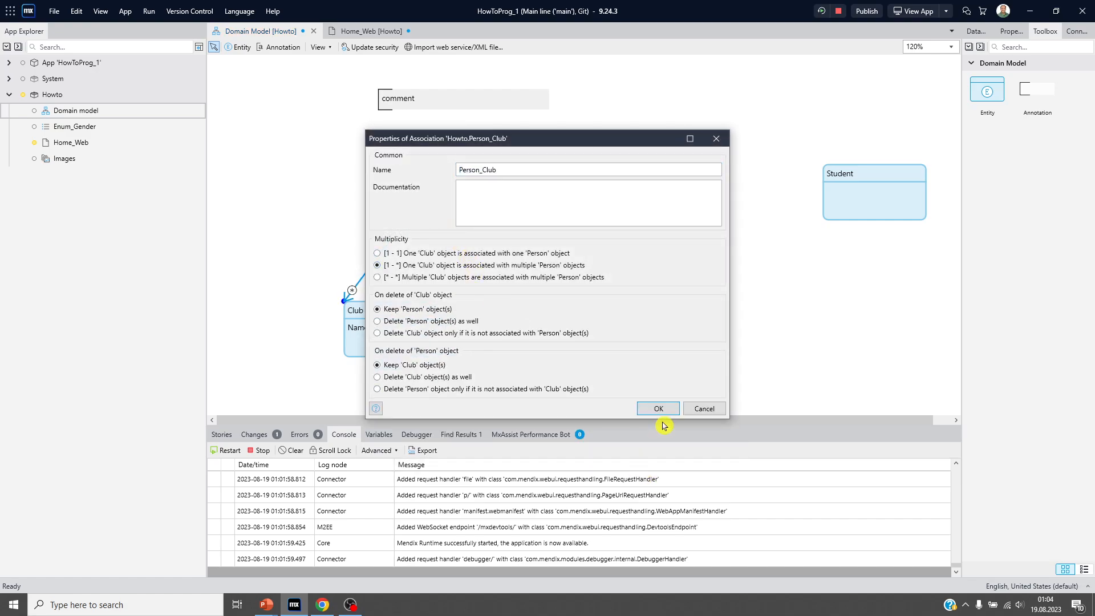
left_click(657, 409)
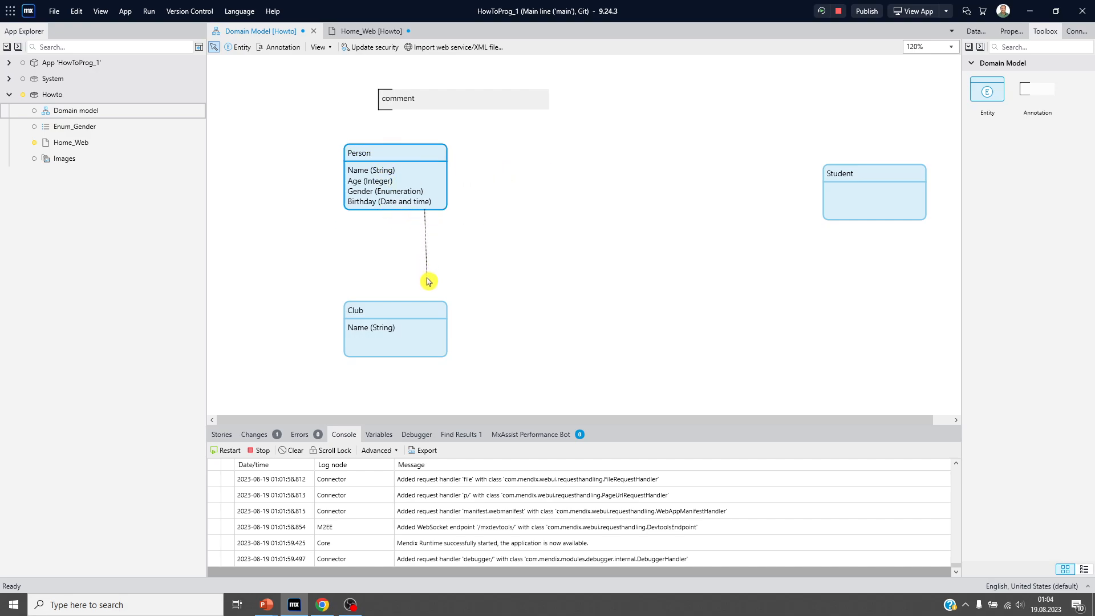
mouse_move(426, 301)
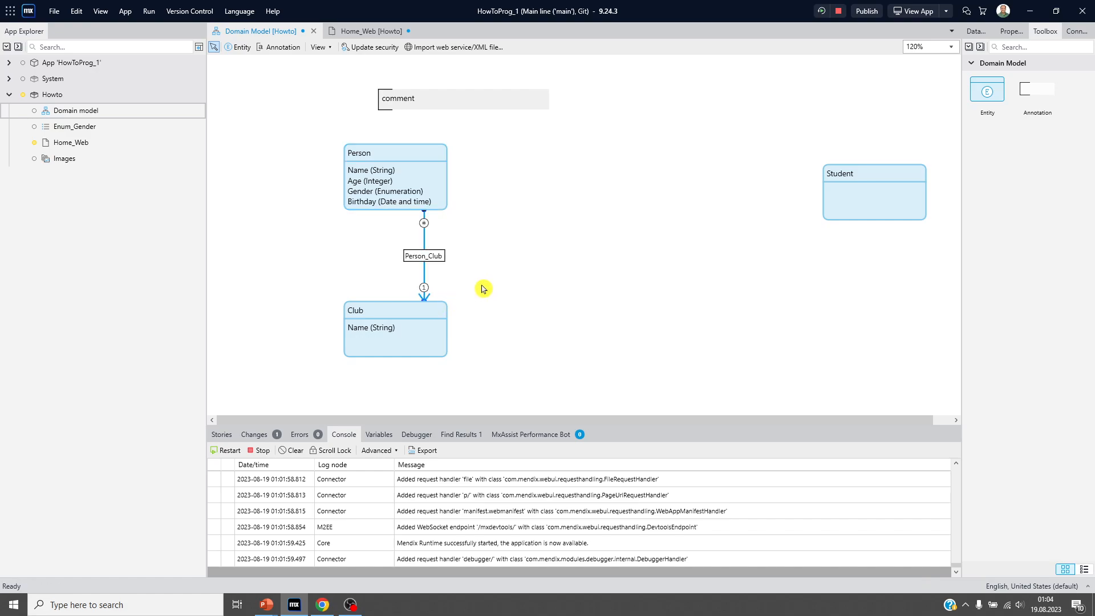
Open the Generate pages dialog from the domain model's context menu
left_click(416, 152)
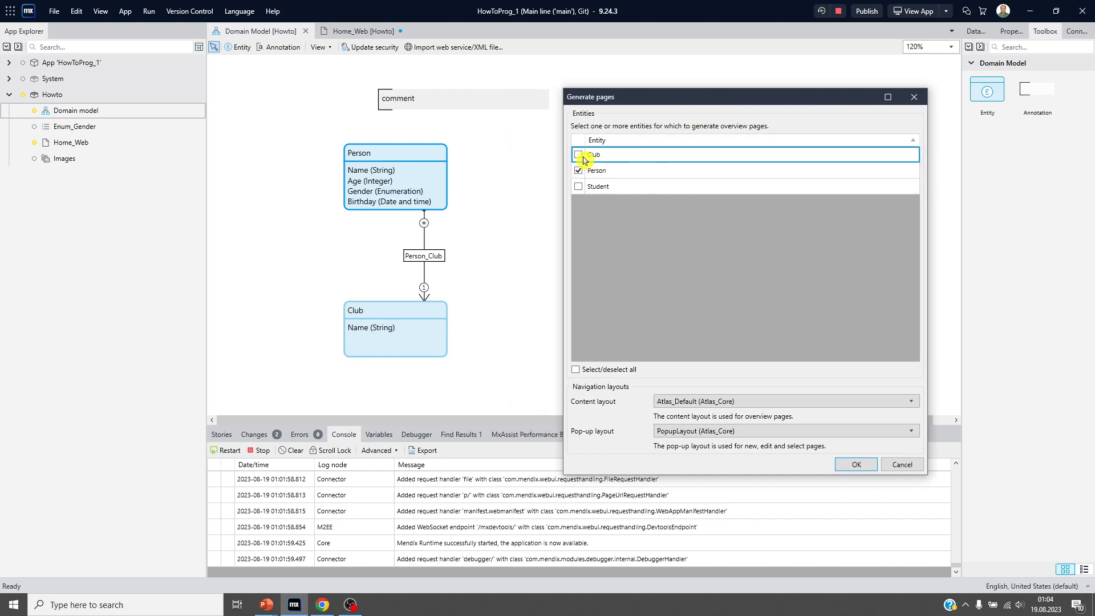
Generate pages for Club and Person, then open Club_Overview and Person_Overview
left_click(579, 154)
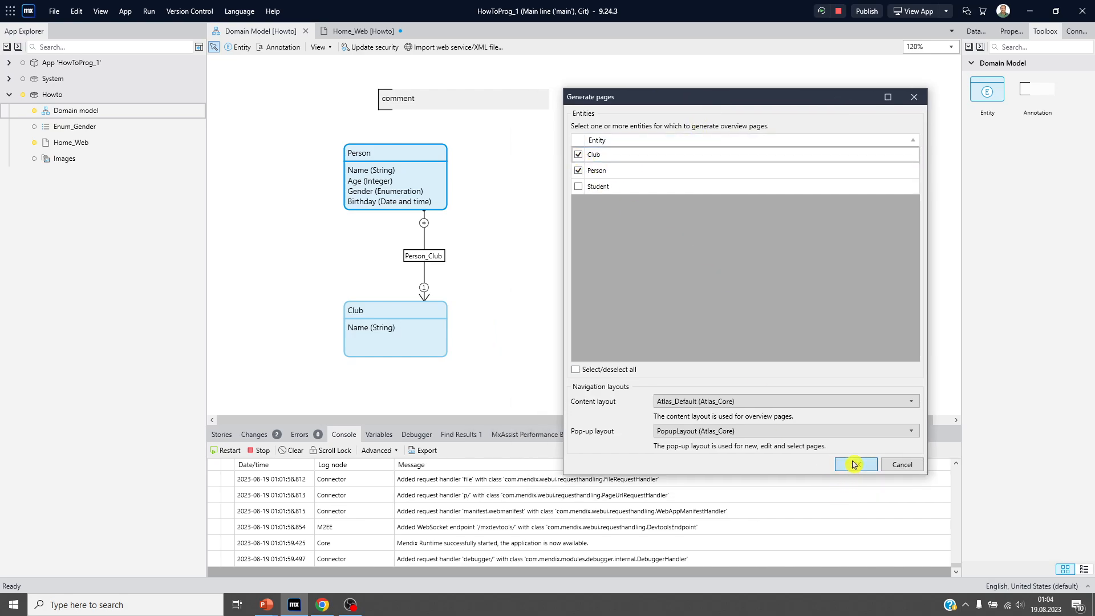
left_click(853, 465)
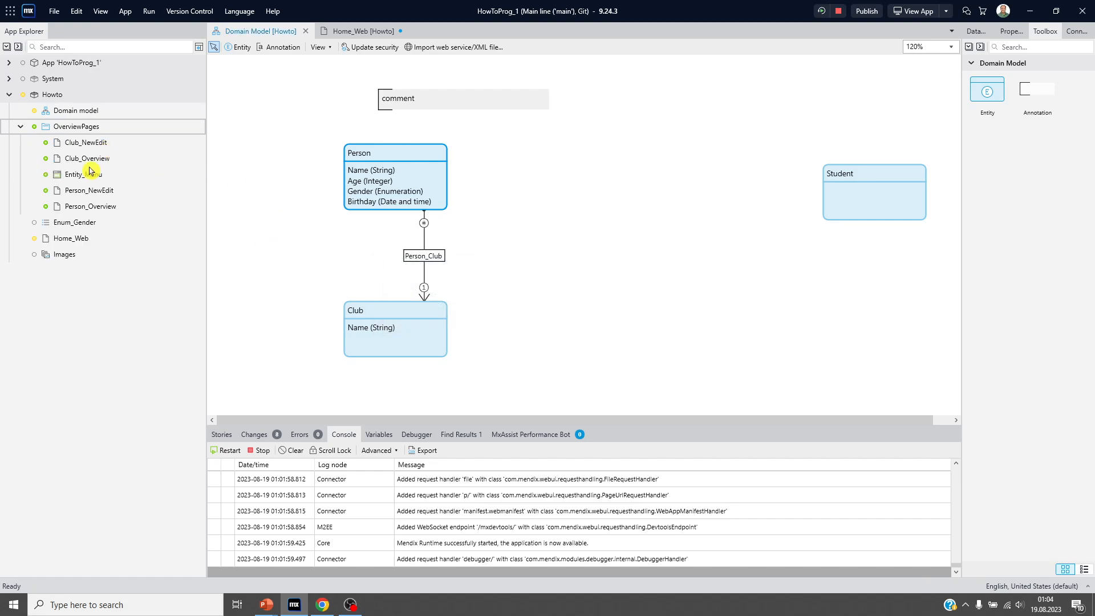
double_click(88, 158)
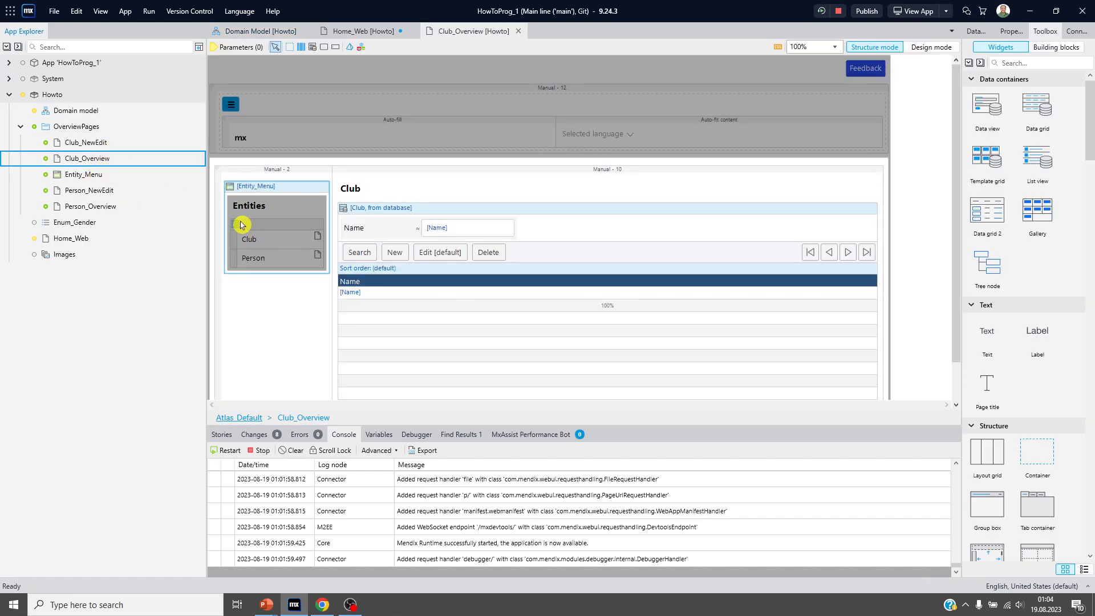
left_click(90, 206)
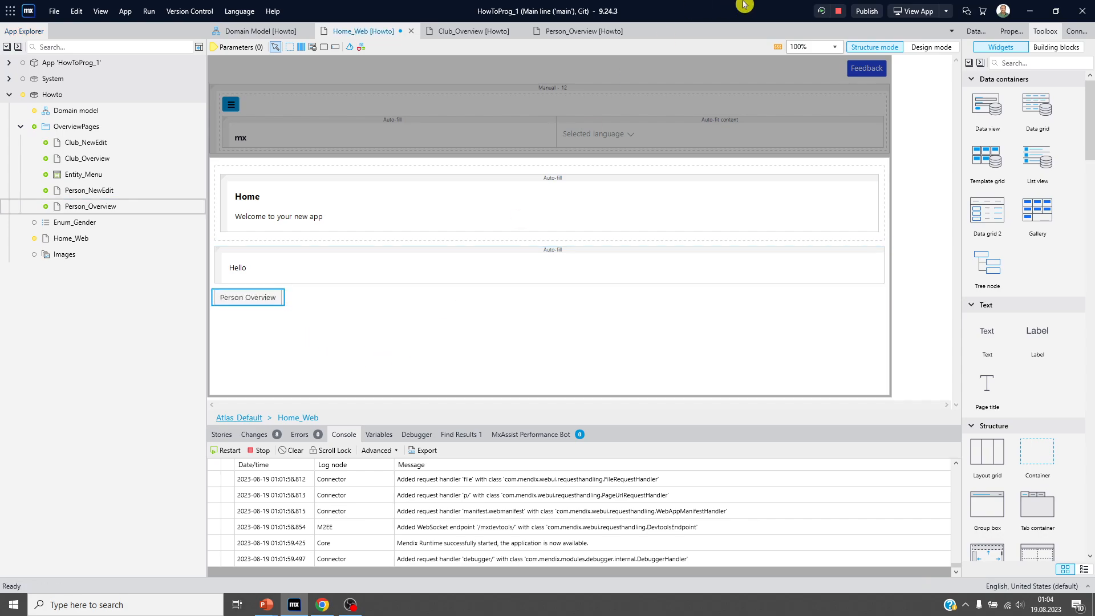
mouse_move(495, 119)
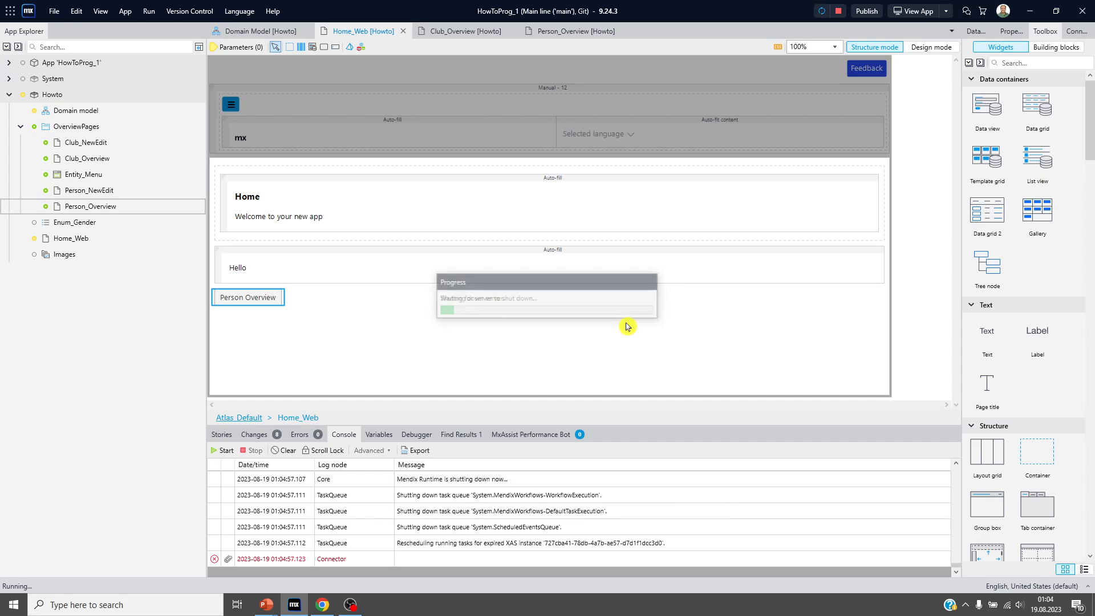
Restart the app so the browser shows the Person overview with John, 33, male
left_click(821, 11)
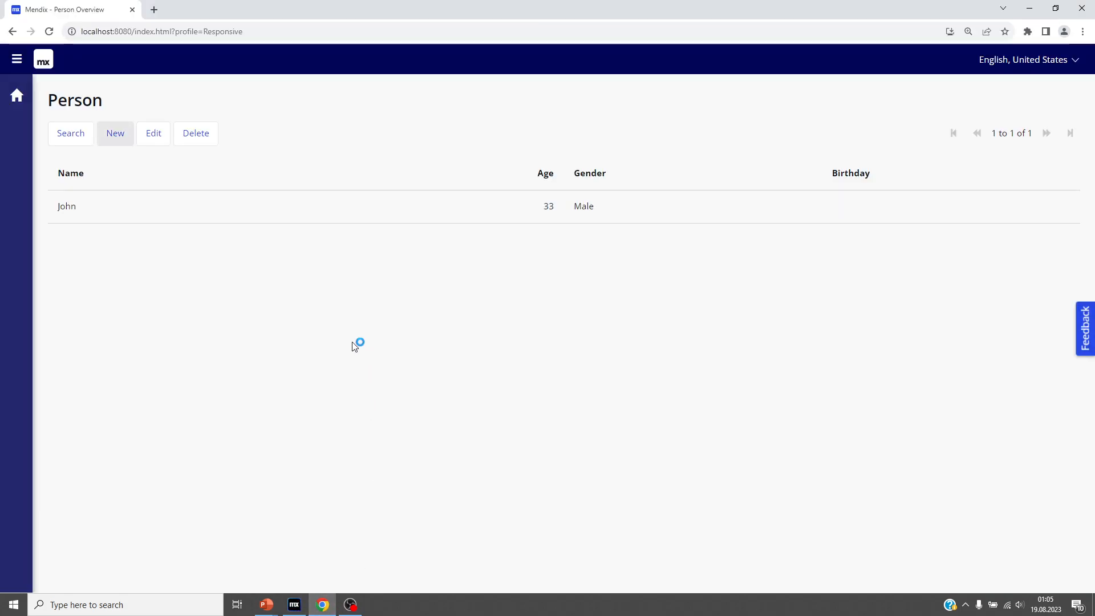
mouse_move(298, 314)
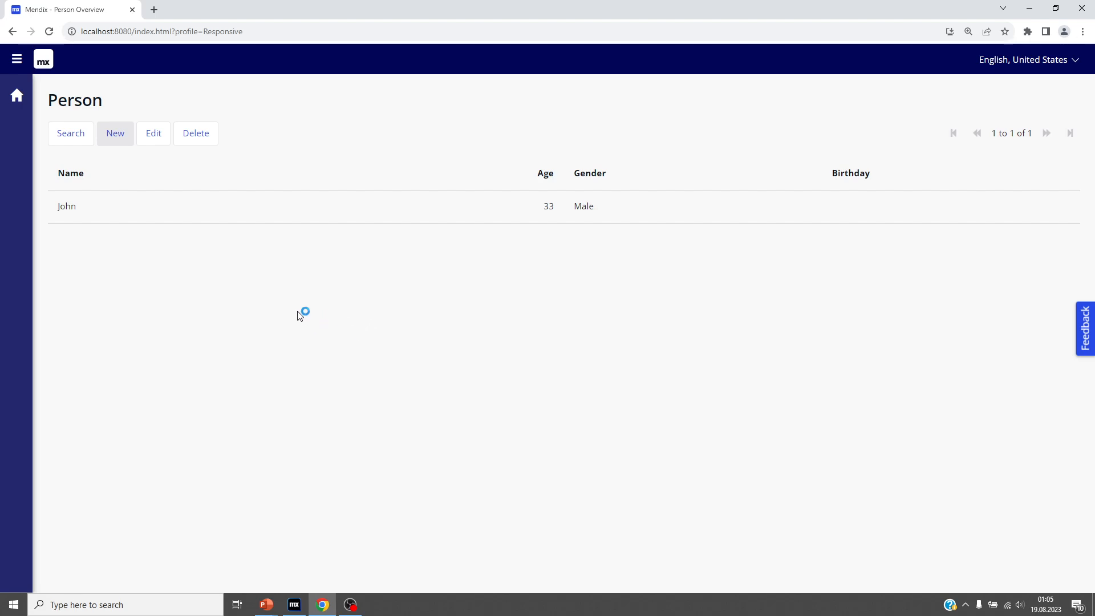
mouse_move(199, 321)
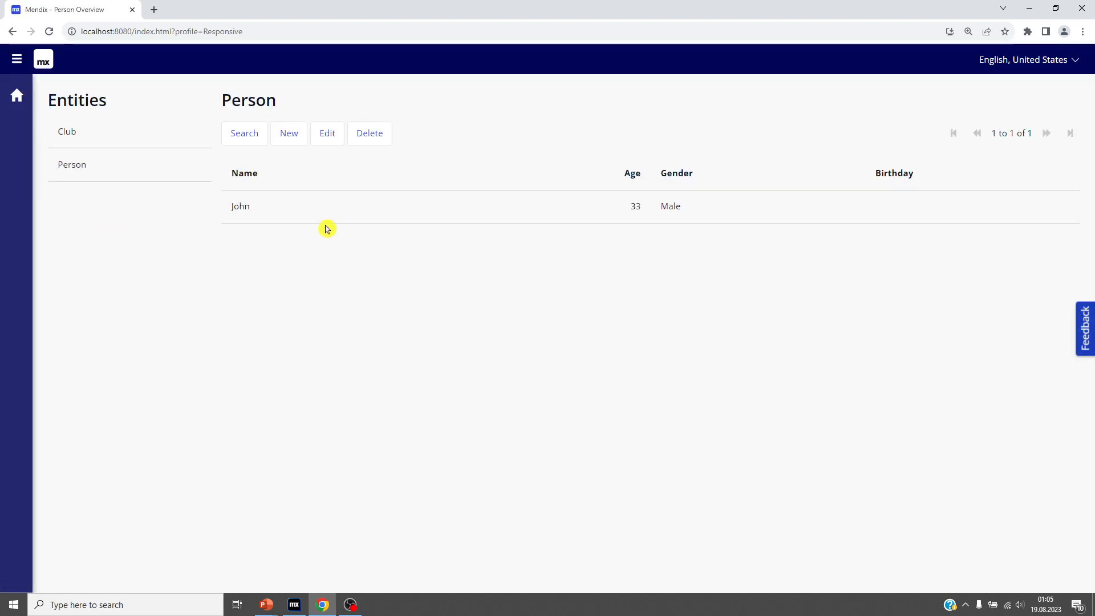
From the Club overview, create and save the clubs Programming and Football
left_click(67, 131)
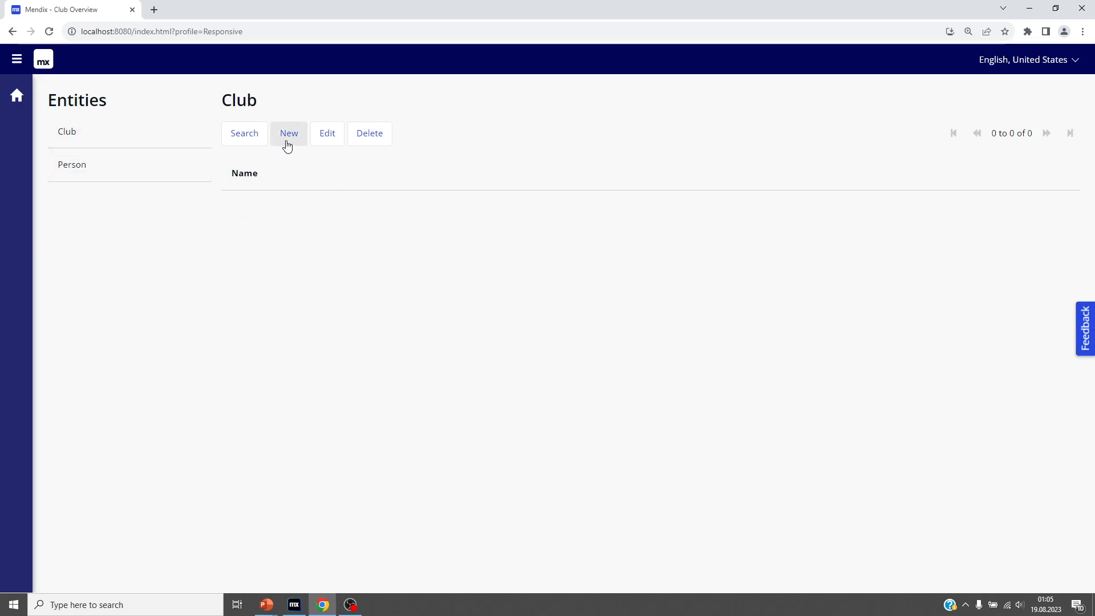
left_click(289, 133)
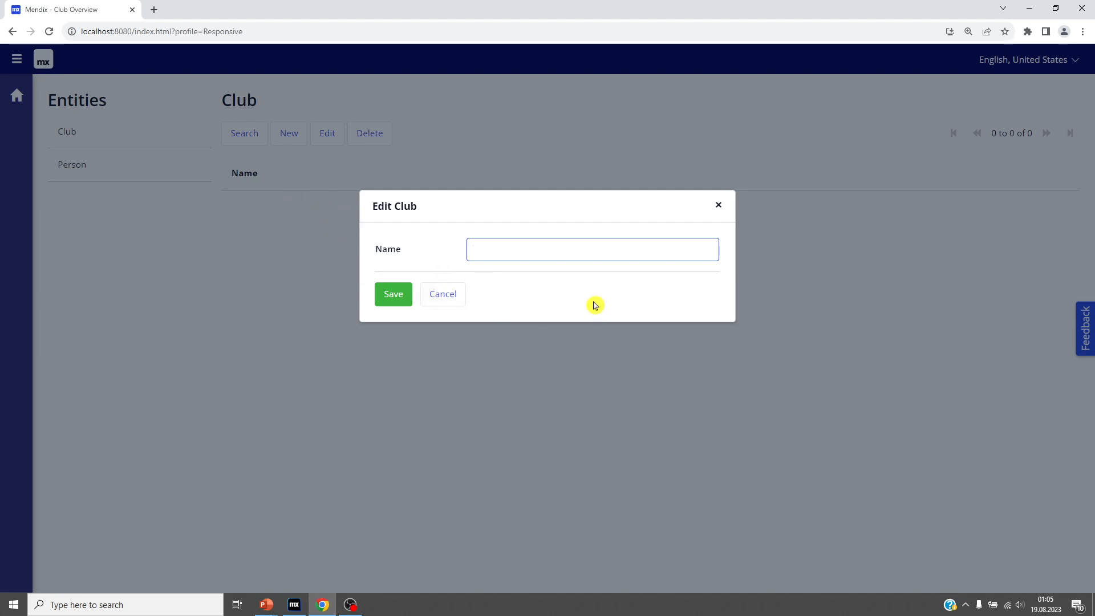
type("P")
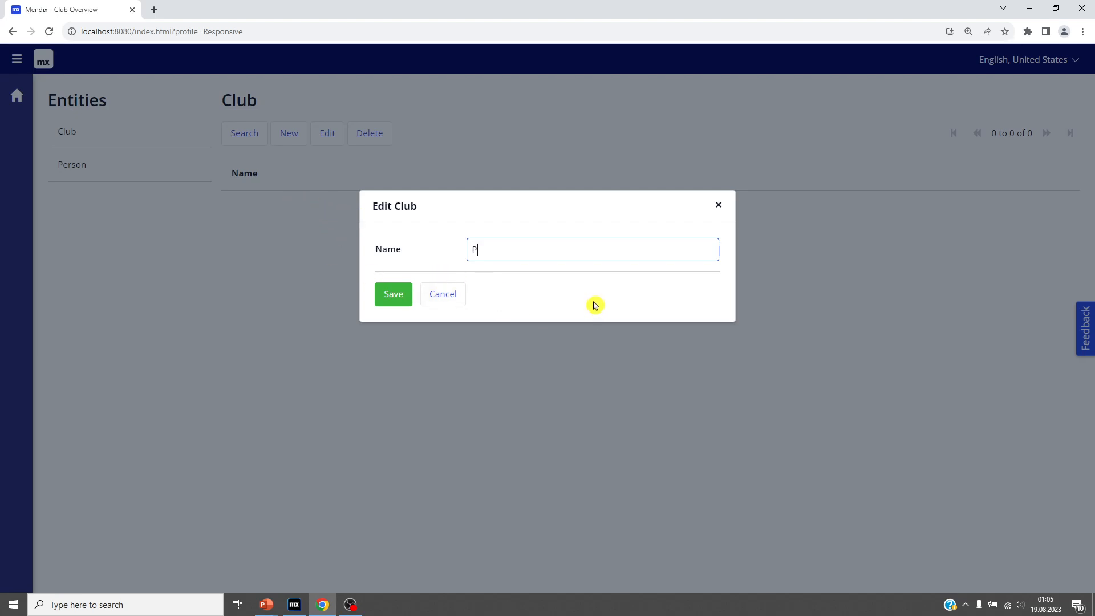
type("rogr")
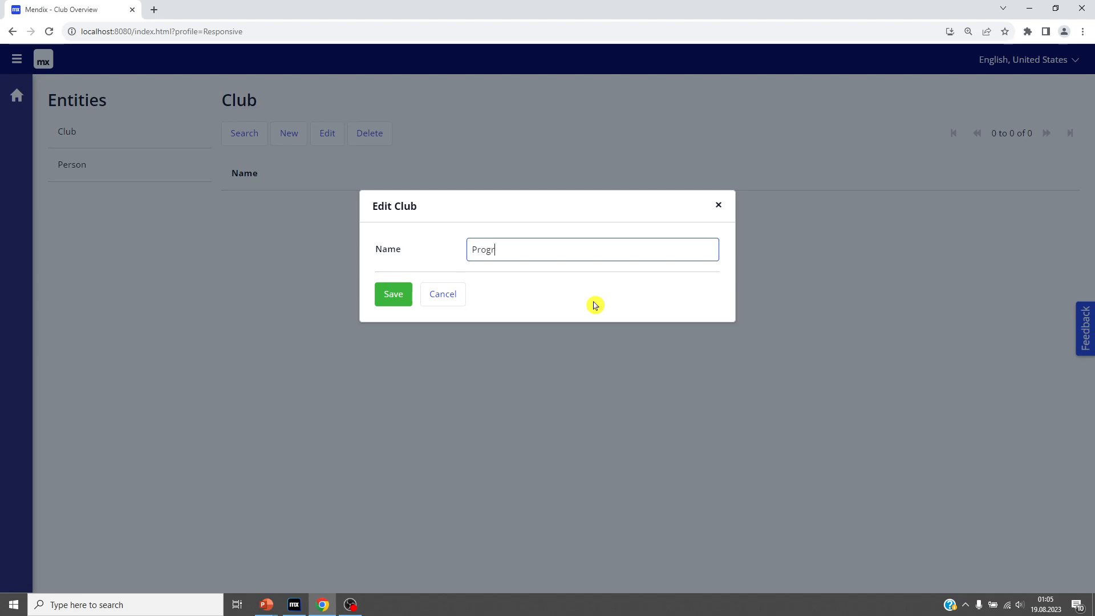
type("amming")
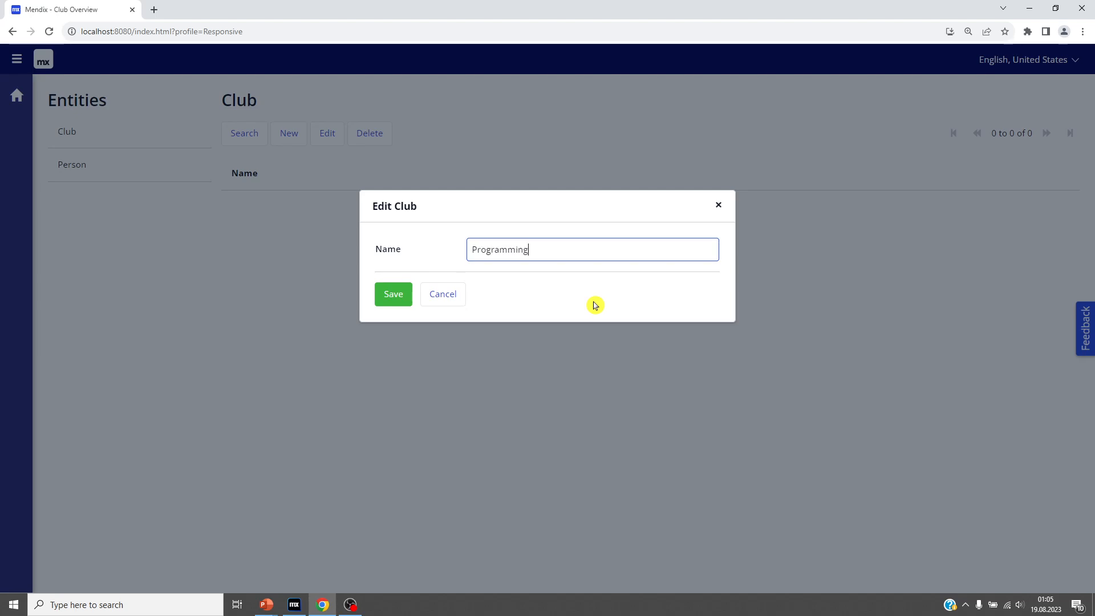
left_click(392, 293)
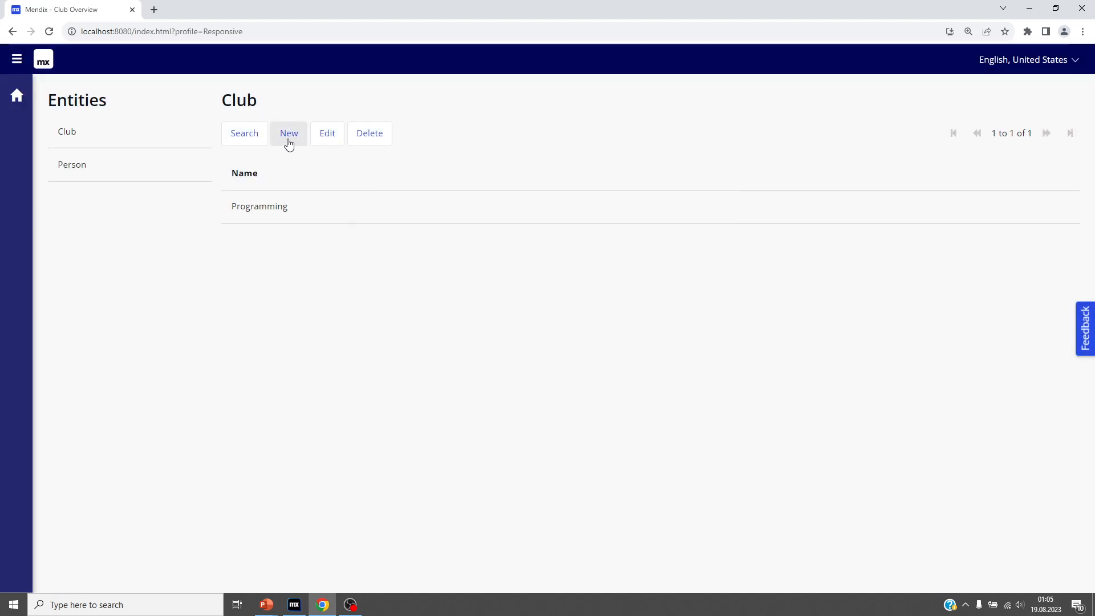
left_click(288, 133)
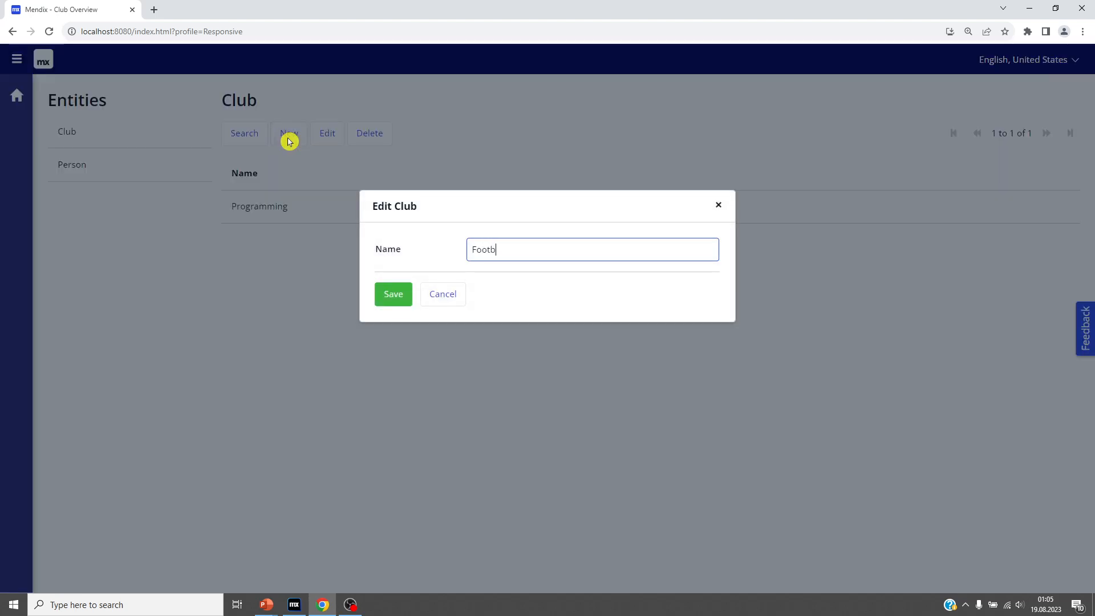
left_click(393, 293)
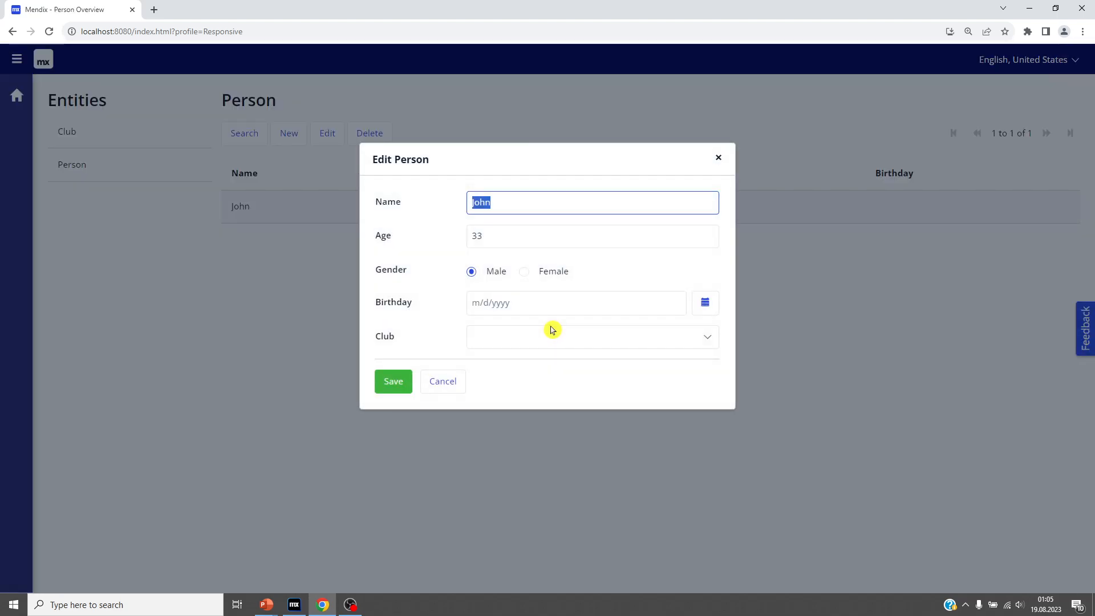
Set John's club to Football and start a new person Jessica with her birthday
left_click(592, 336)
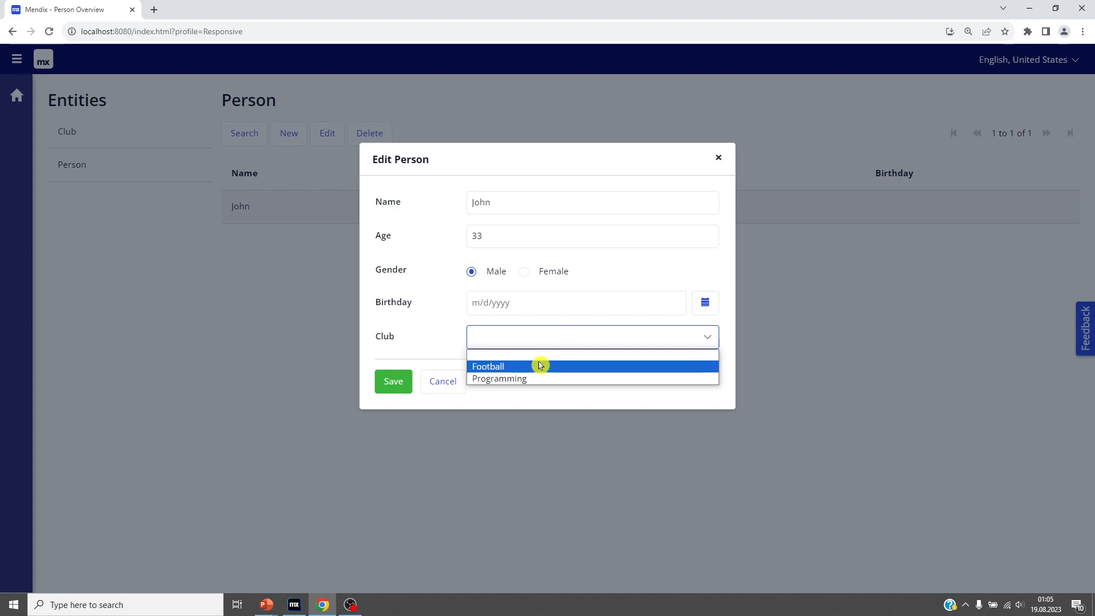
left_click(498, 378)
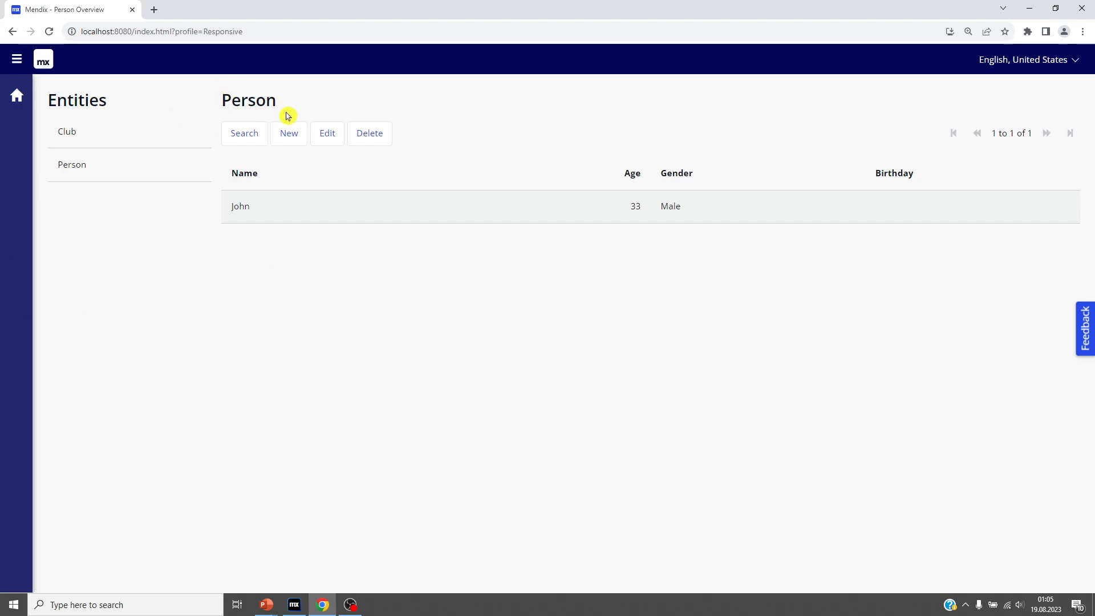
left_click(289, 134)
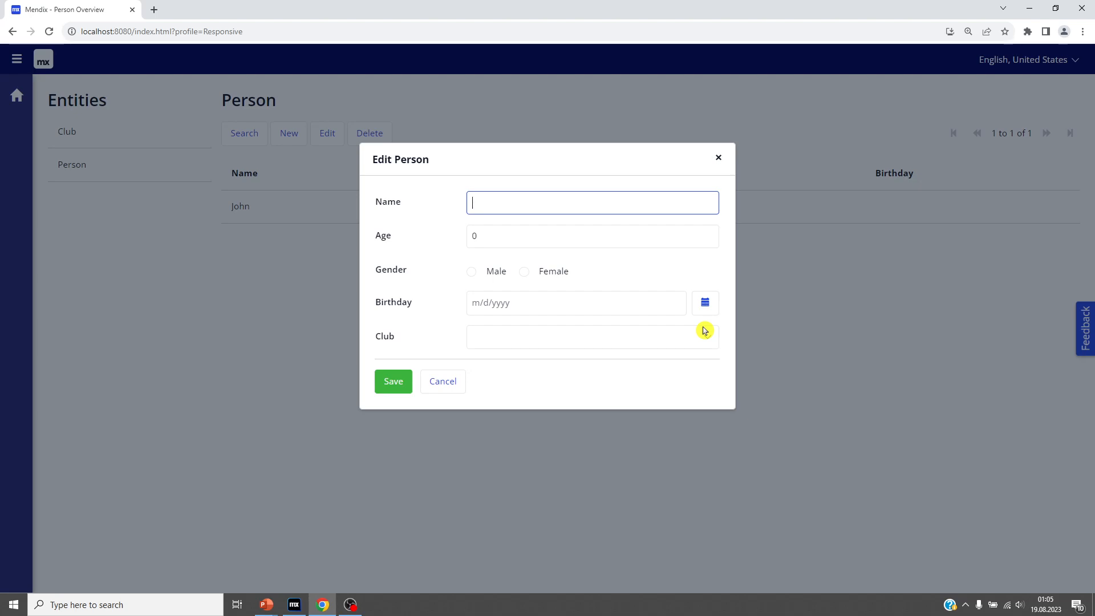
type("Jessica")
left_click(593, 236)
type("23")
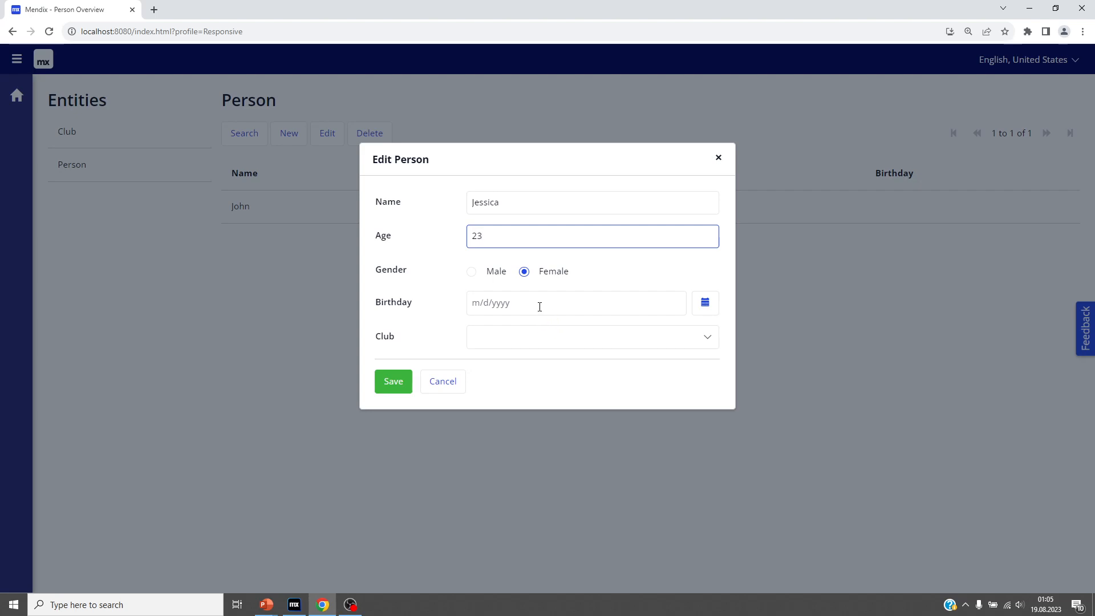
left_click(704, 303)
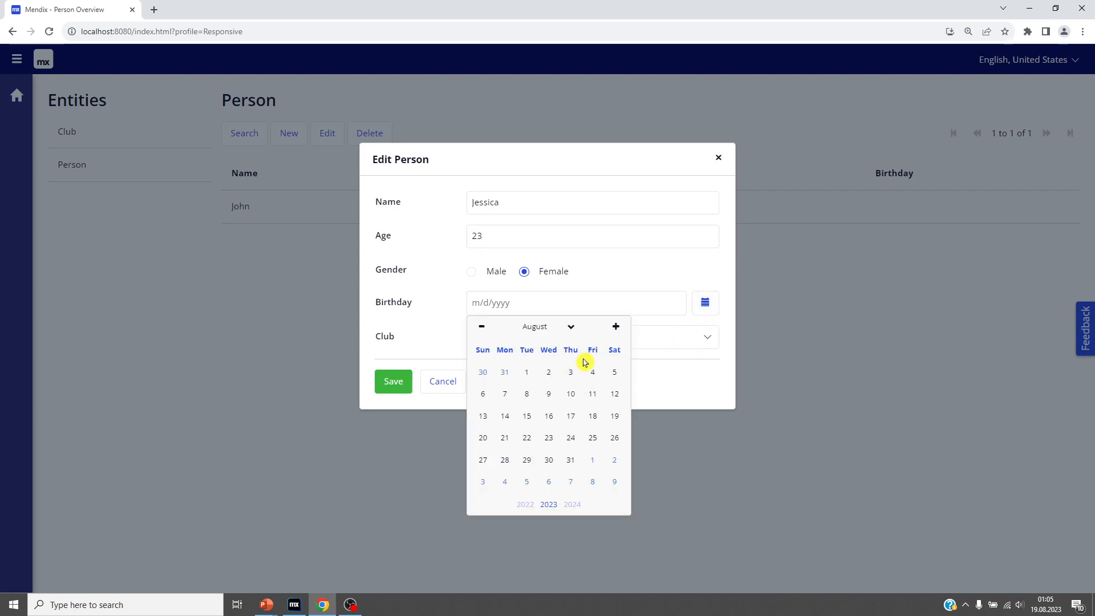
left_click(570, 371)
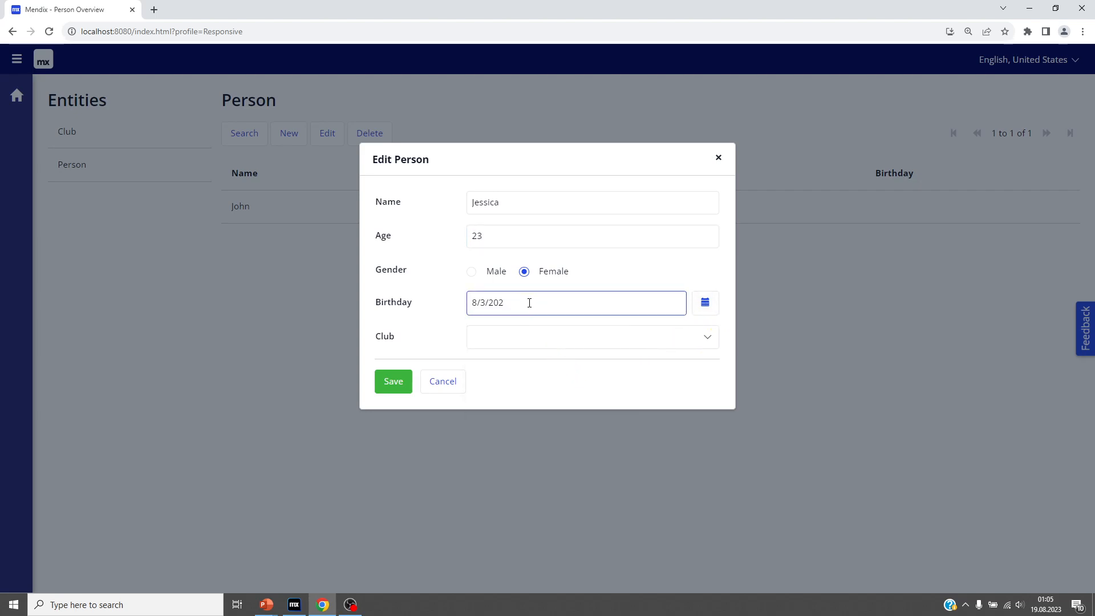
Assign Jessica to the Programming club, then reopen her record to review it
left_click(591, 337)
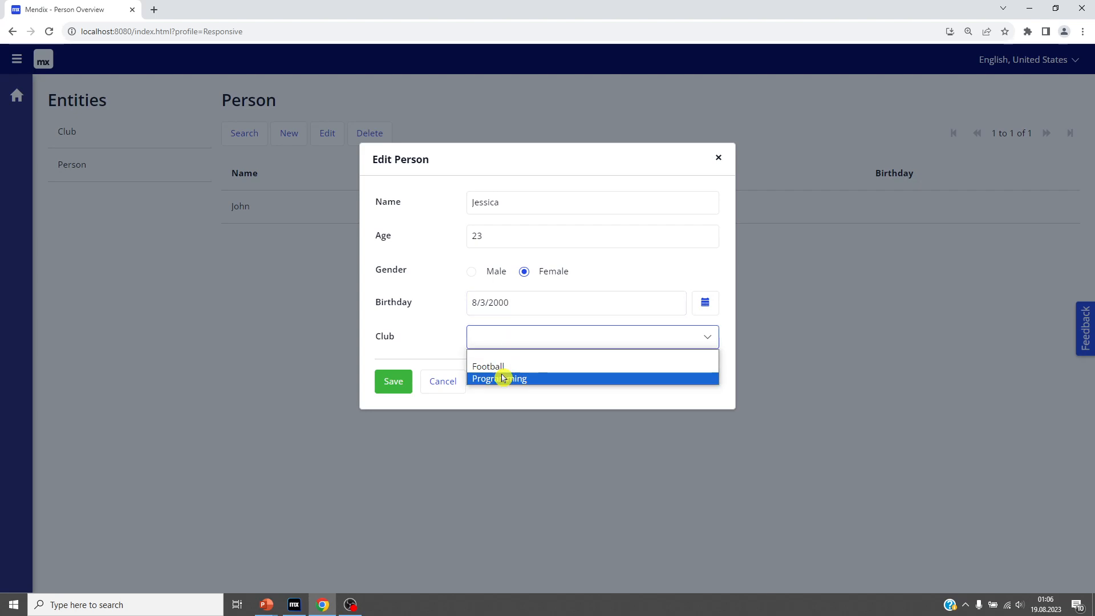
left_click(487, 366)
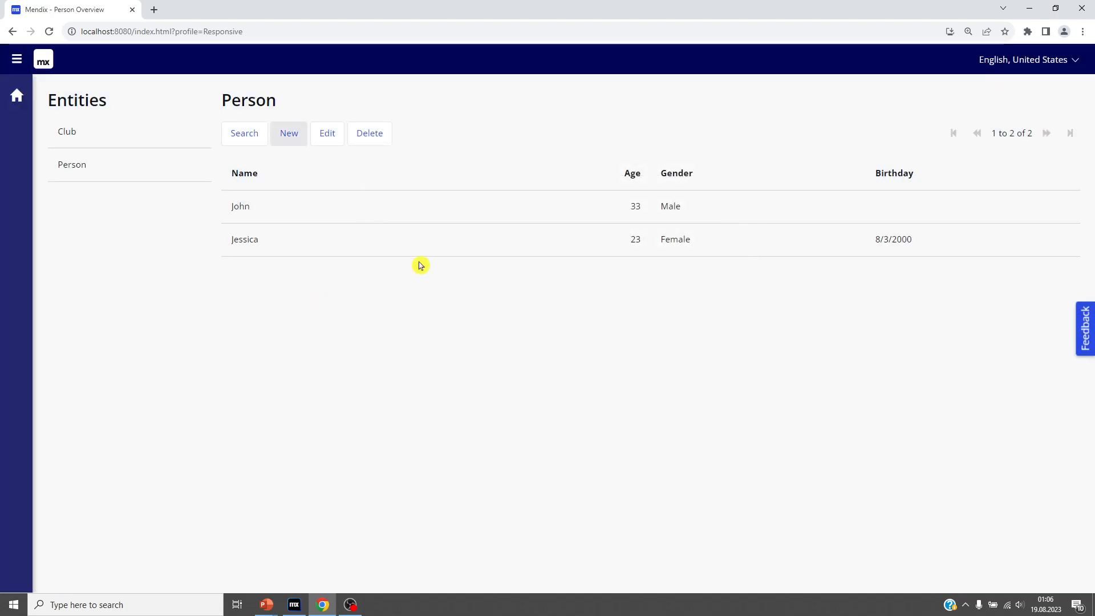
double_click(241, 206)
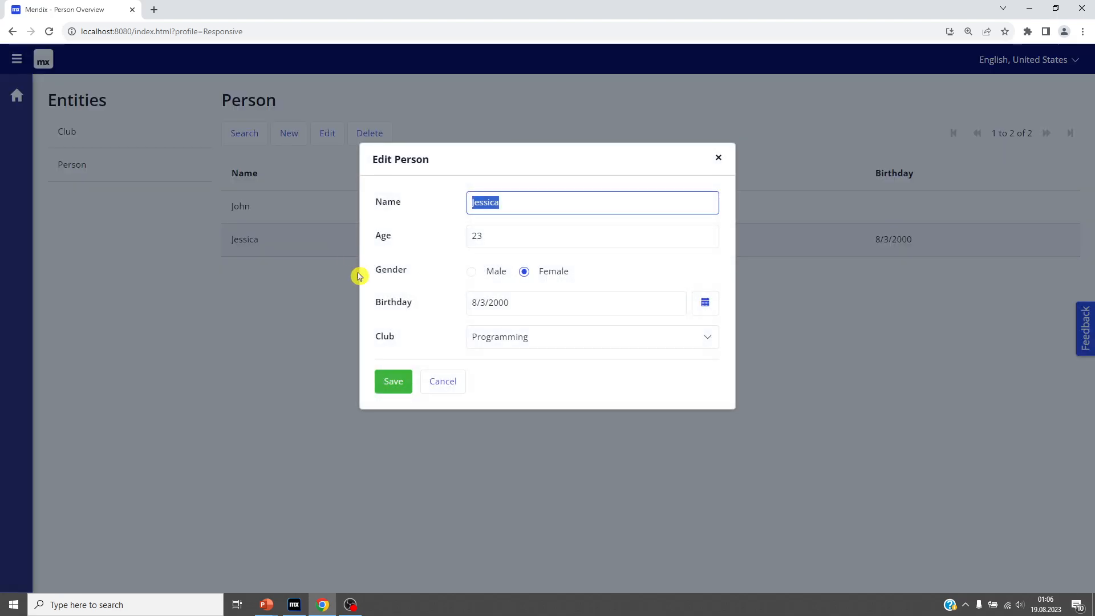
mouse_move(541, 332)
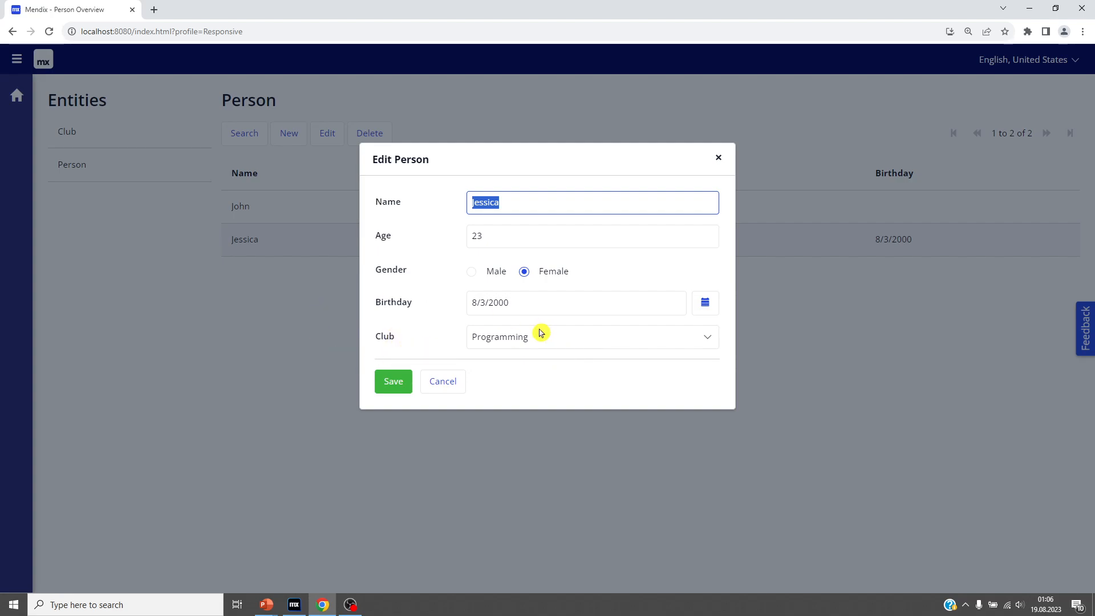
left_click(442, 381)
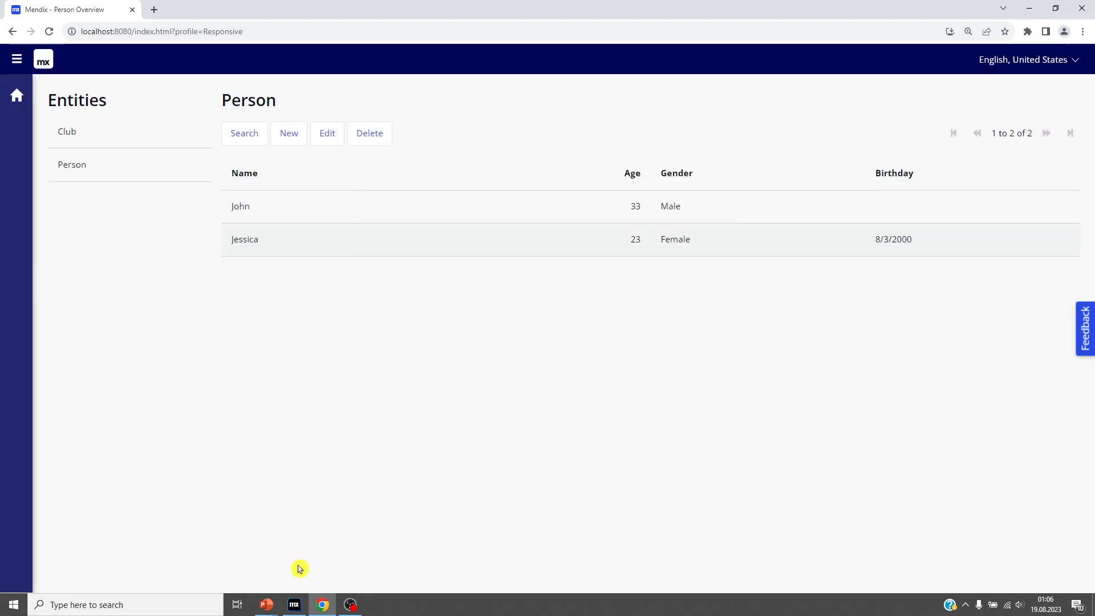
mouse_move(312, 233)
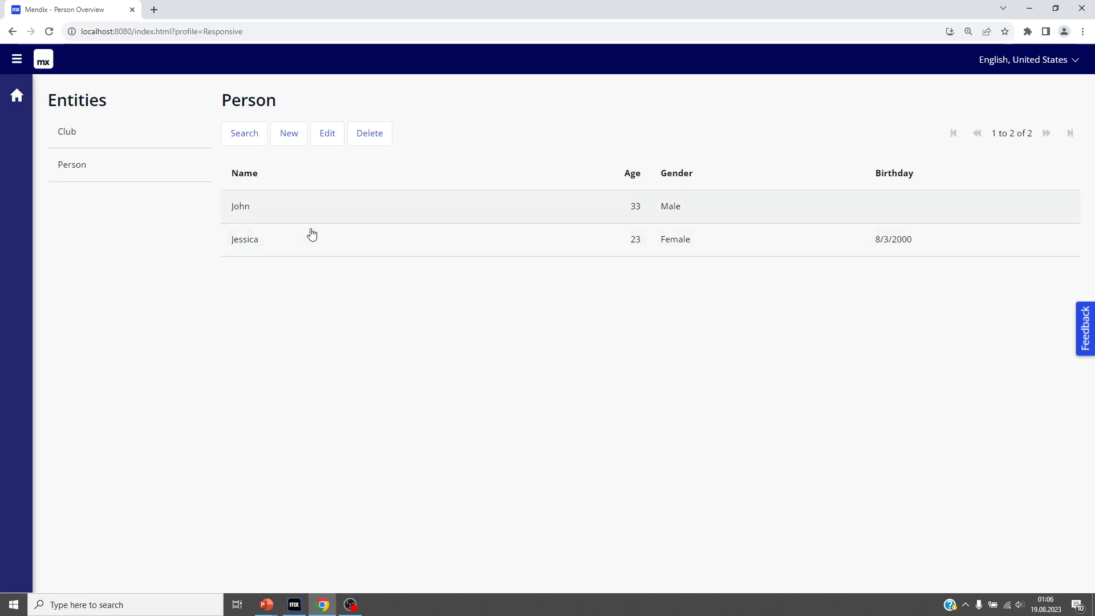
mouse_move(334, 249)
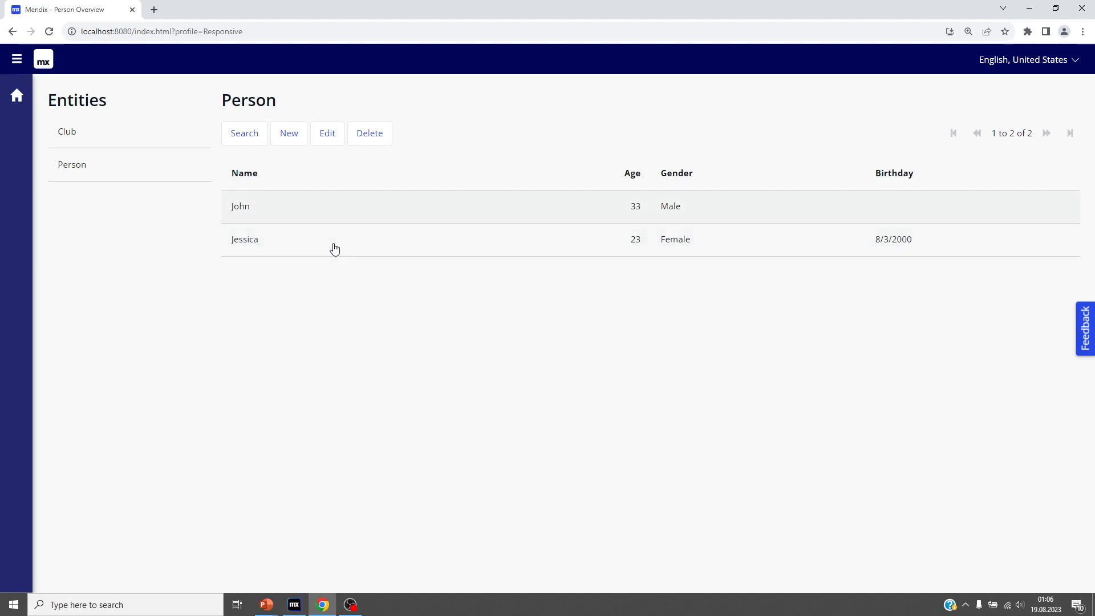
mouse_move(319, 305)
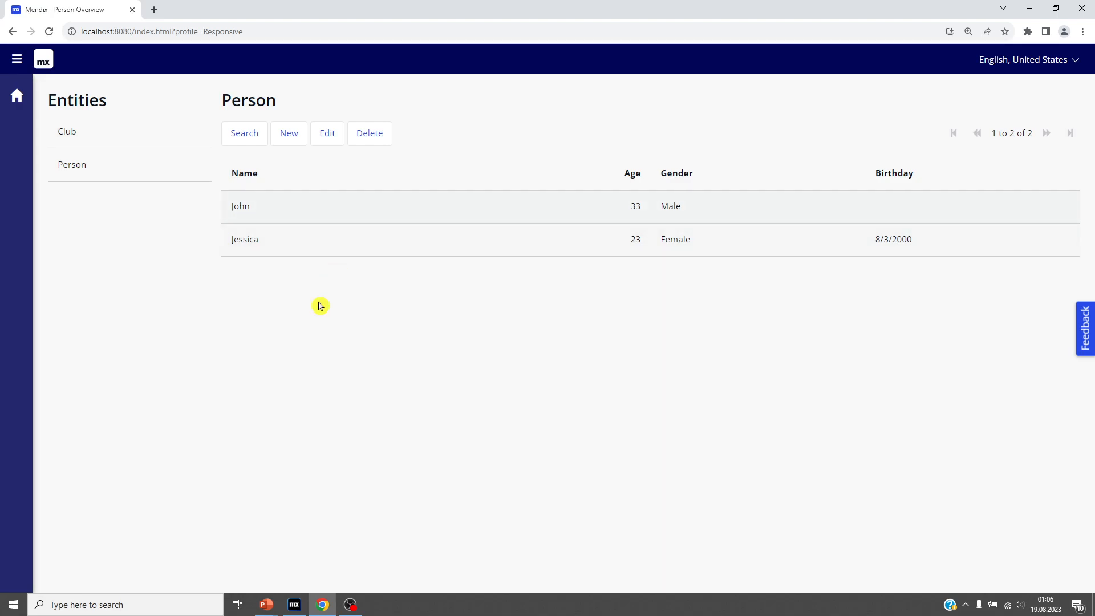
In the domain model, rename the new entity ProfileImage and generalize it from System.Image
left_click(293, 605)
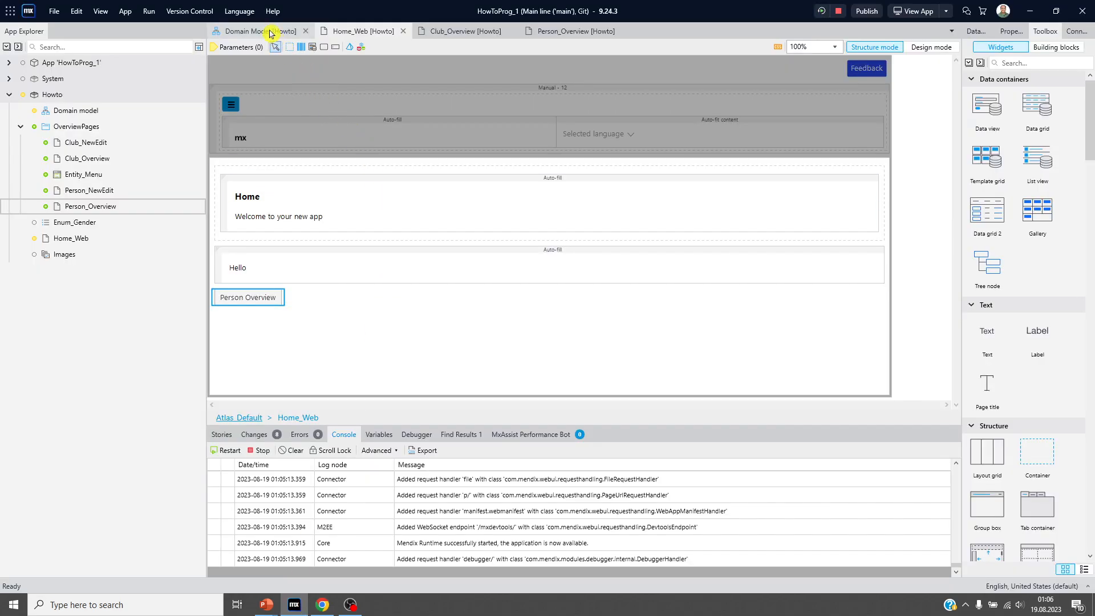
left_click(252, 30)
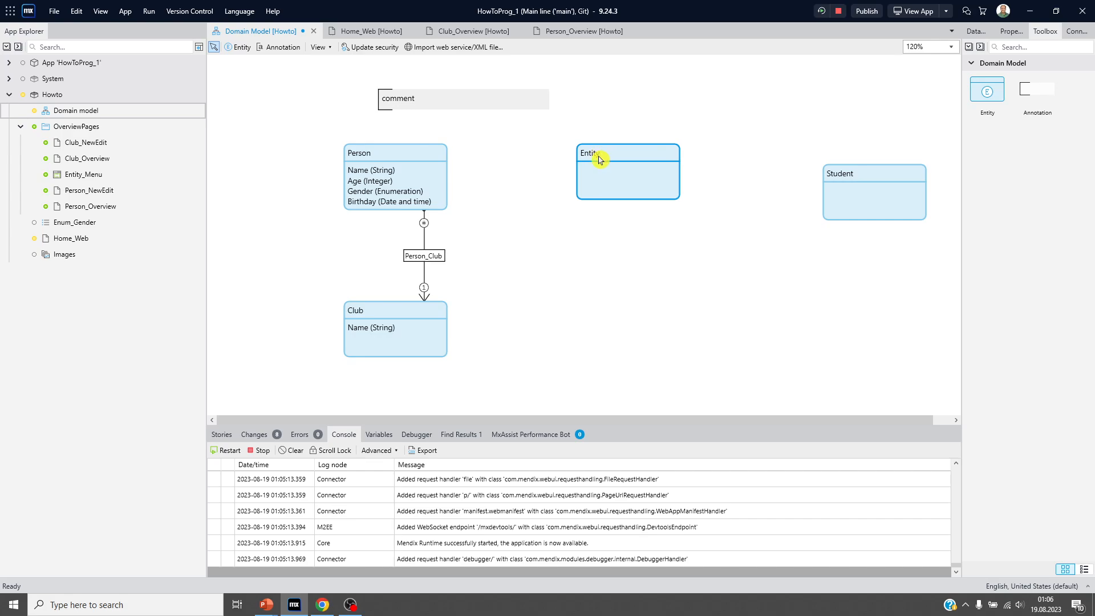
double_click(626, 171)
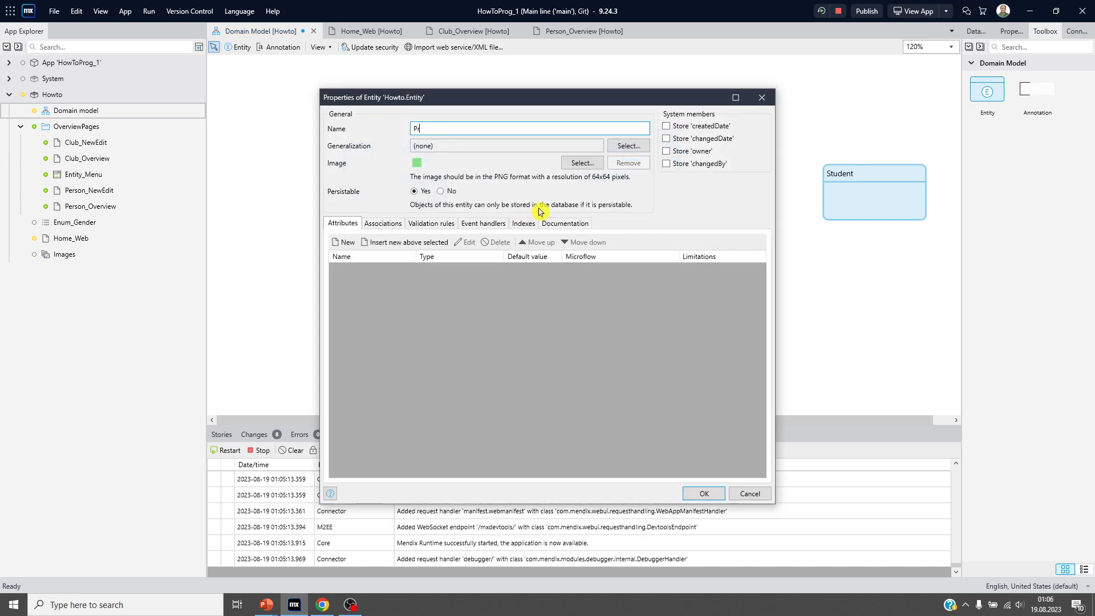
type("rofile")
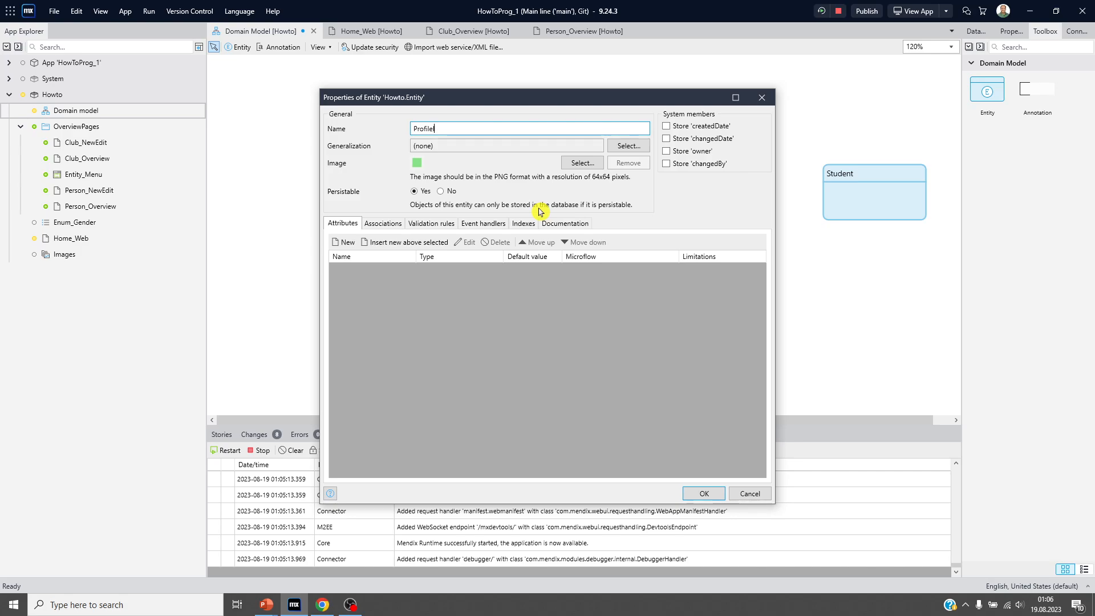
type("Image")
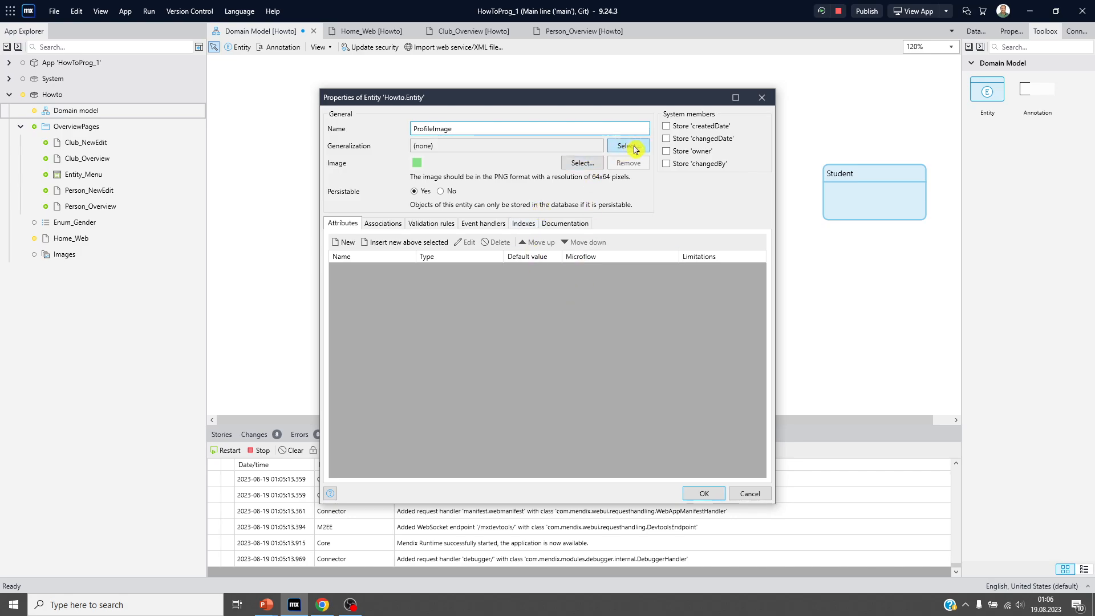
left_click(623, 146)
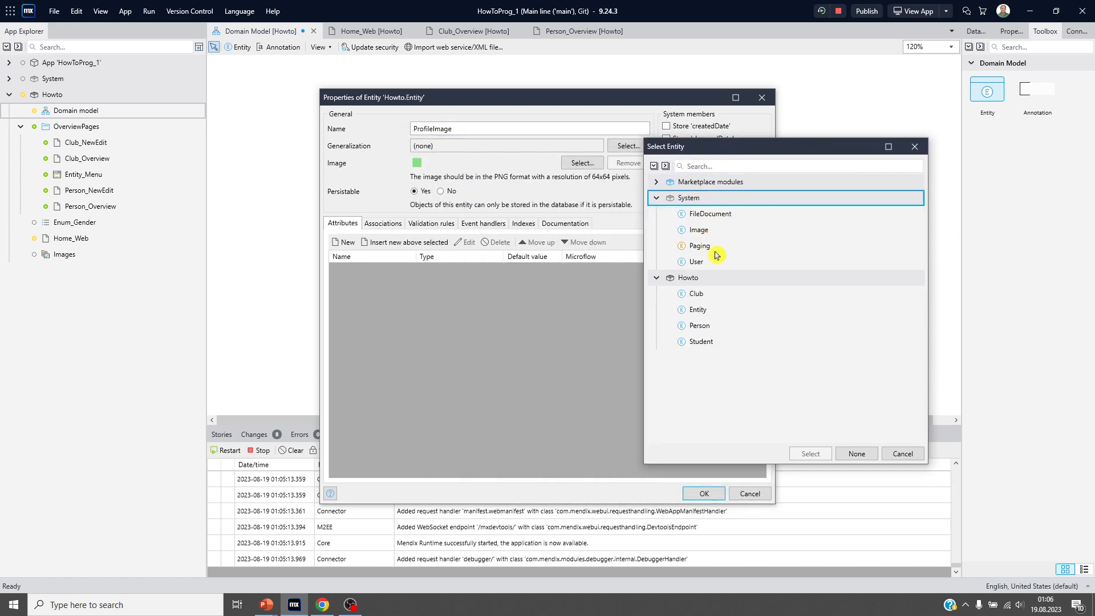
left_click(697, 230)
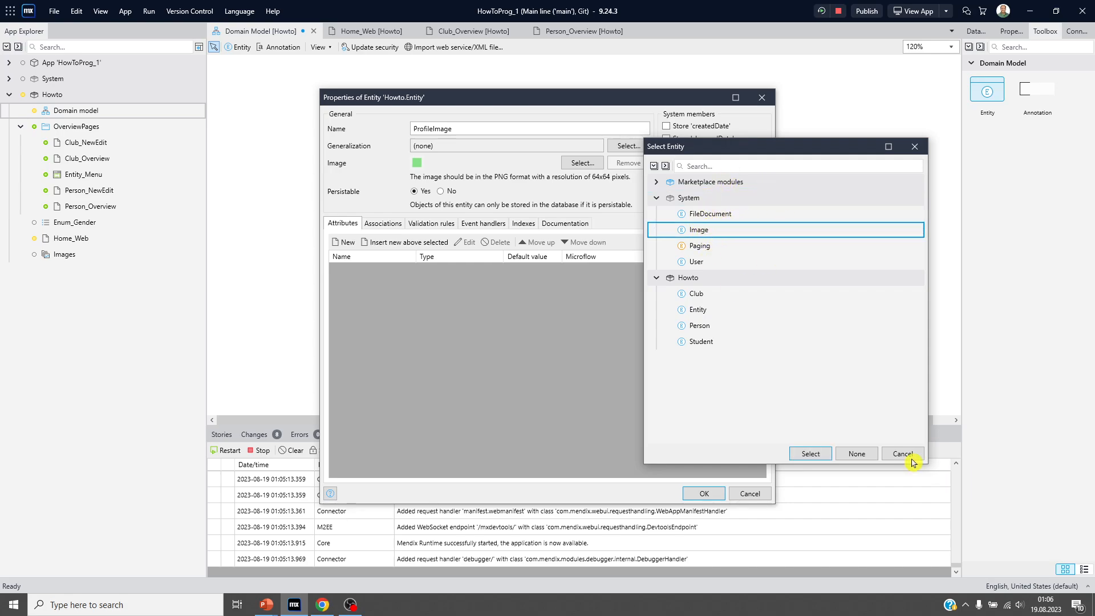
mouse_move(707, 214)
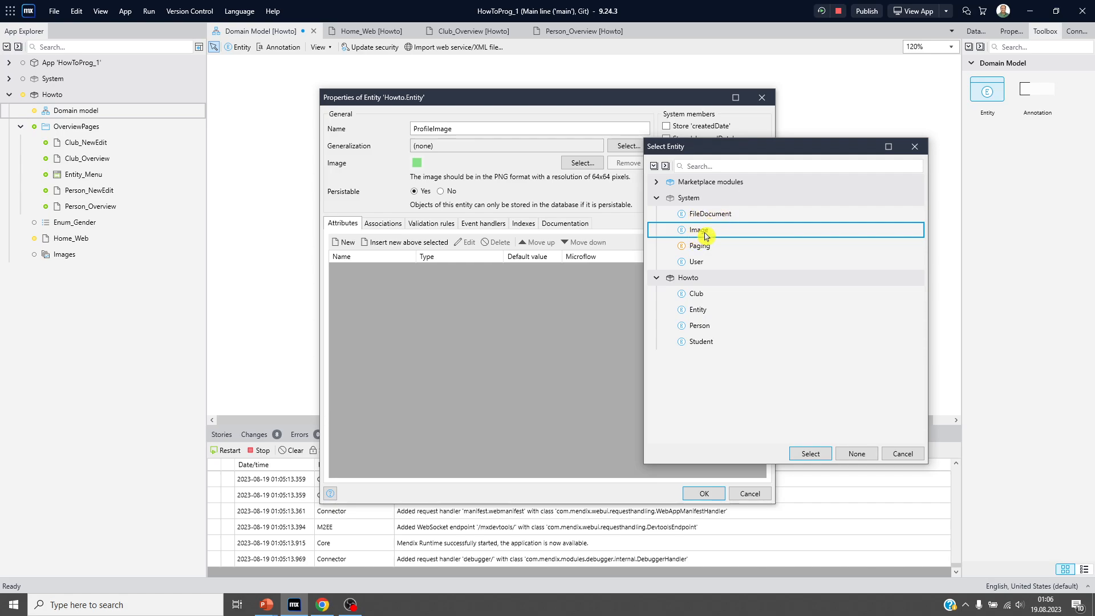
mouse_move(709, 234)
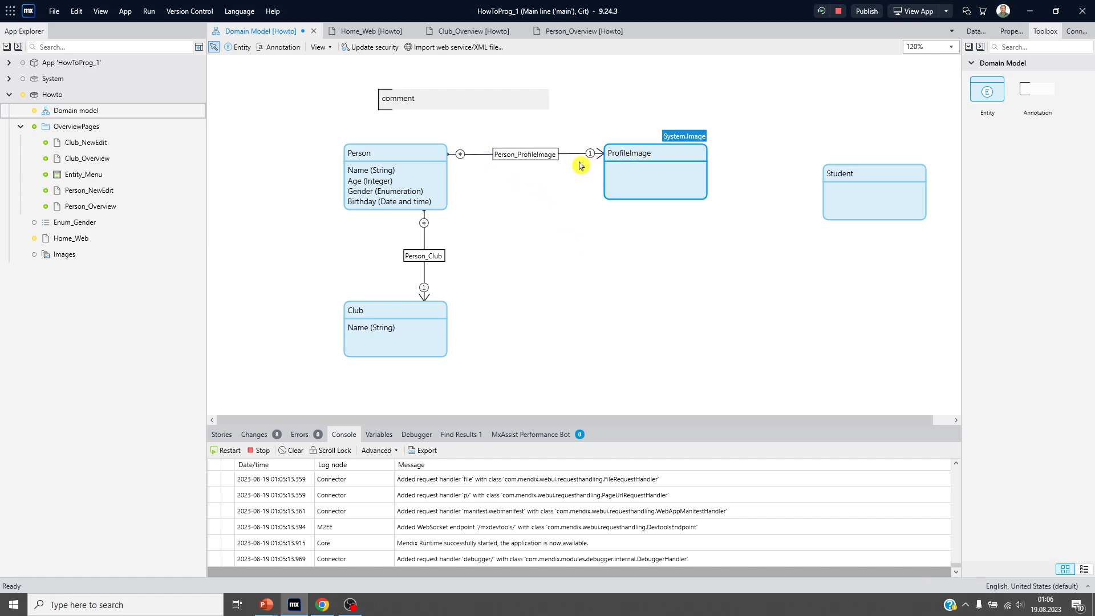
Set the Person_ProfileImage association to one-to-one
double_click(524, 155)
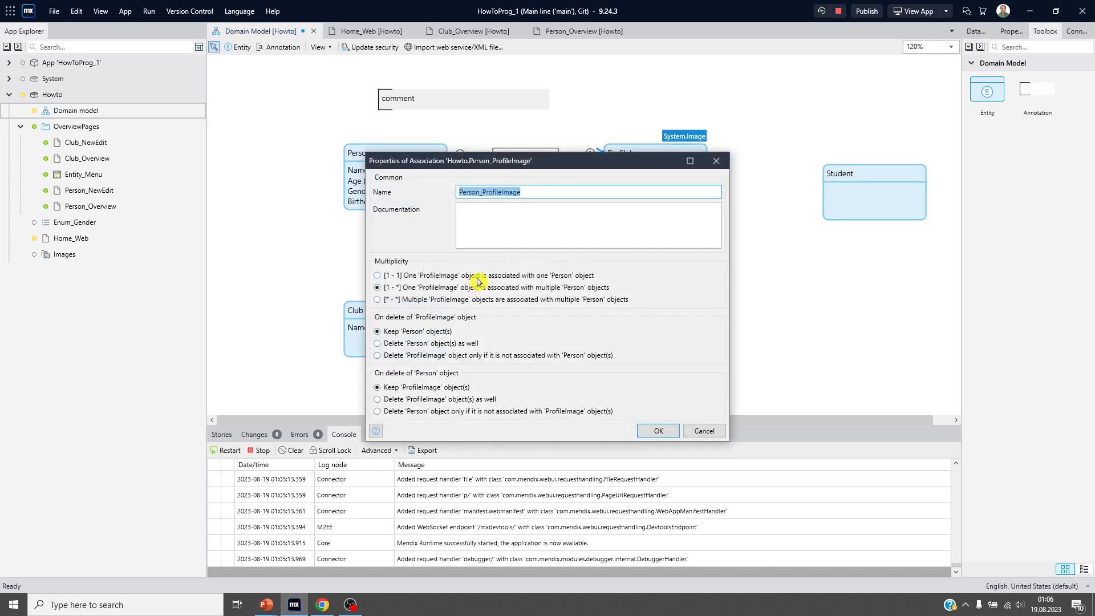
left_click(377, 274)
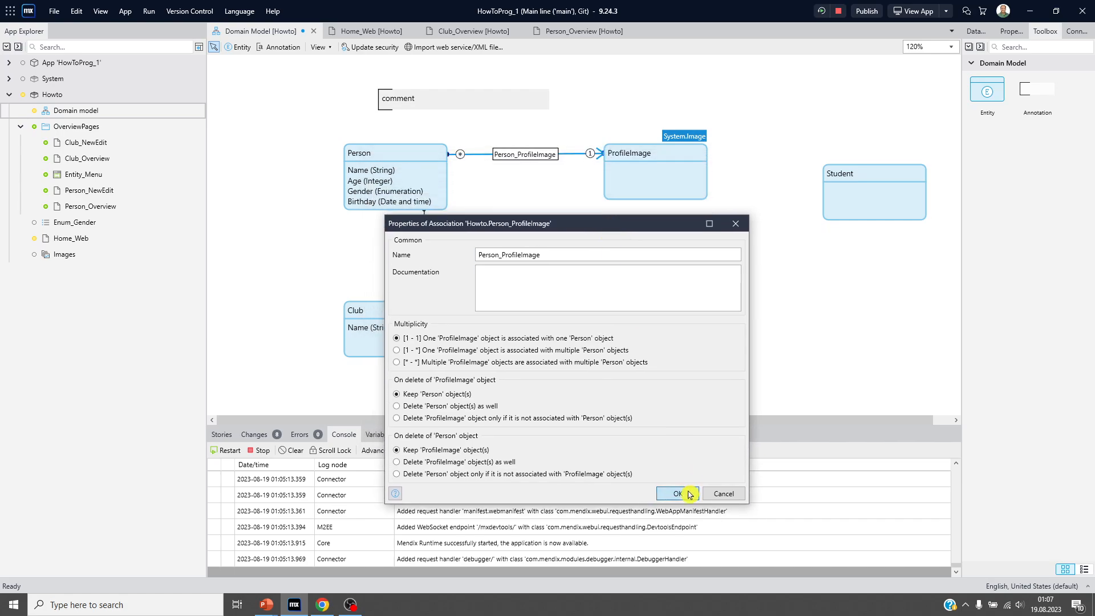
left_click(673, 494)
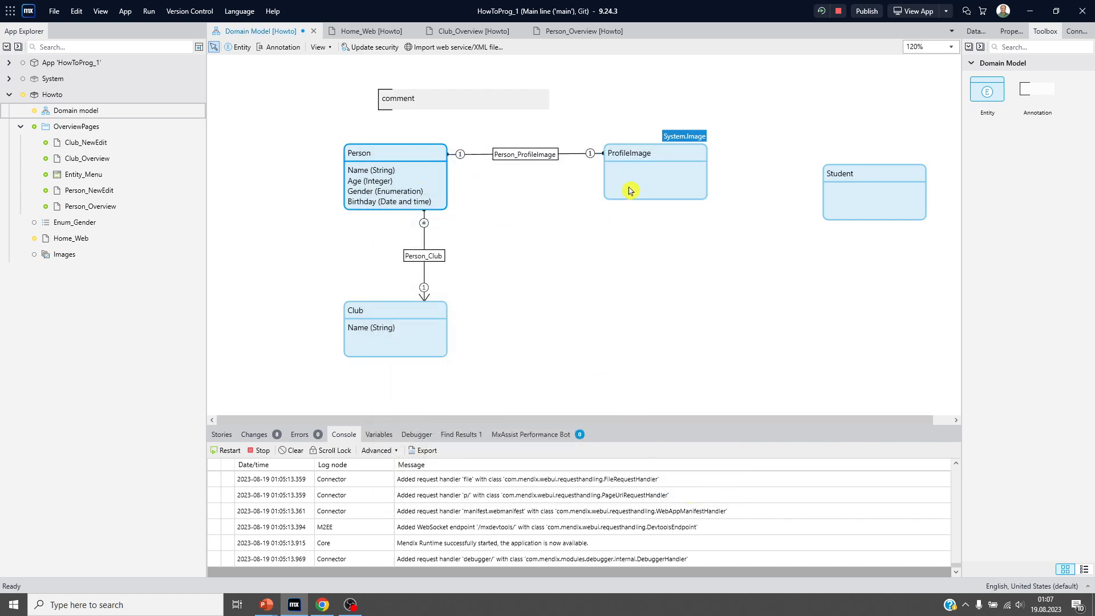
mouse_move(623, 264)
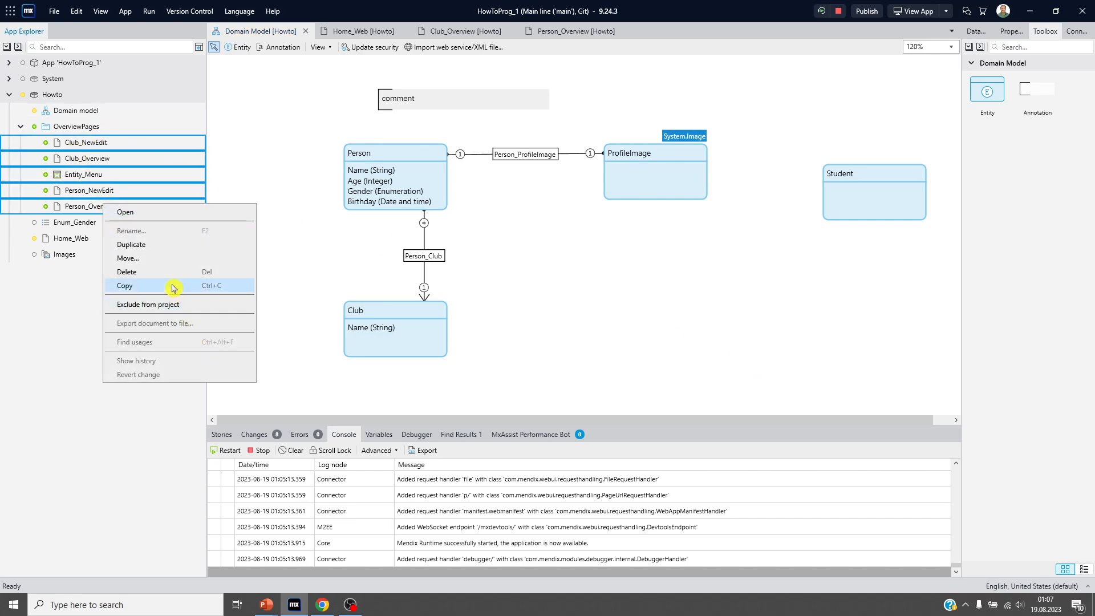
Delete the selected overview pages and the emptied OverviewPages folder, then check the Errors list
left_click(125, 286)
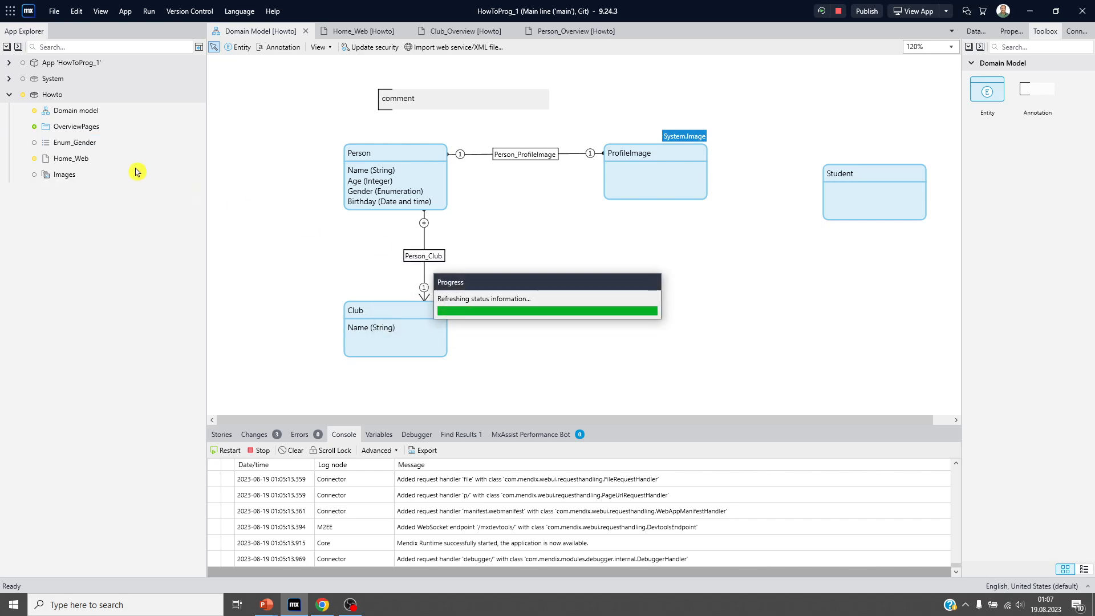
left_click(76, 127)
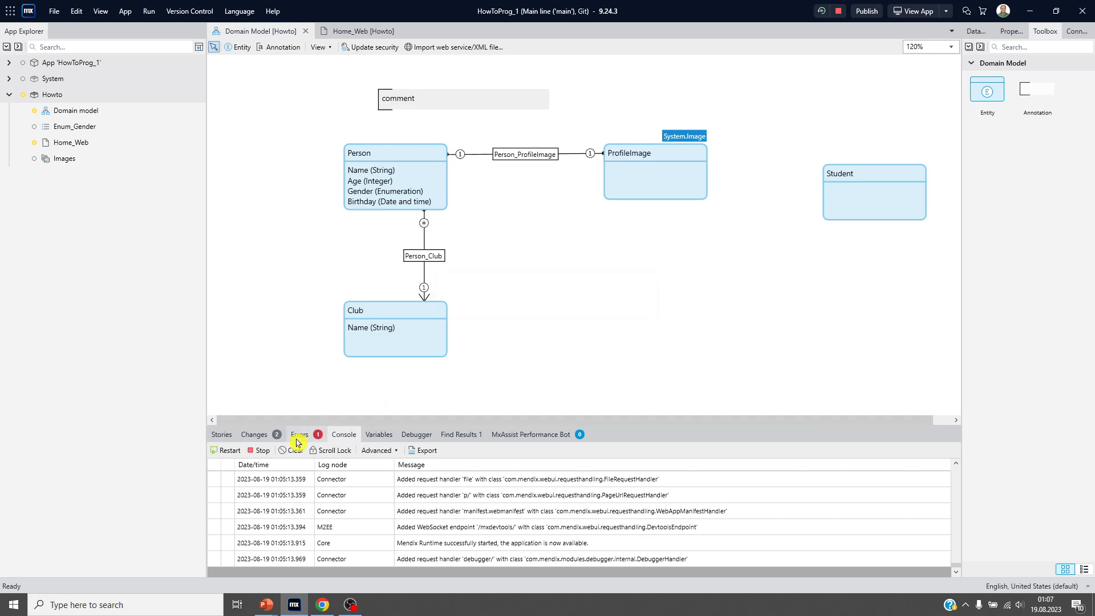
left_click(363, 31)
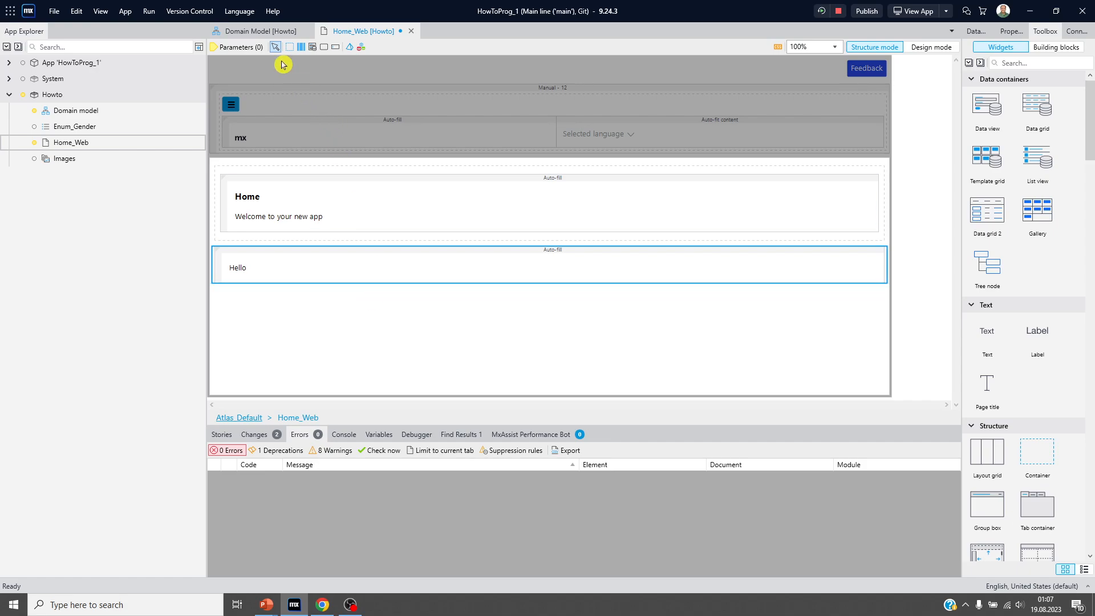
Generate overview pages for Club, Person and ProfileImage from the domain model, then restart the app
left_click(258, 31)
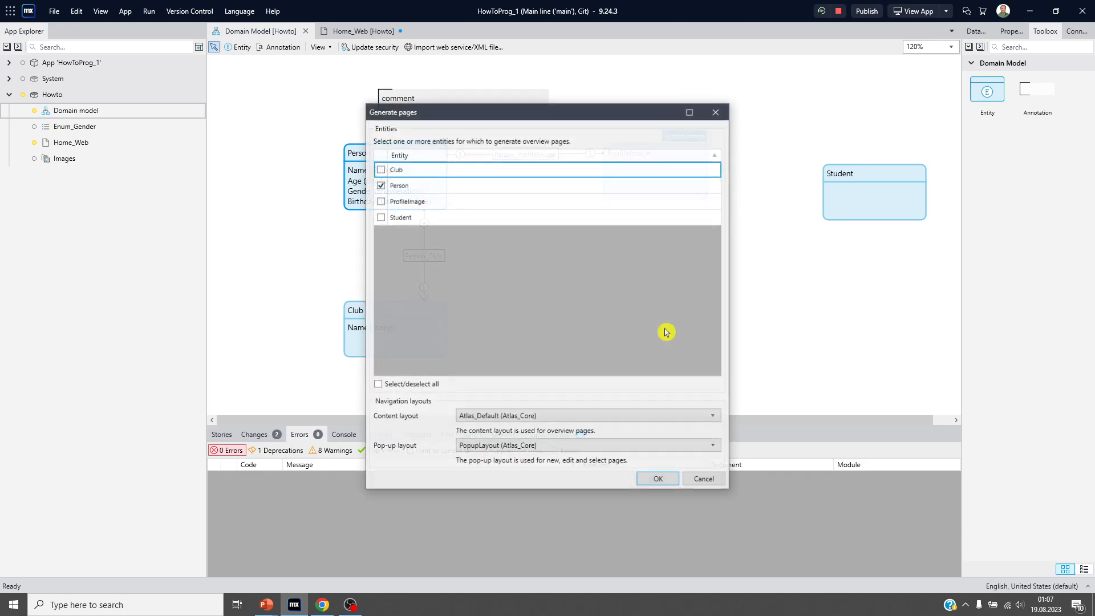
left_click(380, 169)
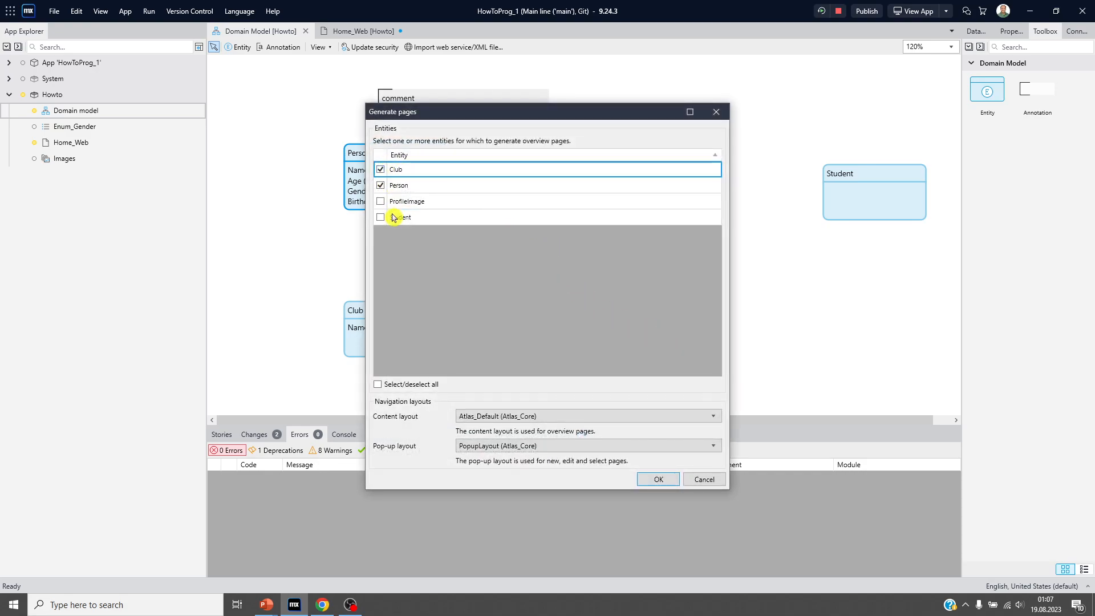
left_click(379, 202)
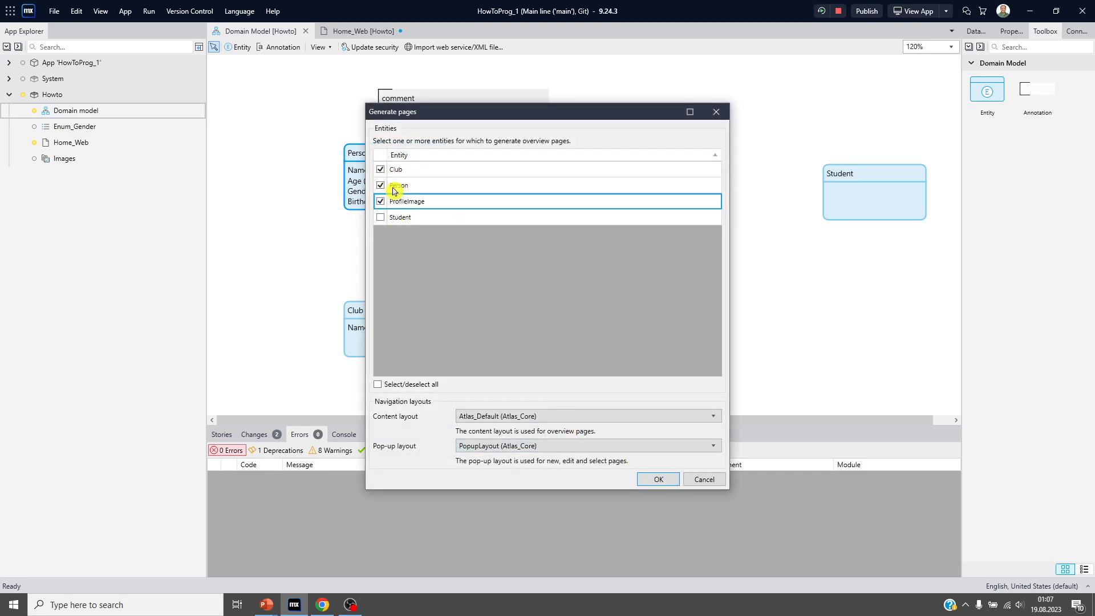
left_click(655, 479)
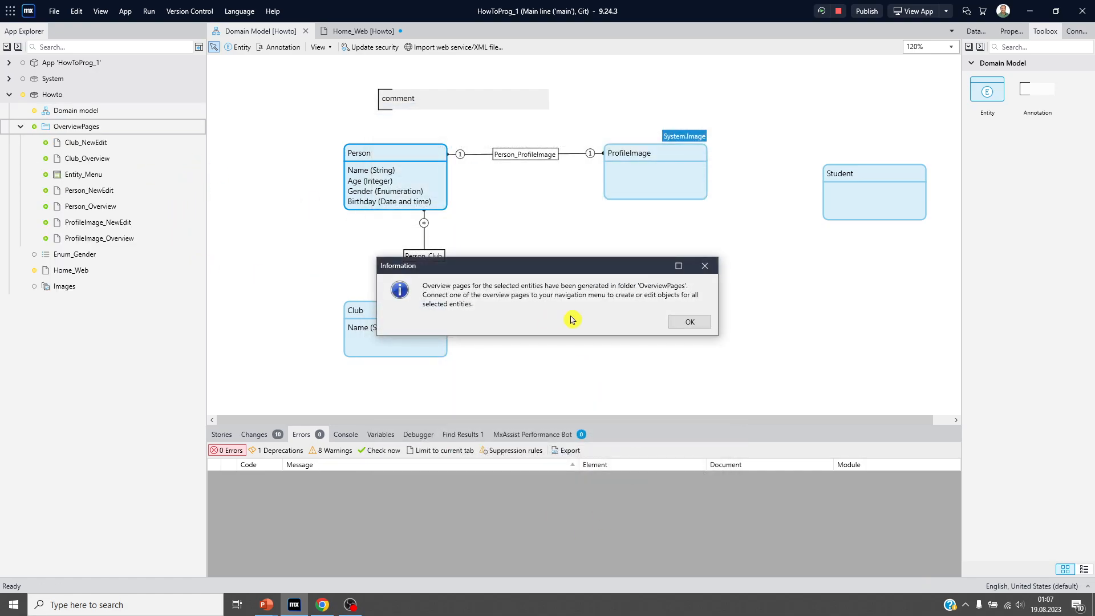
left_click(688, 322)
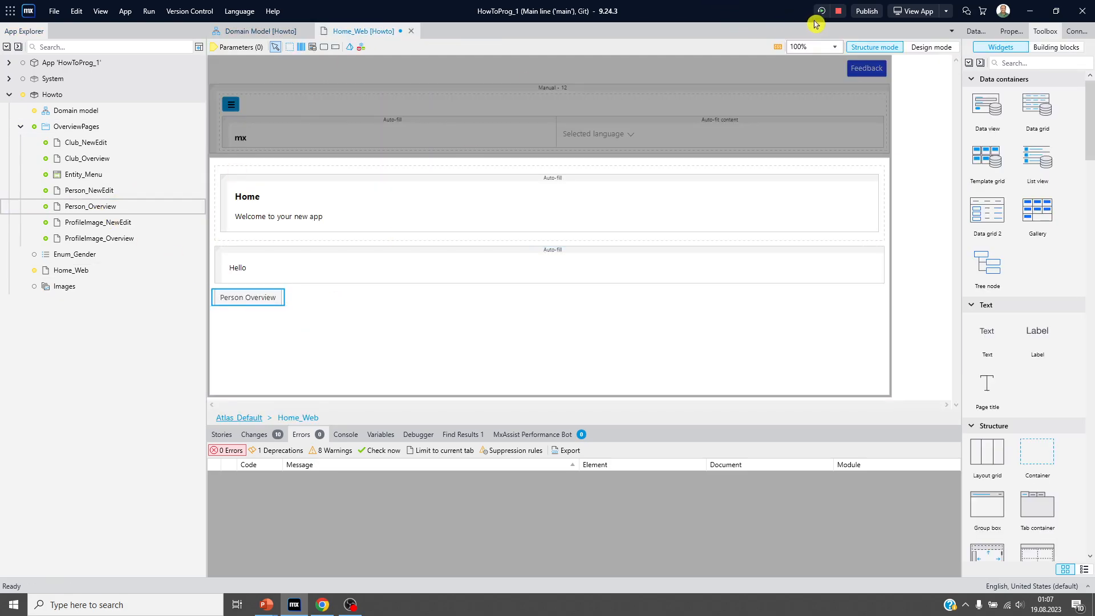
left_click(838, 11)
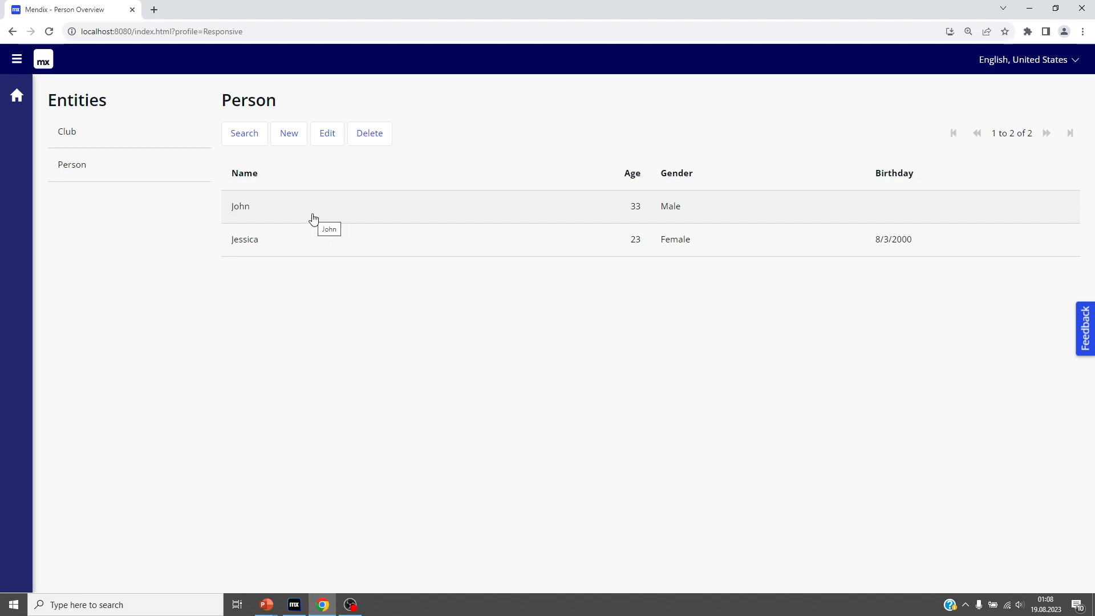
Browse the Person and Club overviews and reach the Profile Image overview
left_click(16, 95)
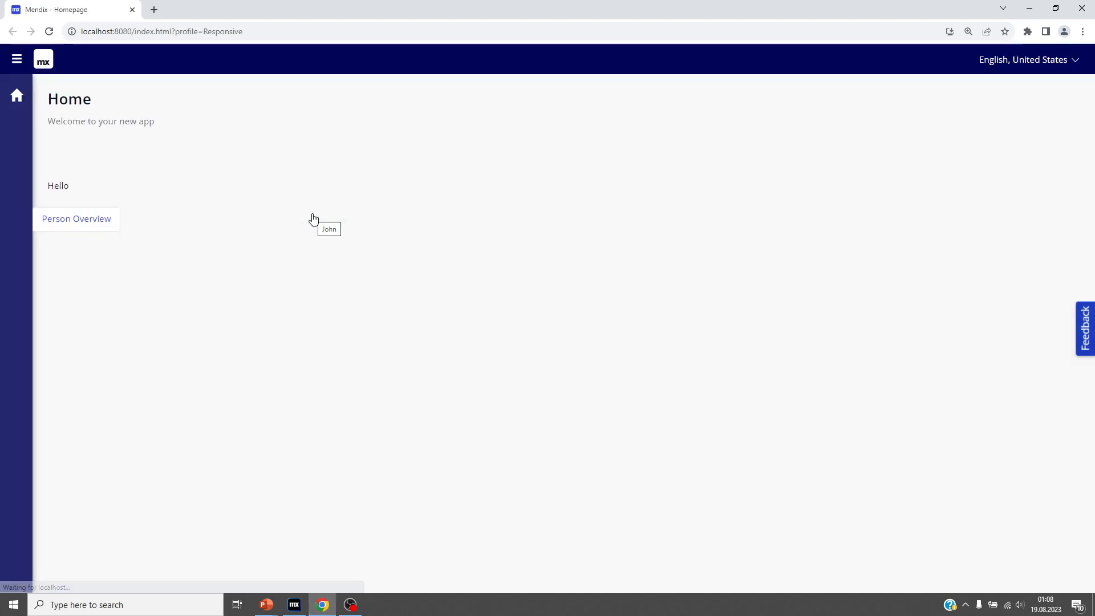
left_click(76, 219)
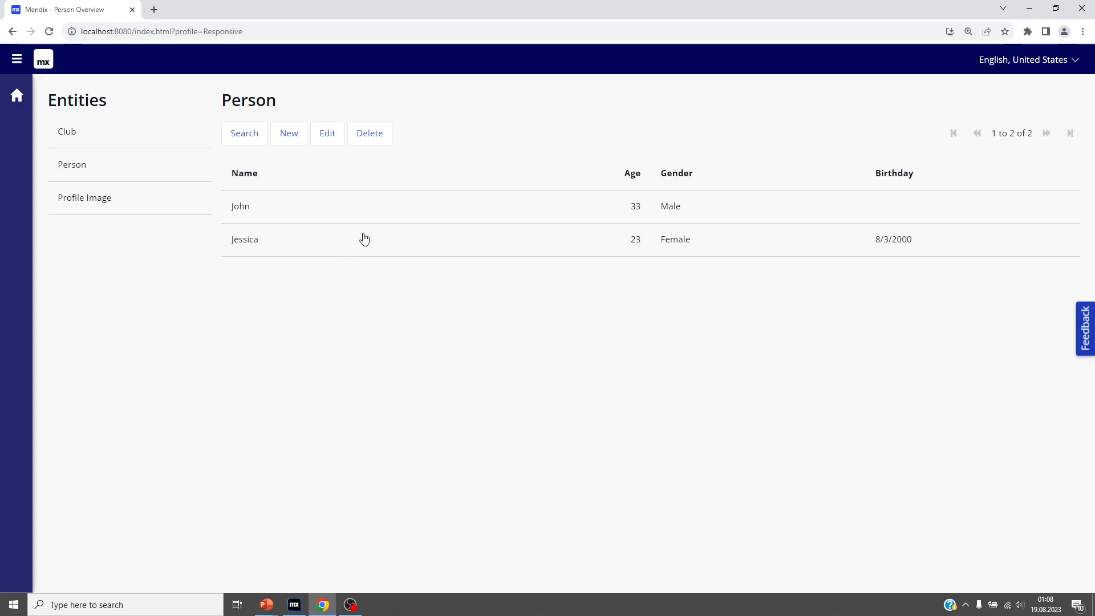
left_click(327, 133)
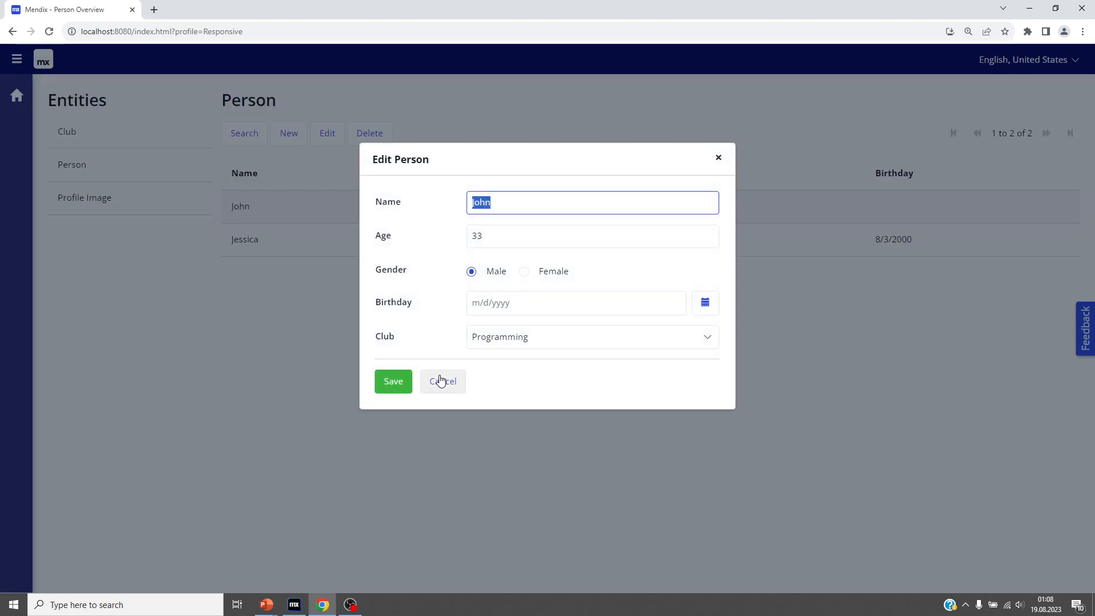
left_click(442, 382)
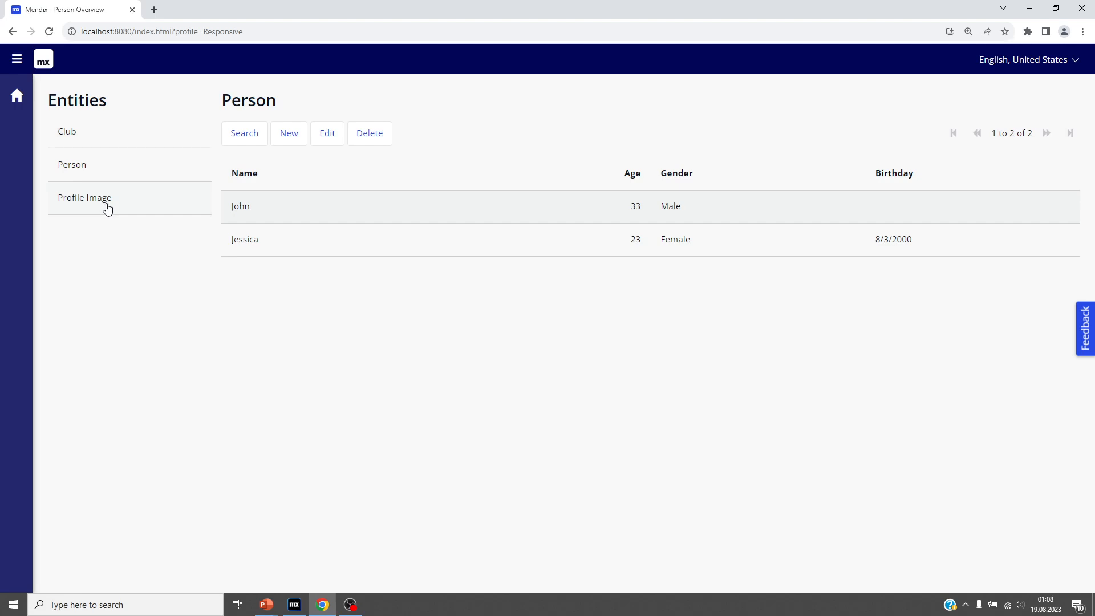
left_click(66, 131)
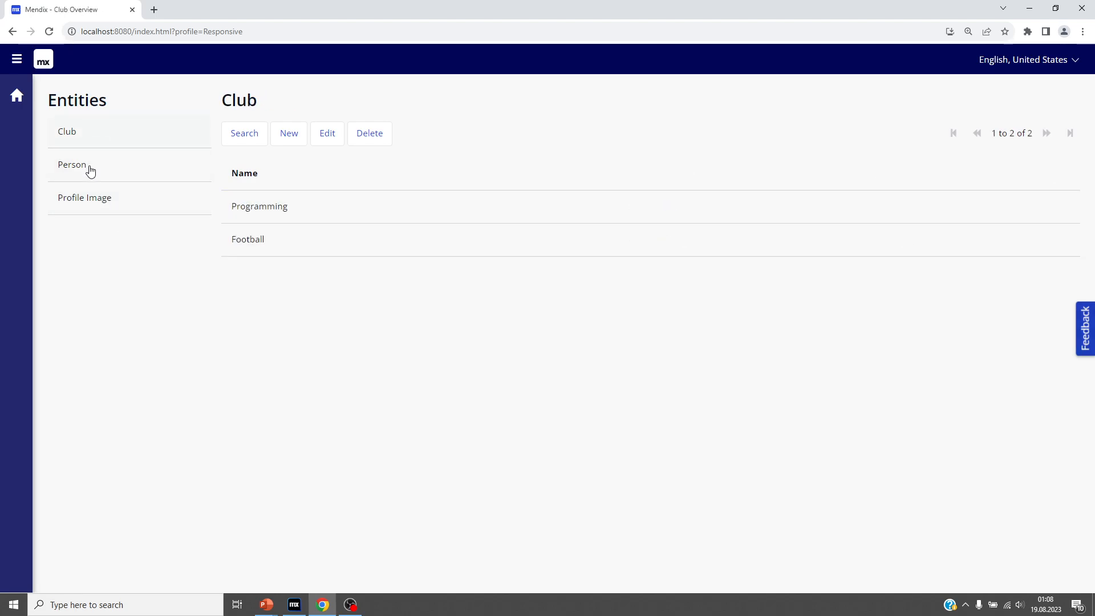
left_click(84, 197)
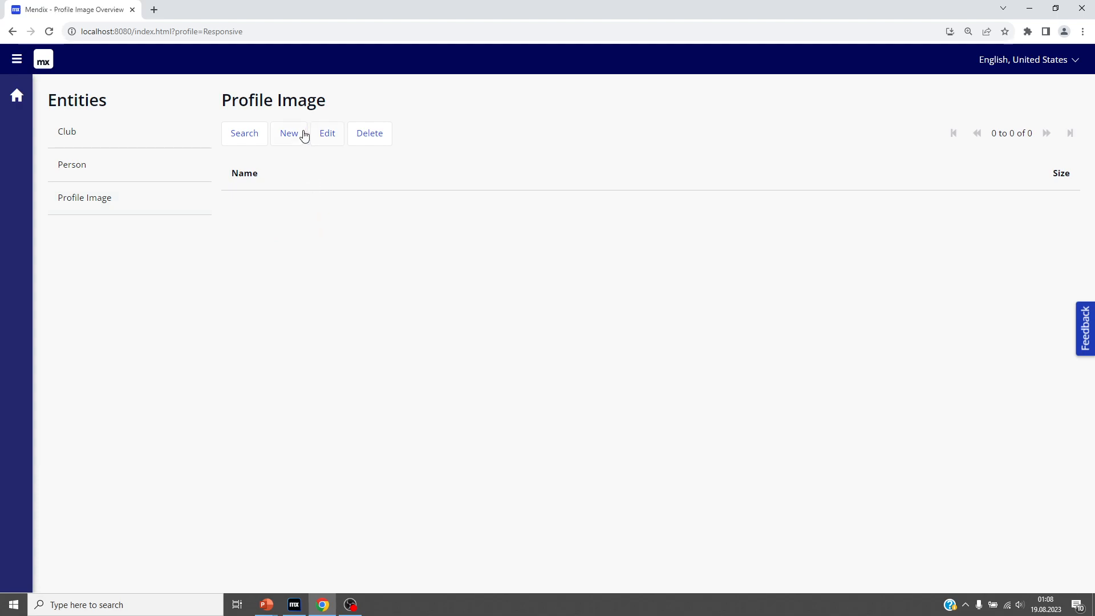
Add a new profile image with 1.png
left_click(288, 133)
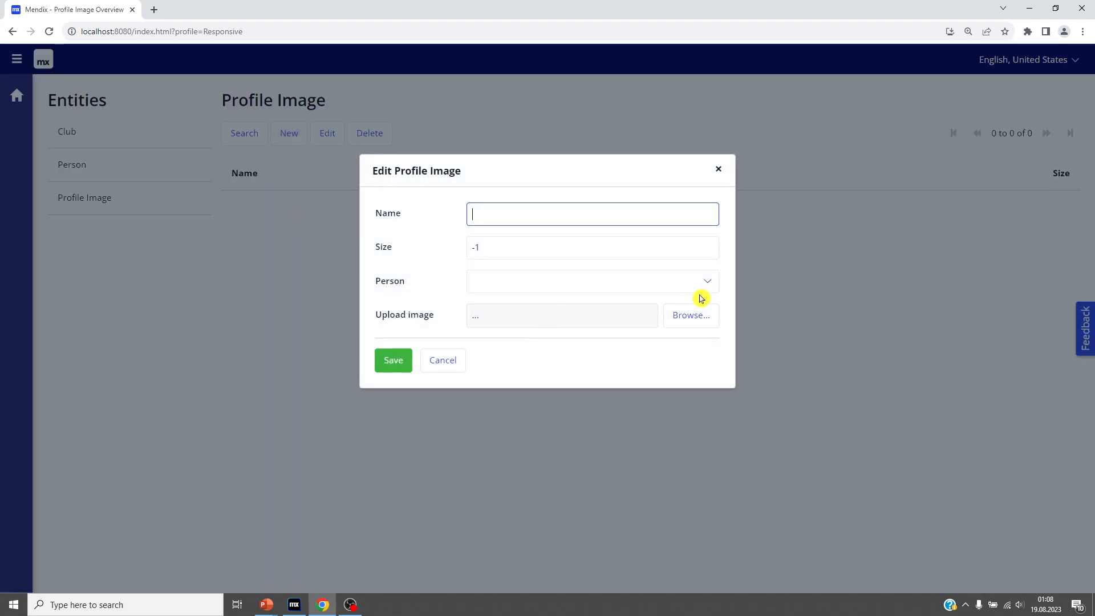
left_click(689, 315)
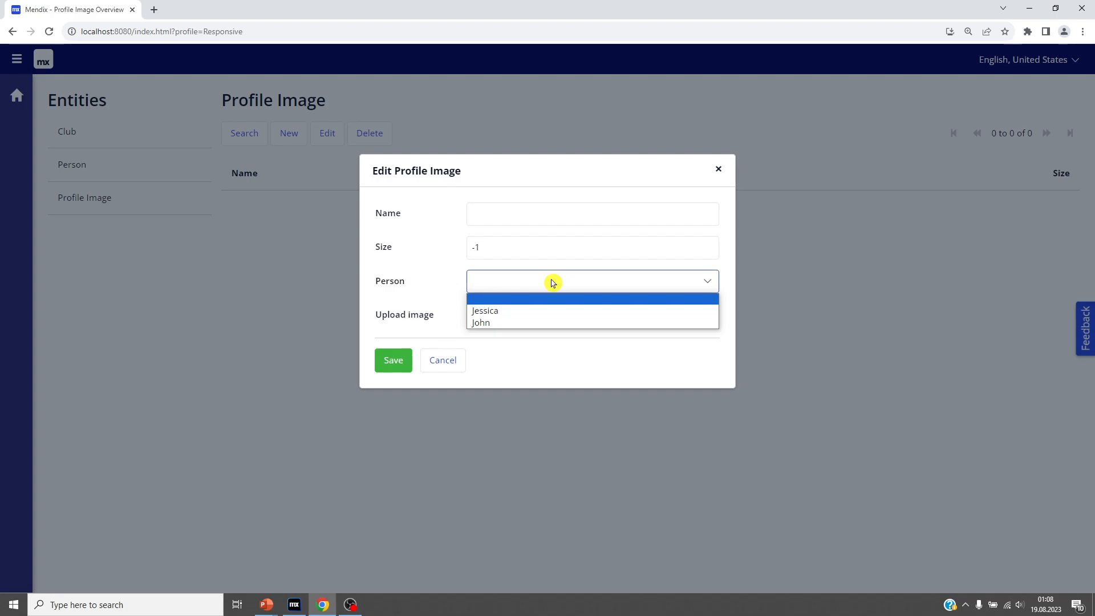
left_click(392, 361)
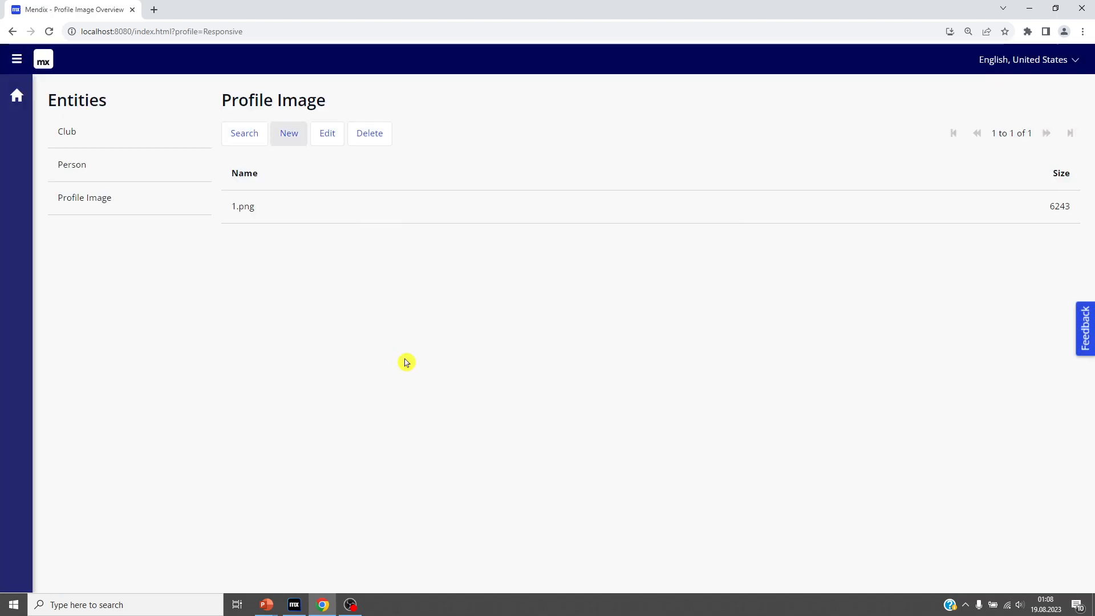
Add a profile image 3.jpg linked to Jessica and reopen the overview
left_click(288, 133)
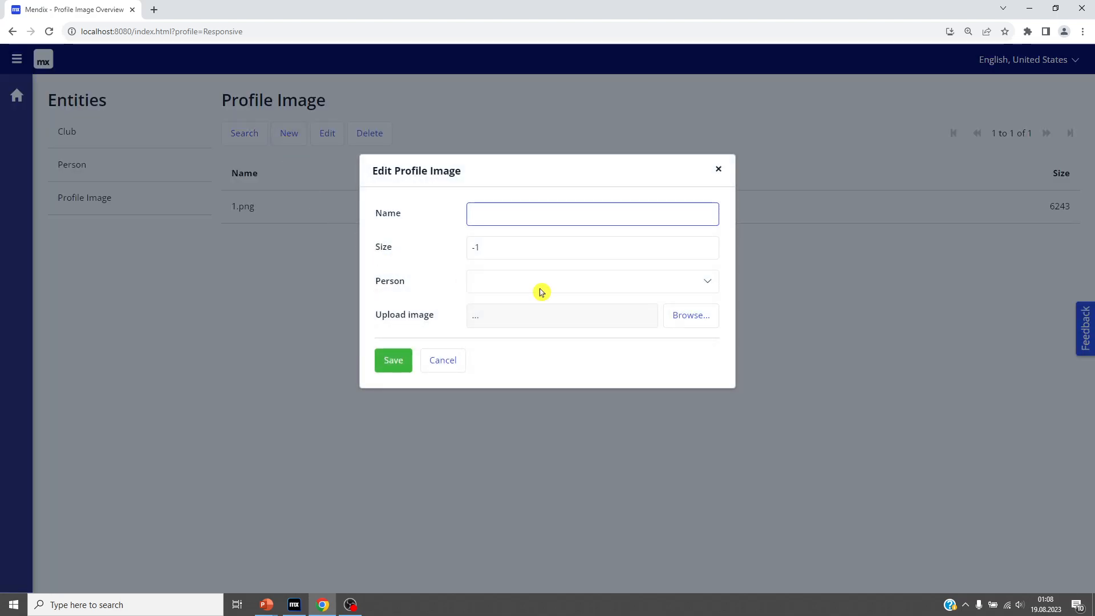
left_click(690, 315)
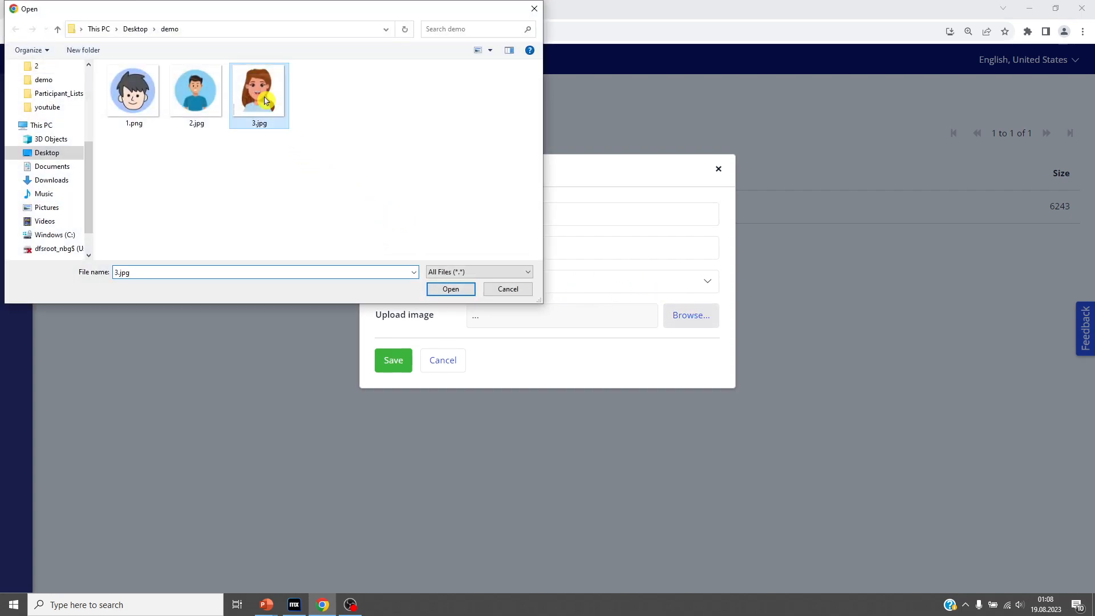
left_click(451, 289)
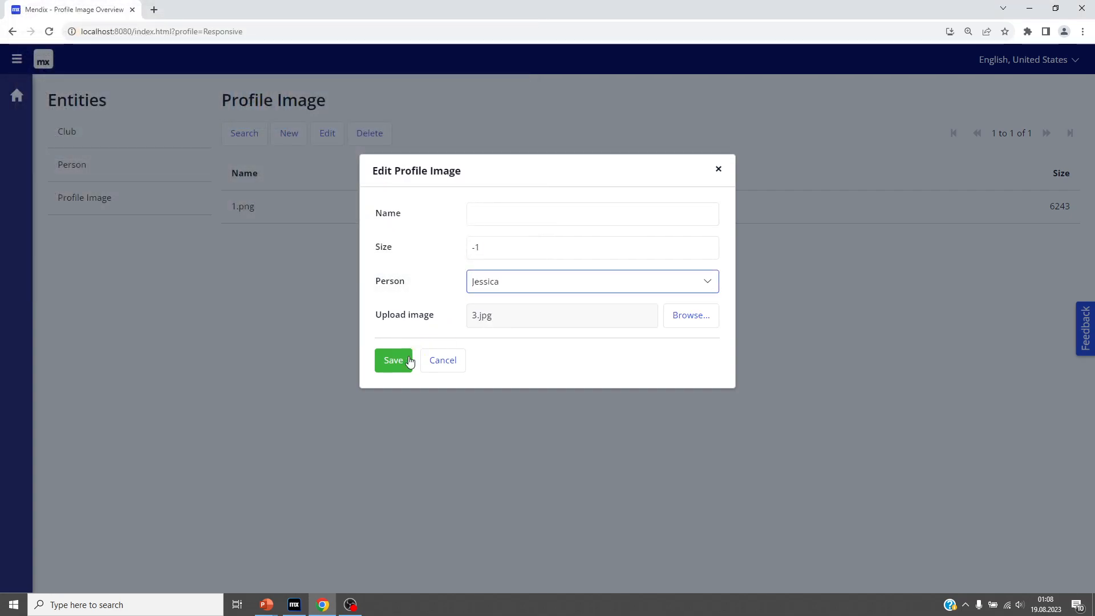
left_click(393, 360)
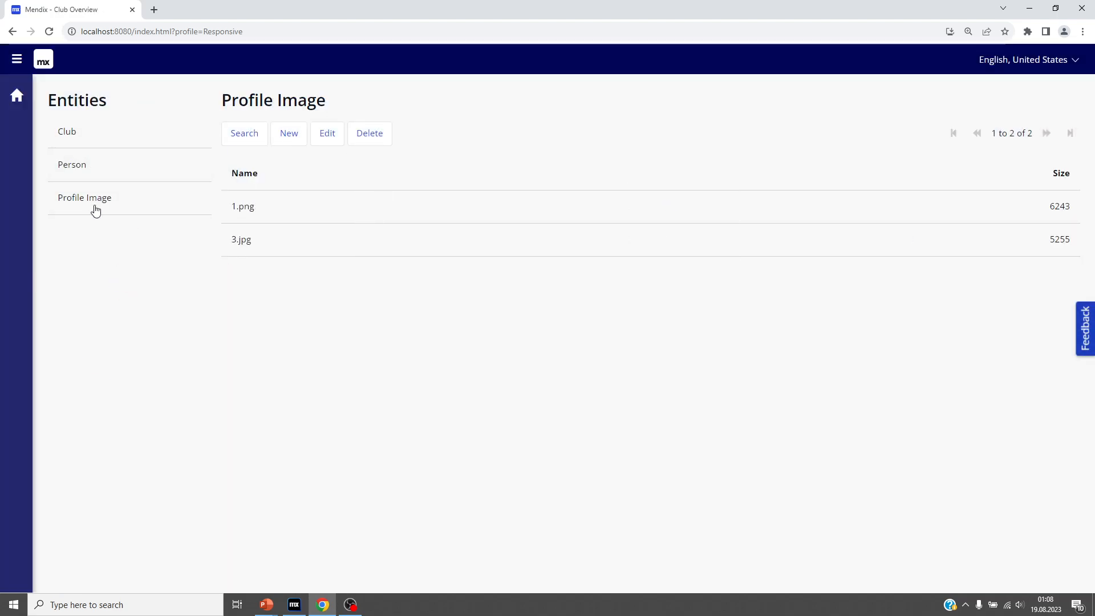
left_click(84, 197)
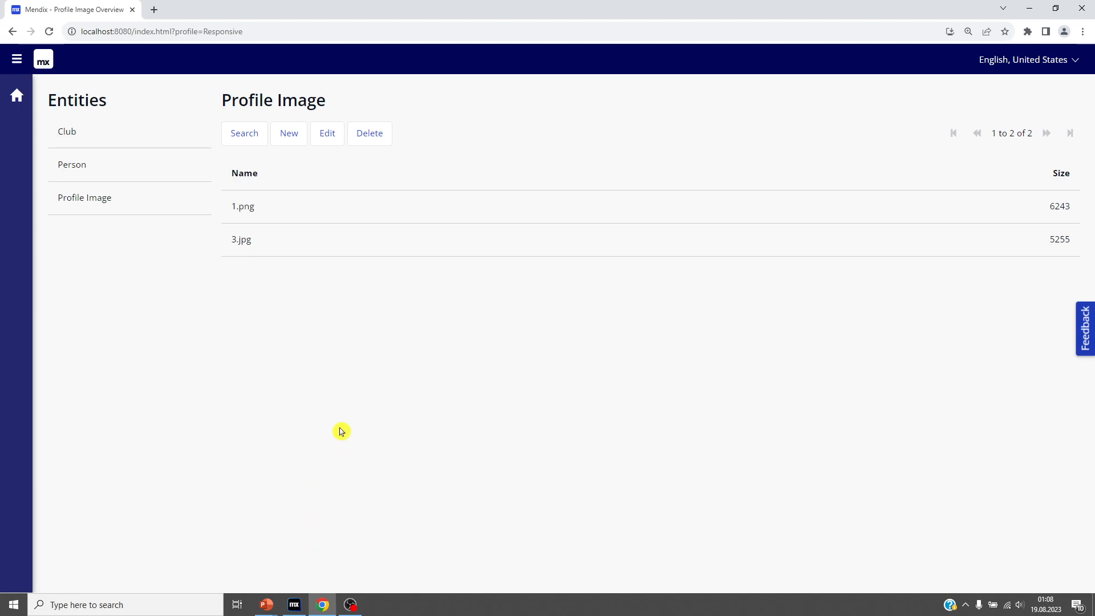
Save a new Person with no name or gender, showing it is accepted
left_click(293, 609)
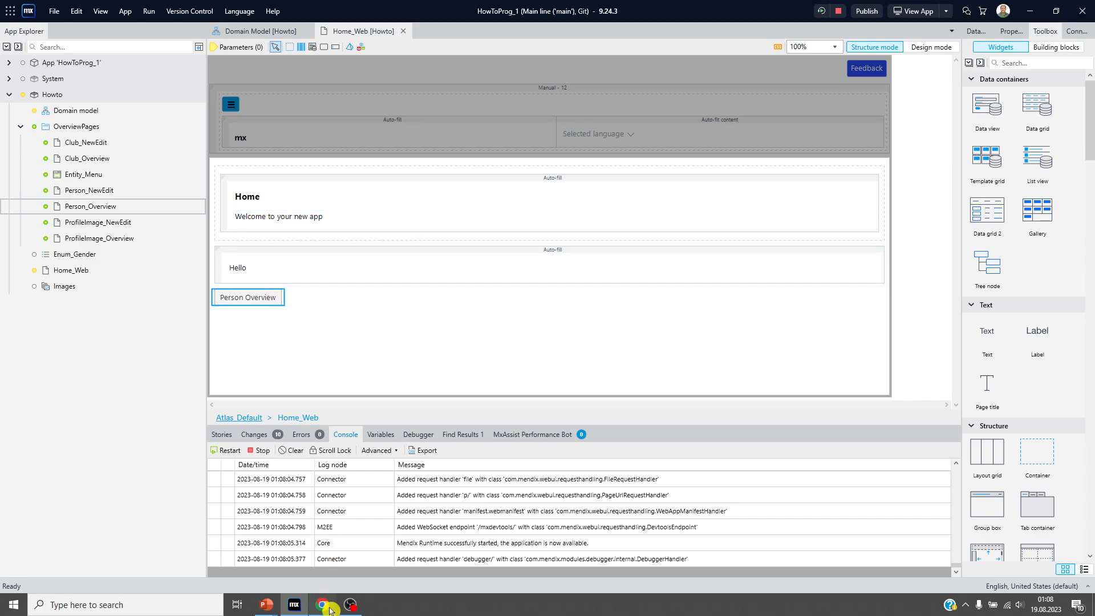
left_click(322, 605)
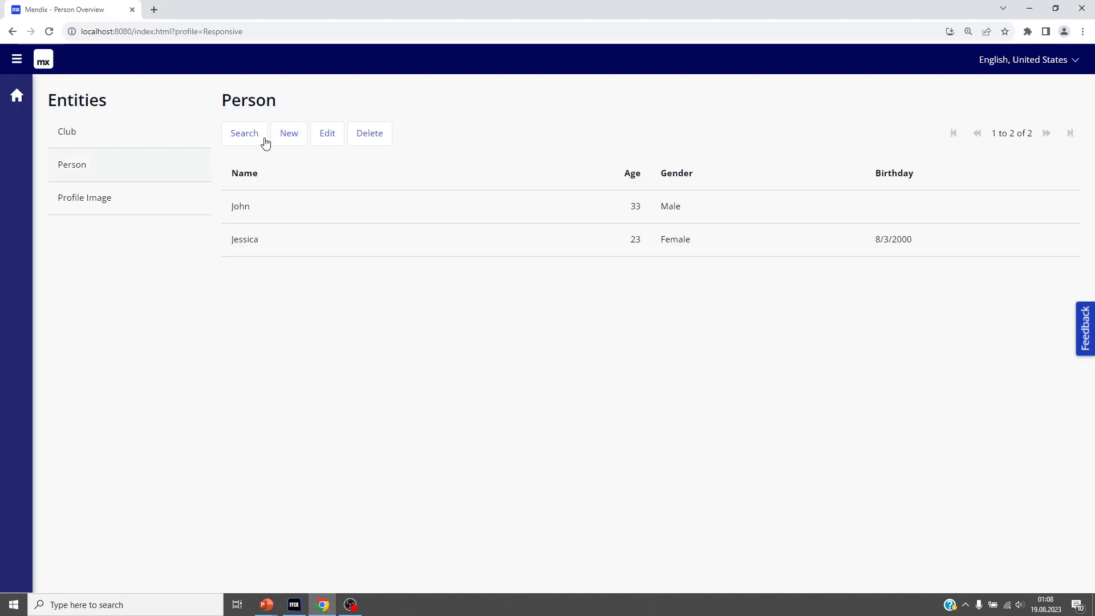
left_click(289, 134)
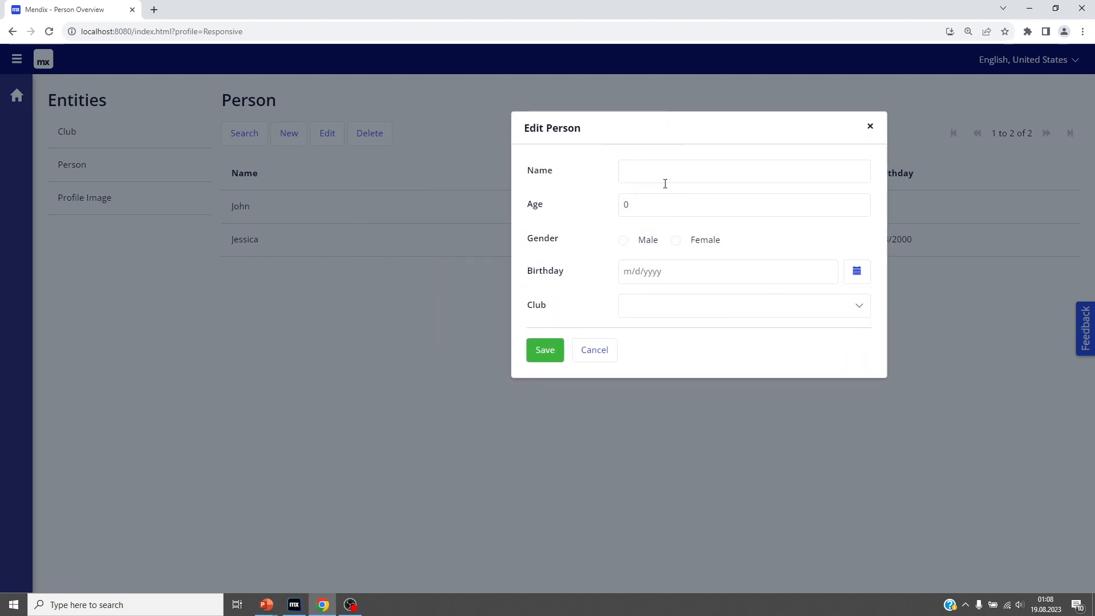
left_click(544, 350)
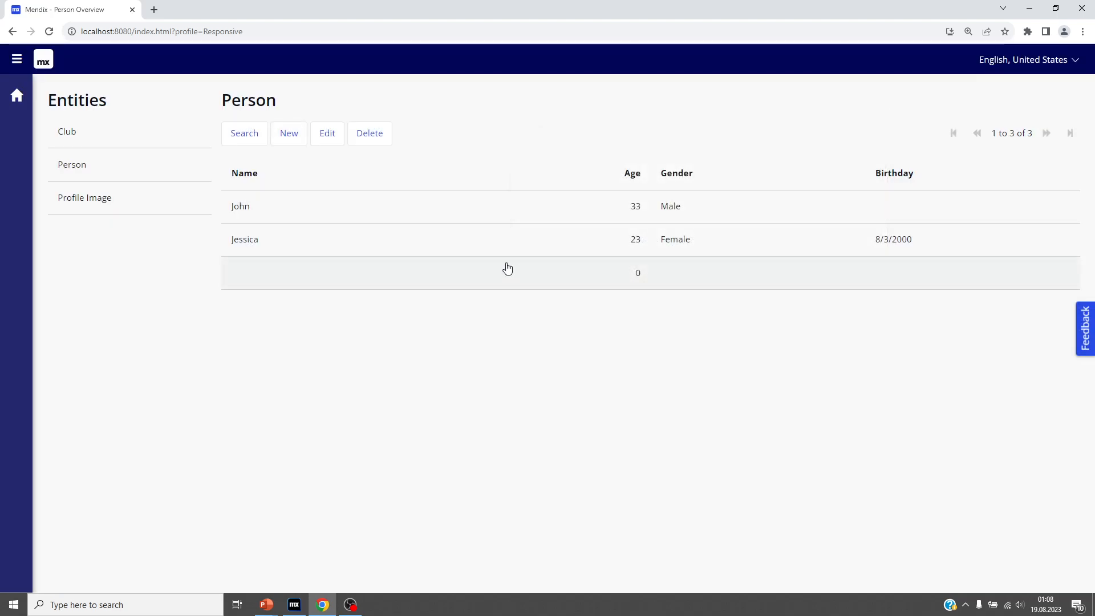
mouse_move(420, 295)
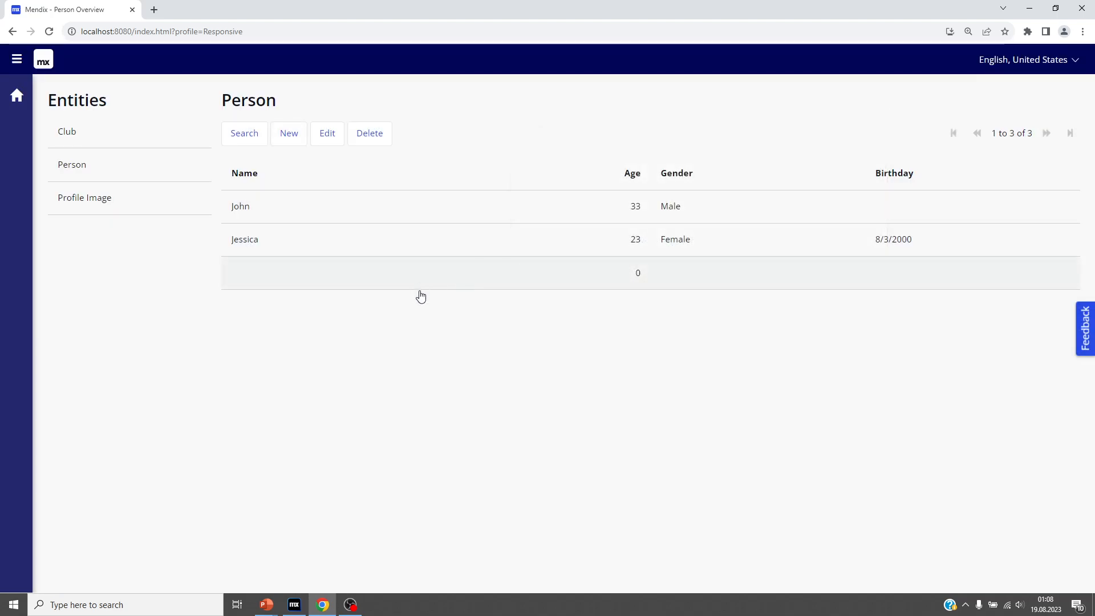
mouse_move(376, 263)
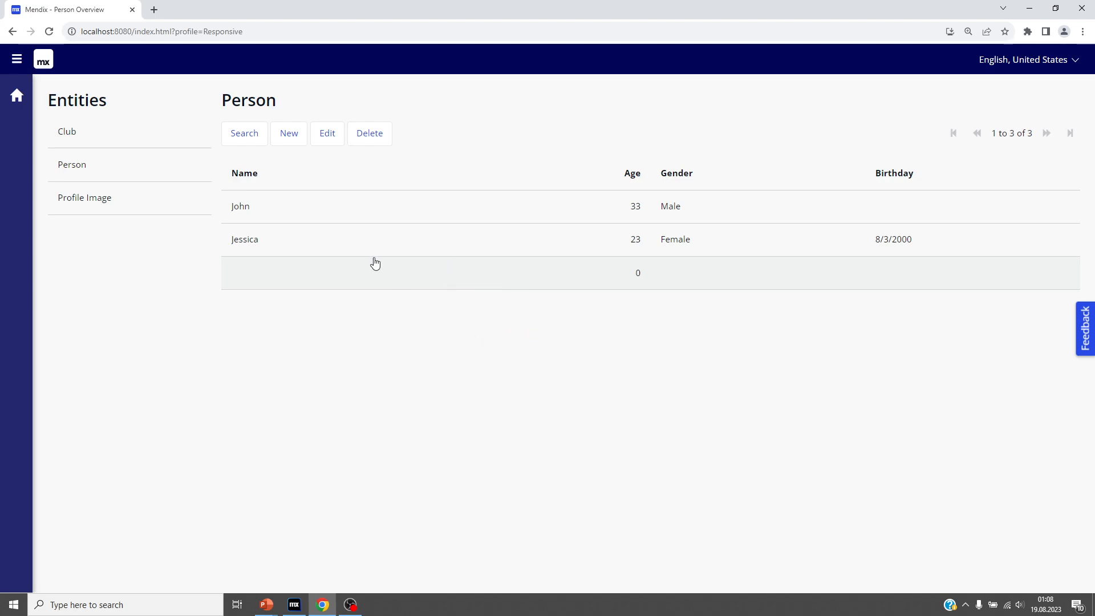
mouse_move(424, 274)
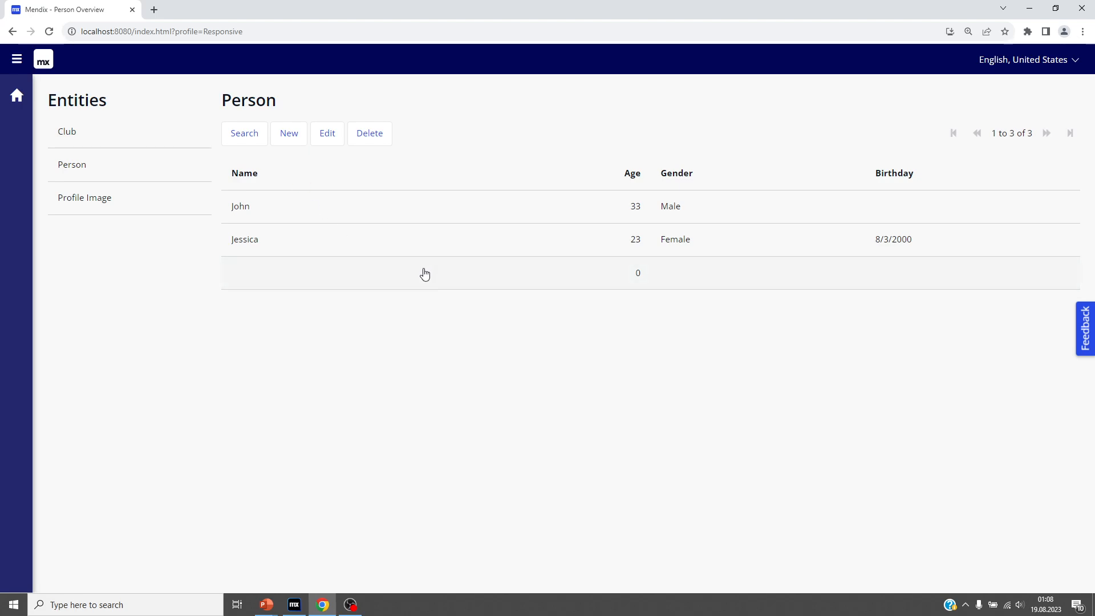
mouse_move(423, 250)
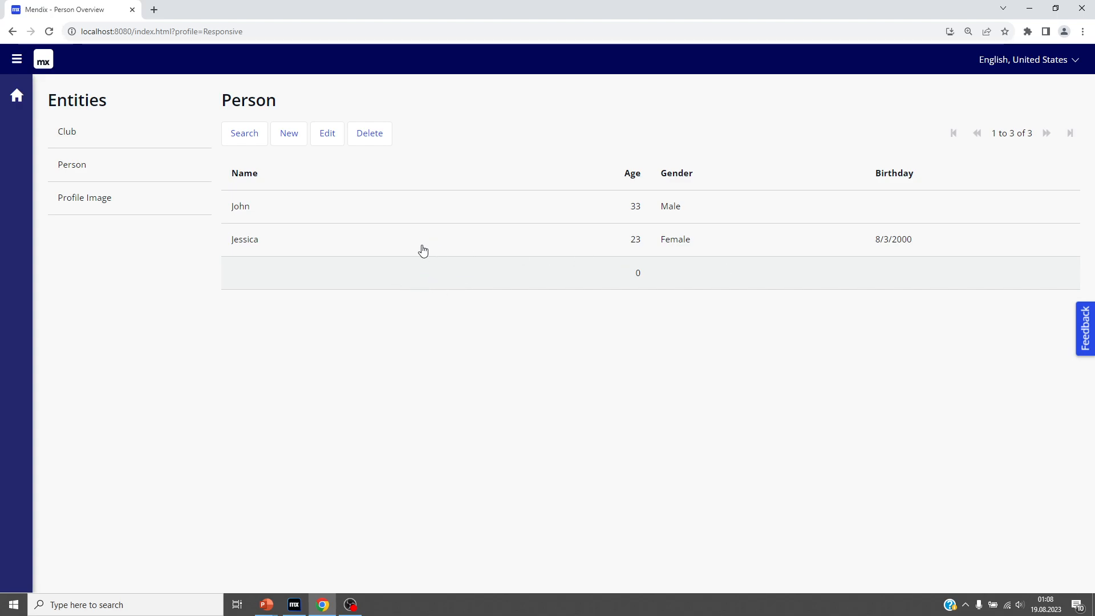
Discard a second empty person form, sort the persons by Gender, and return to Studio Pro
left_click(289, 133)
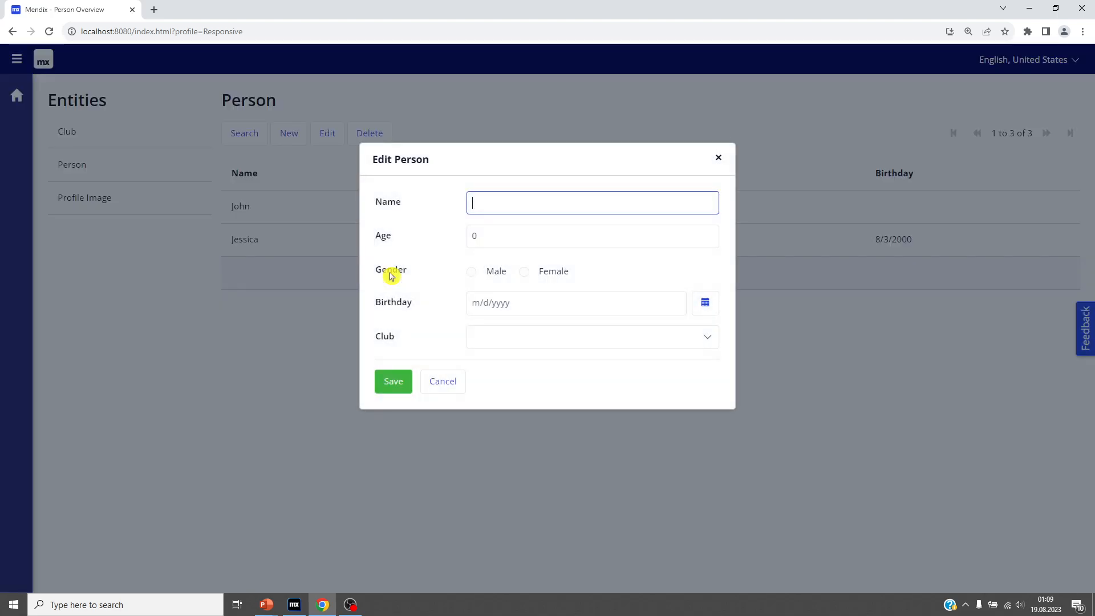
left_click(442, 381)
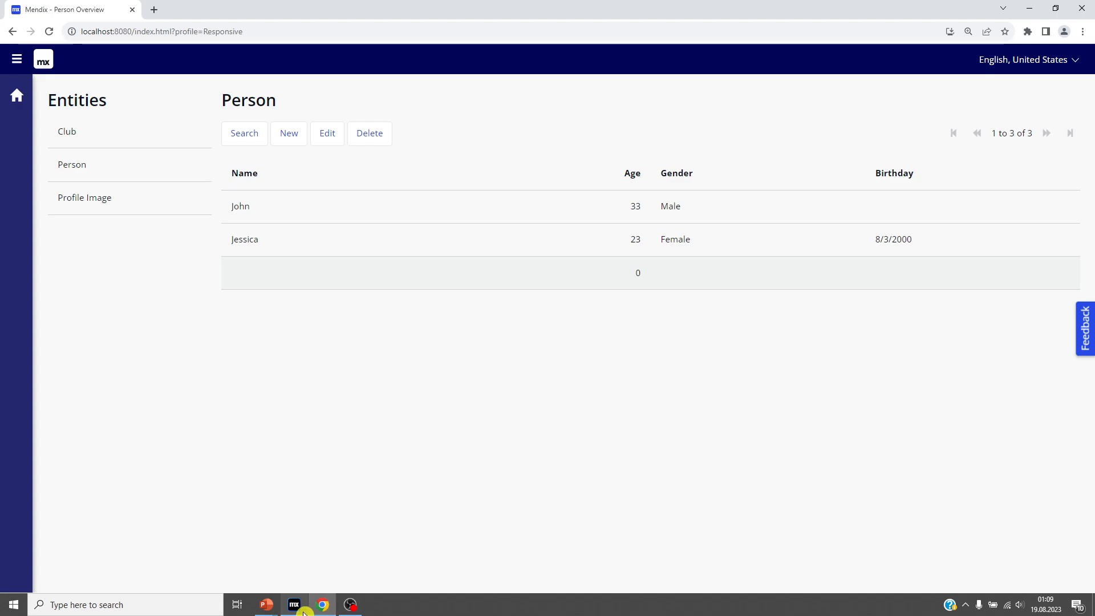
left_click(293, 609)
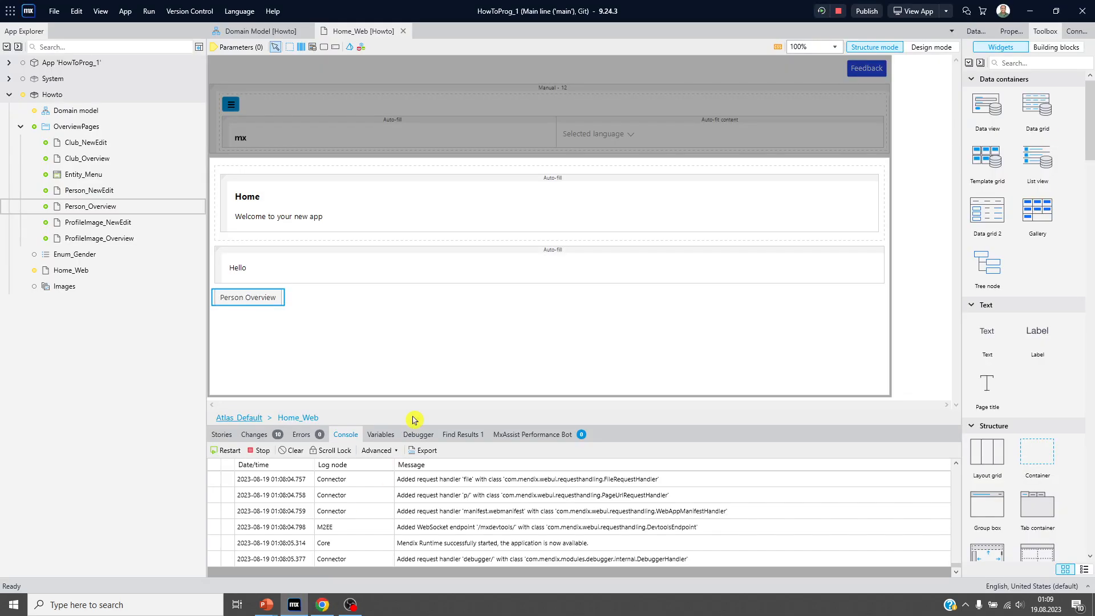
mouse_move(321, 604)
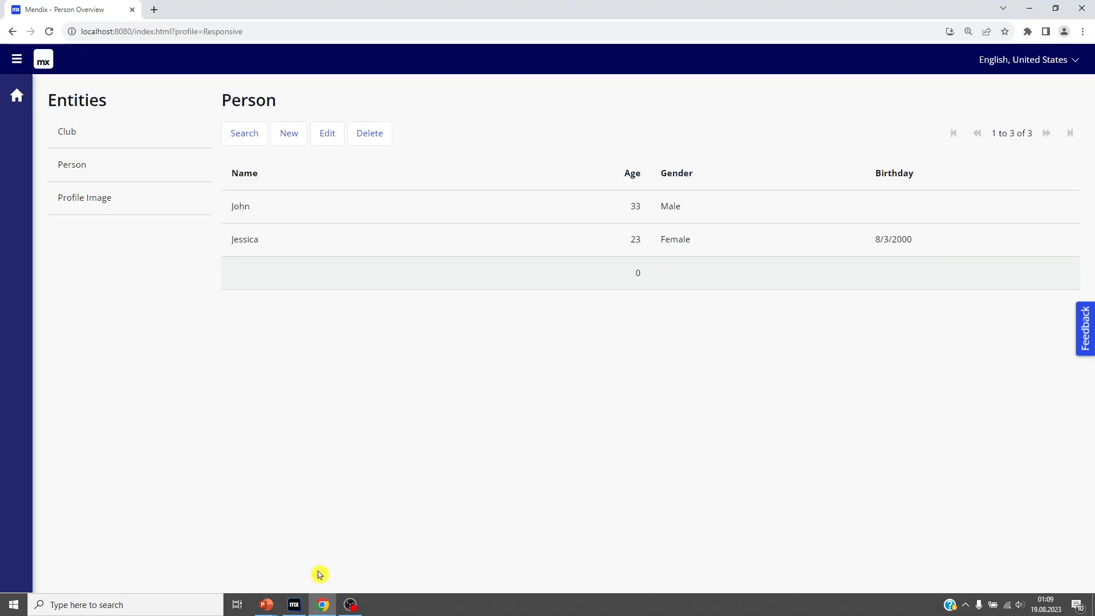
mouse_move(294, 604)
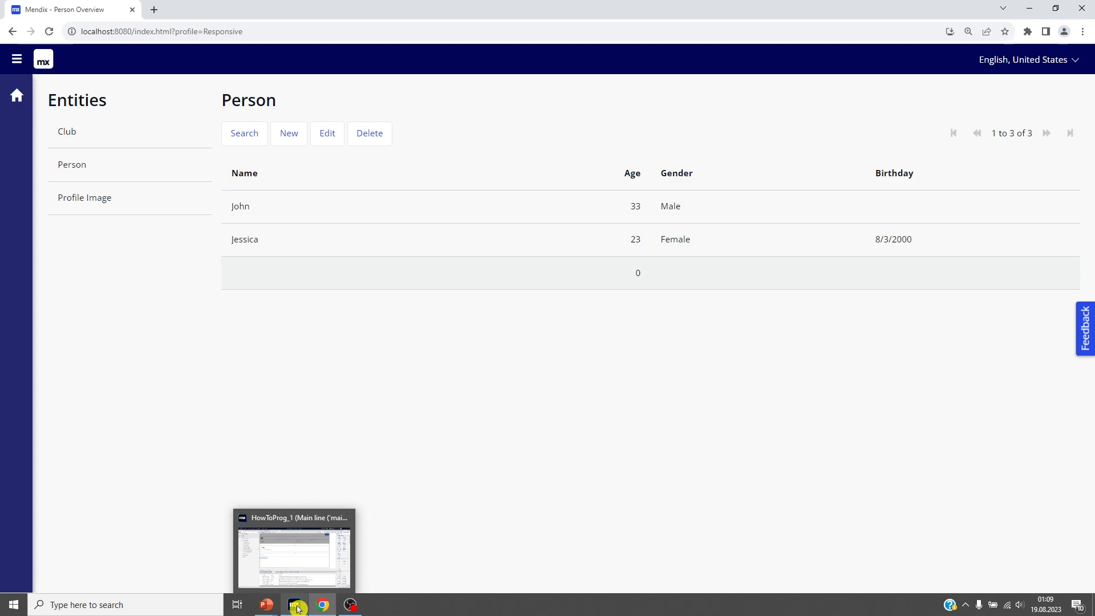
mouse_move(706, 171)
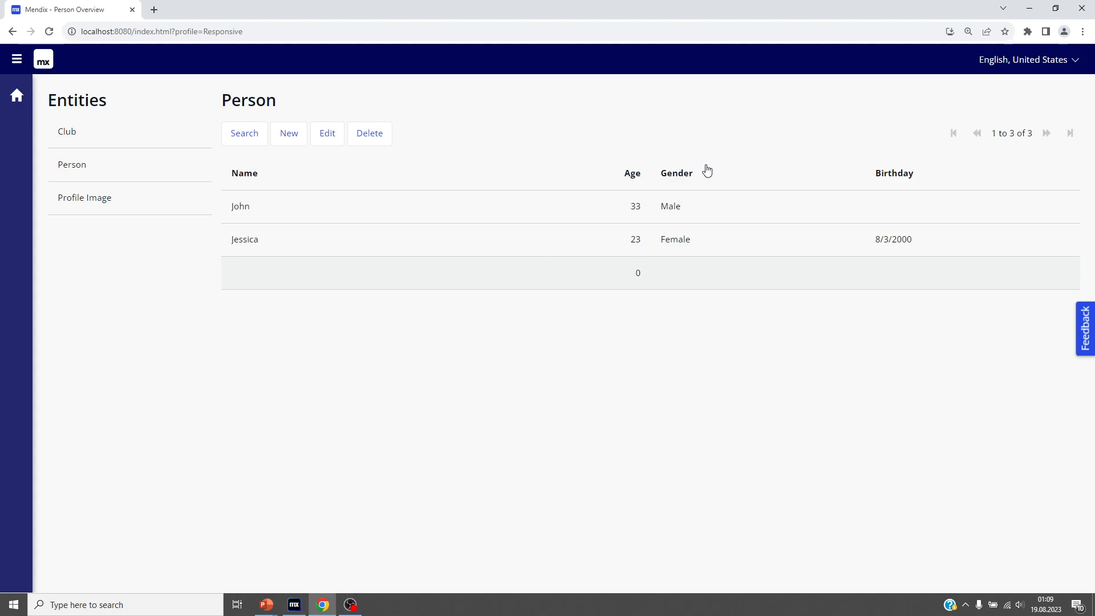
left_click(676, 174)
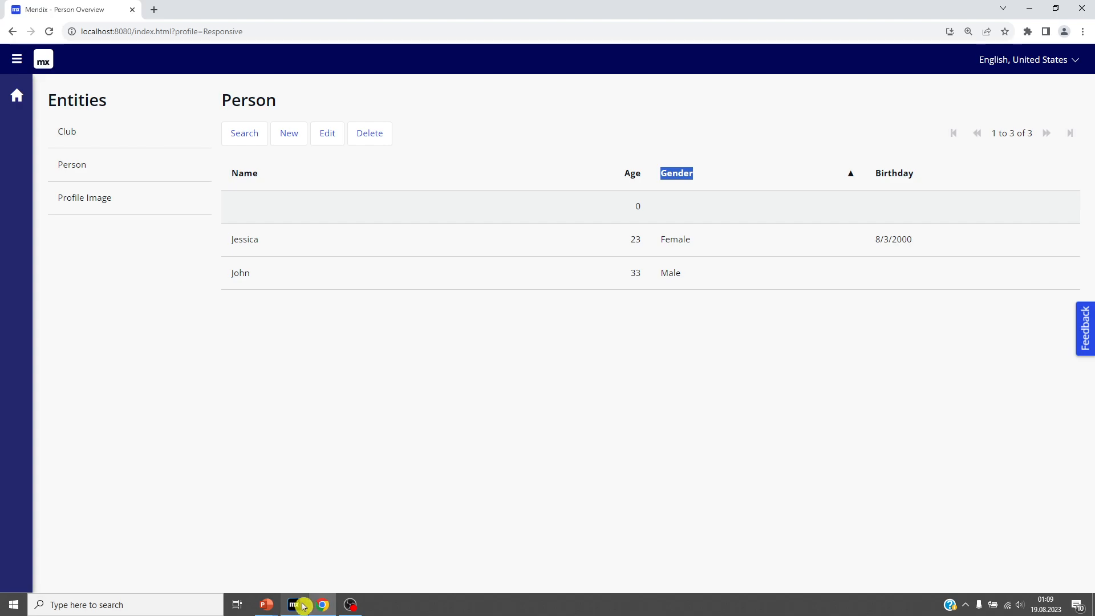
left_click(293, 604)
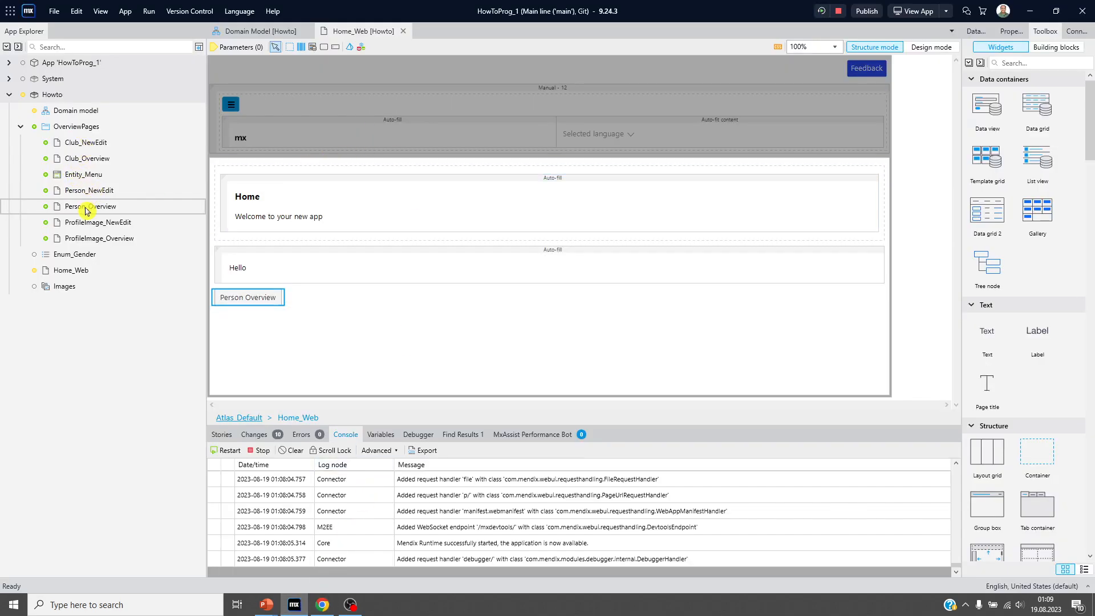
On Person_NewEdit, set the Name text box validation to Required with message 'Name is required.'
double_click(88, 190)
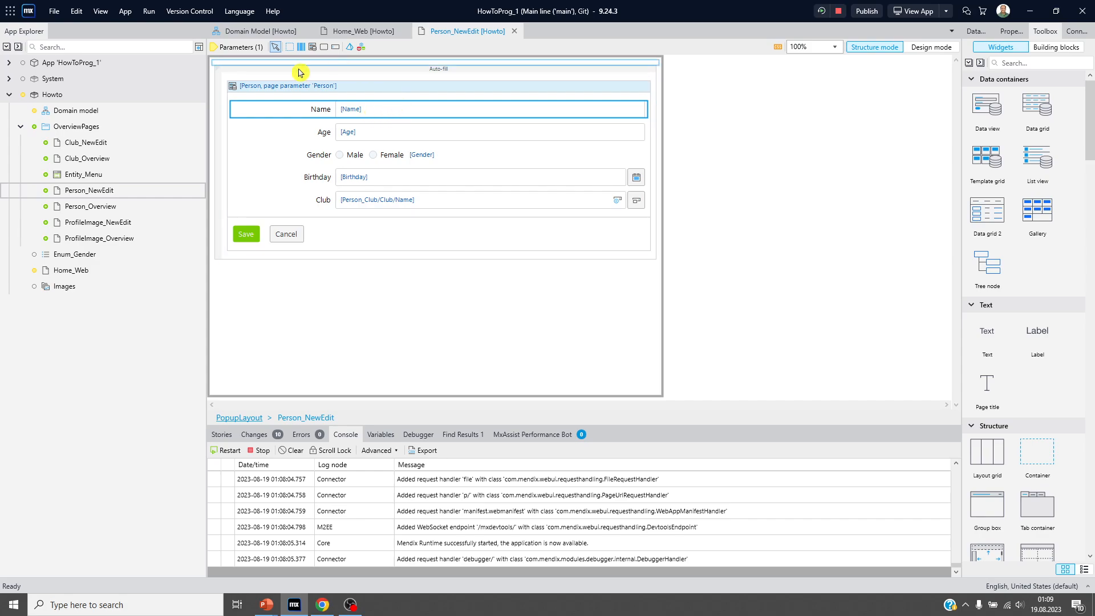
mouse_move(407, 112)
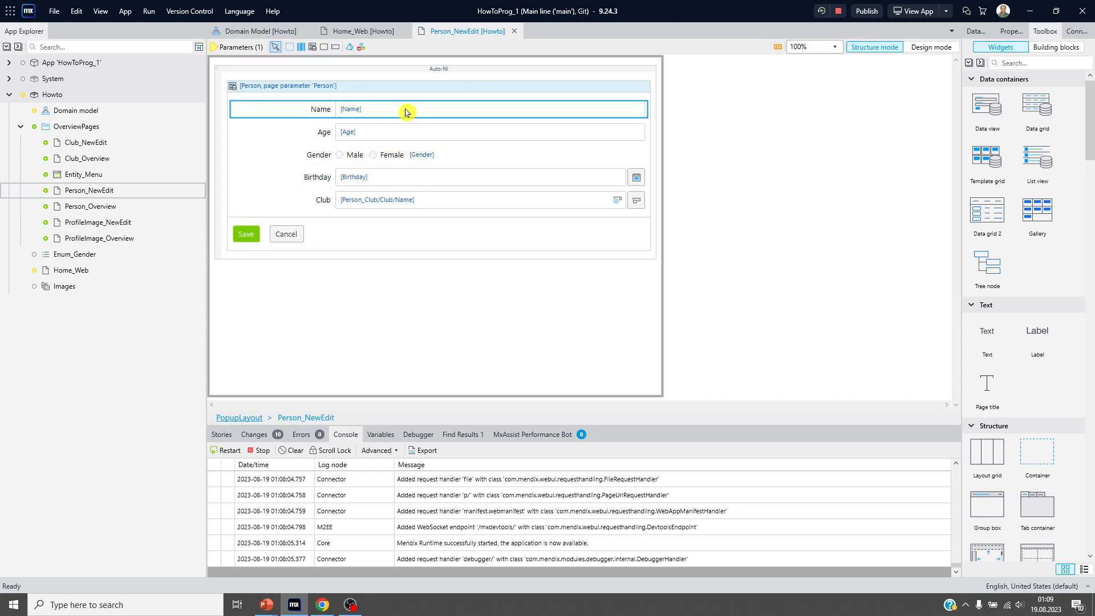
double_click(405, 112)
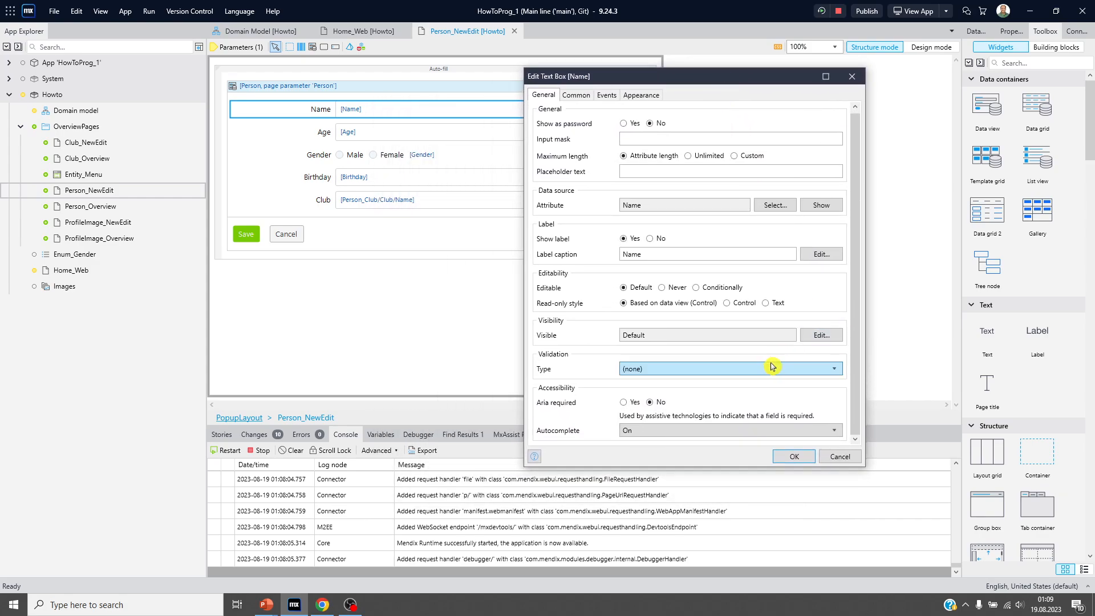
mouse_move(551, 360)
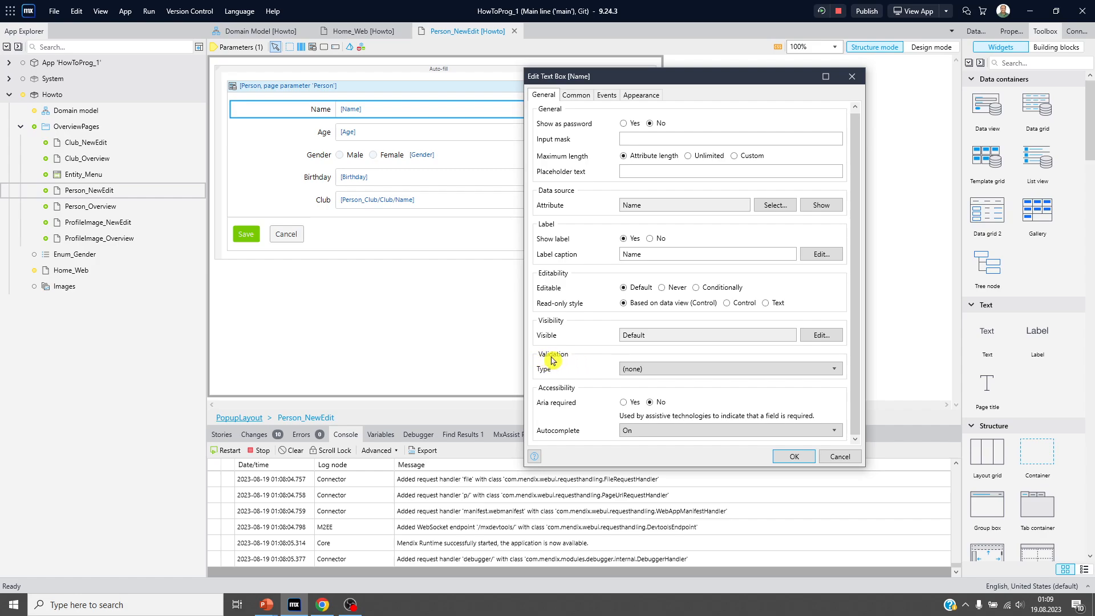
mouse_move(632, 381)
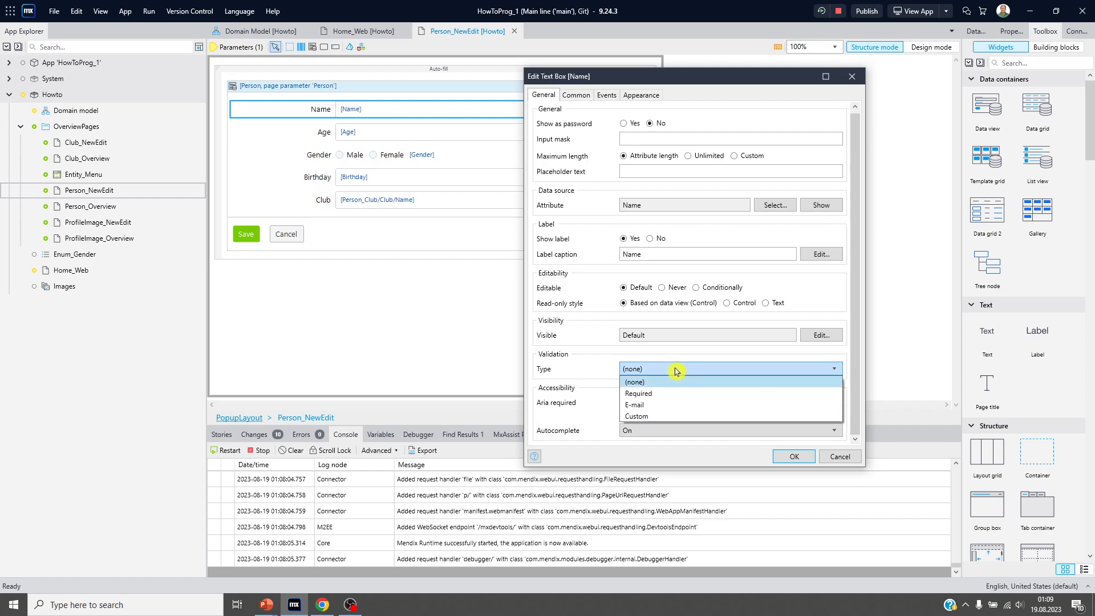
mouse_move(716, 392)
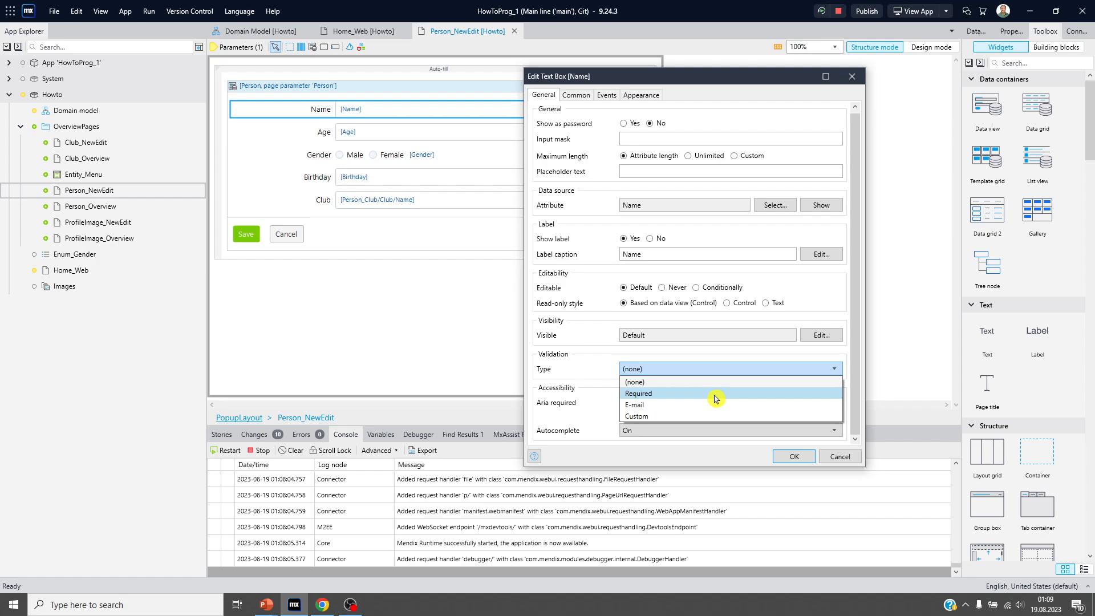
left_click(638, 393)
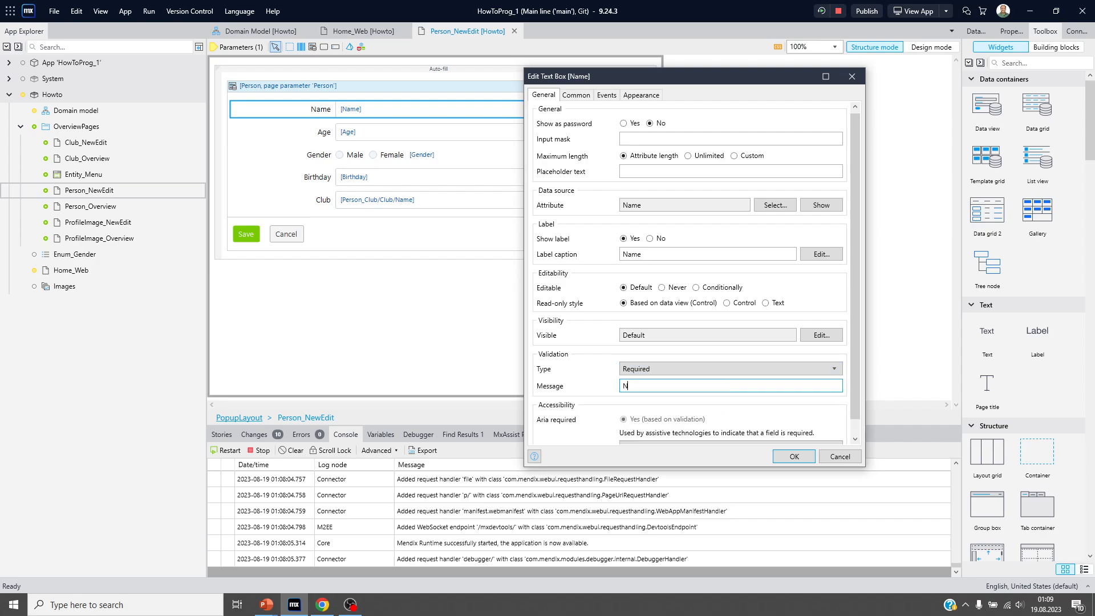
type("ame is requ")
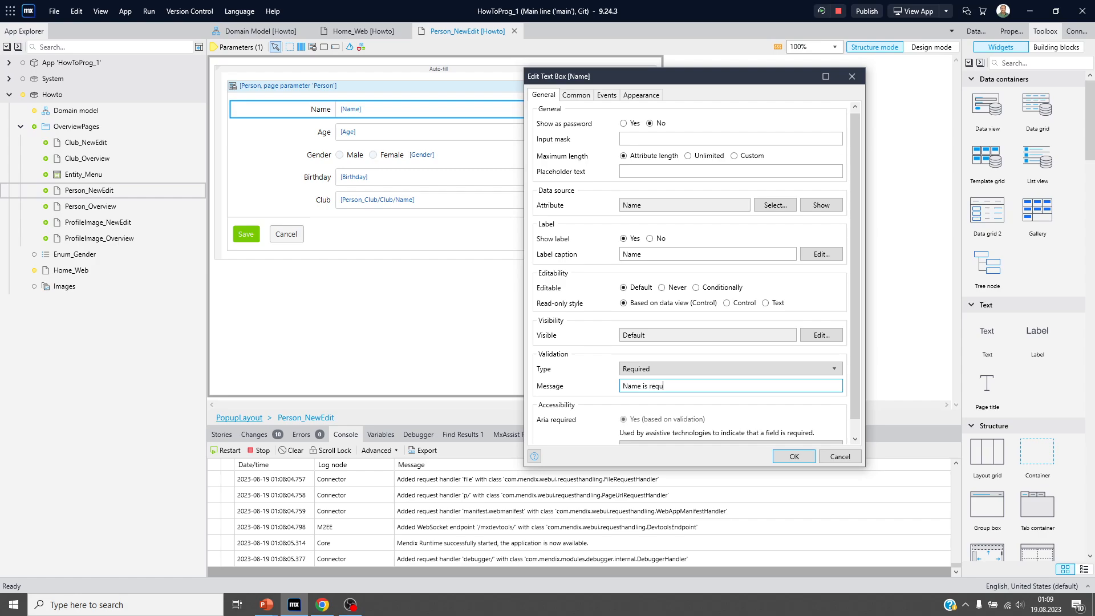
type("ired.")
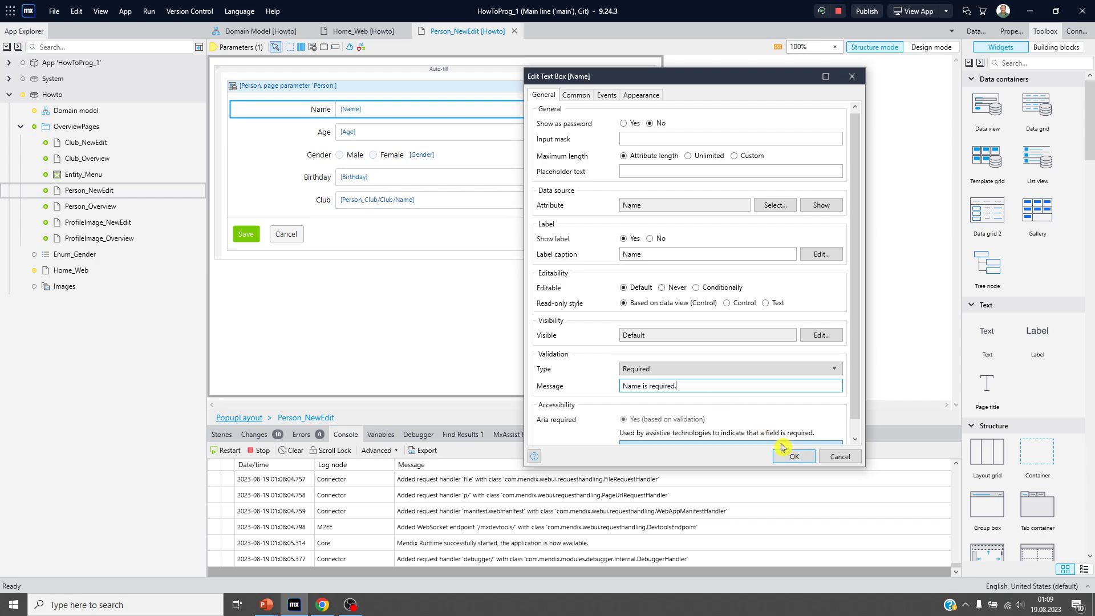
mouse_move(751, 425)
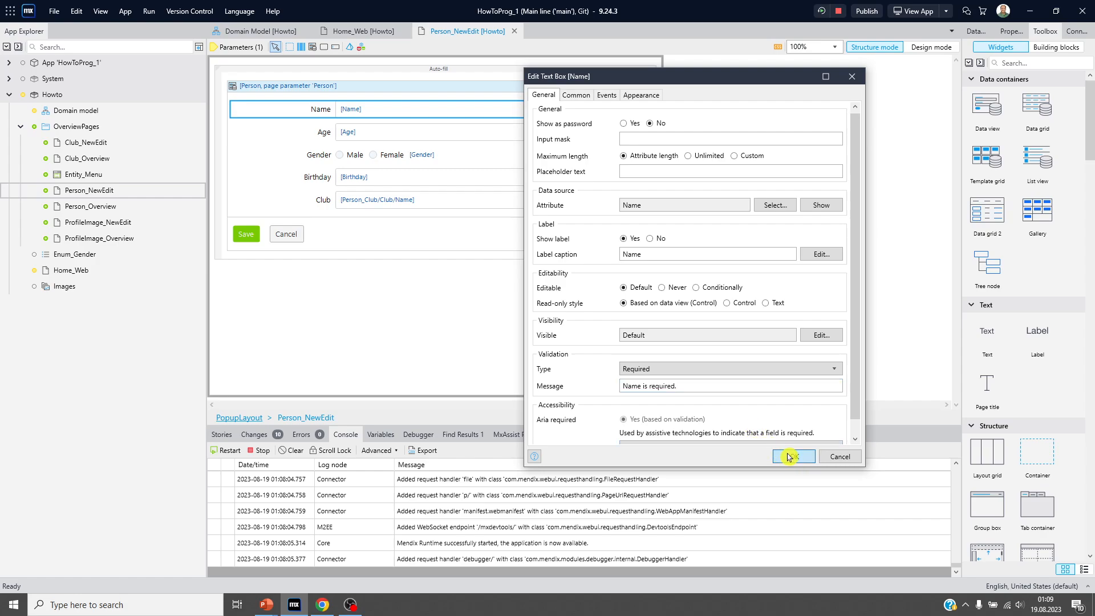
left_click(792, 456)
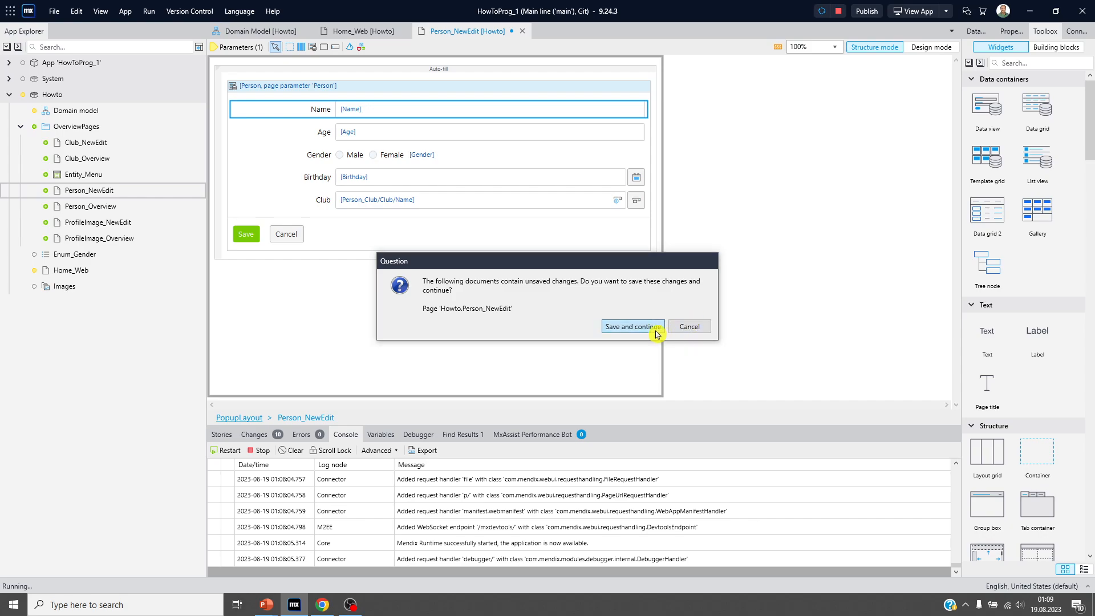
Save the page changes, see a nameless save rejected, then add the person Nick
left_click(631, 326)
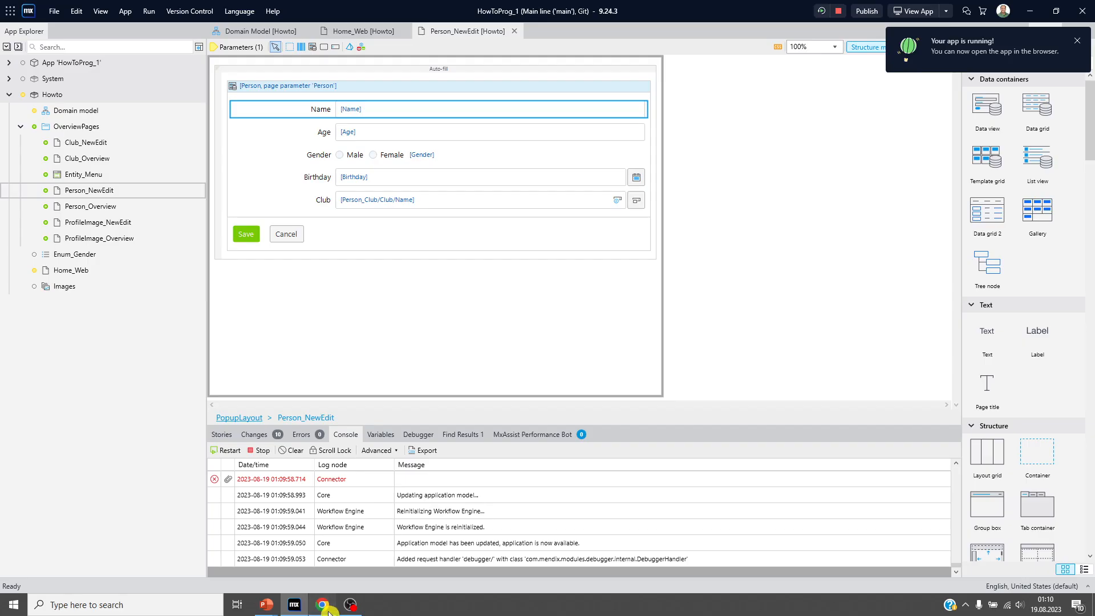
left_click(321, 604)
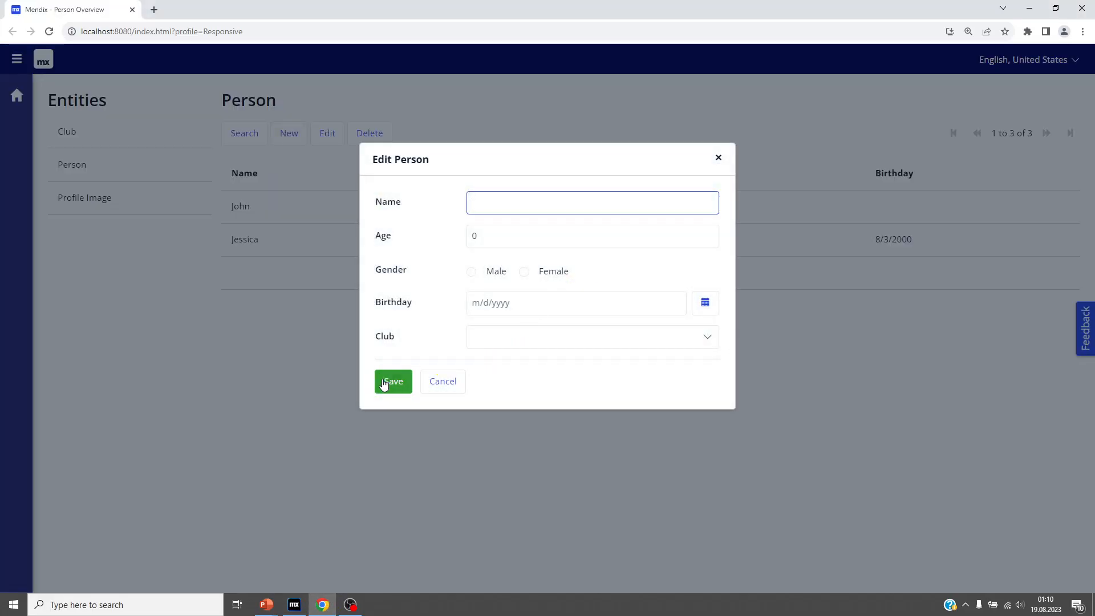
left_click(393, 381)
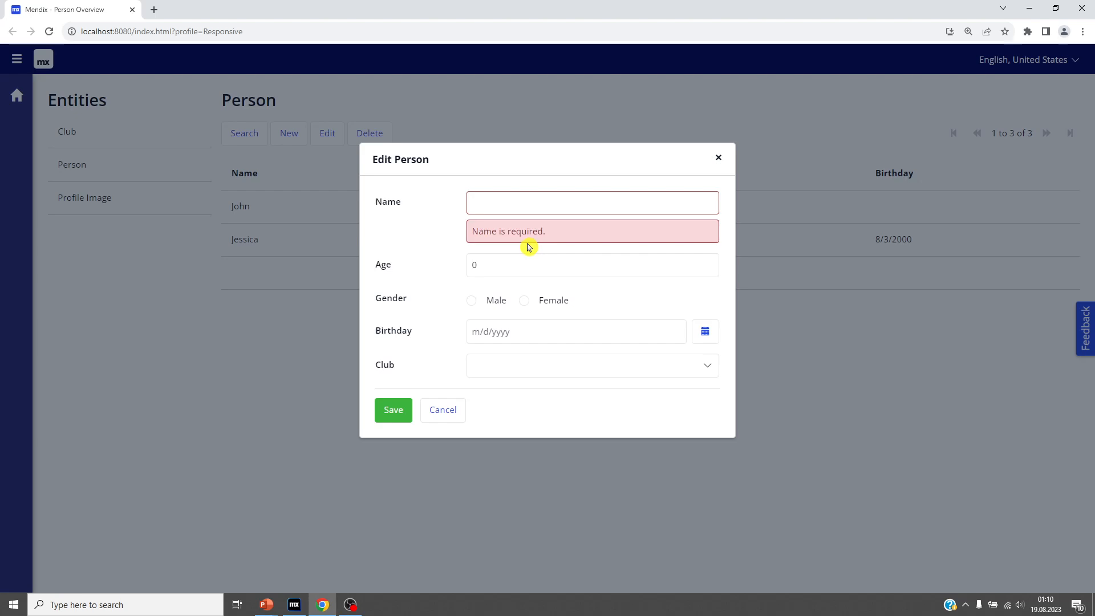
mouse_move(534, 236)
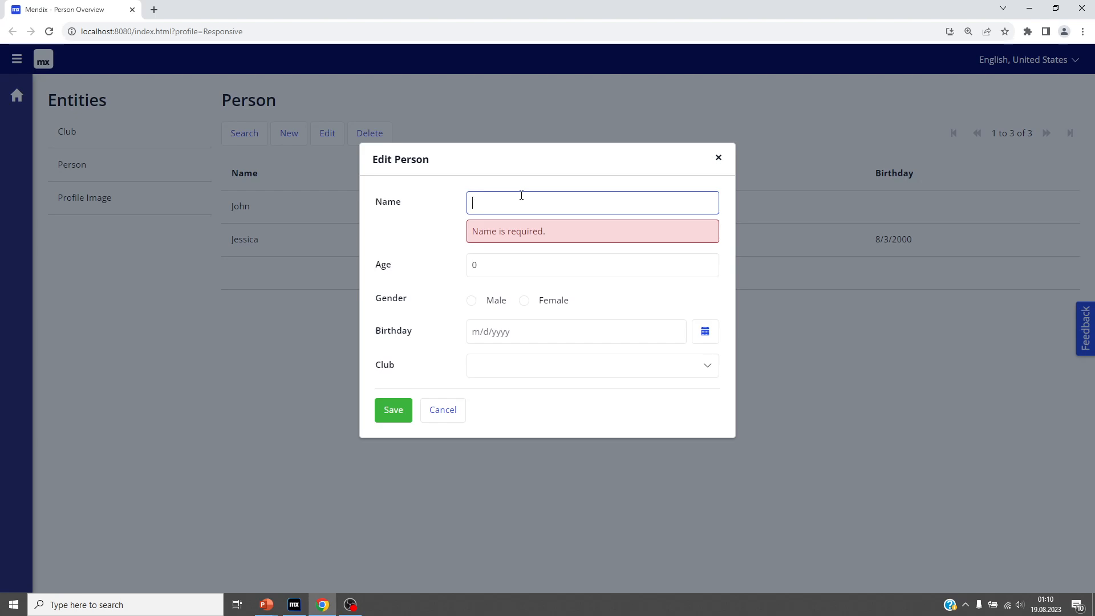
type("Nick")
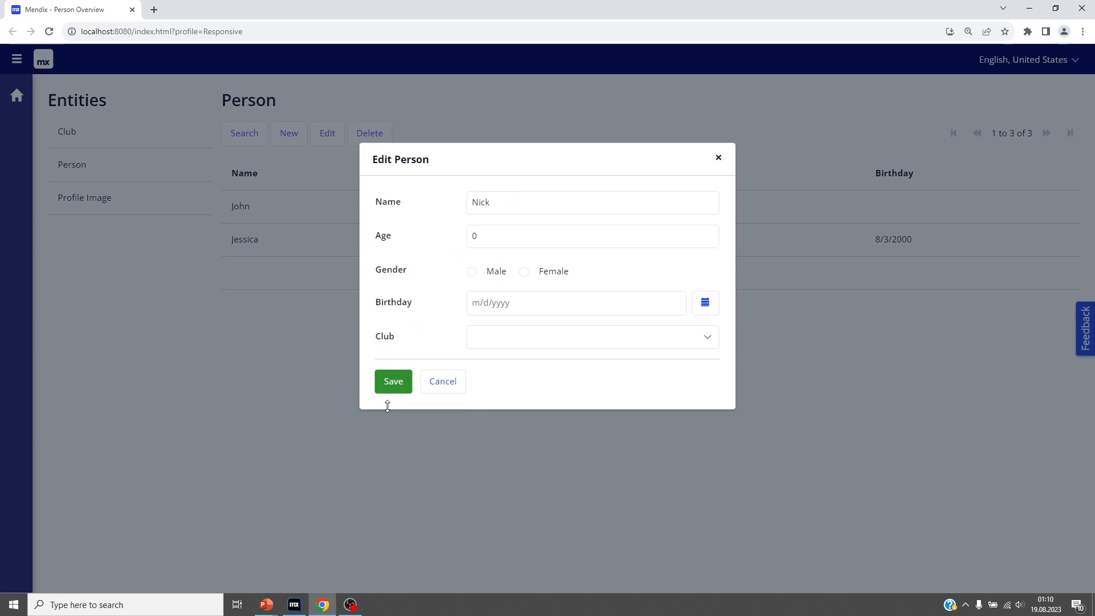
left_click(393, 382)
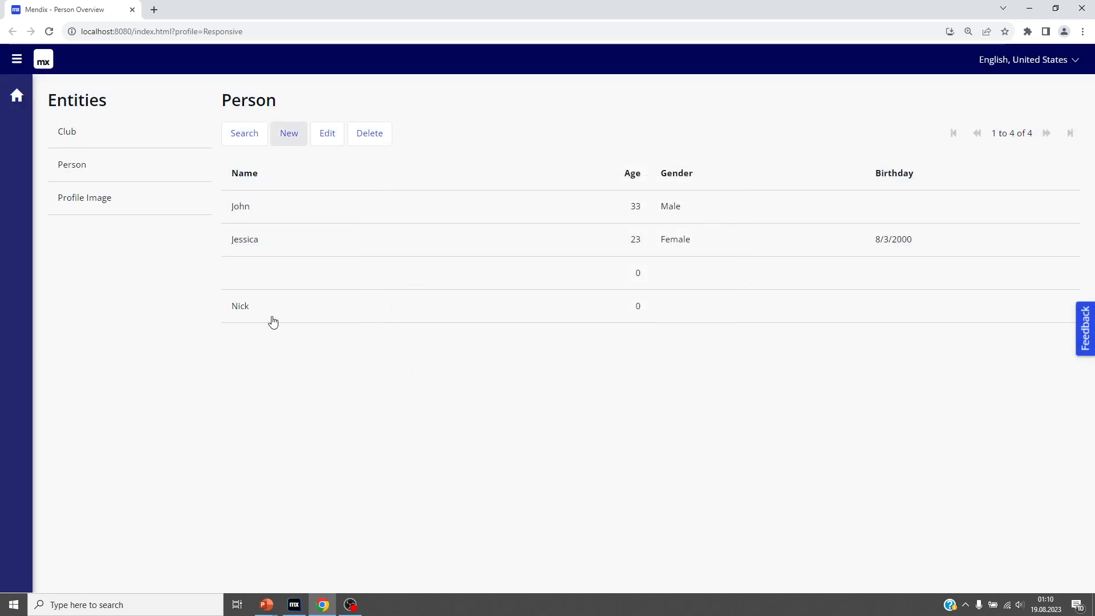
mouse_move(283, 308)
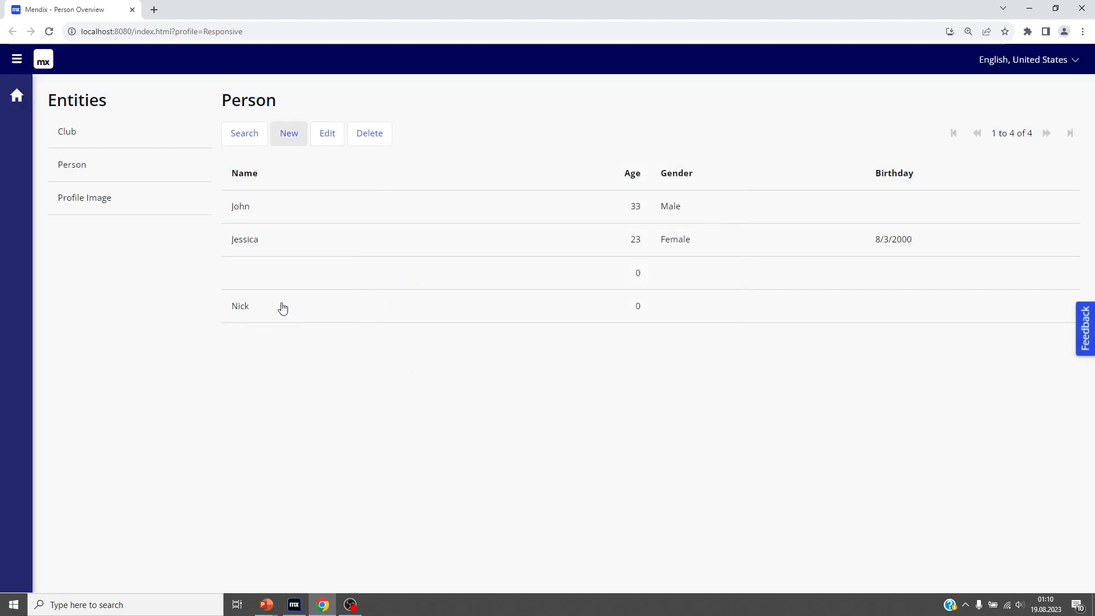
Delete the blank person record and return to Studio Pro
double_click(240, 306)
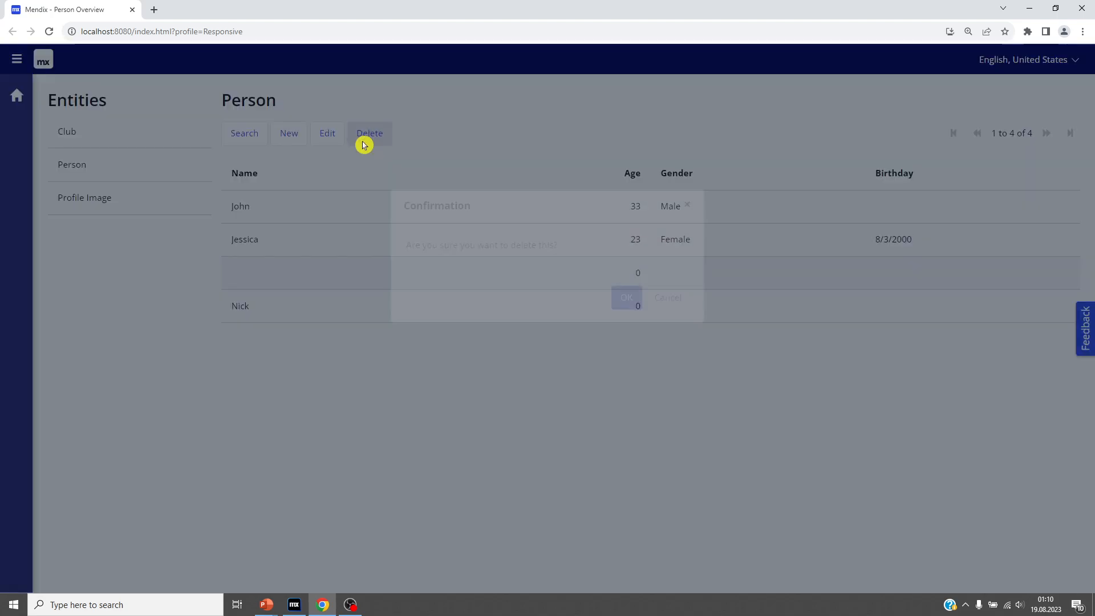
left_click(626, 296)
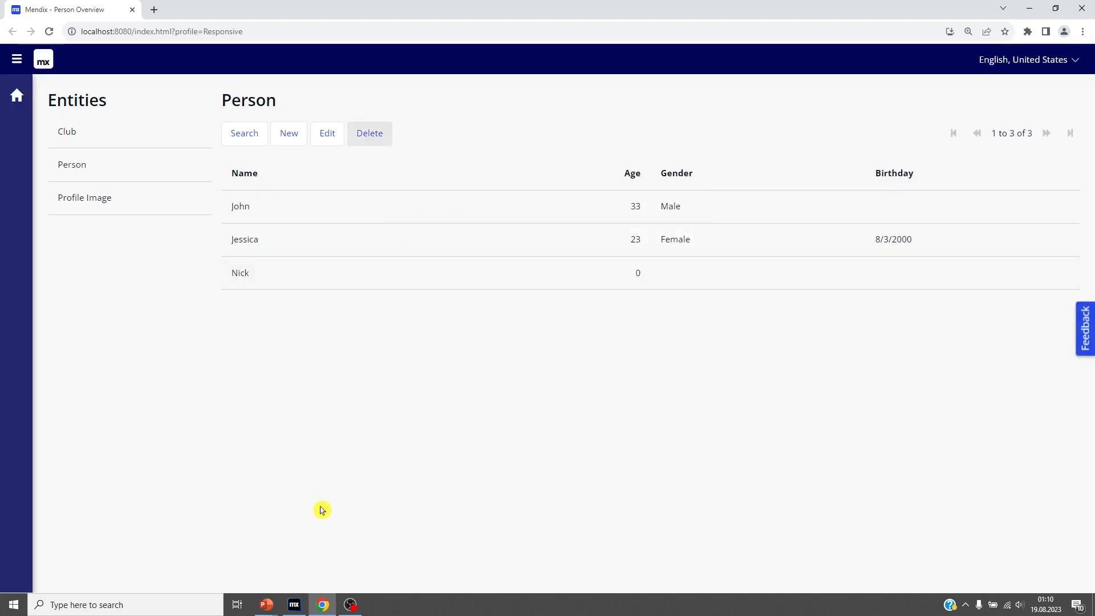
left_click(293, 604)
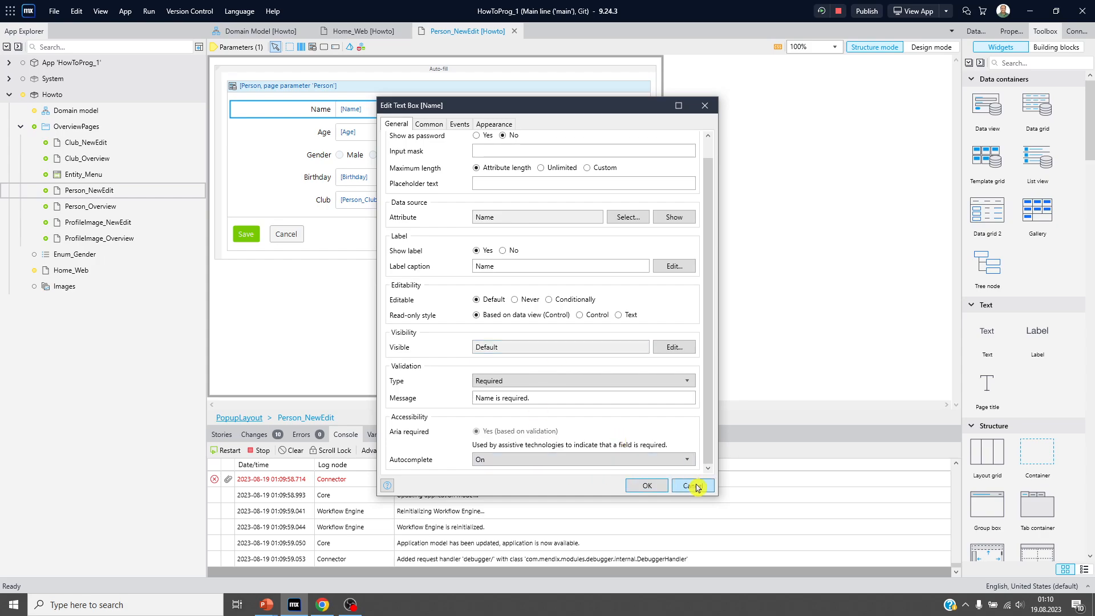
Close the Name and Age field settings unchanged and return to the domain model
left_click(691, 485)
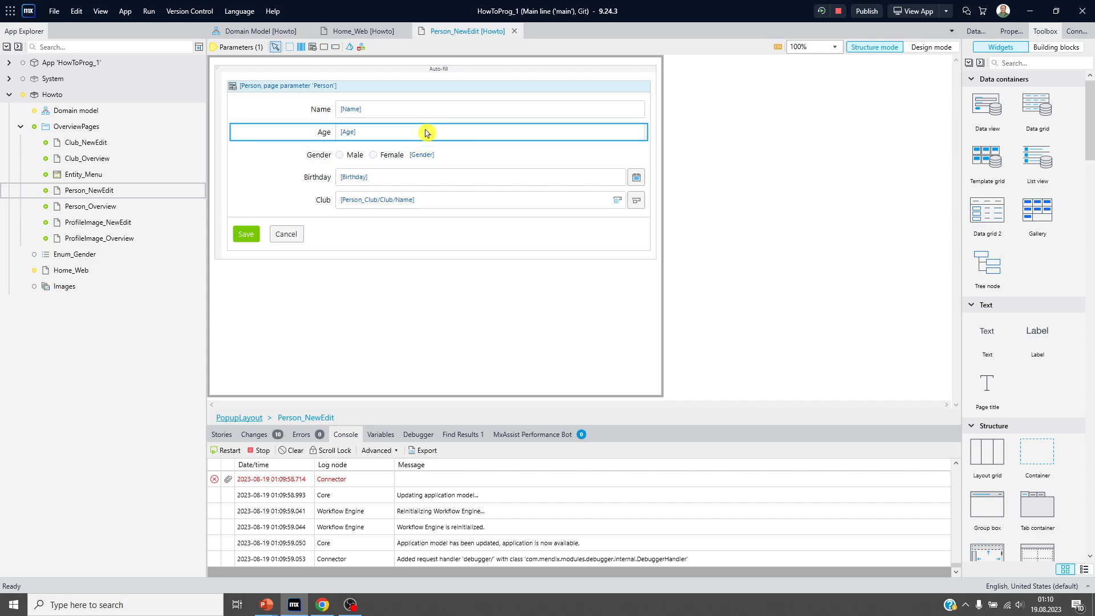
double_click(426, 131)
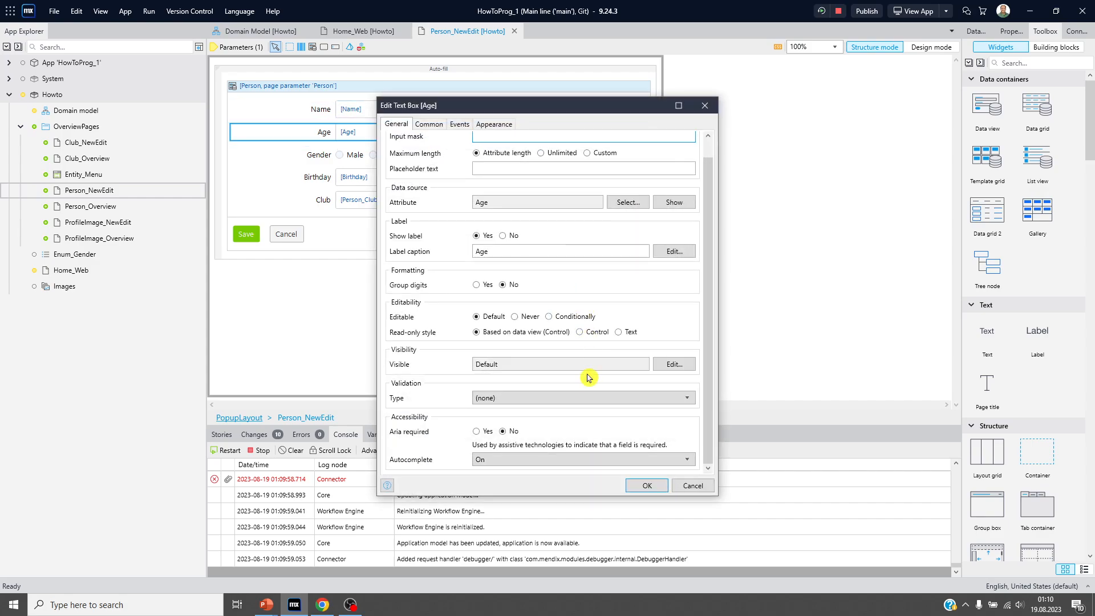
left_click(645, 485)
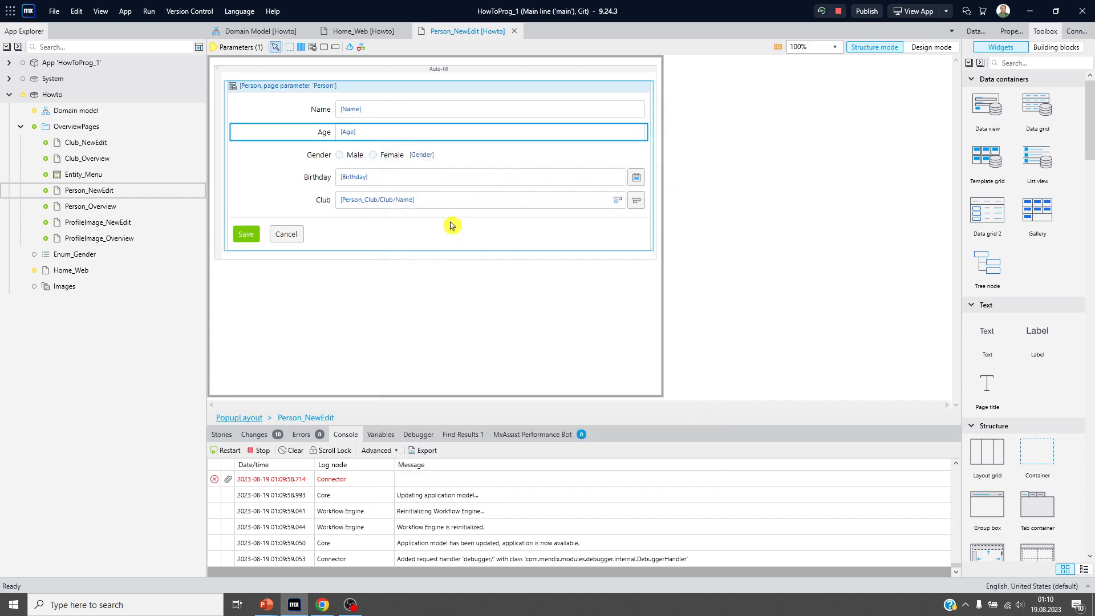
left_click(258, 30)
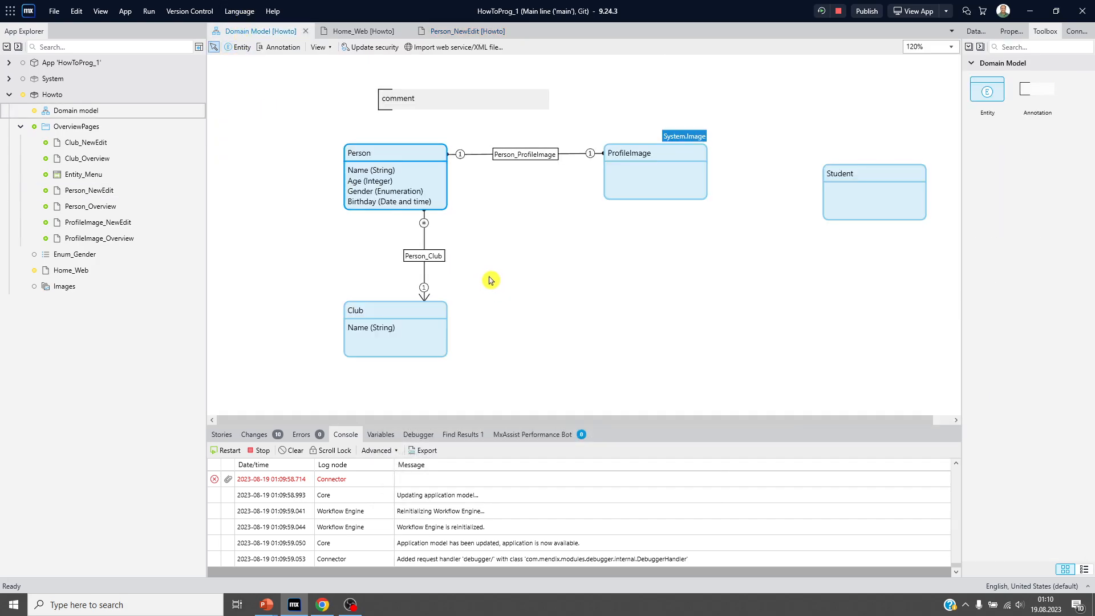
Add a Unique rule on Person's Name attribute with message 'Name must be Unique'
double_click(395, 152)
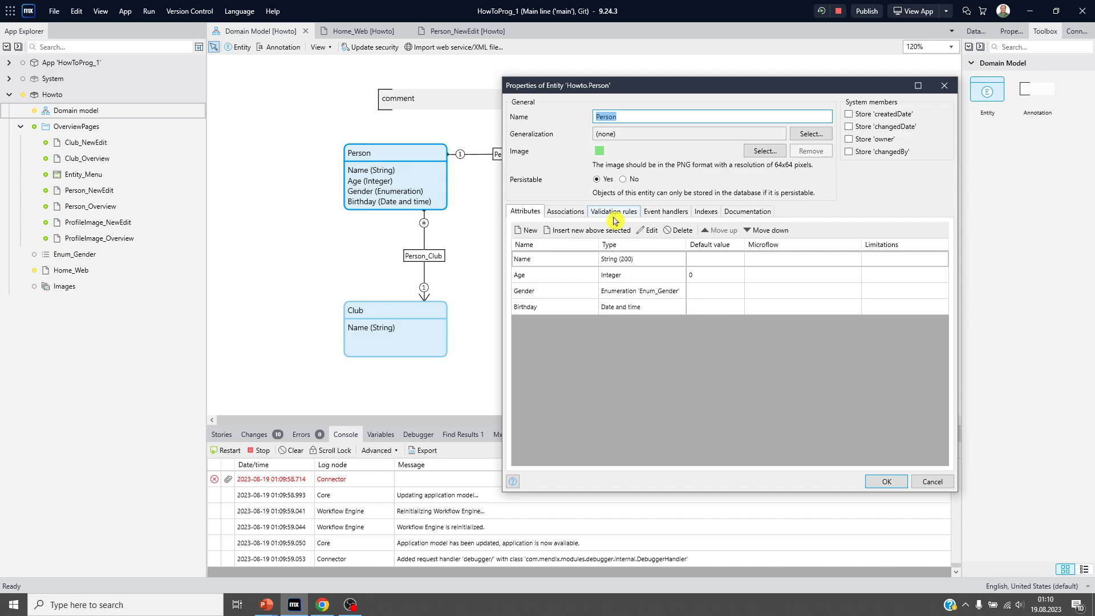
left_click(613, 211)
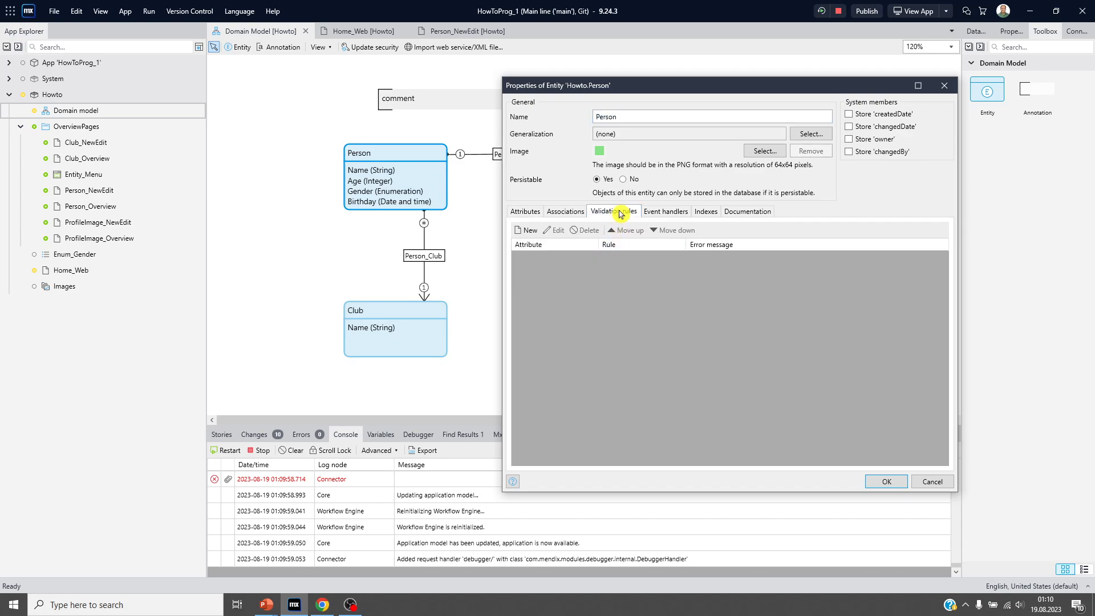
left_click(525, 230)
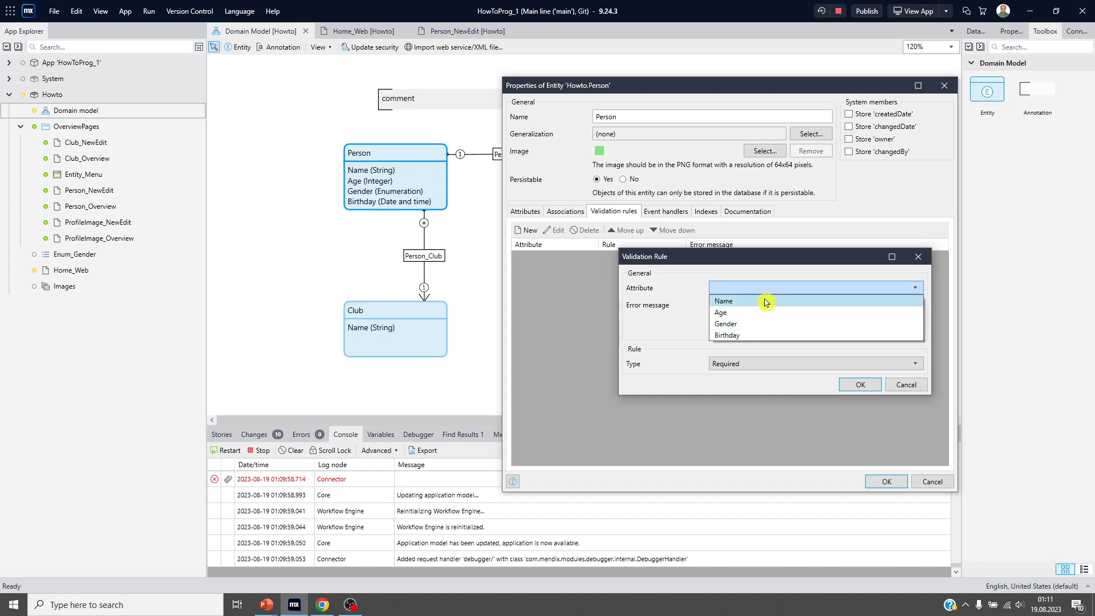
left_click(723, 301)
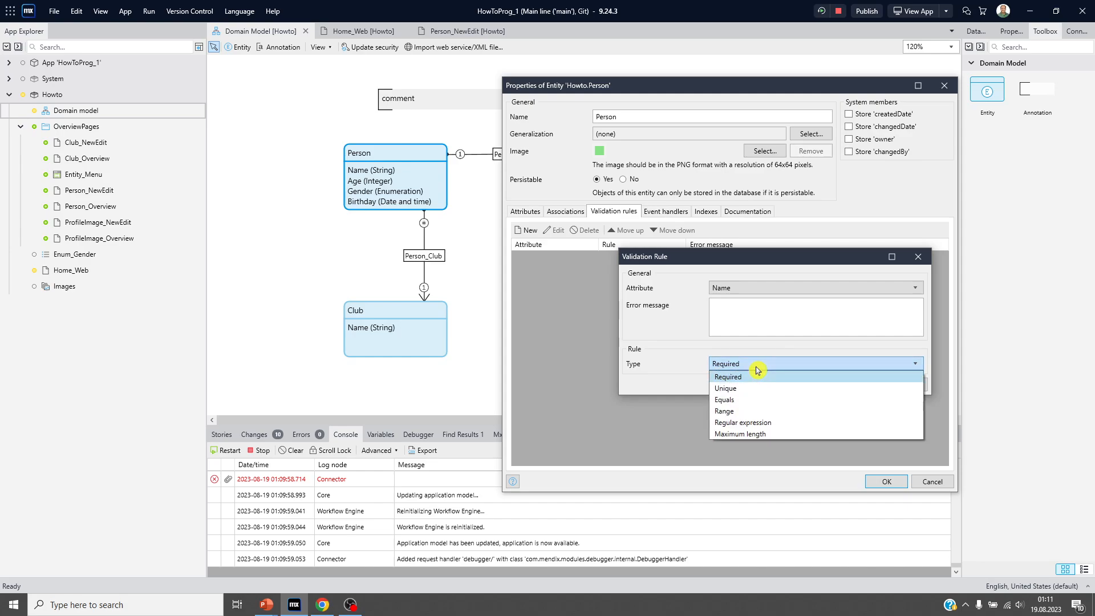
mouse_move(763, 433)
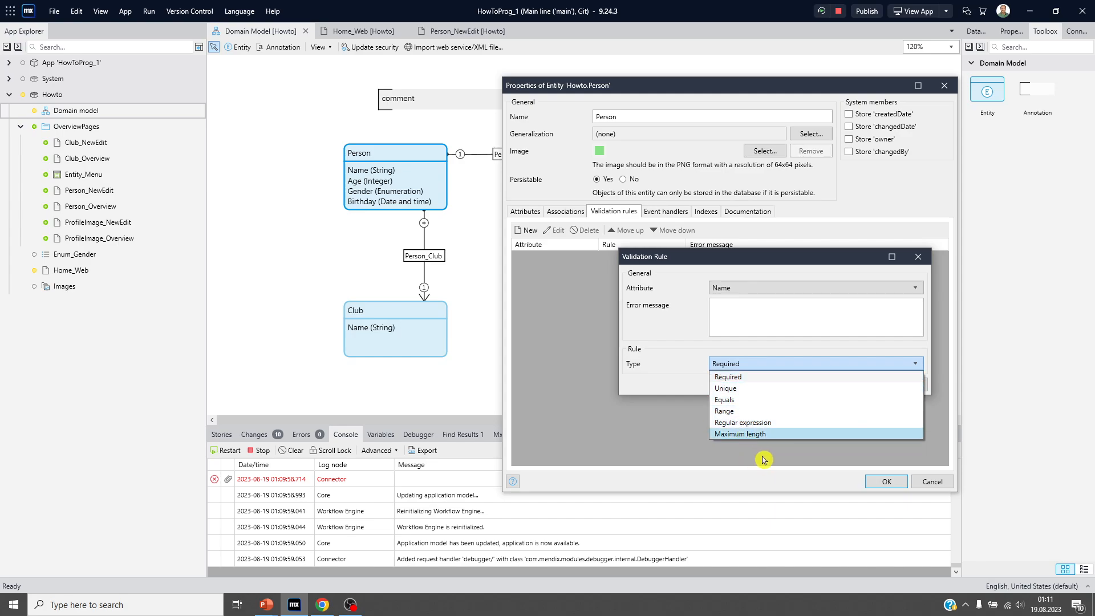
mouse_move(742, 423)
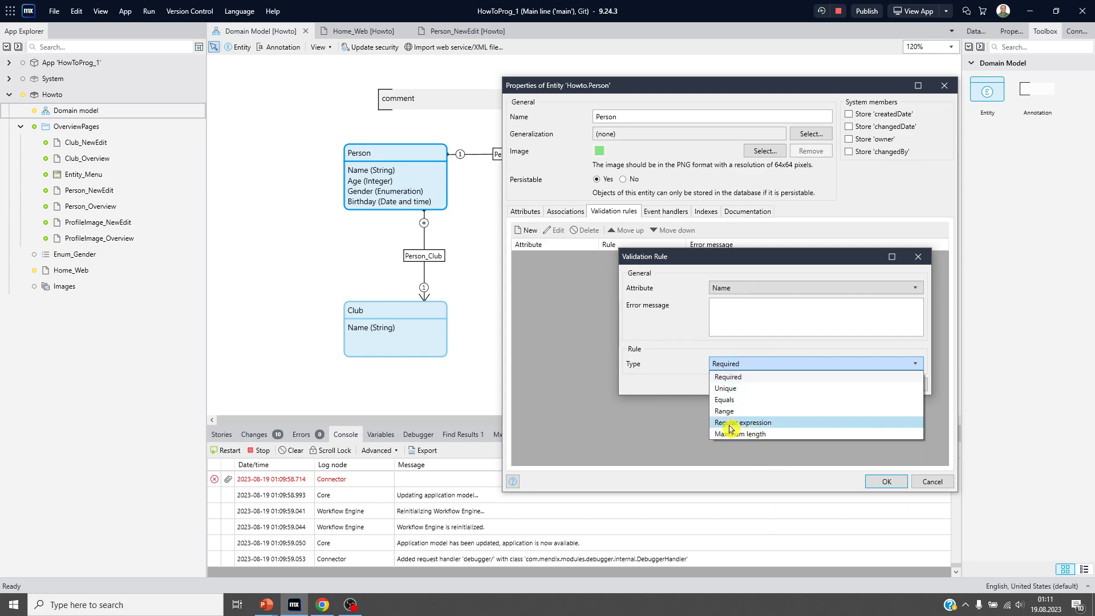
mouse_move(763, 388)
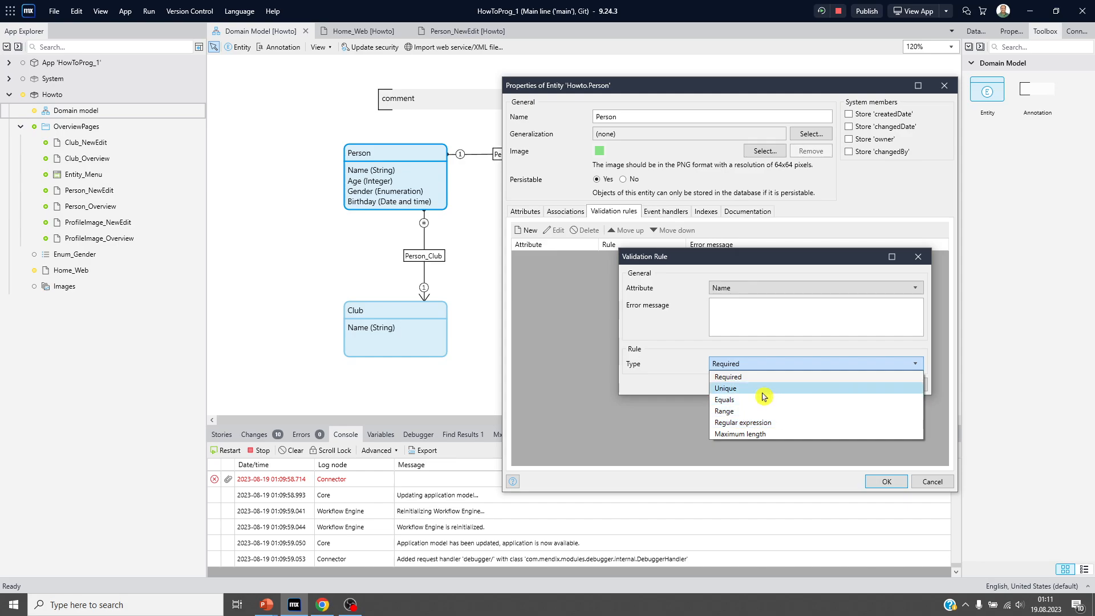
left_click(726, 389)
type("Name Unqiue")
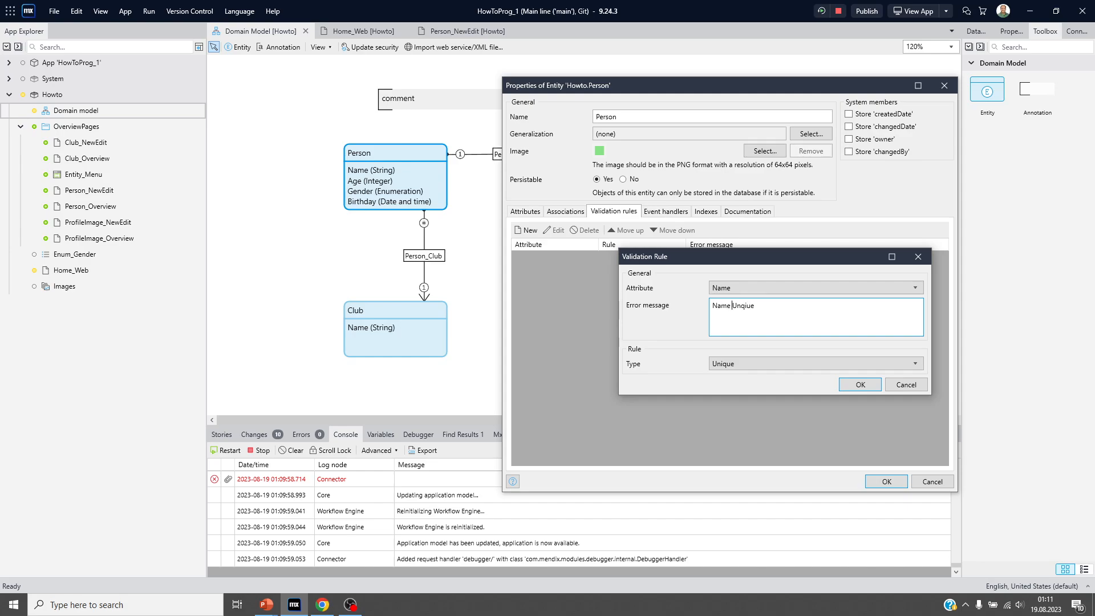
type("must")
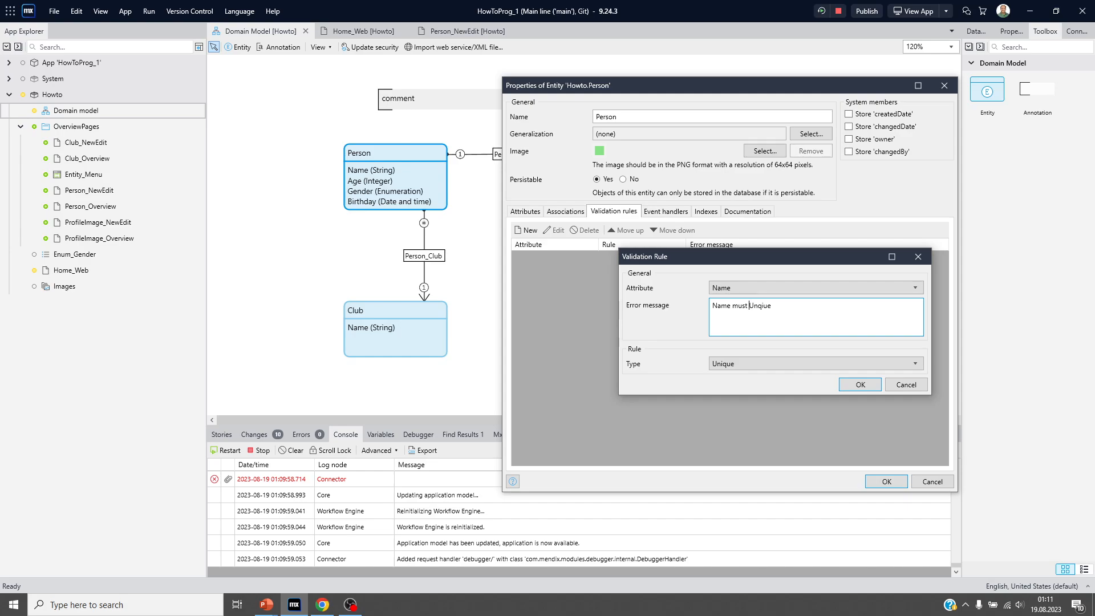
type("be")
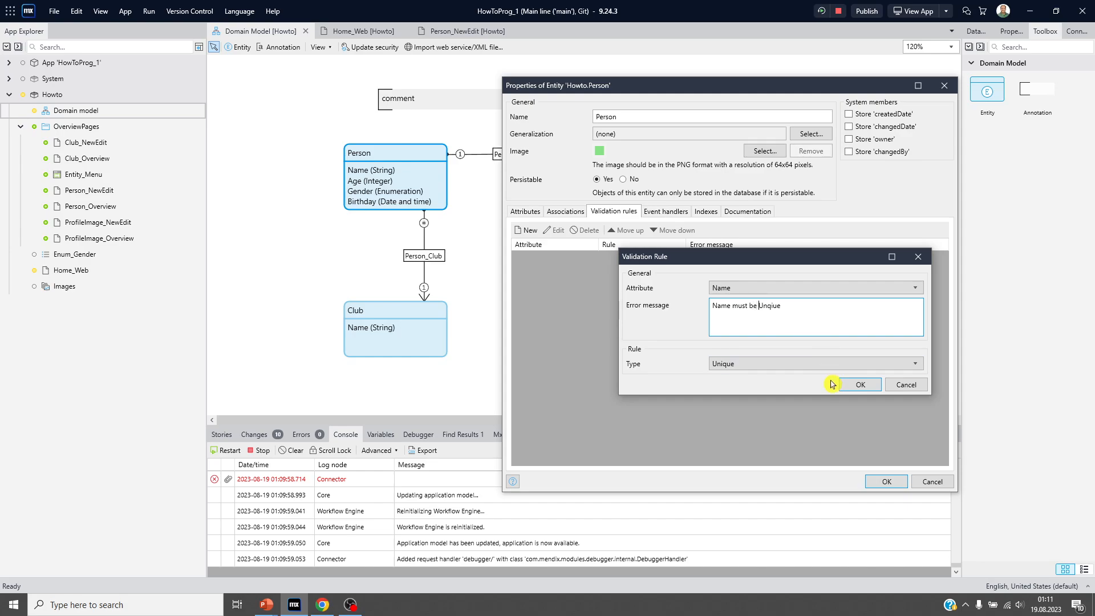
left_click(860, 384)
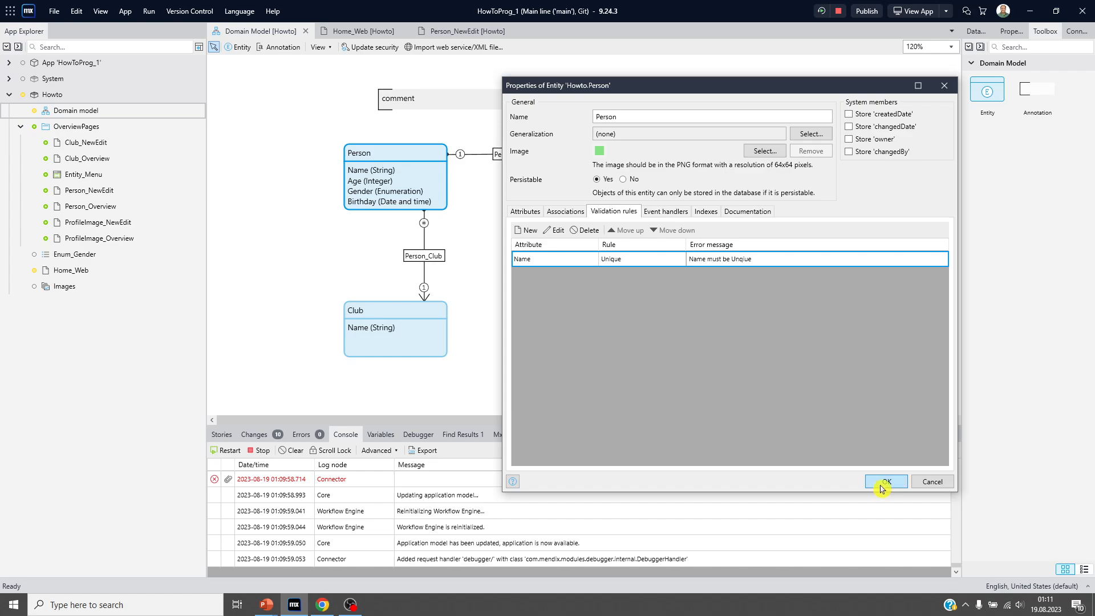
left_click(884, 481)
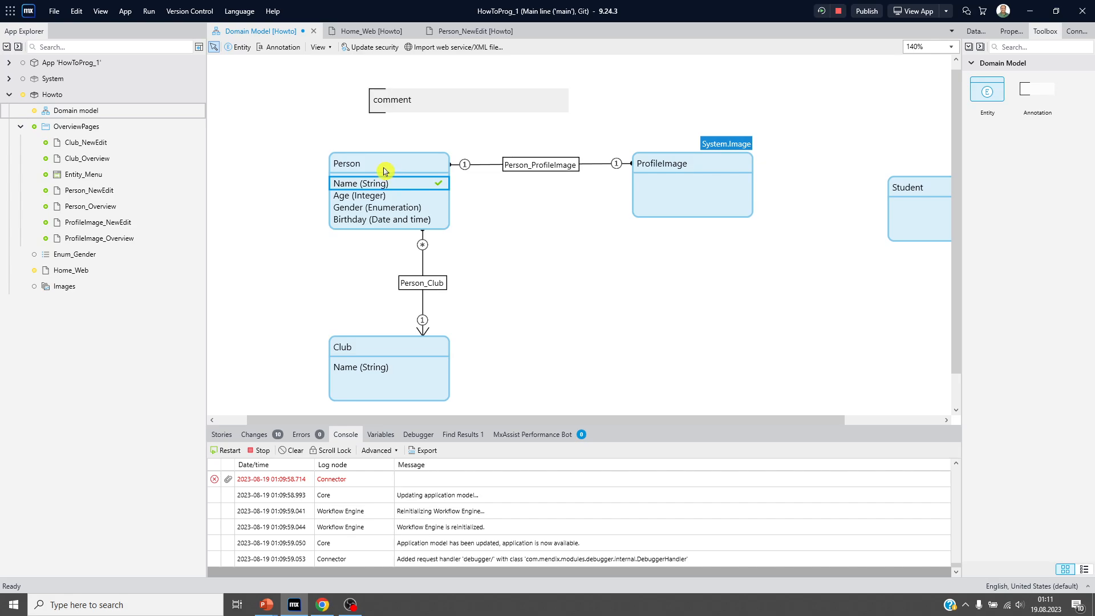
Add a Required rule on Person's Gender attribute with message 'Gender must be choosen'
double_click(347, 164)
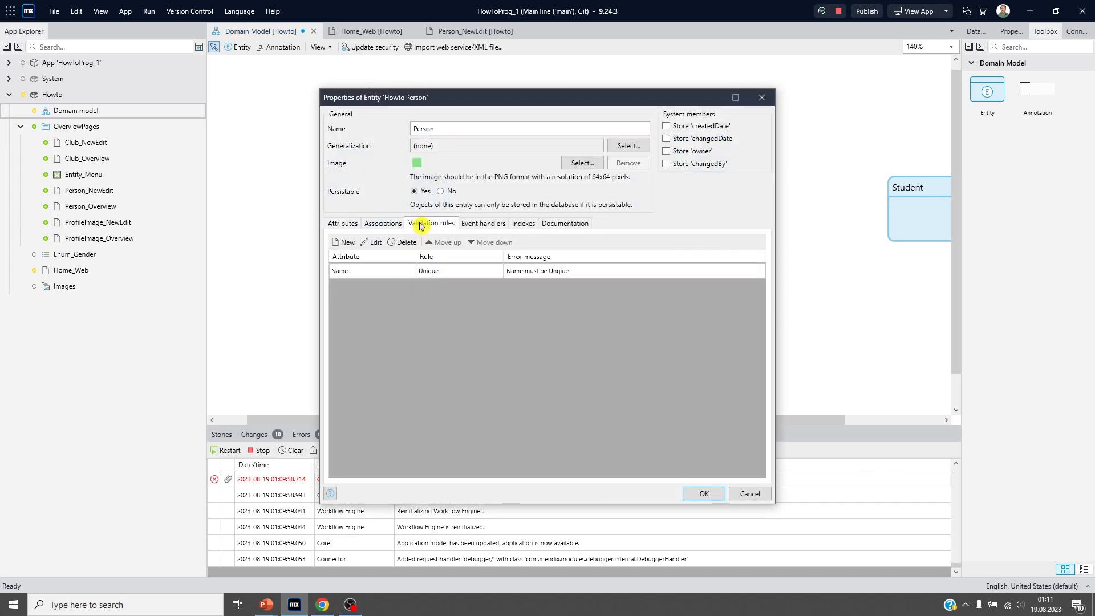
left_click(346, 243)
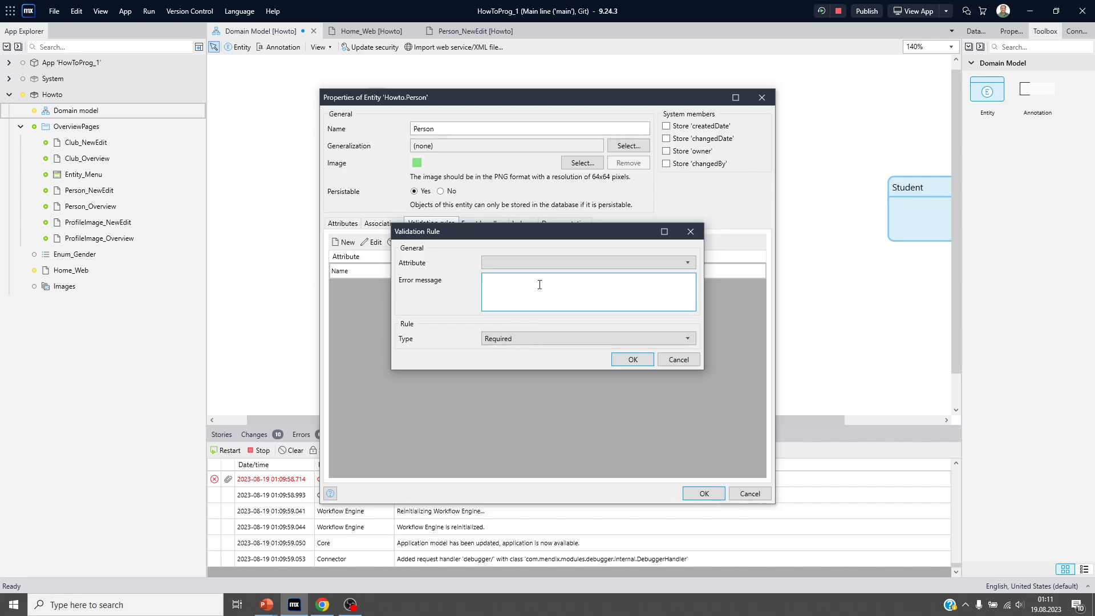
left_click(588, 262)
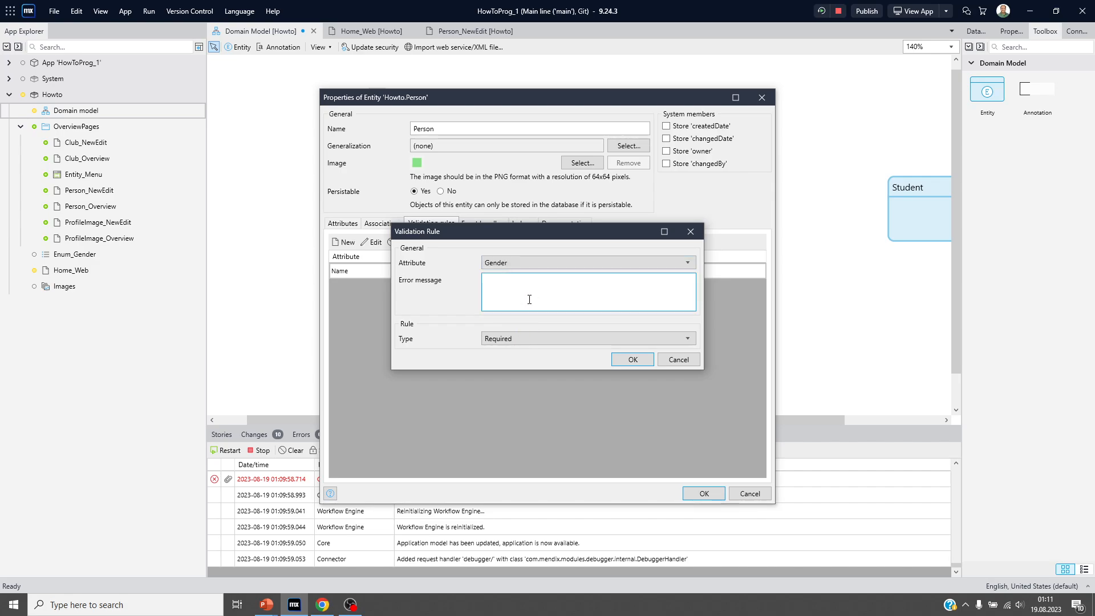
type("GEnde")
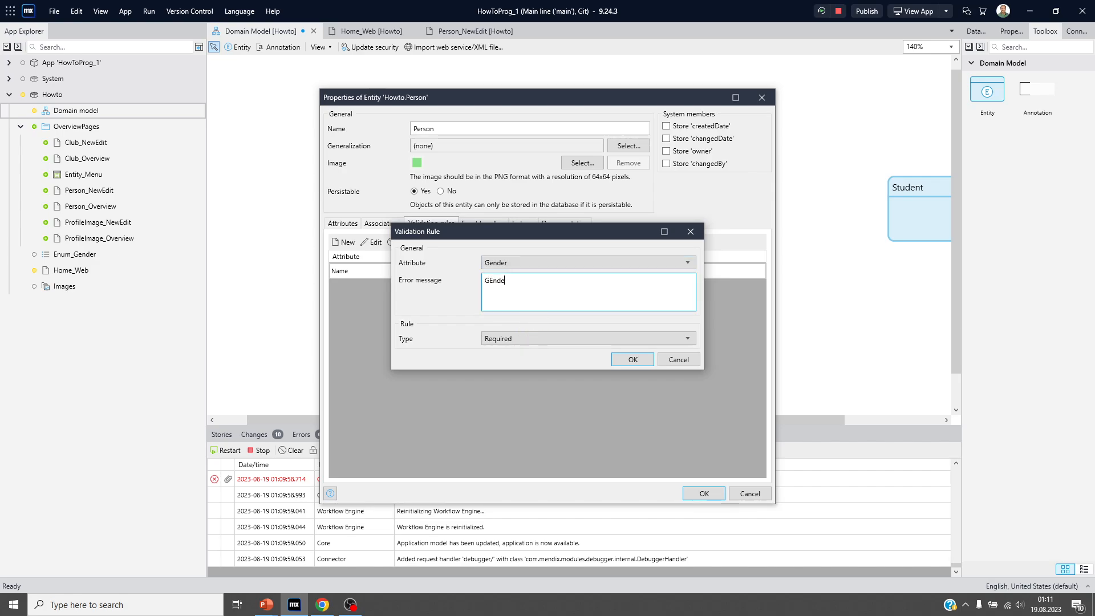
key("BackSpace")
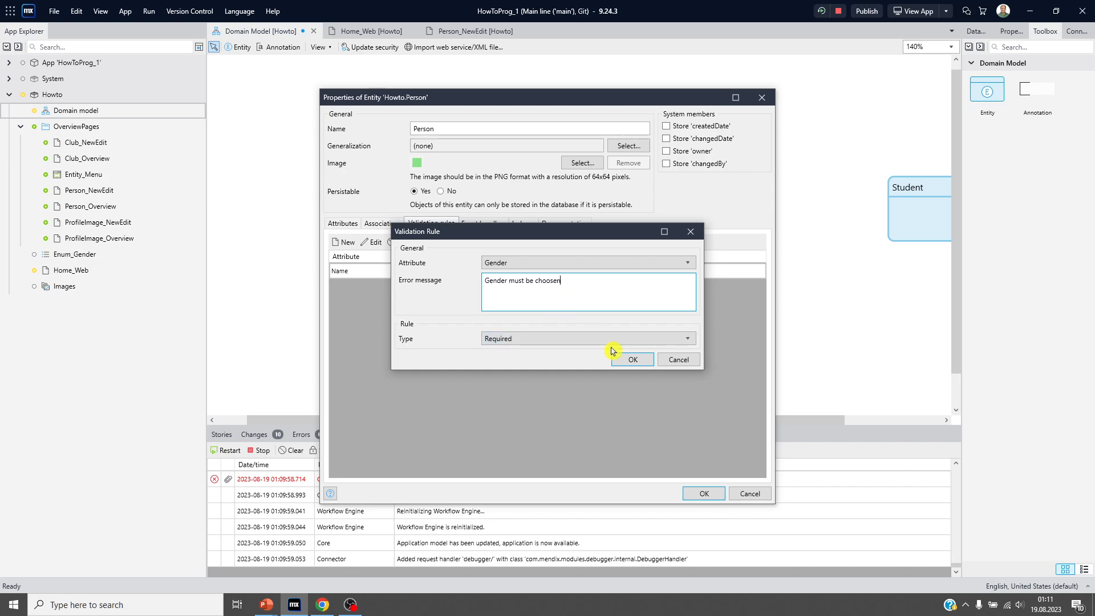
left_click(631, 359)
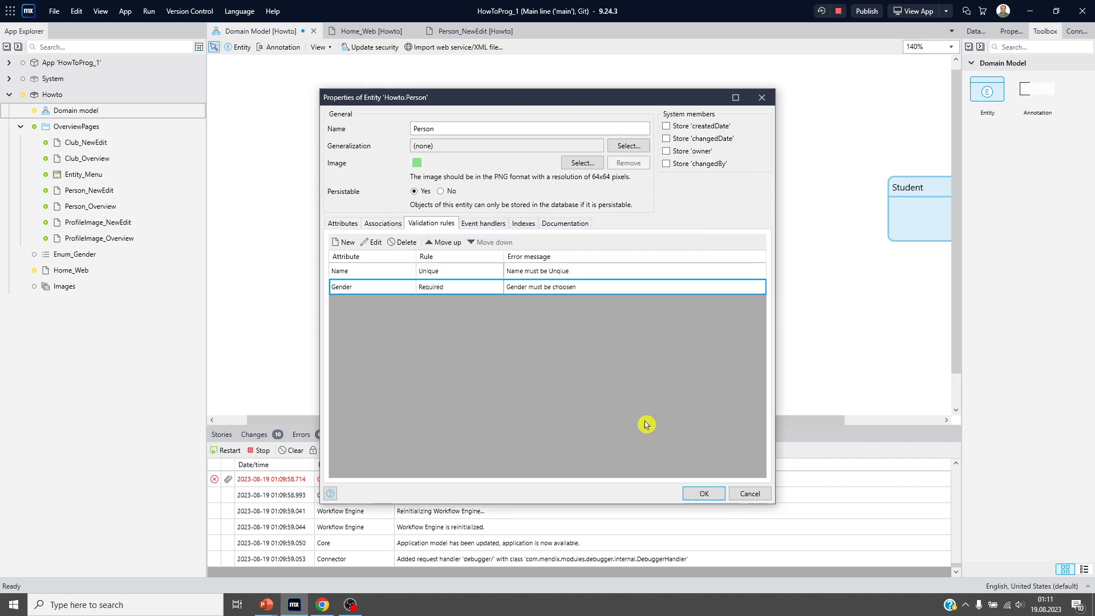
left_click(703, 492)
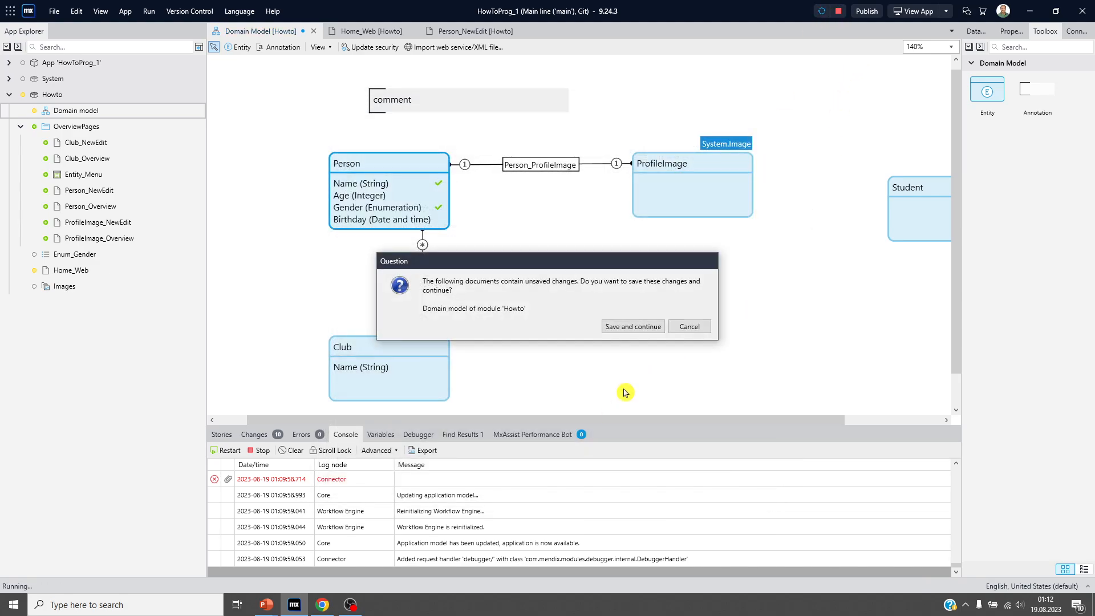
Save the domain model changes and let the app restart in Chrome
left_click(632, 326)
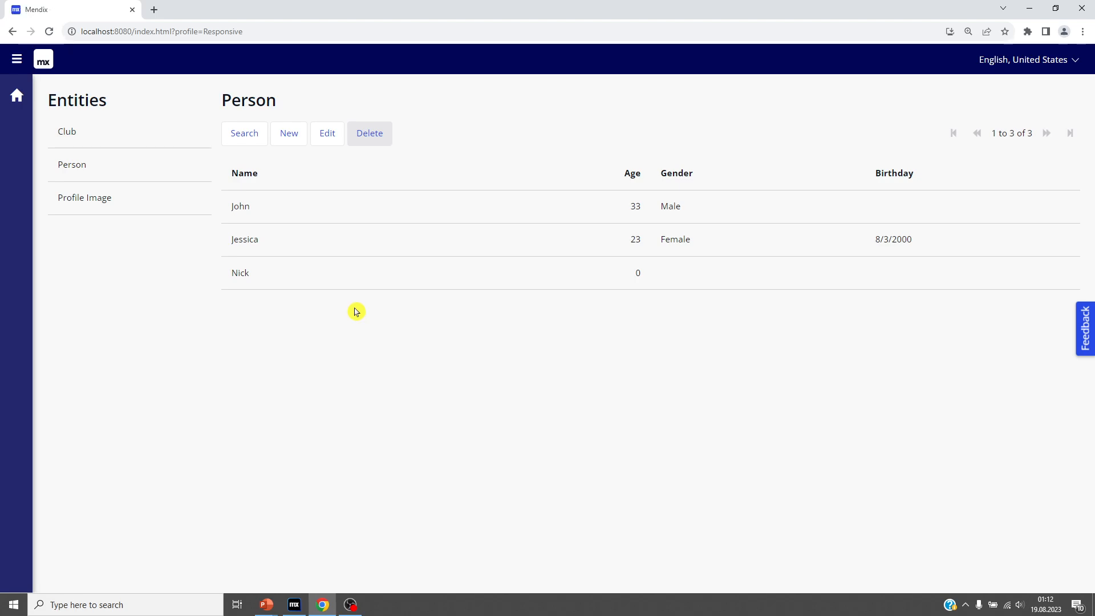
From Person Overview, enter a new person named John and try saving without a gender
left_click(16, 95)
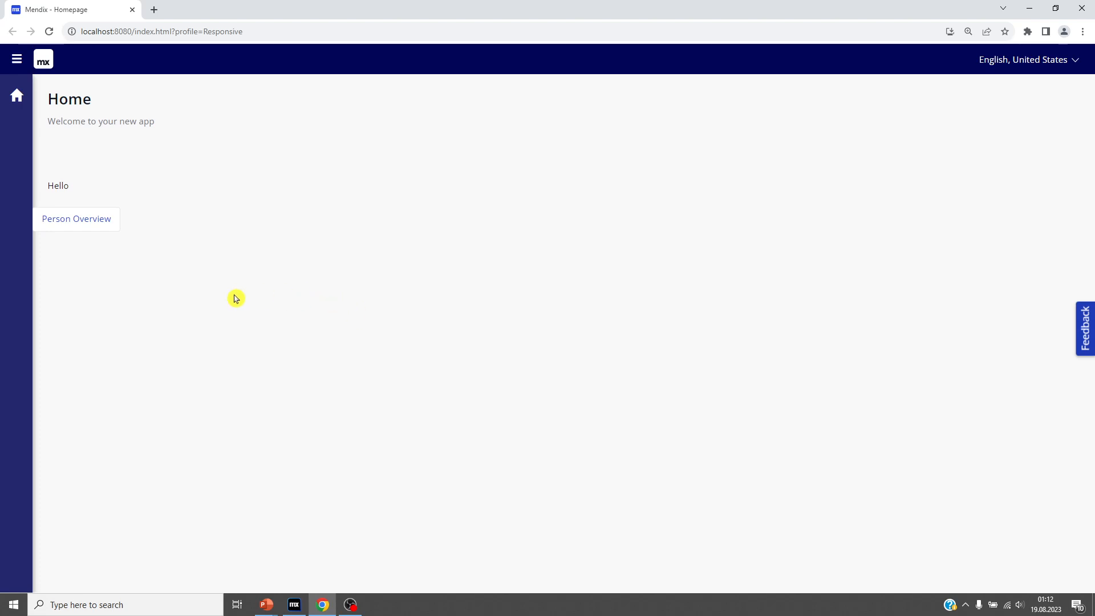
left_click(75, 218)
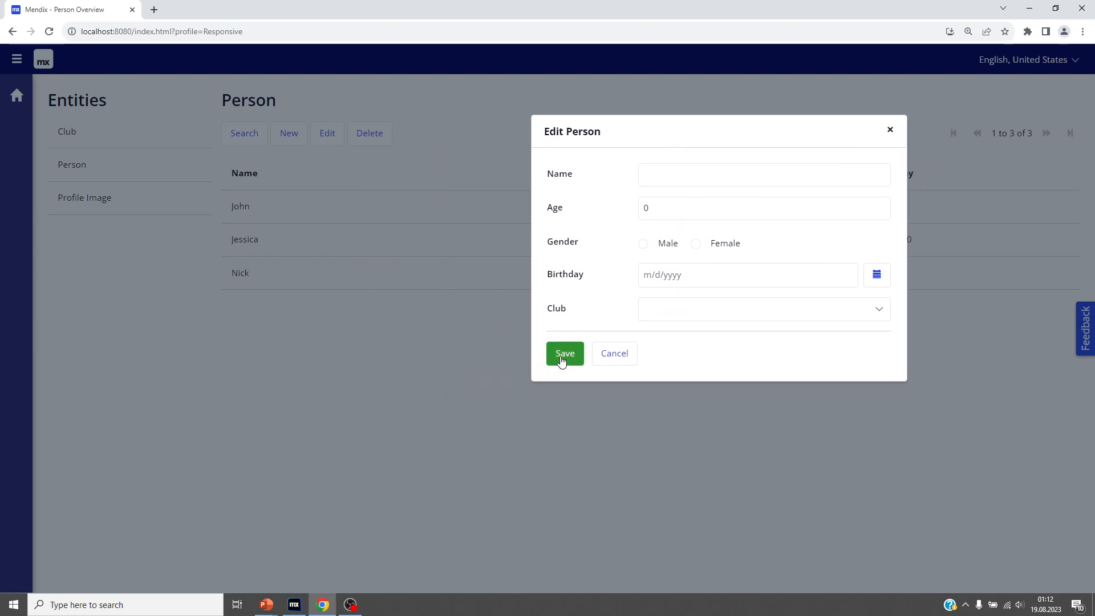
mouse_move(647, 419)
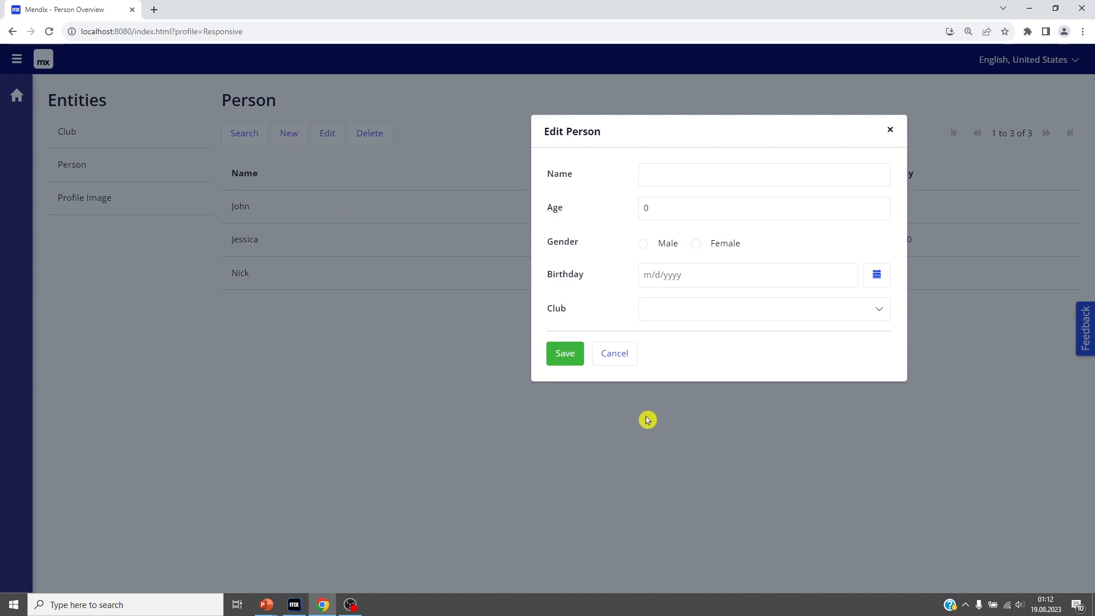
left_click(564, 354)
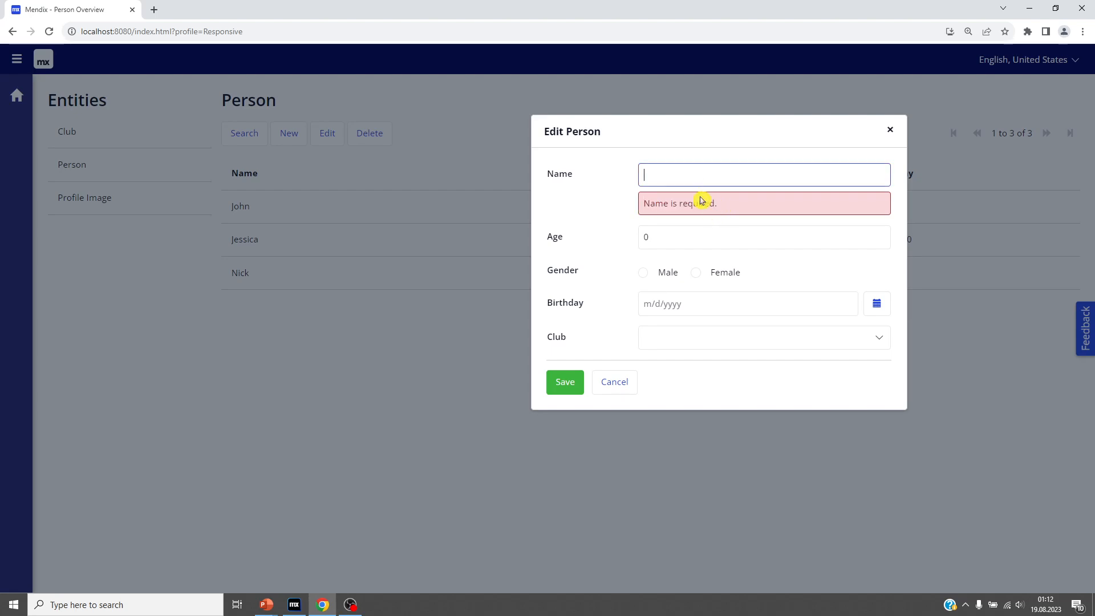
mouse_move(700, 184)
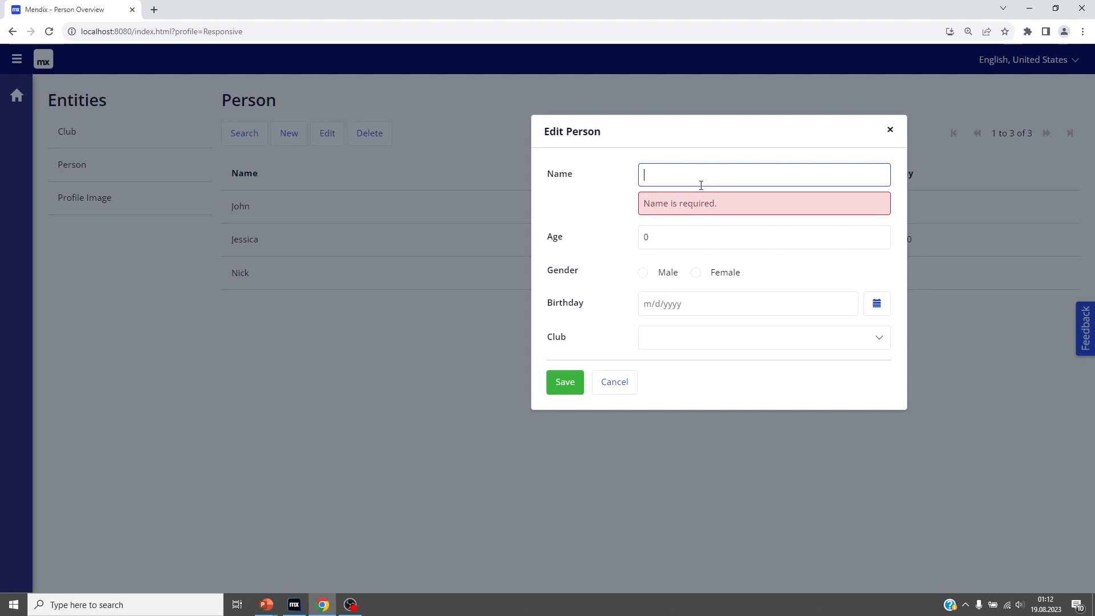
type("Jo")
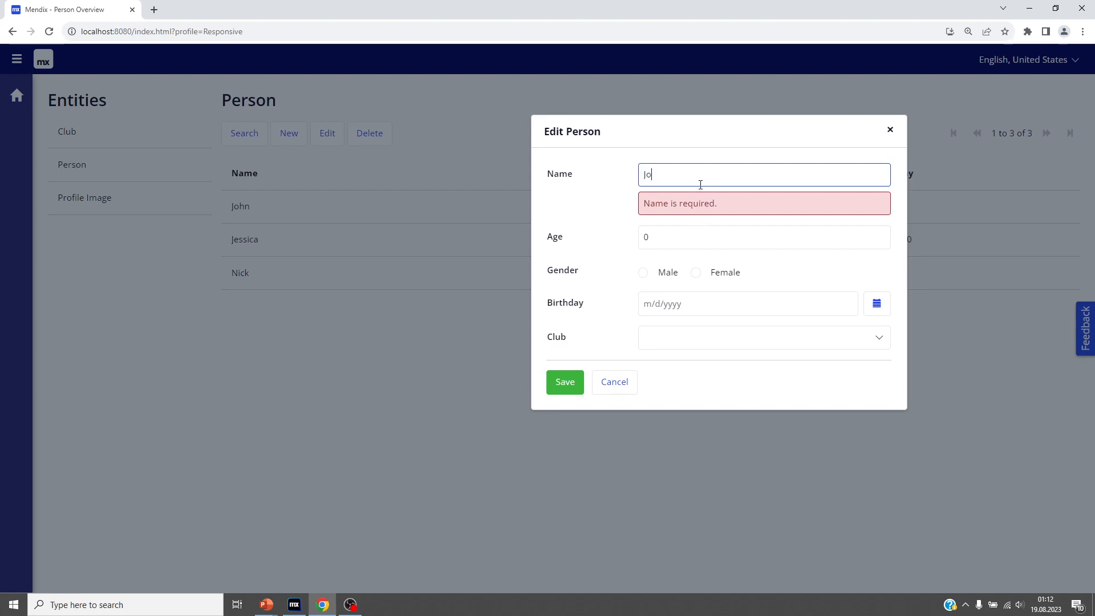
type("hn")
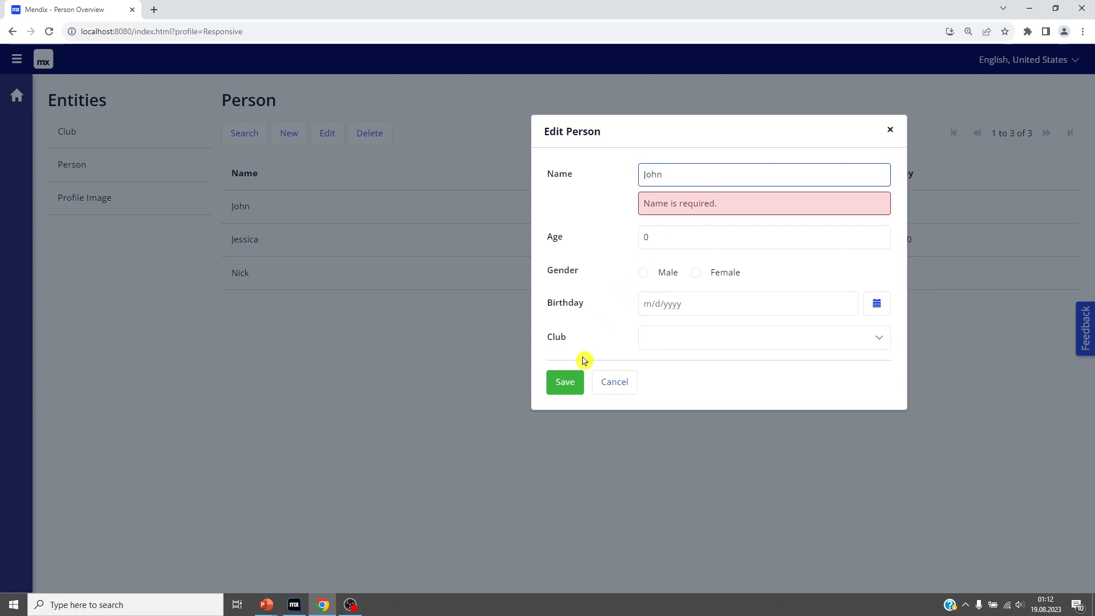
left_click(564, 382)
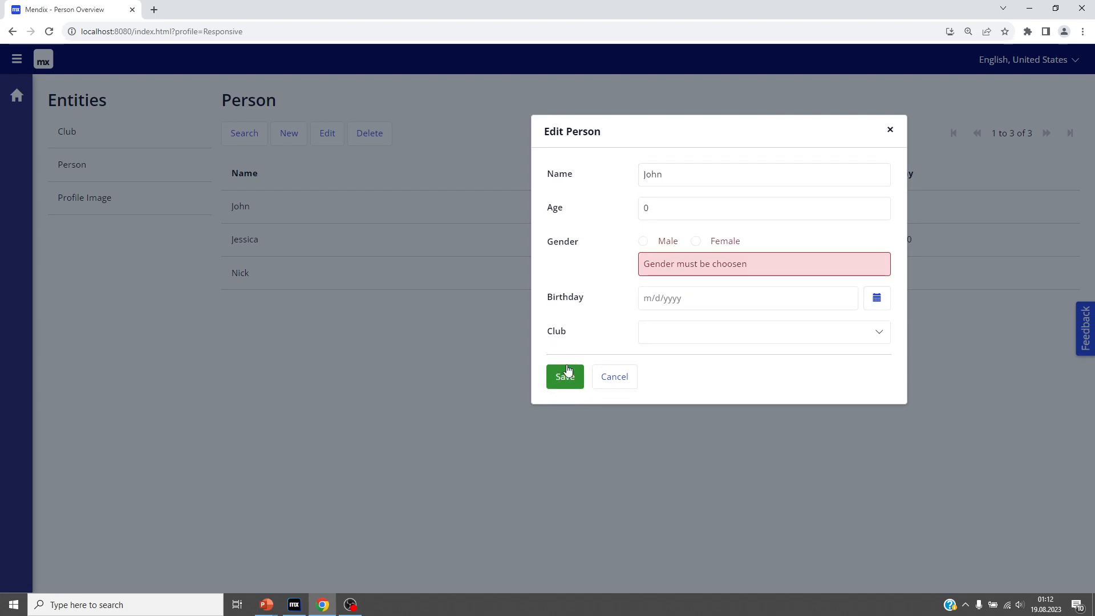
mouse_move(694, 265)
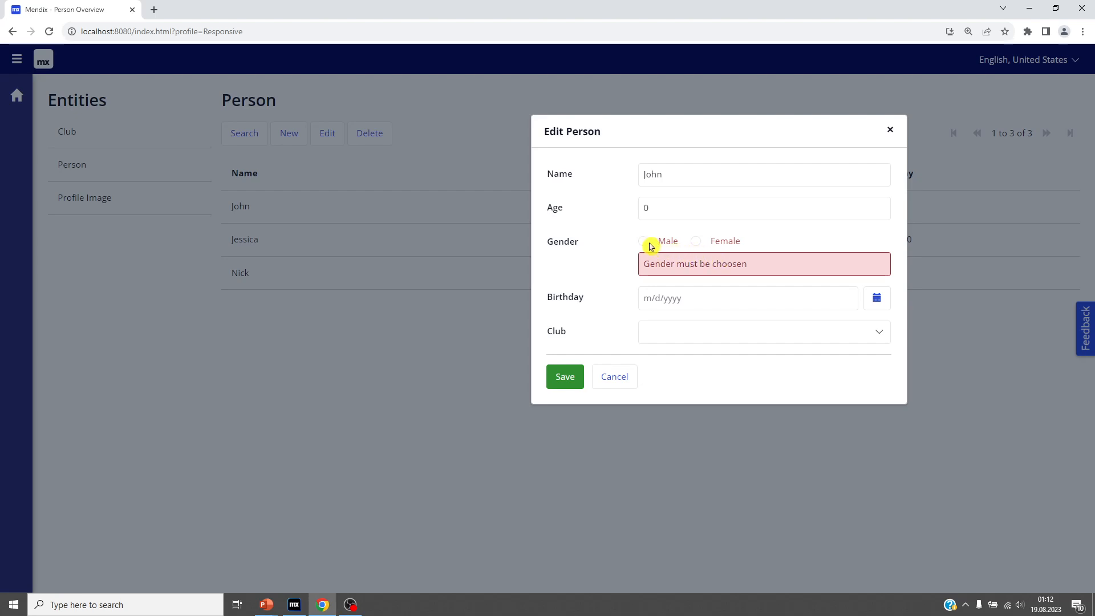
Set gender to Male, get the unique-name error, then save the person as John1
left_click(643, 243)
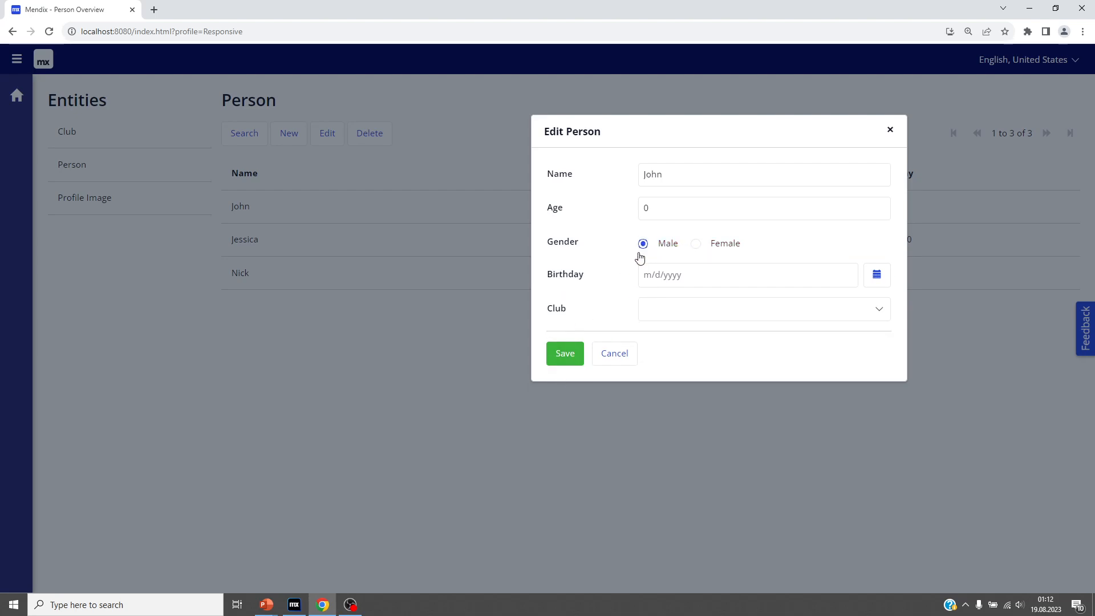
left_click(564, 353)
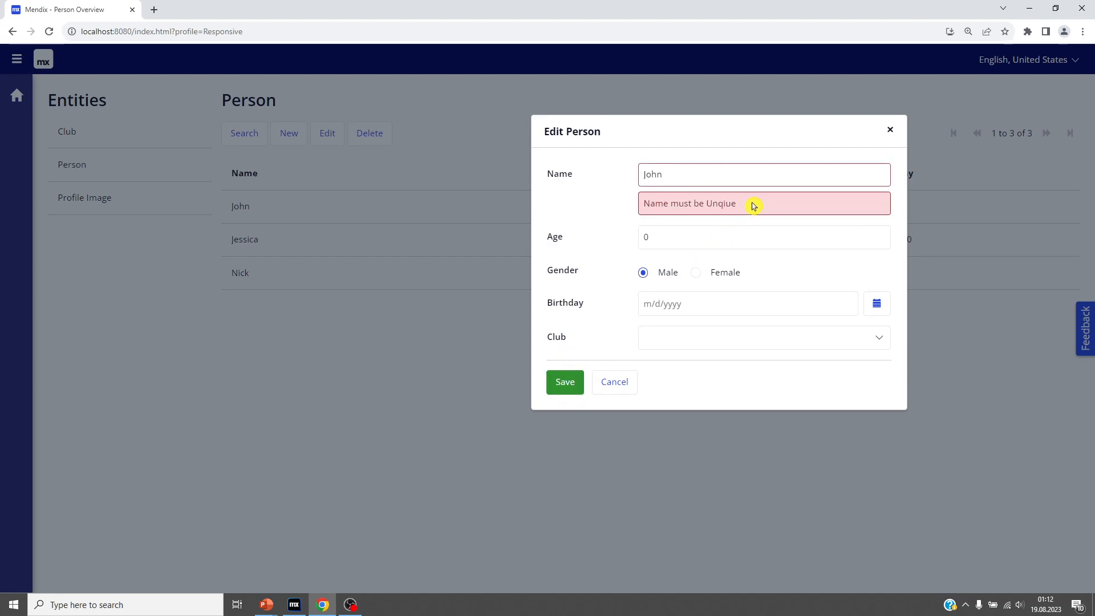
double_click(688, 203)
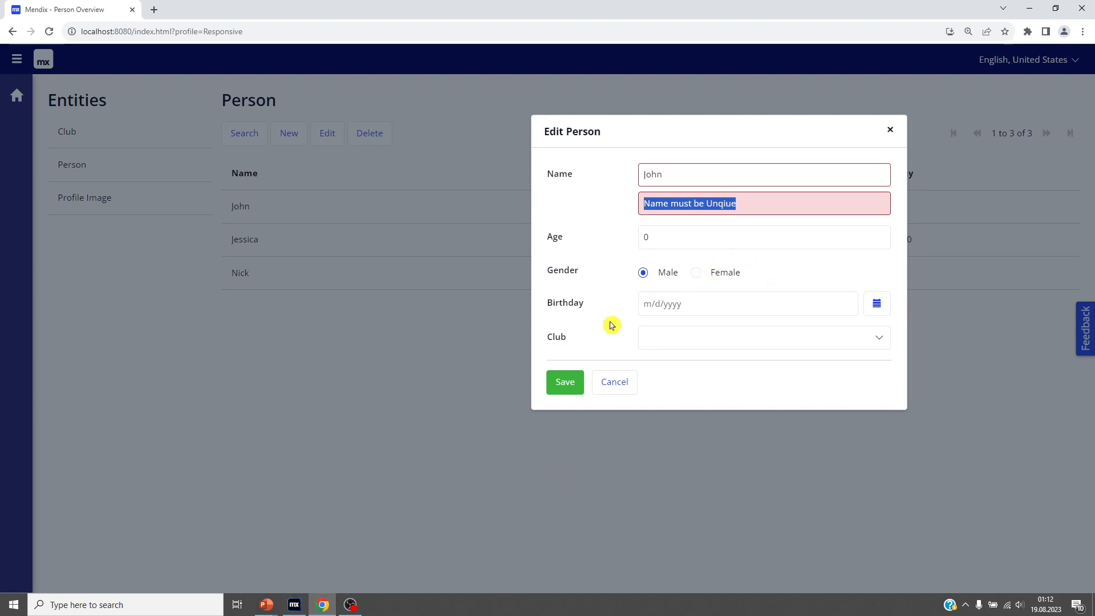
type("1")
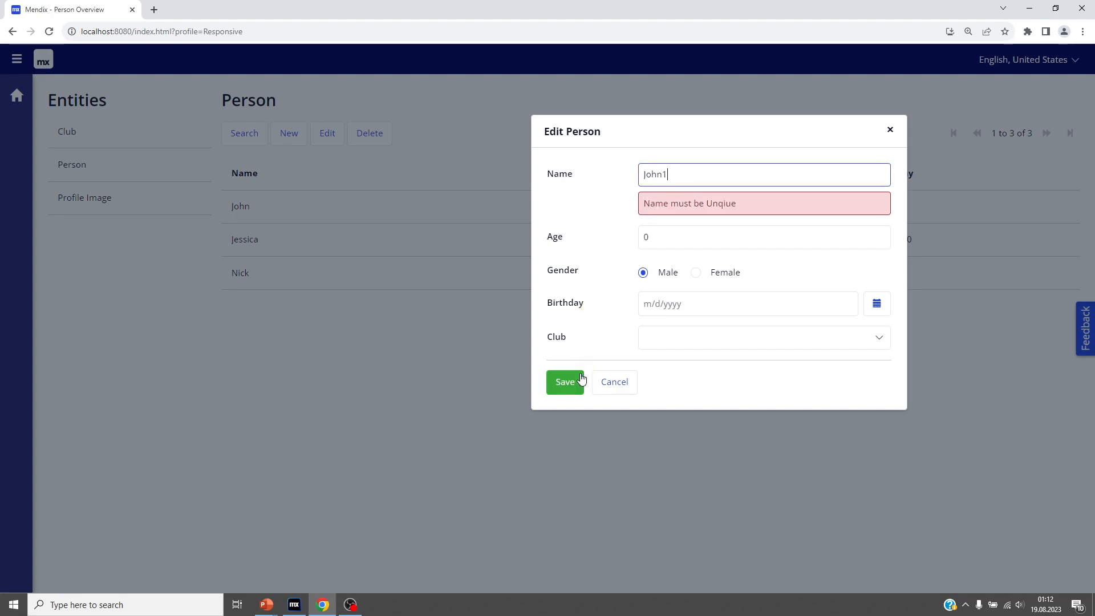
left_click(565, 382)
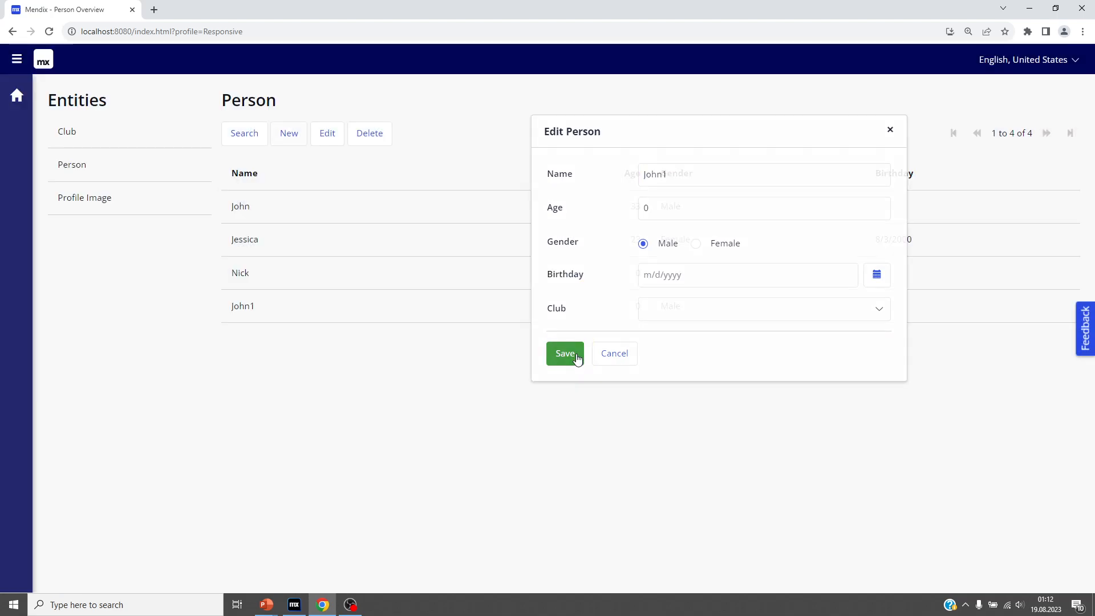
left_click(564, 353)
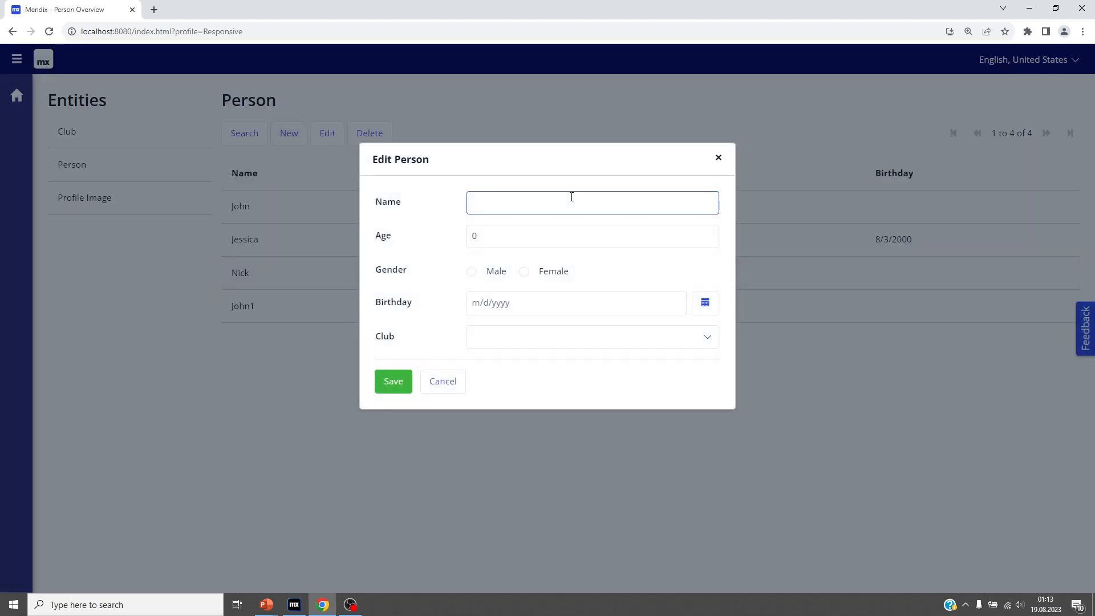
Try saving John2 without a gender, see the gender error, and cancel
type("John2")
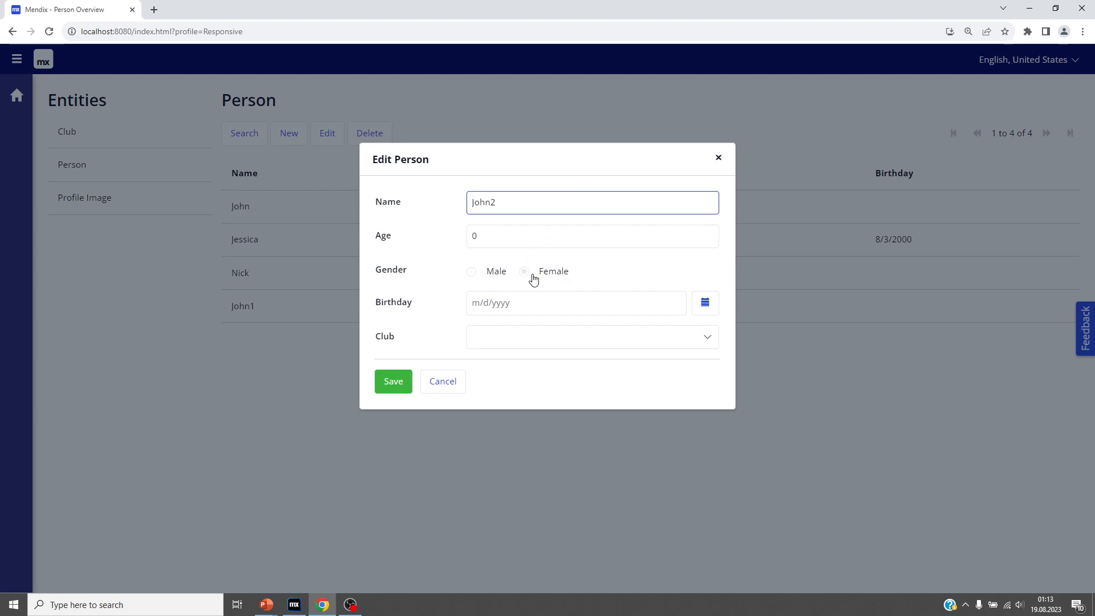
left_click(392, 381)
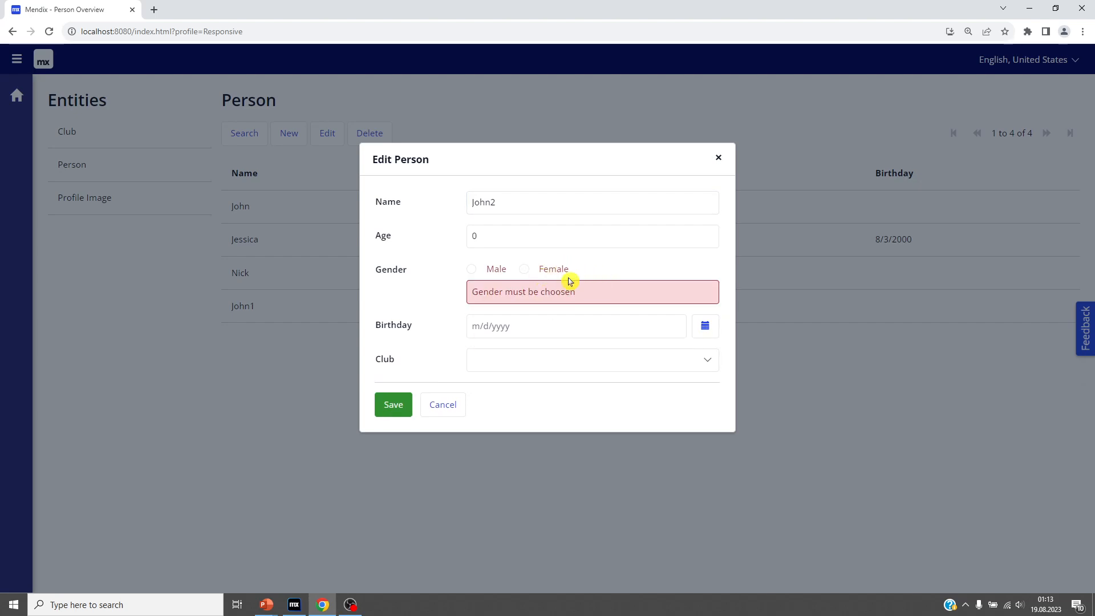
mouse_move(538, 288)
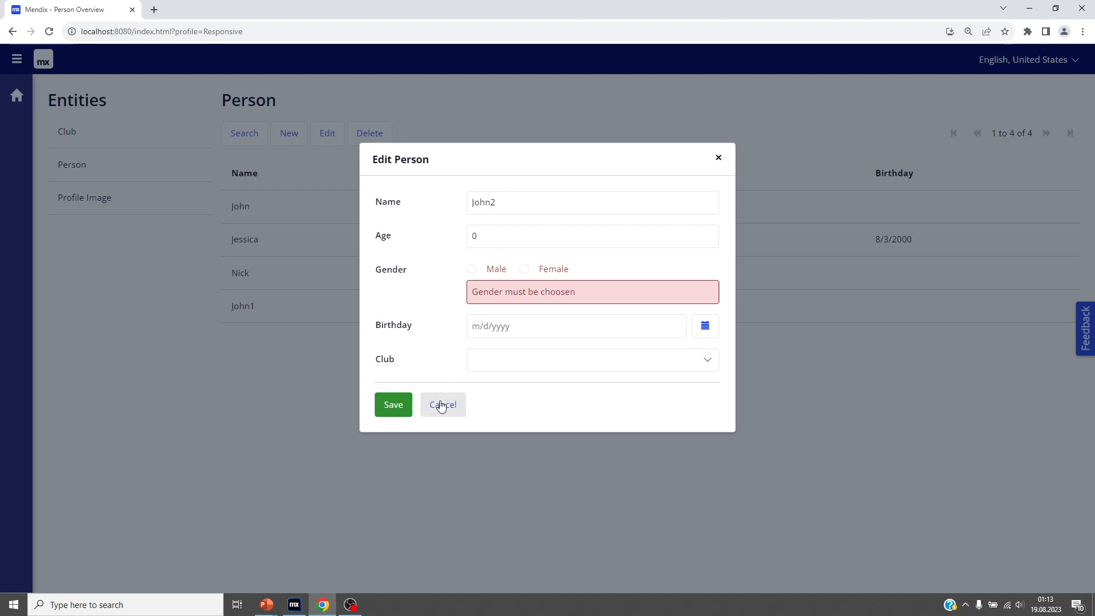
left_click(293, 604)
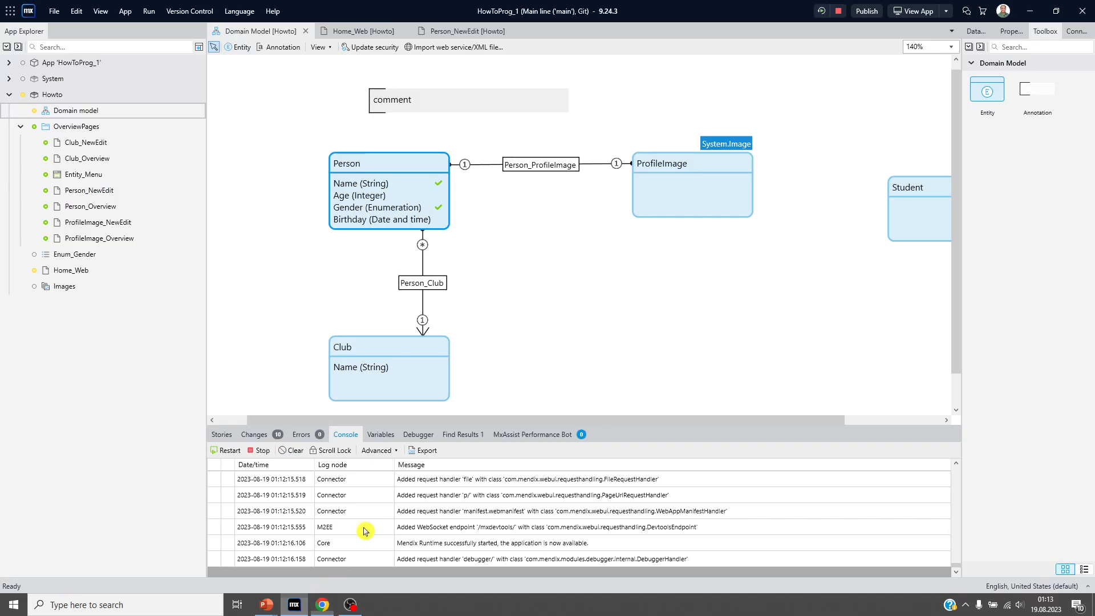